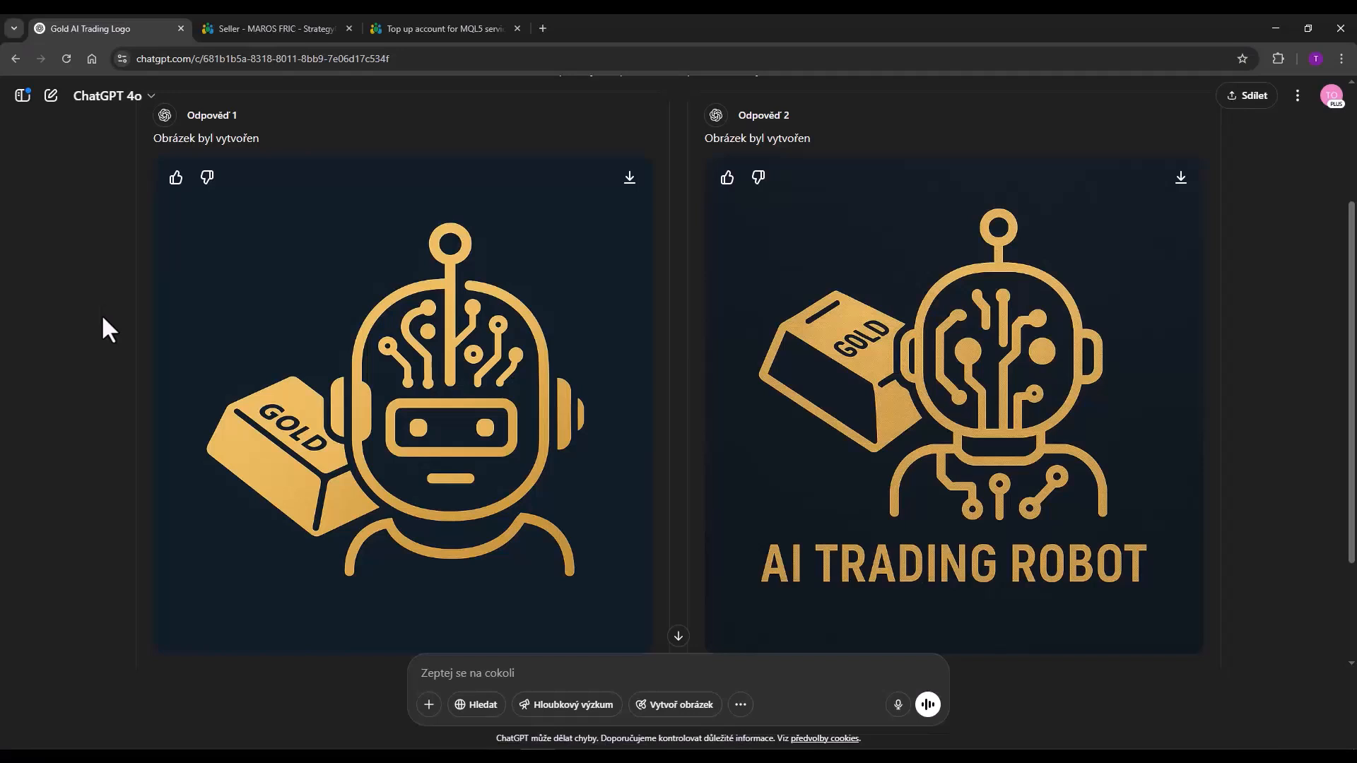
# Step: Save the AI TRADING ROBOT logo from ChatGPT, then return to the remote desktop session
pyautogui.scroll(-3)
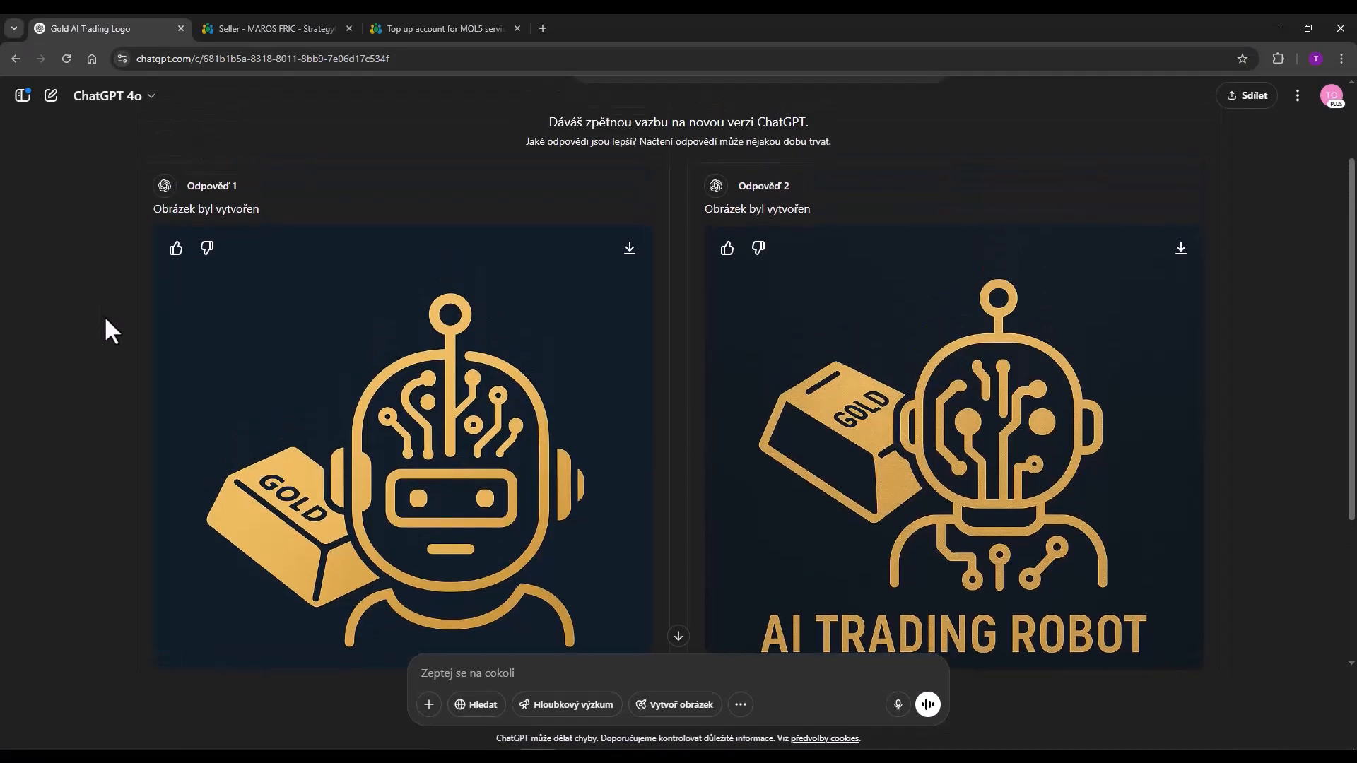
pyautogui.moveTo(295, 359)
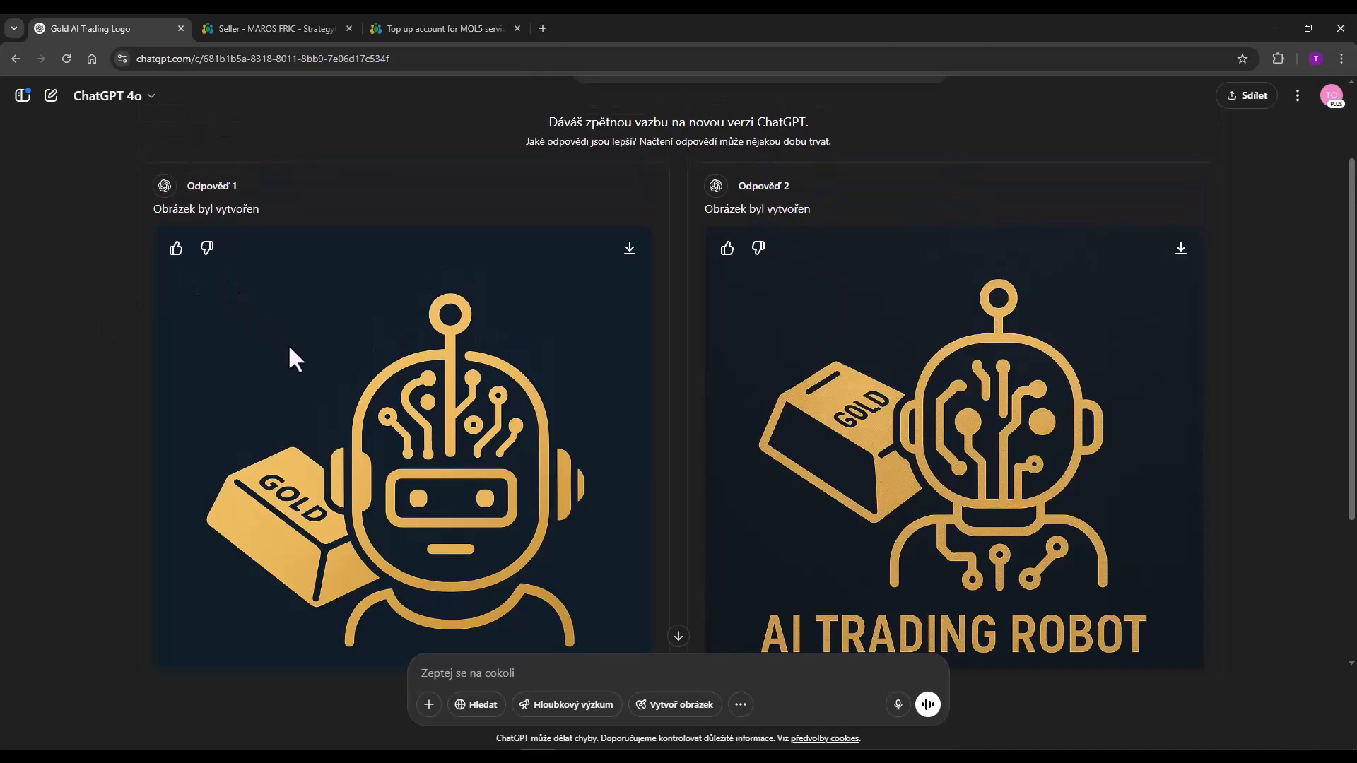
pyautogui.moveTo(414, 345)
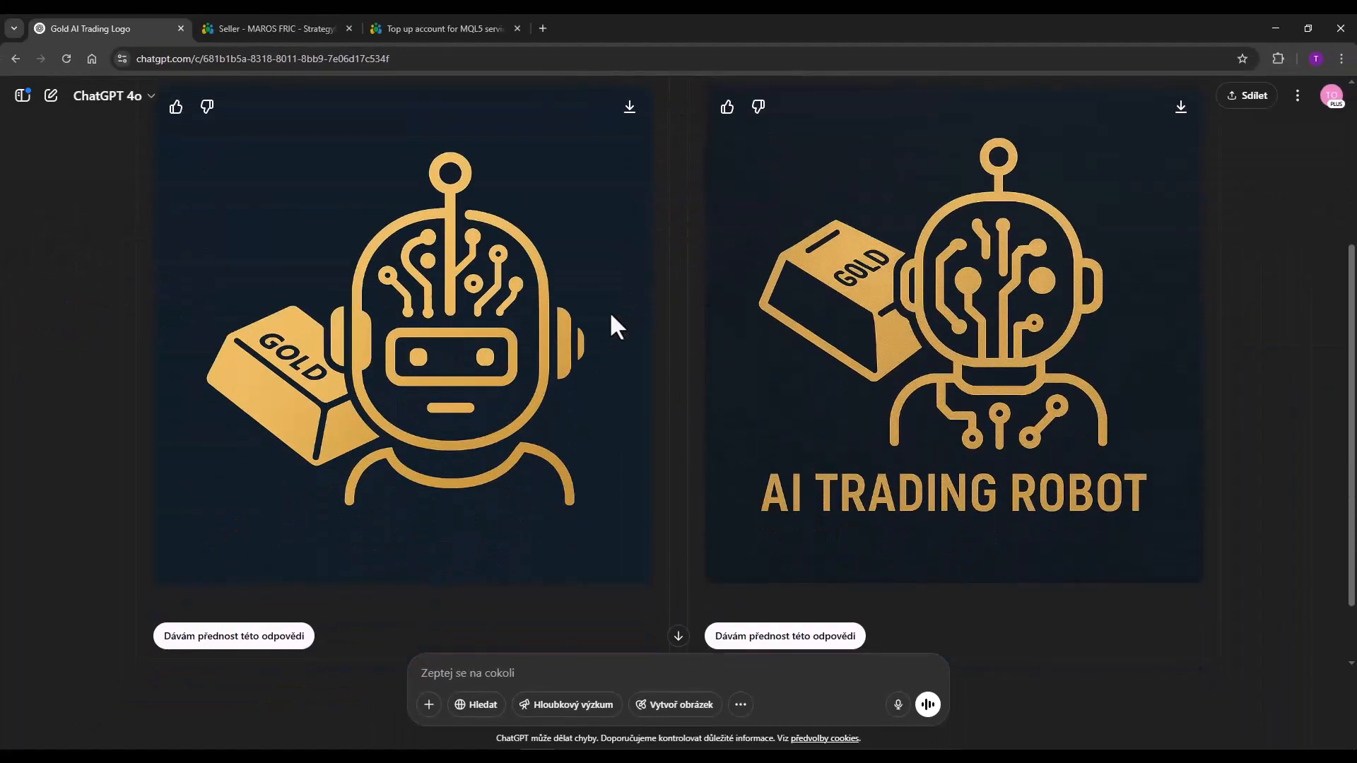
pyautogui.moveTo(766, 298)
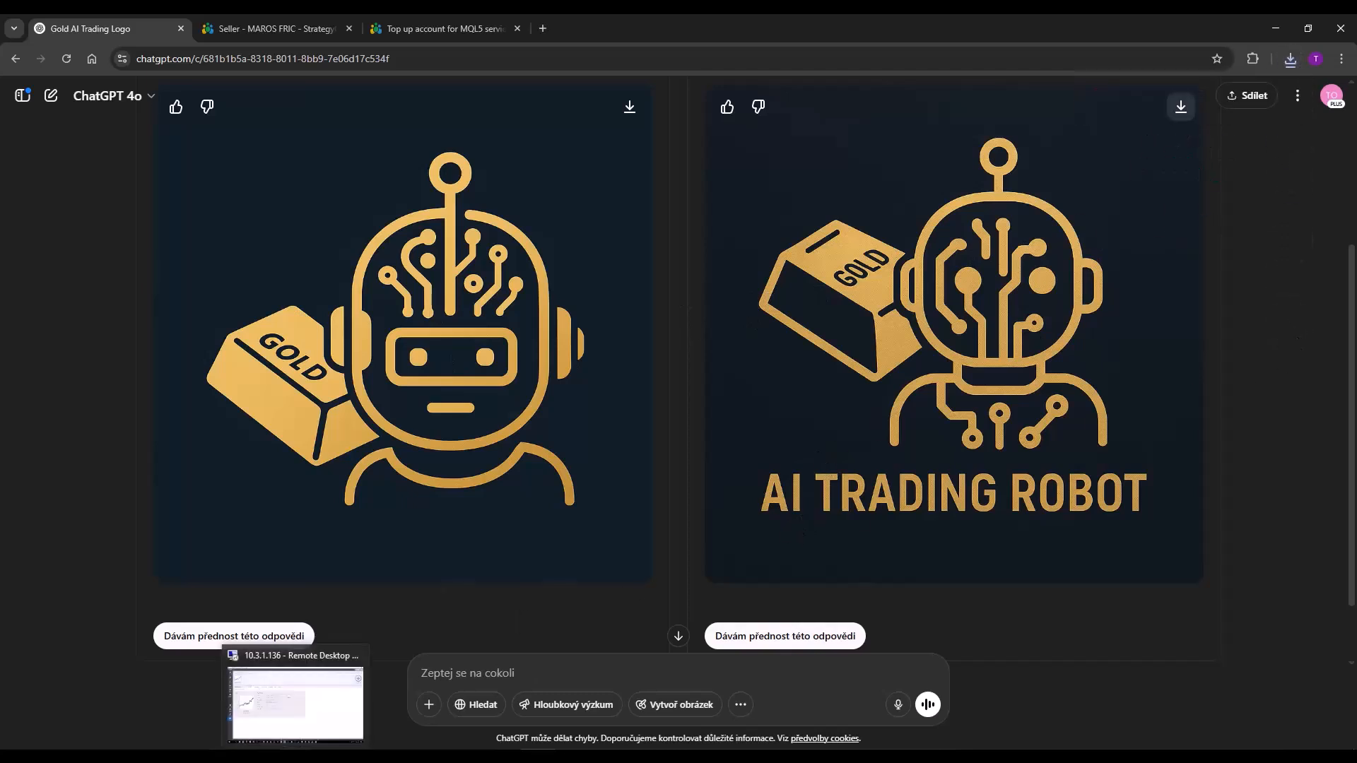
pyautogui.click(296, 702)
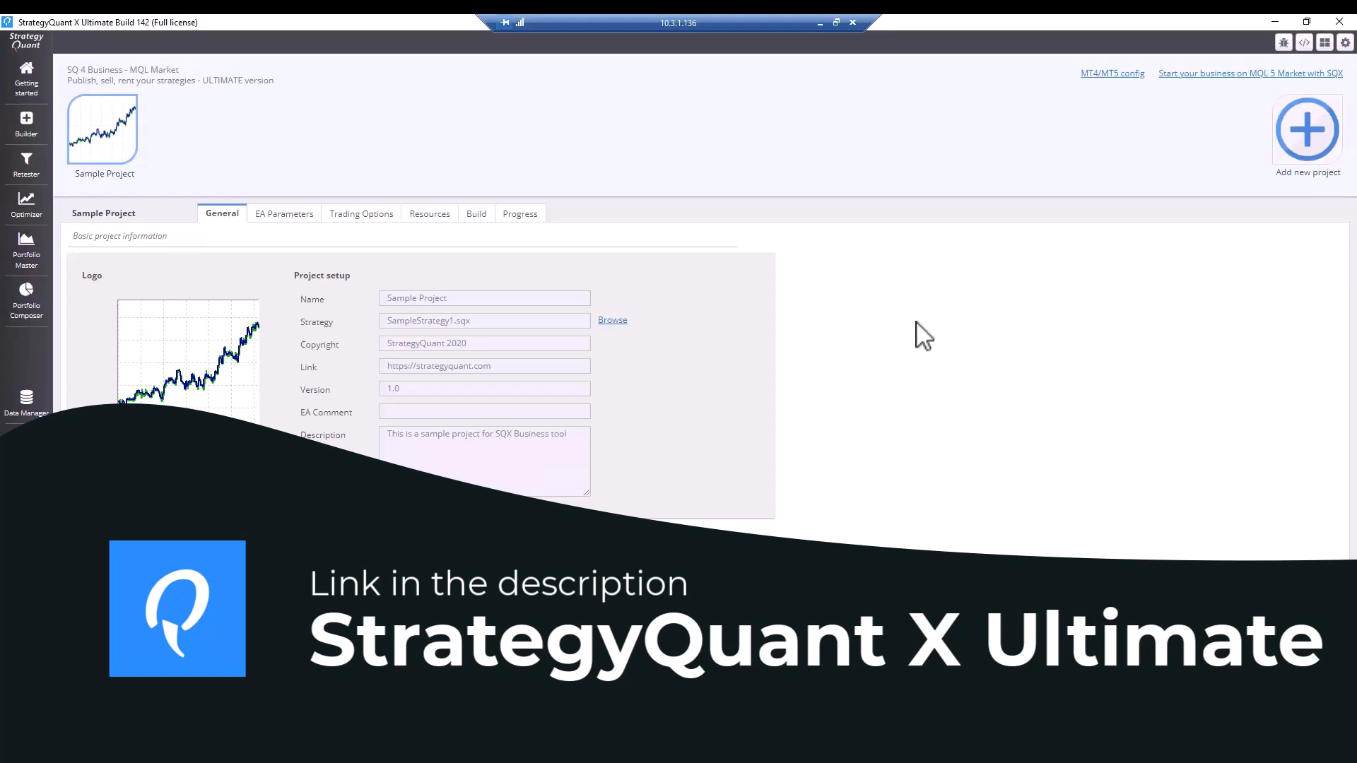
pyautogui.moveTo(1287, 170)
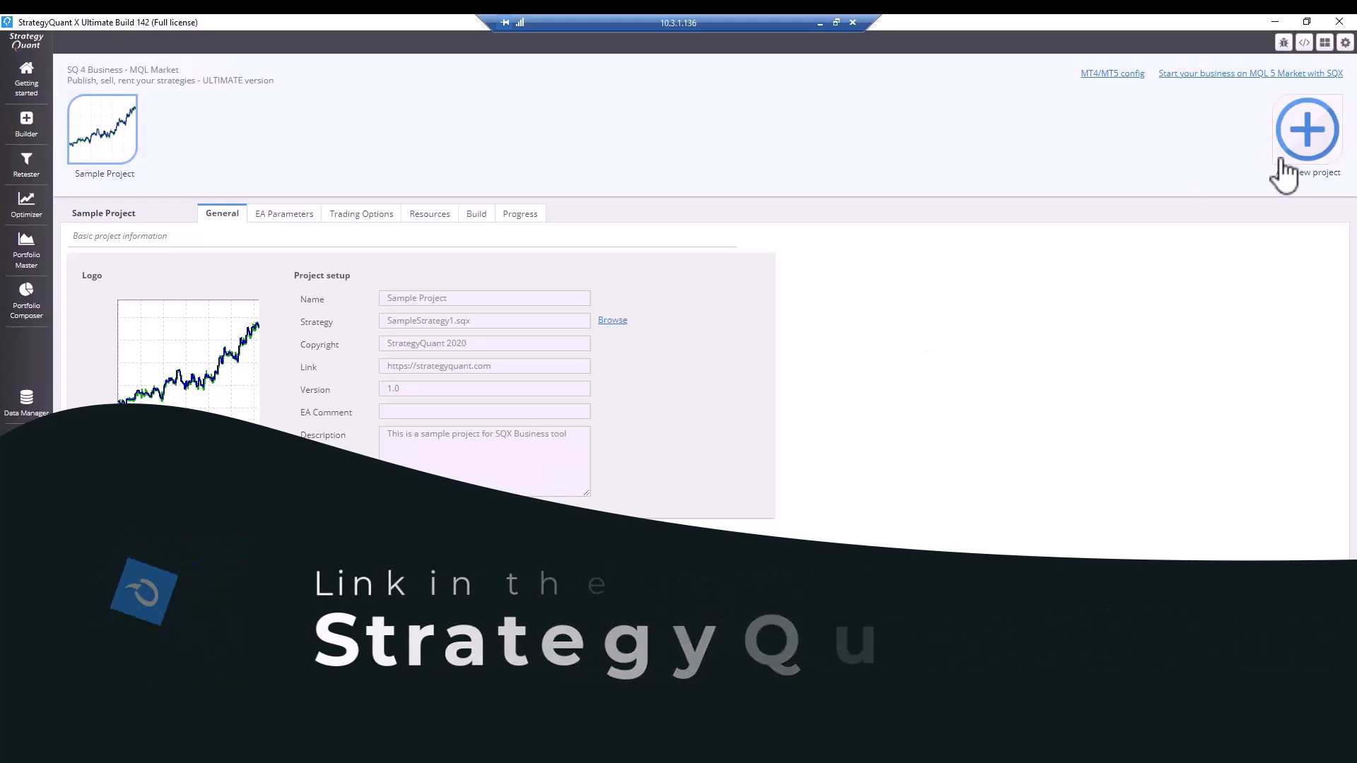
pyautogui.click(1307, 128)
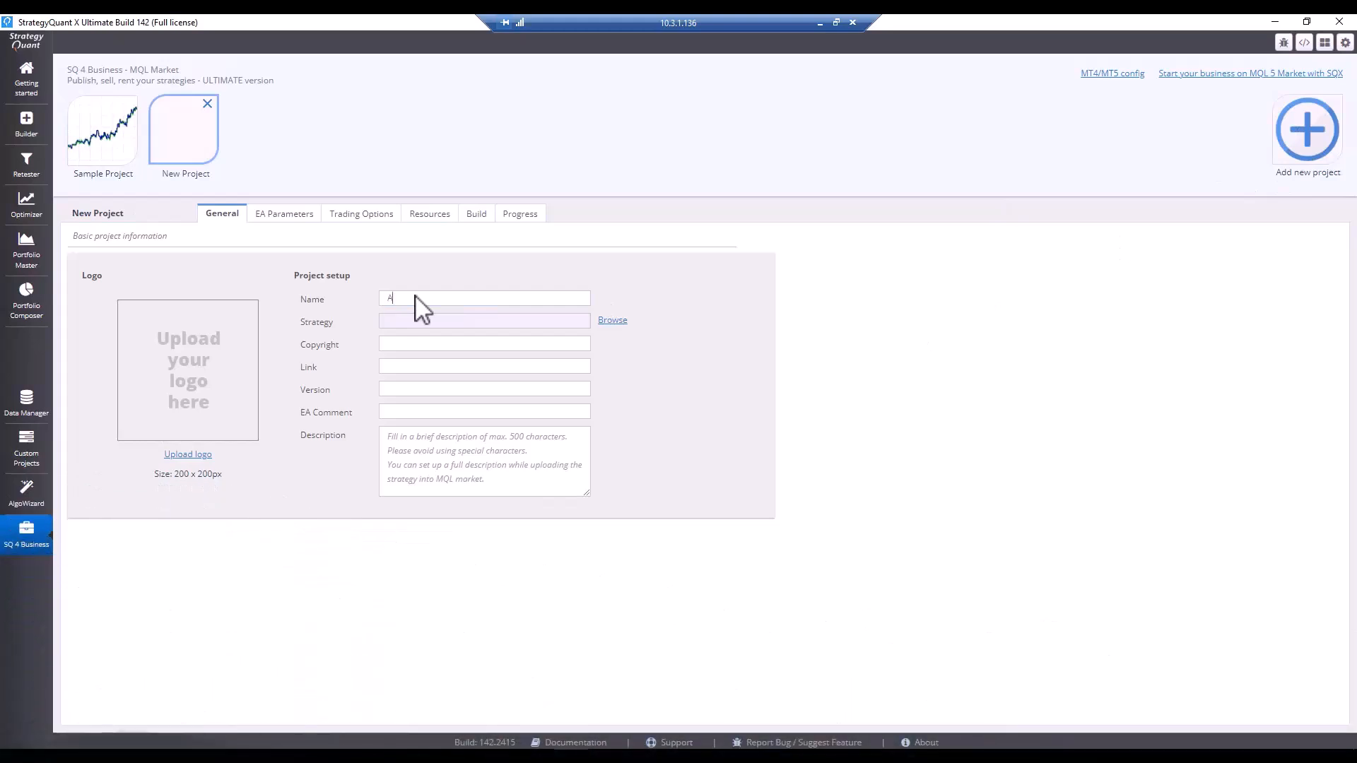
pyautogui.write('I Gold Robot')
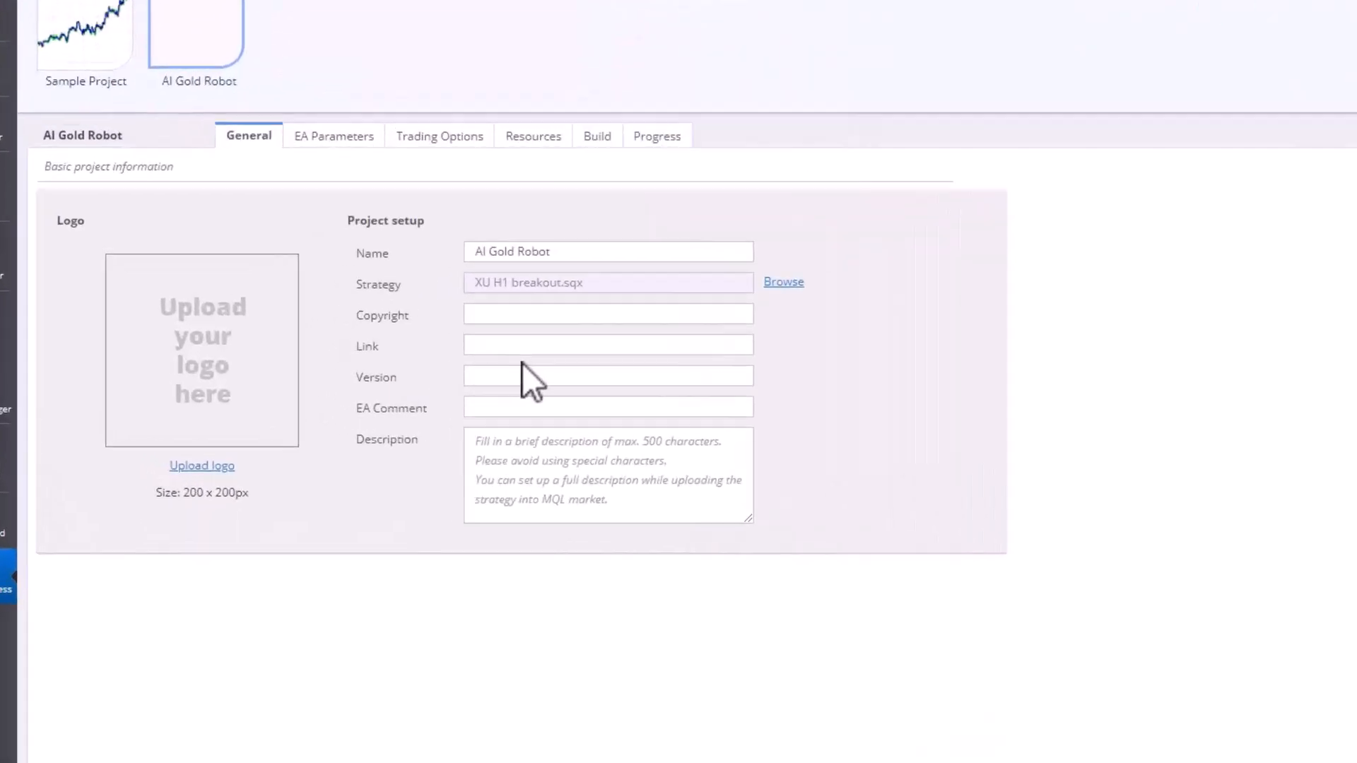
pyautogui.write('www.')
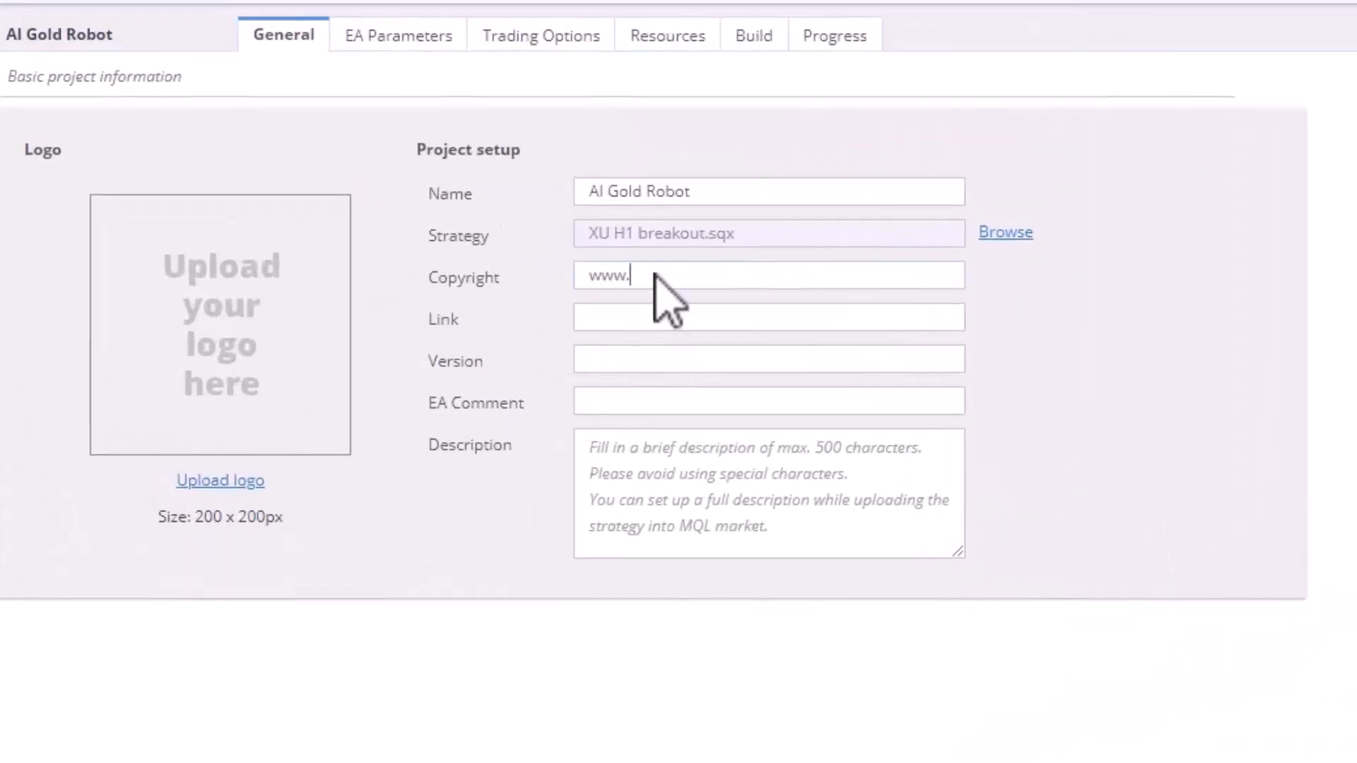
pyautogui.write('strategyquant.com')
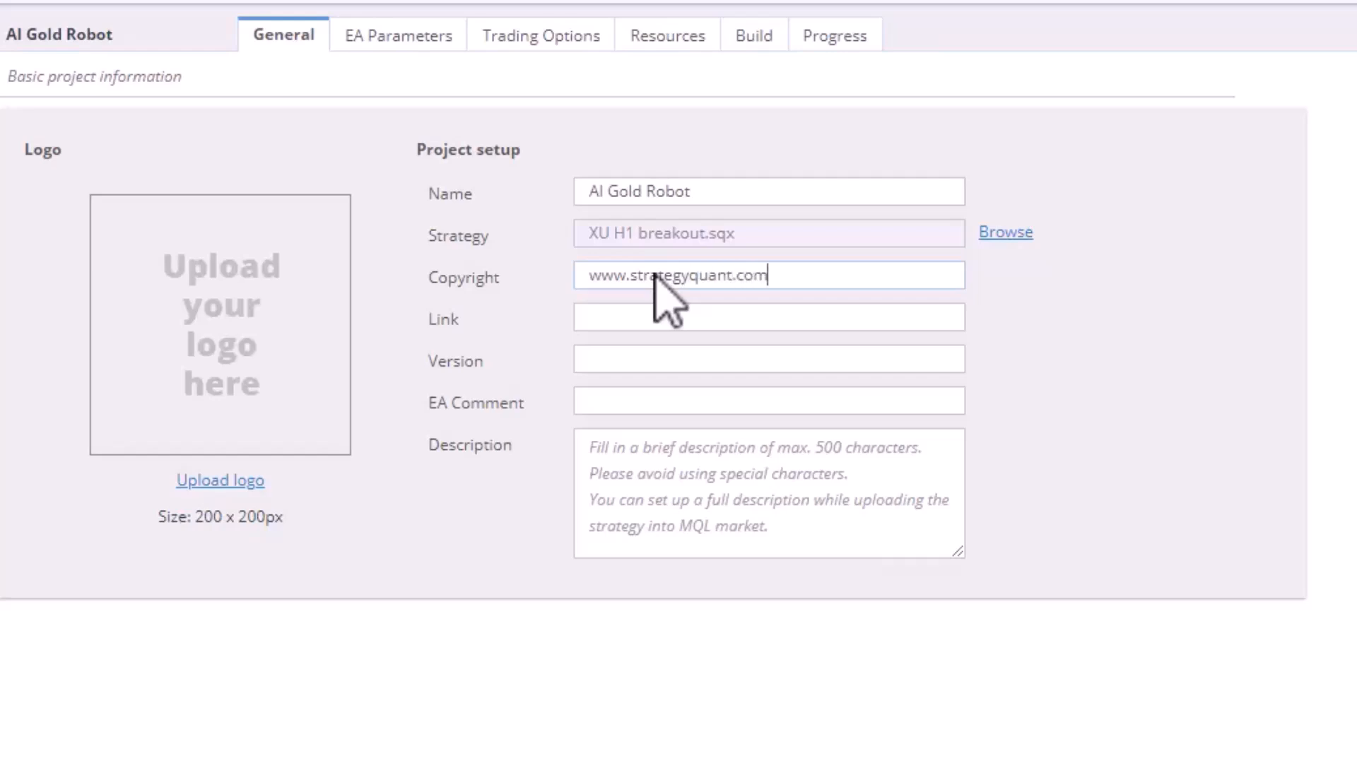
pyautogui.click(767, 317)
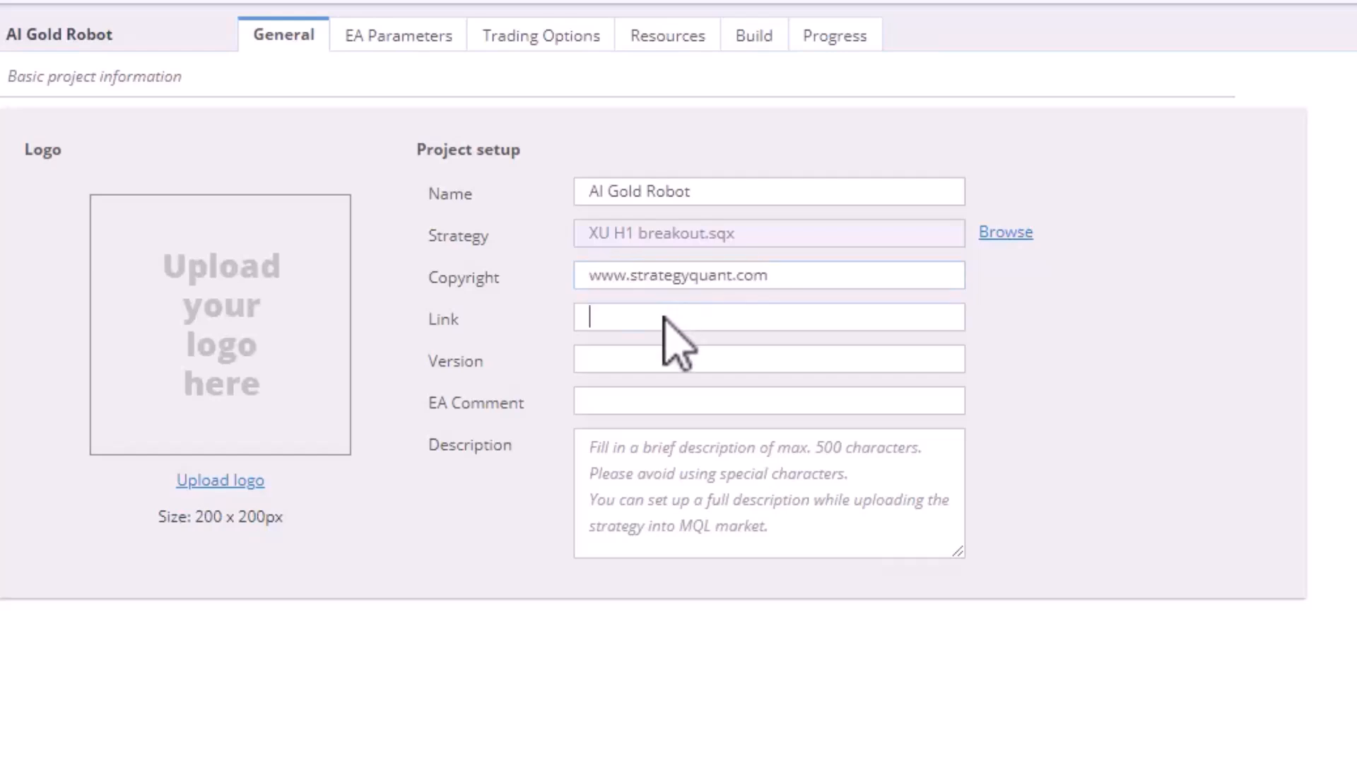
pyautogui.write('http://www.strategyquant.com')
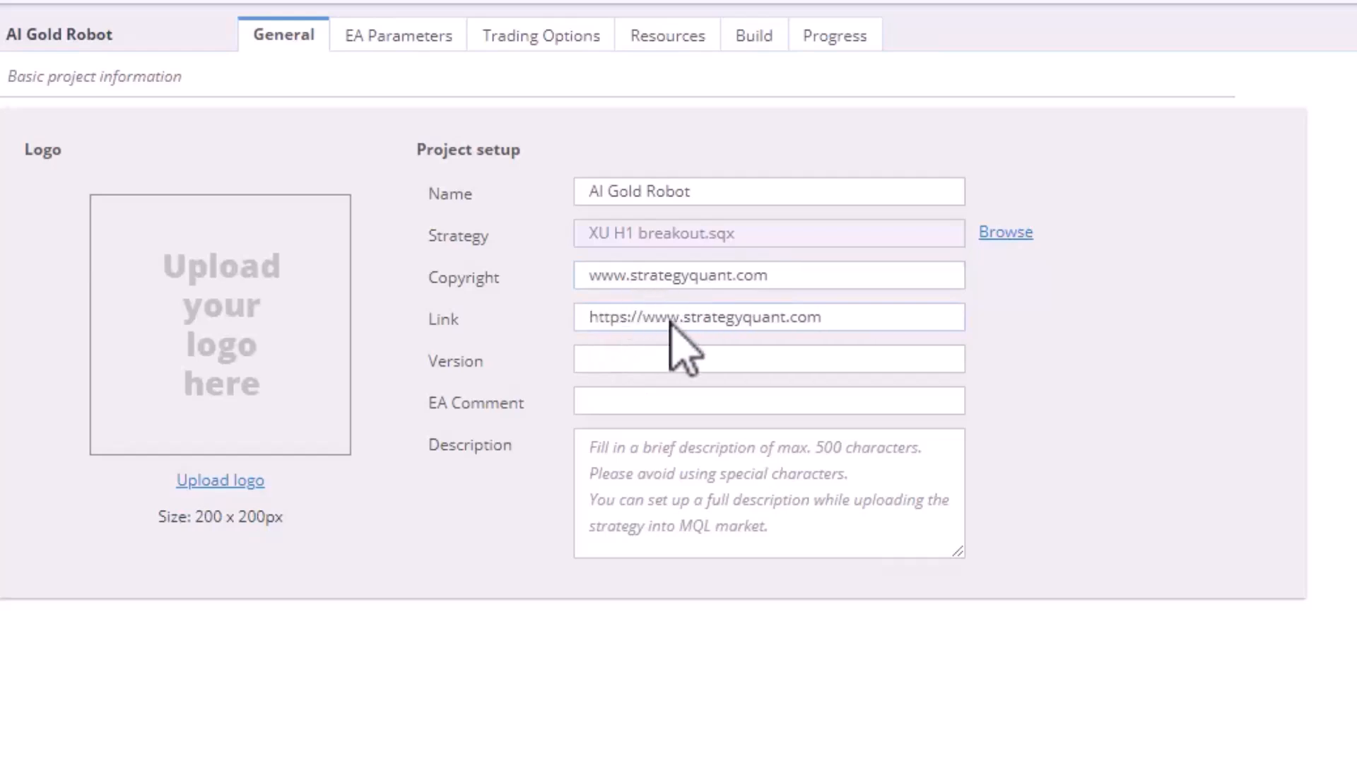
pyautogui.write('1.0')
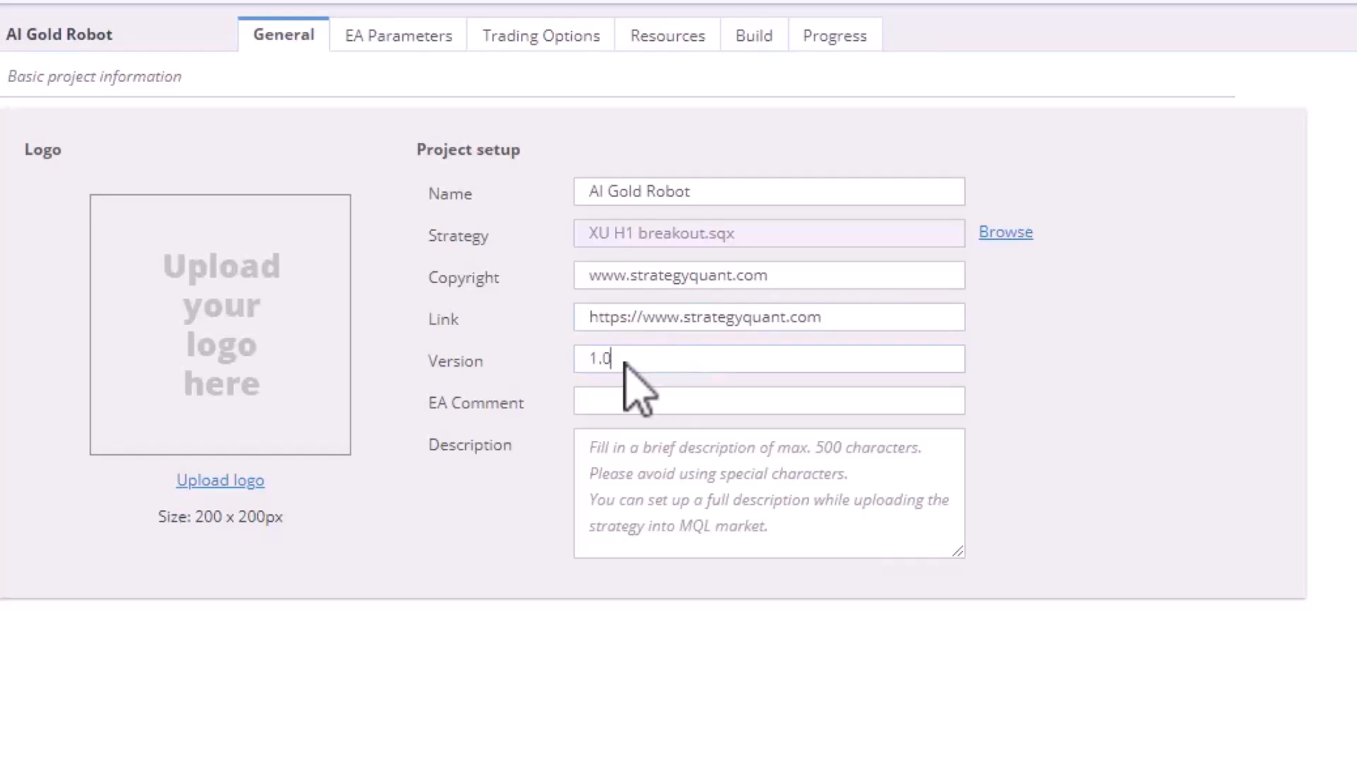
pyautogui.moveTo(641, 407)
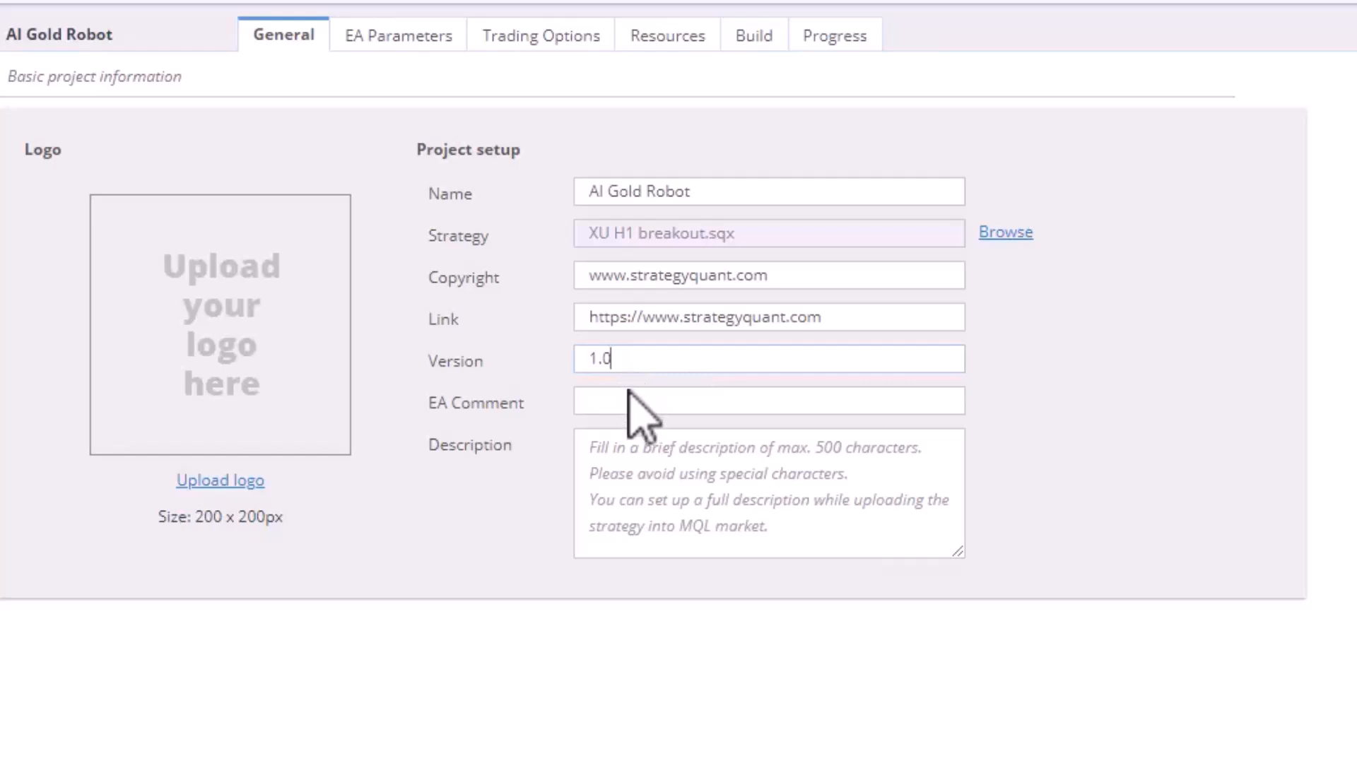
pyautogui.moveTo(775, 463)
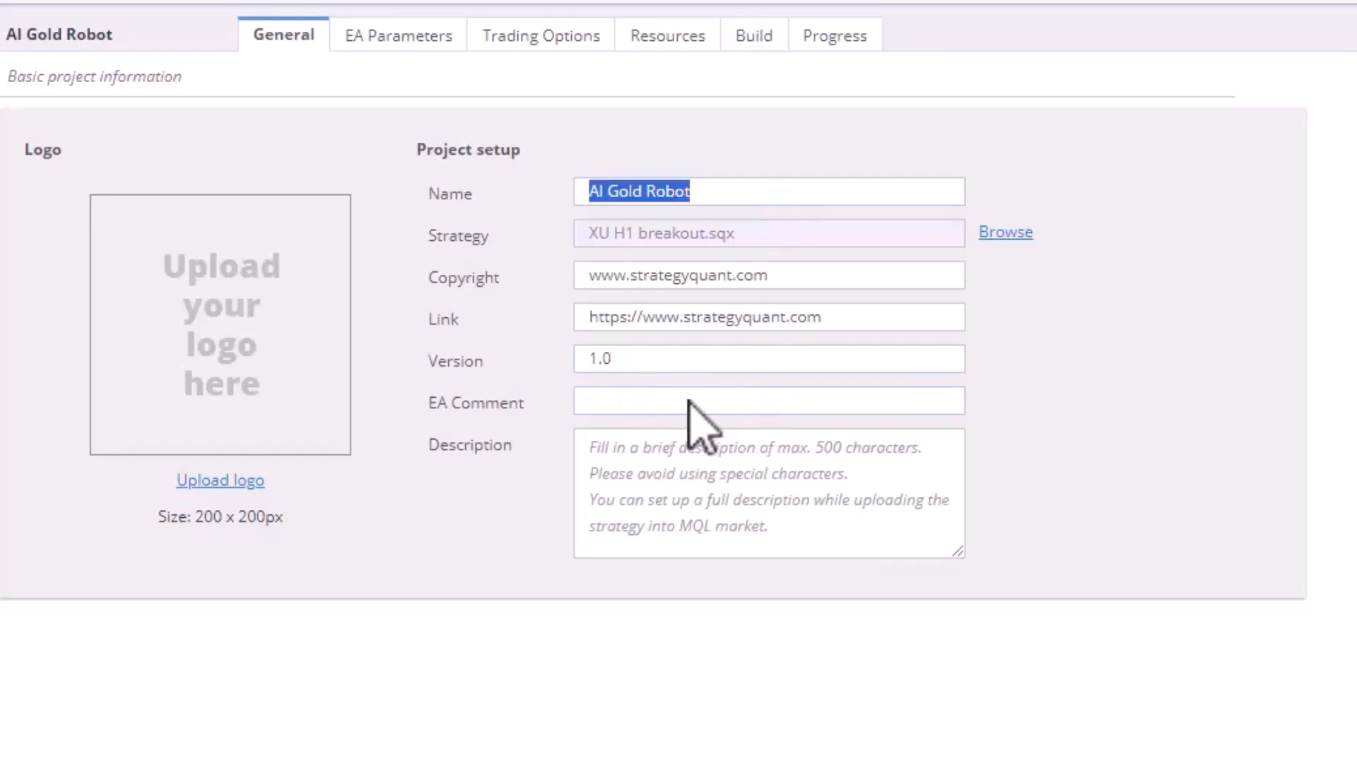
# Step: Set EA comment 'AI Gold Robot', the GOLD H1 breakout description, and upload the logo
pyautogui.write('AI Gold Robot')
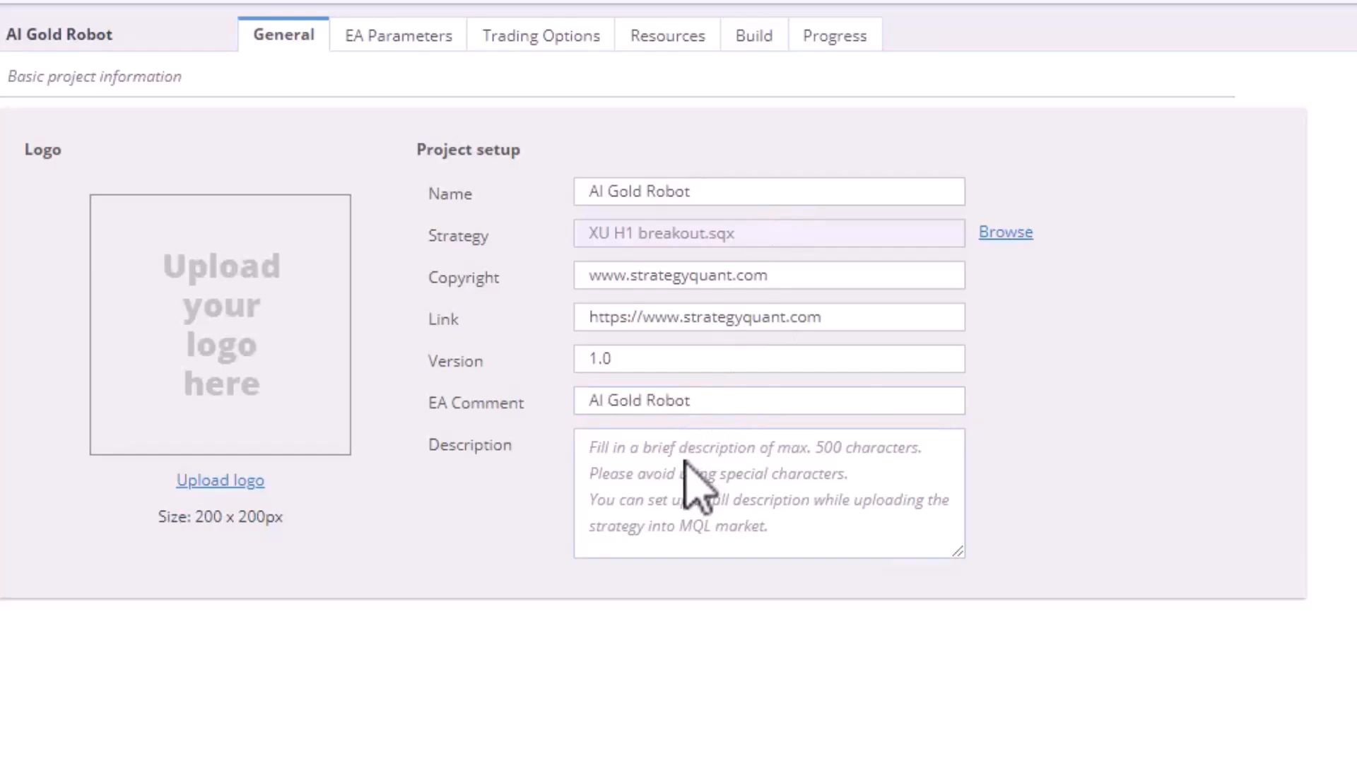
pyautogui.write('AI')
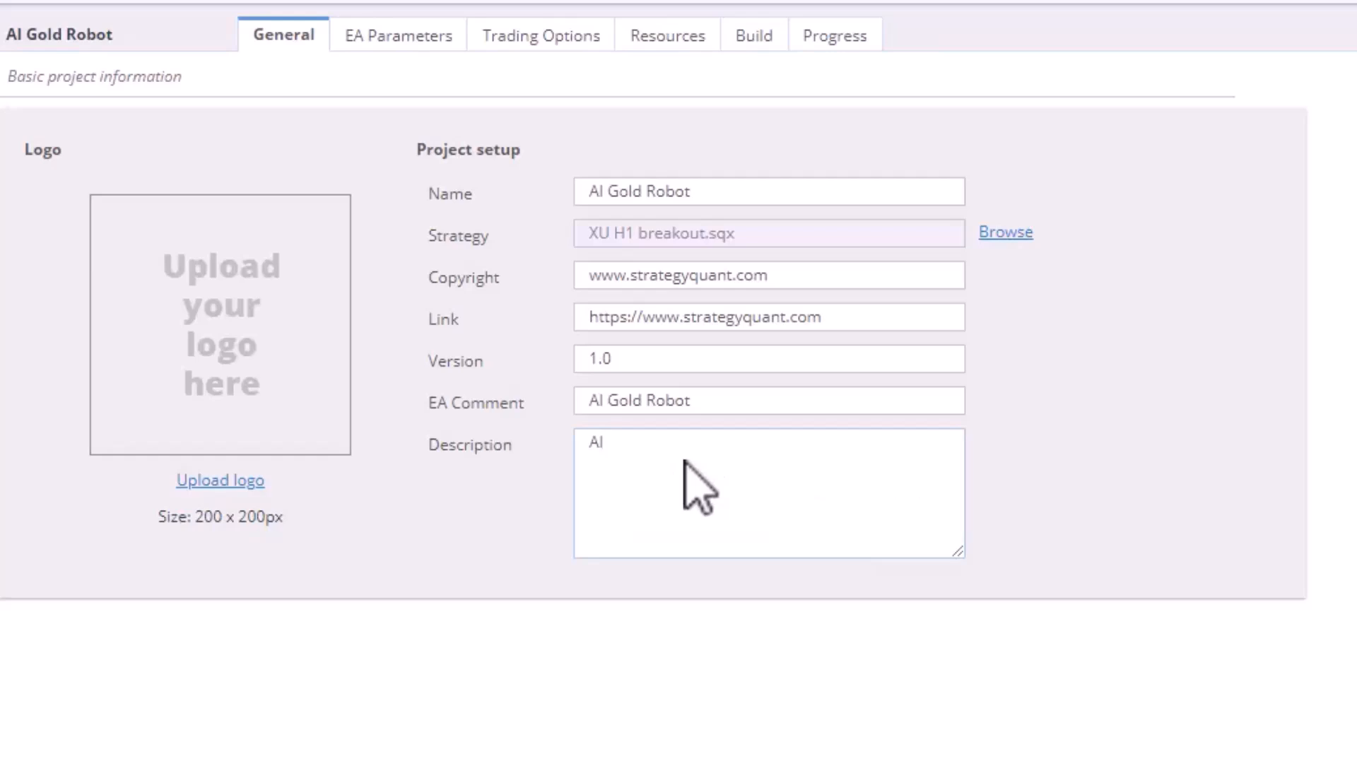
pyautogui.write('trading rr')
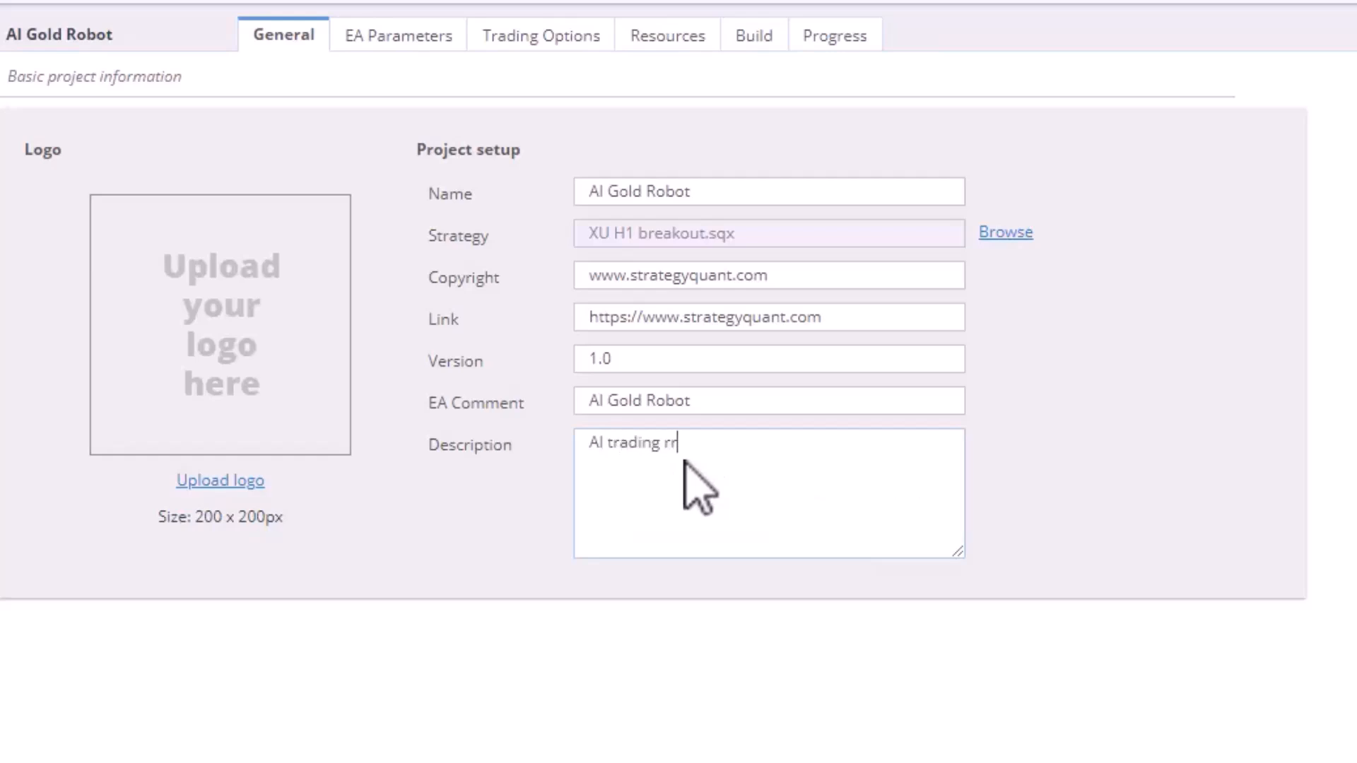
pyautogui.write('obot was developed for GOLD market and timeframe H1. Robot is using breakout setup.')
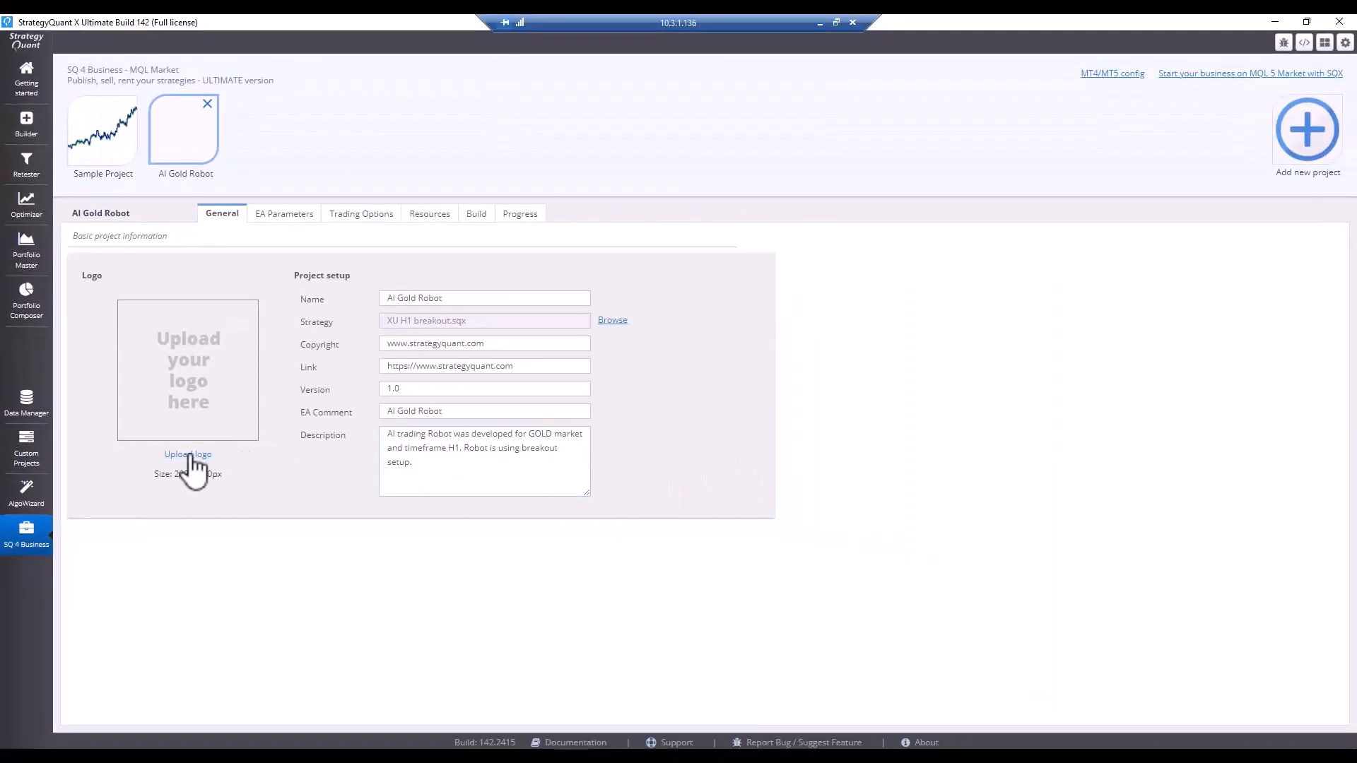
pyautogui.click(188, 453)
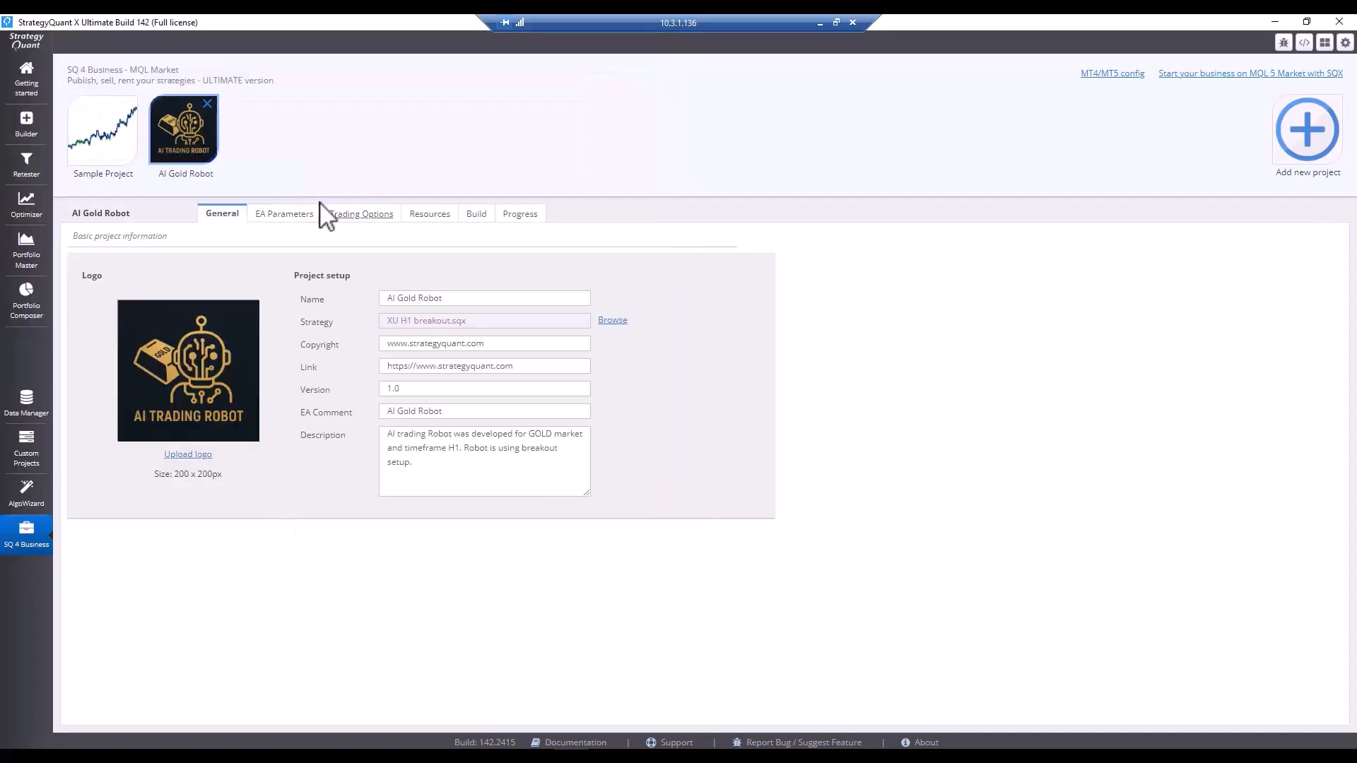
# Step: Set the AI Gold Robot EA Parameters to 'Don't use parameters'
pyautogui.click(284, 213)
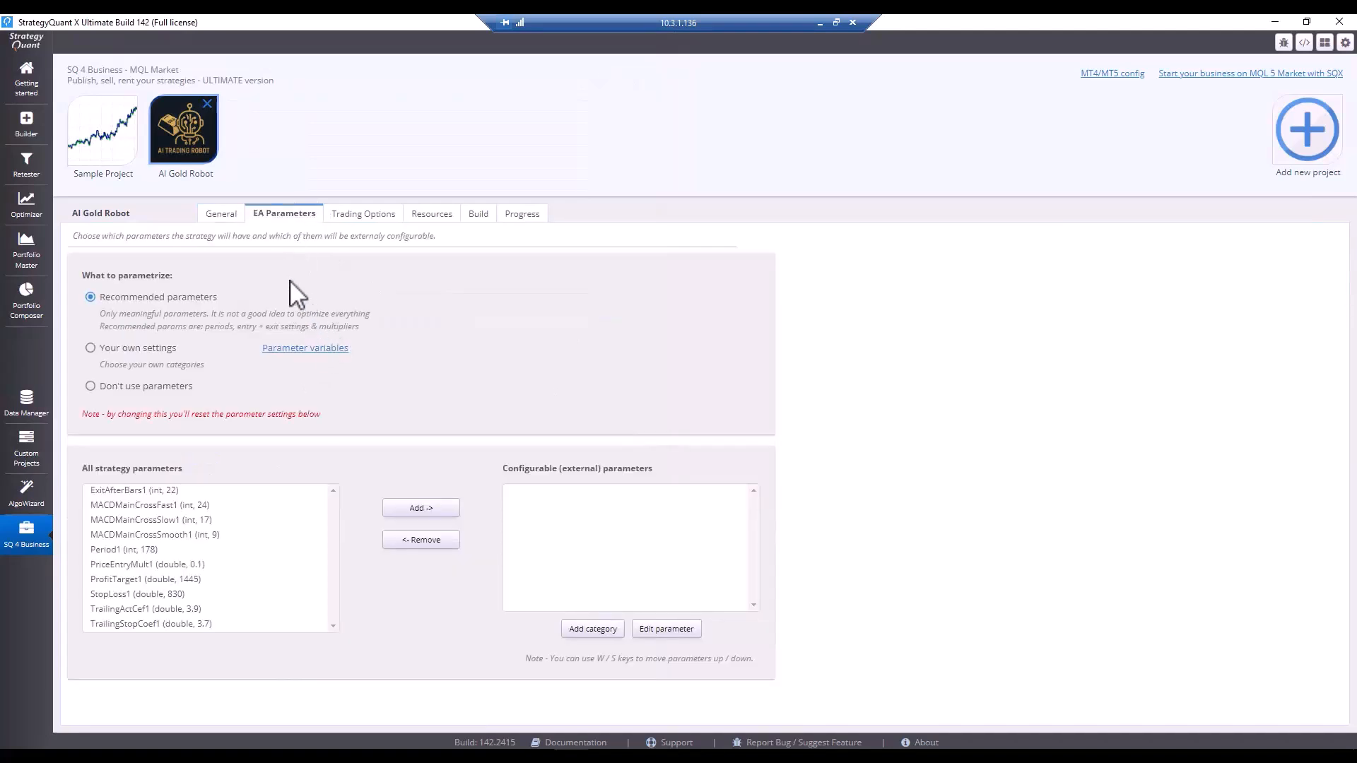
pyautogui.moveTo(147, 500)
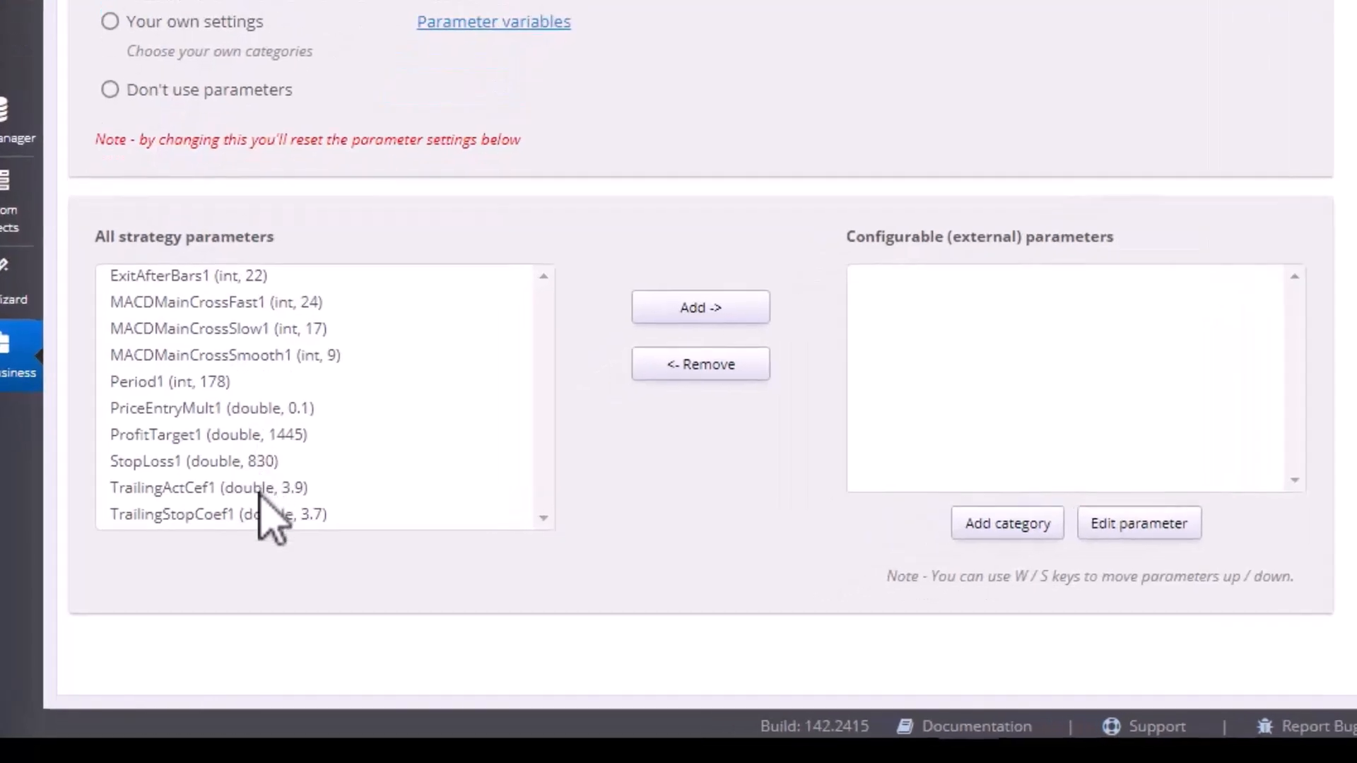
pyautogui.moveTo(329, 446)
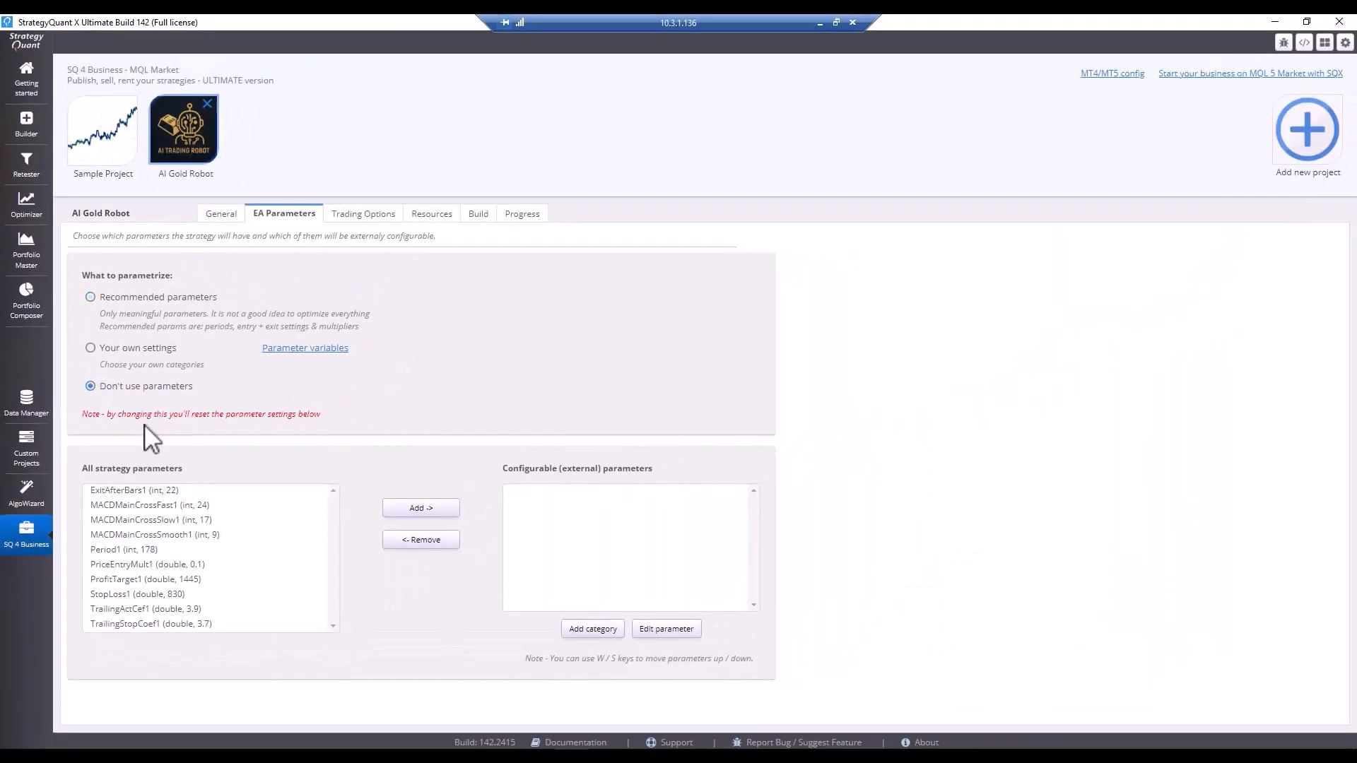
pyautogui.click(89, 385)
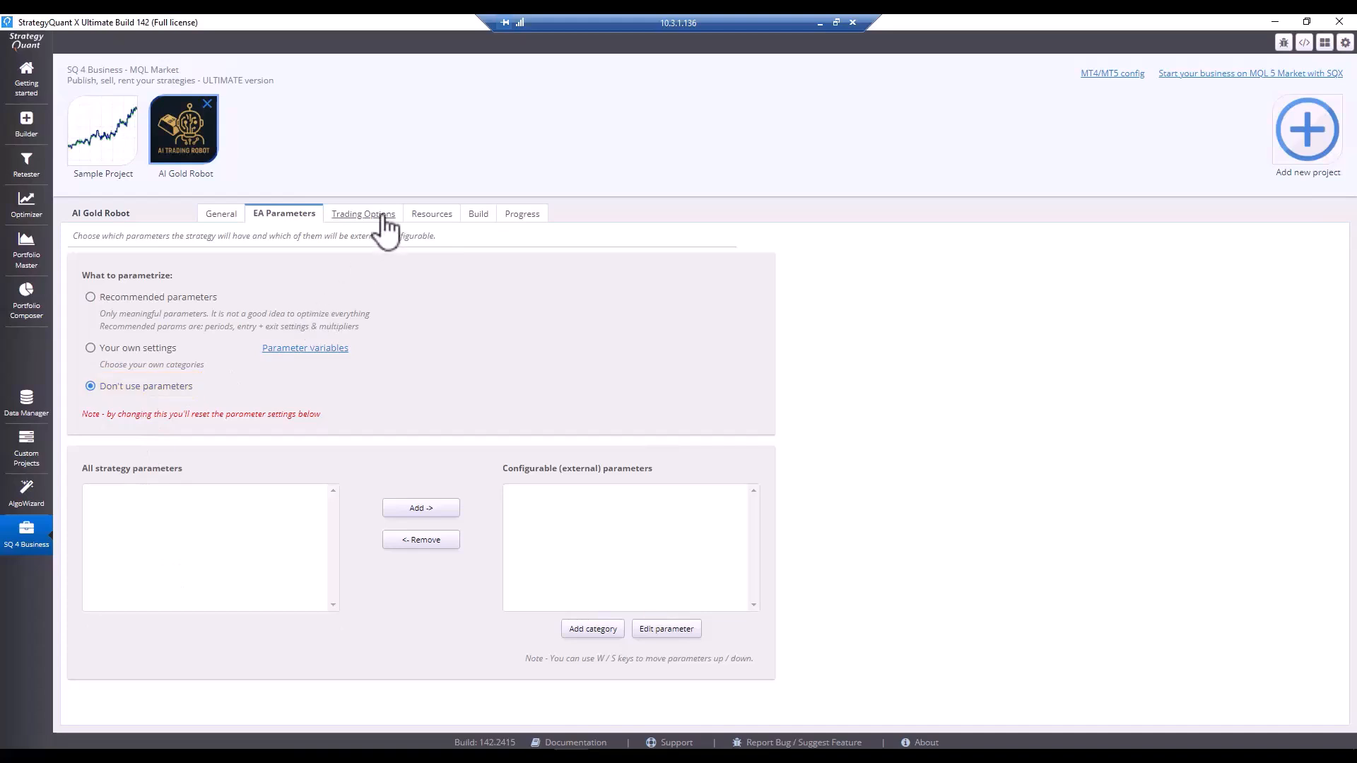
# Step: In Trading Options, edit MagicNumber, enter time 20:40, and hide the LimitTimeRange settings
pyautogui.click(363, 213)
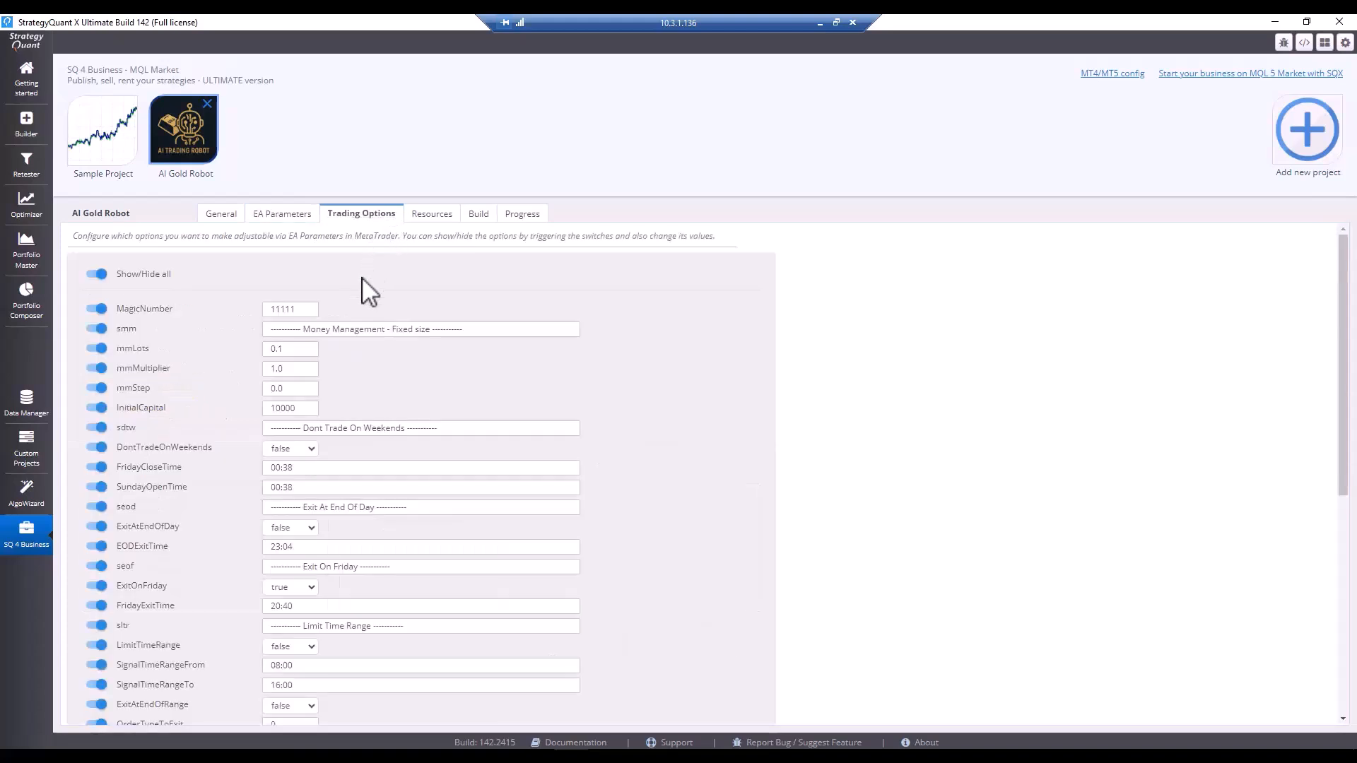
pyautogui.moveTo(306, 338)
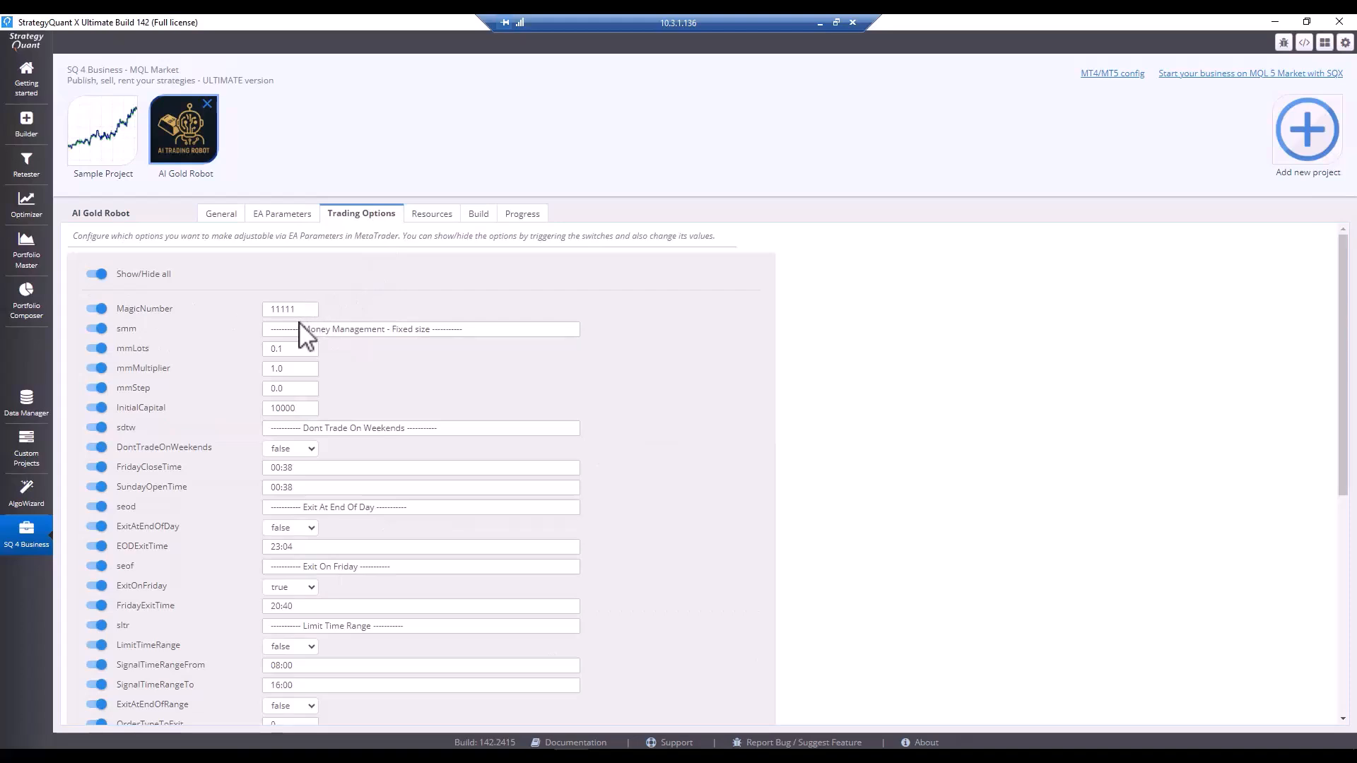
pyautogui.click(290, 308)
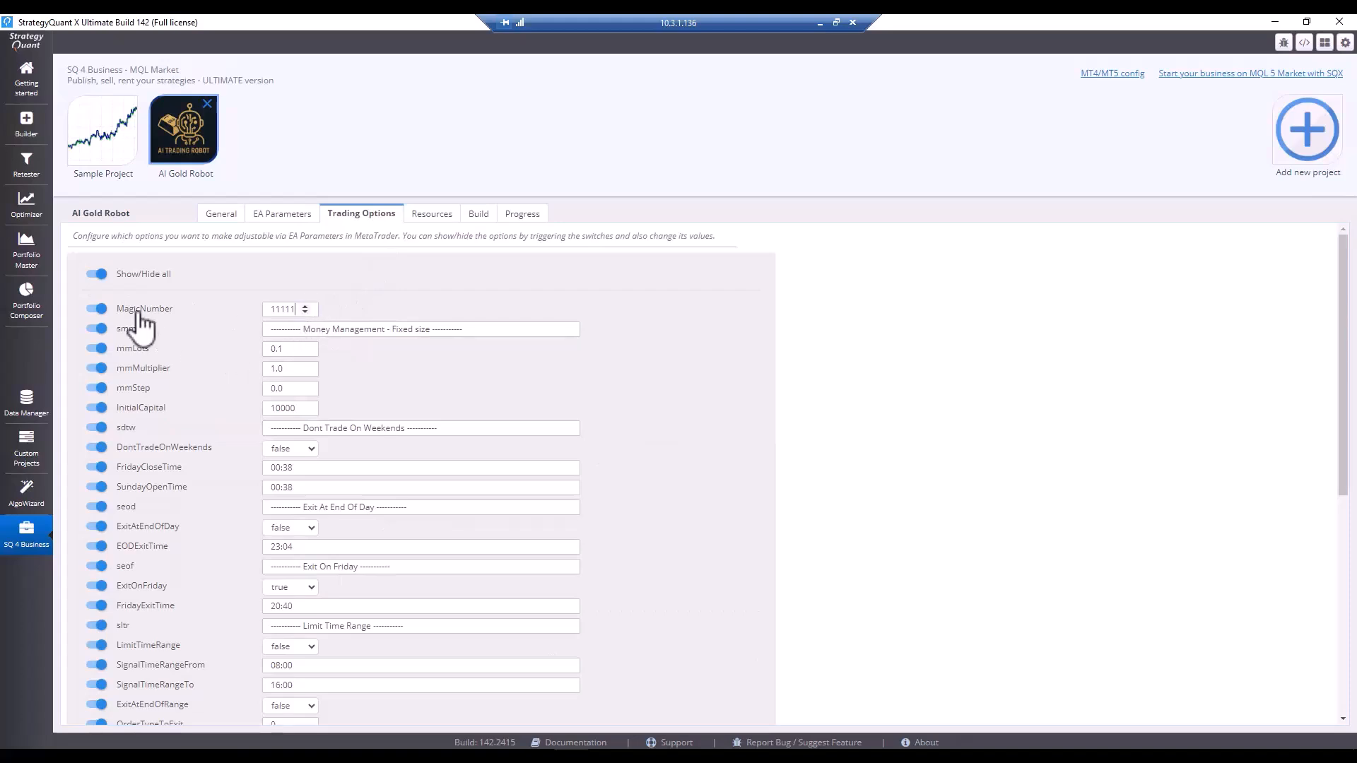
pyautogui.scroll(-3)
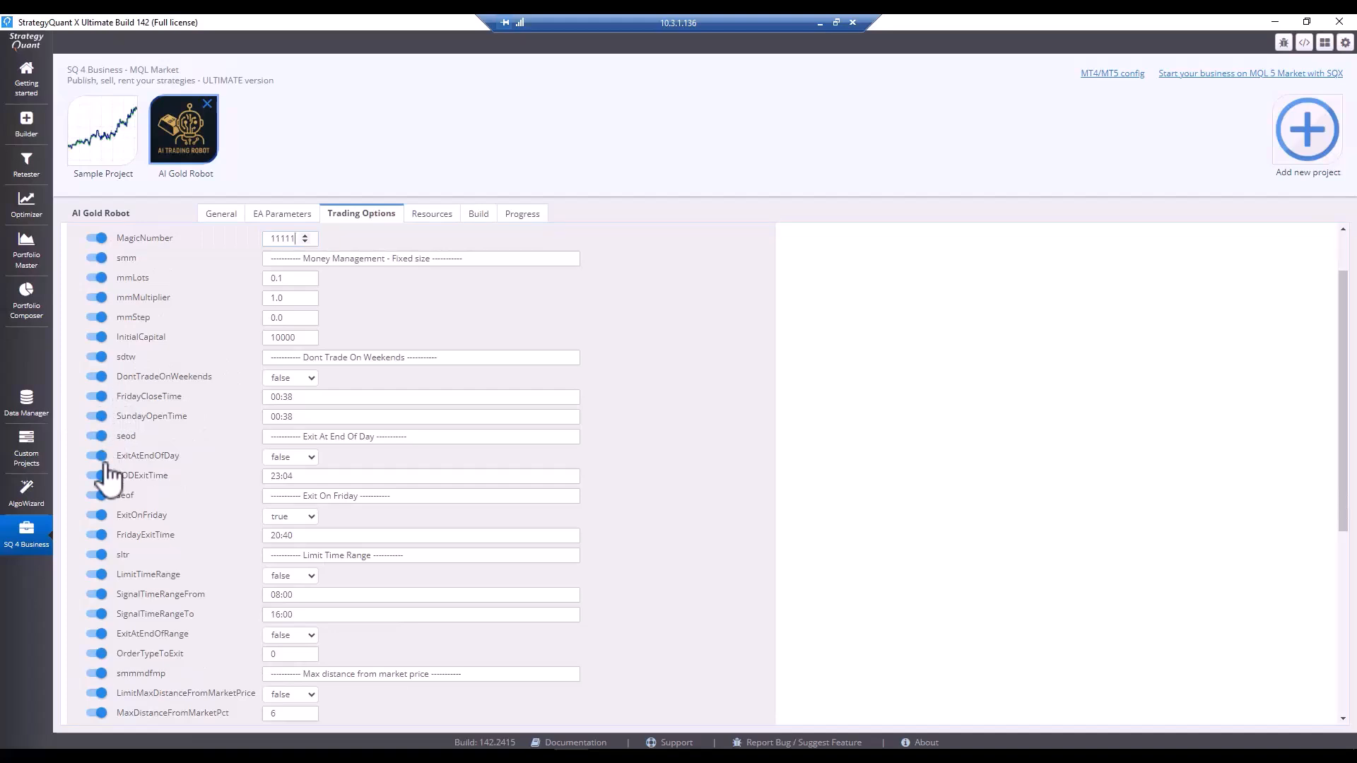
pyautogui.scroll(-3)
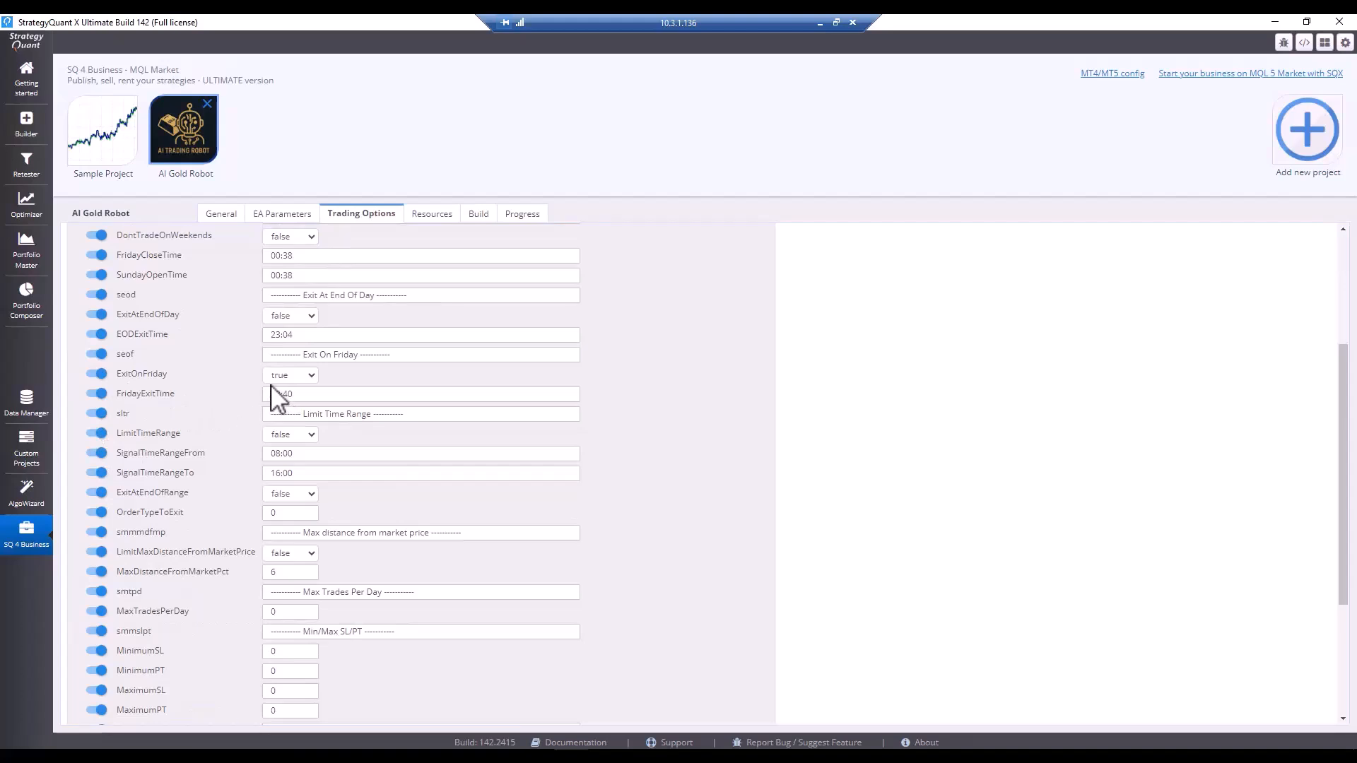
pyautogui.write('20:40')
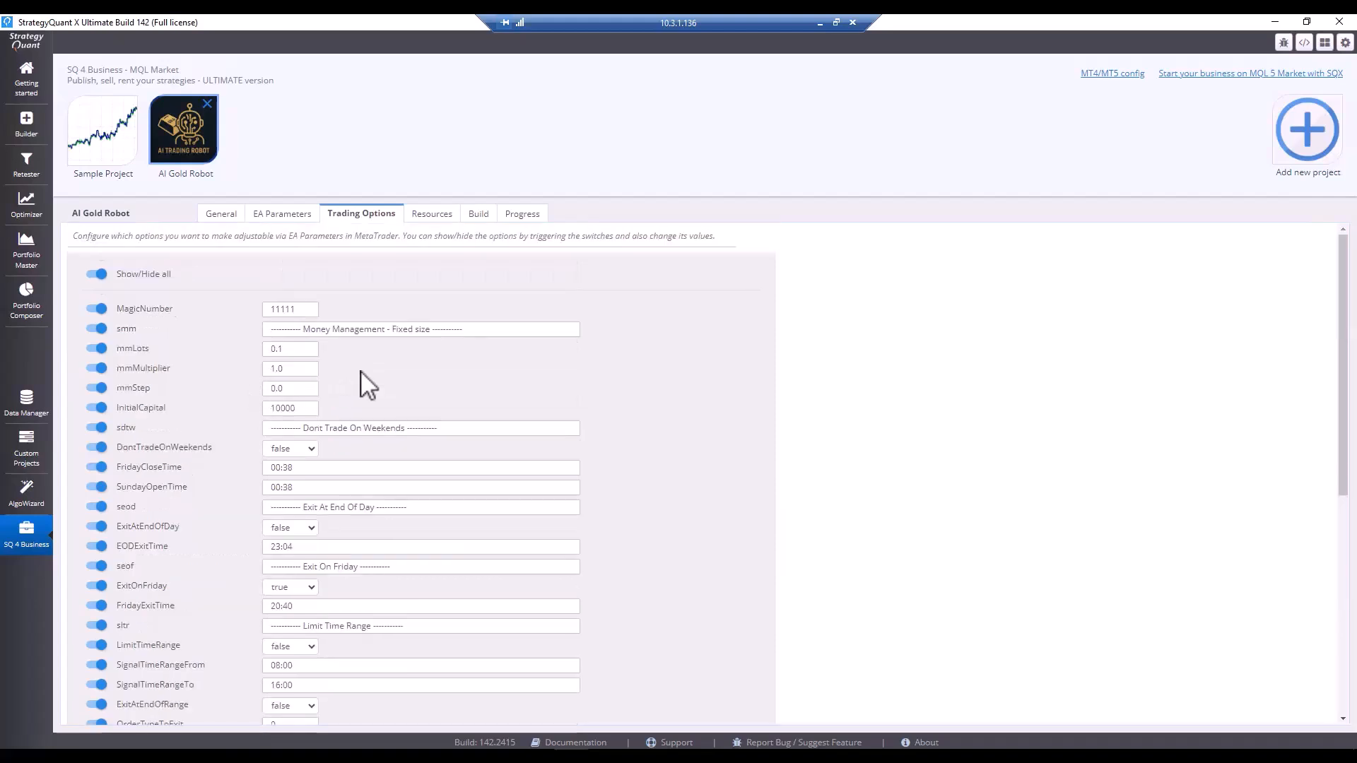
pyautogui.moveTo(365, 398)
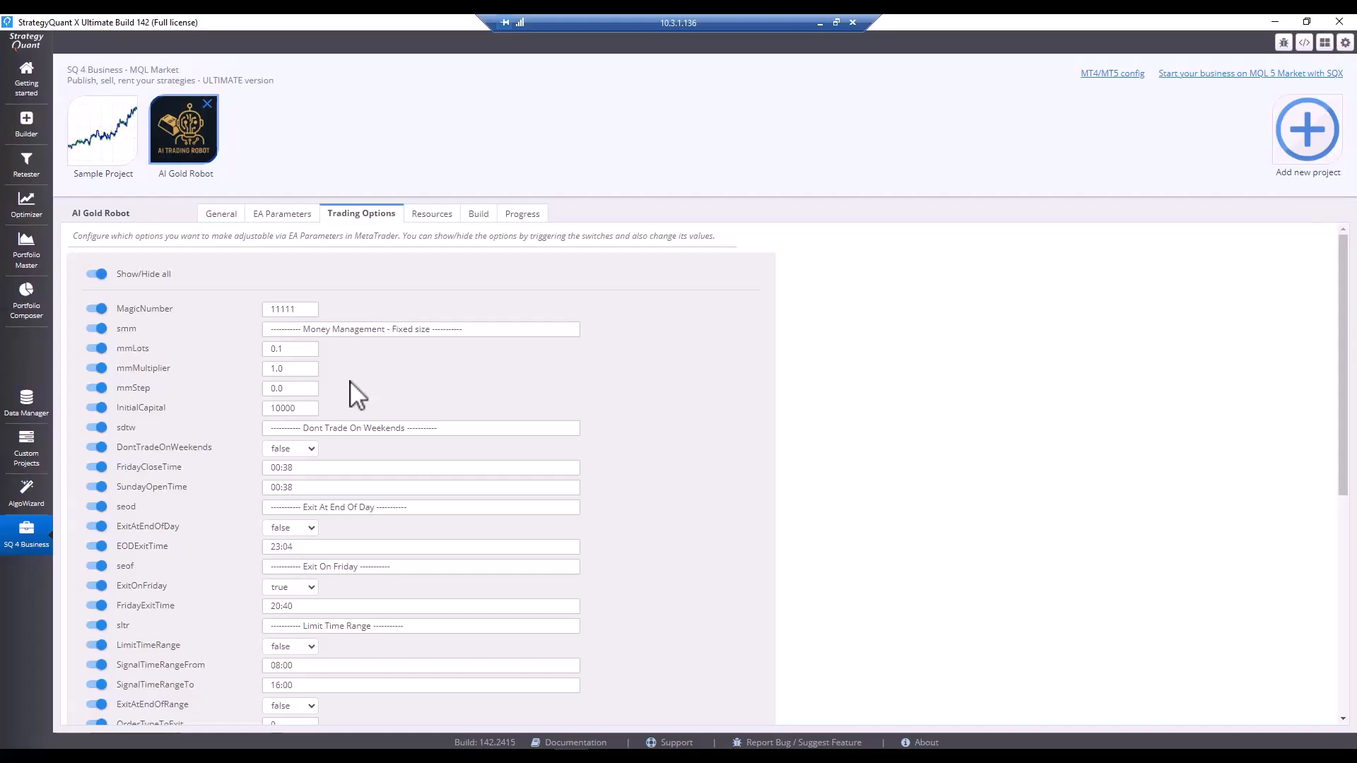
pyautogui.moveTo(108, 398)
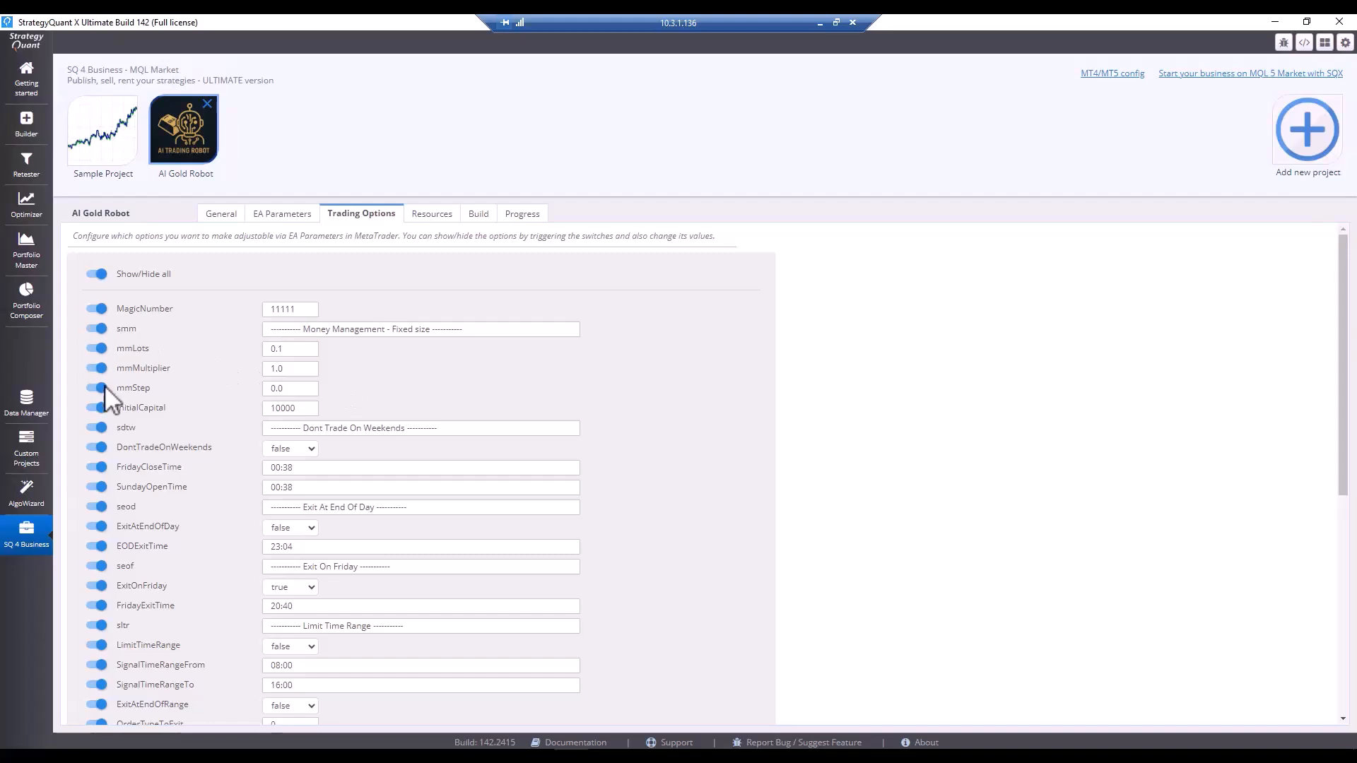
pyautogui.moveTo(108, 444)
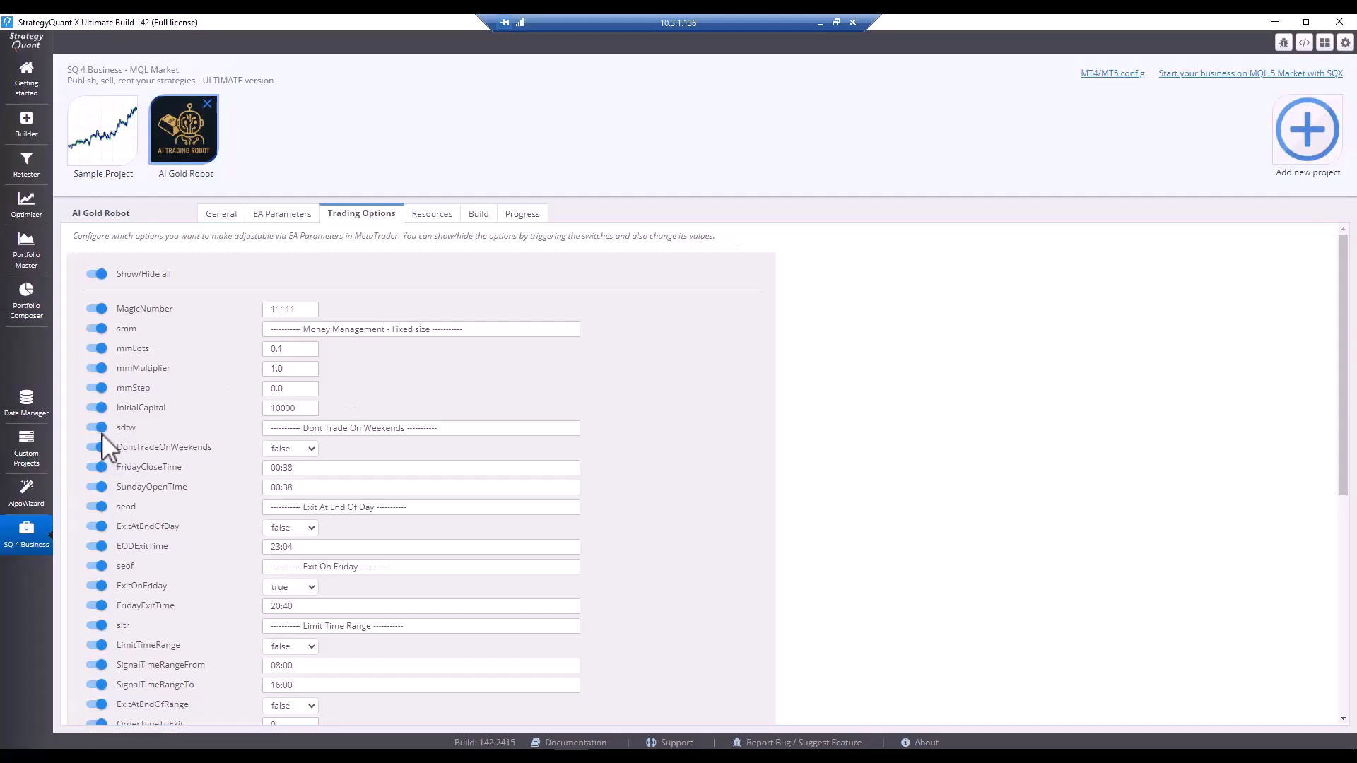
pyautogui.scroll(-3)
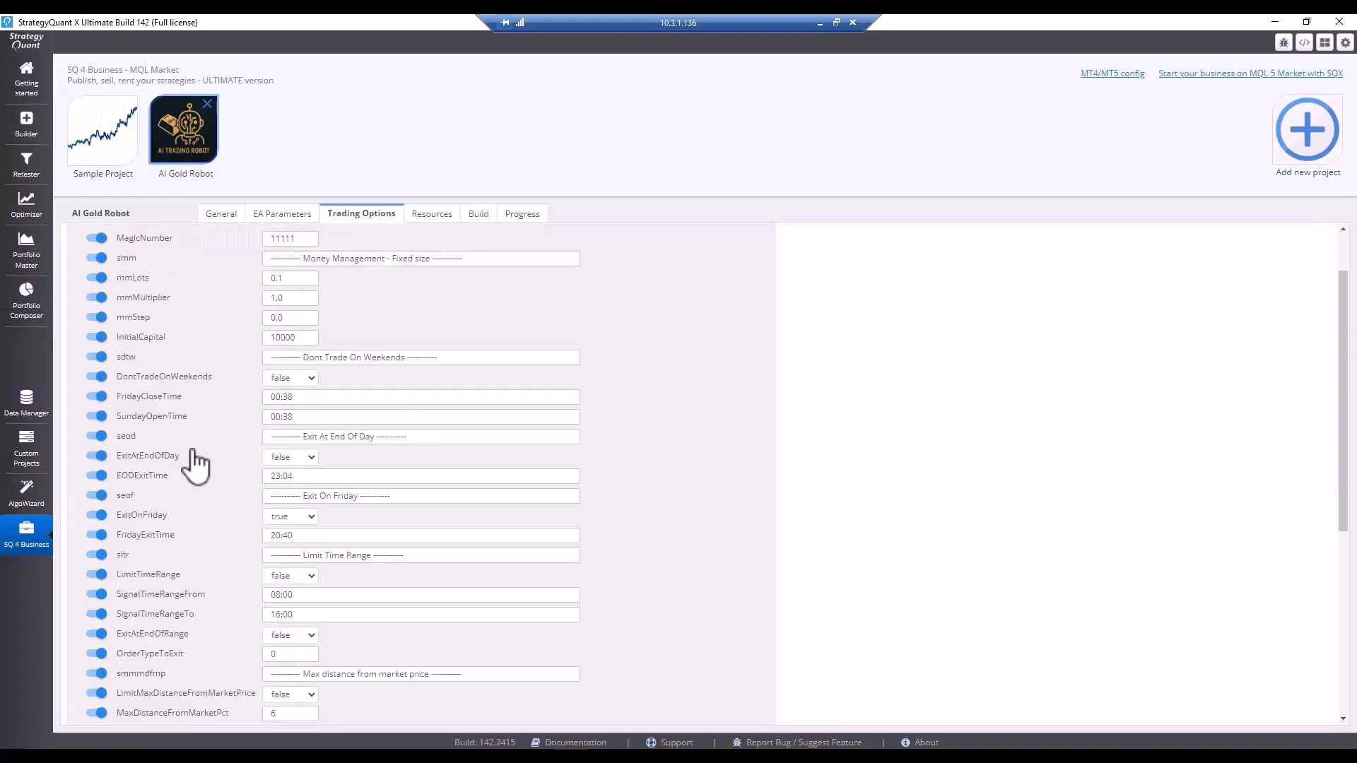
pyautogui.scroll(-3)
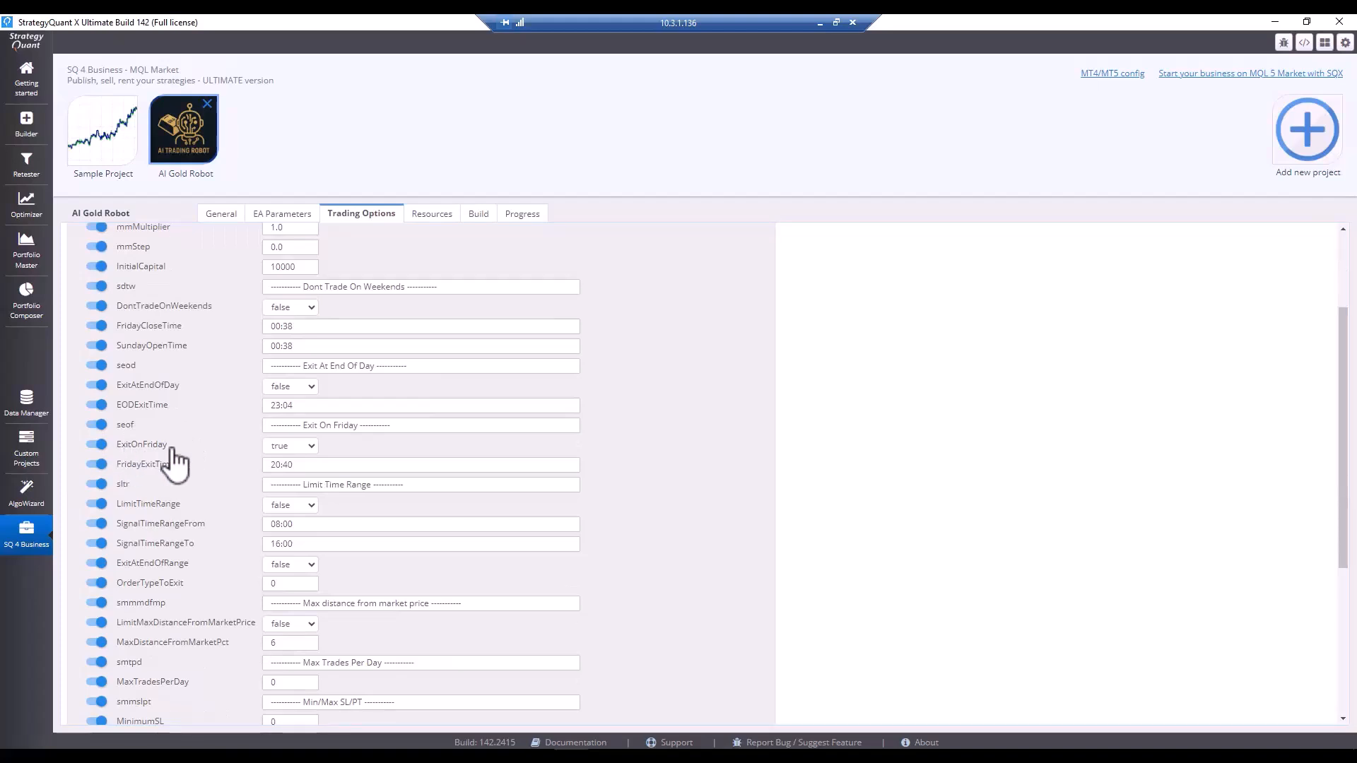
pyautogui.moveTo(281, 496)
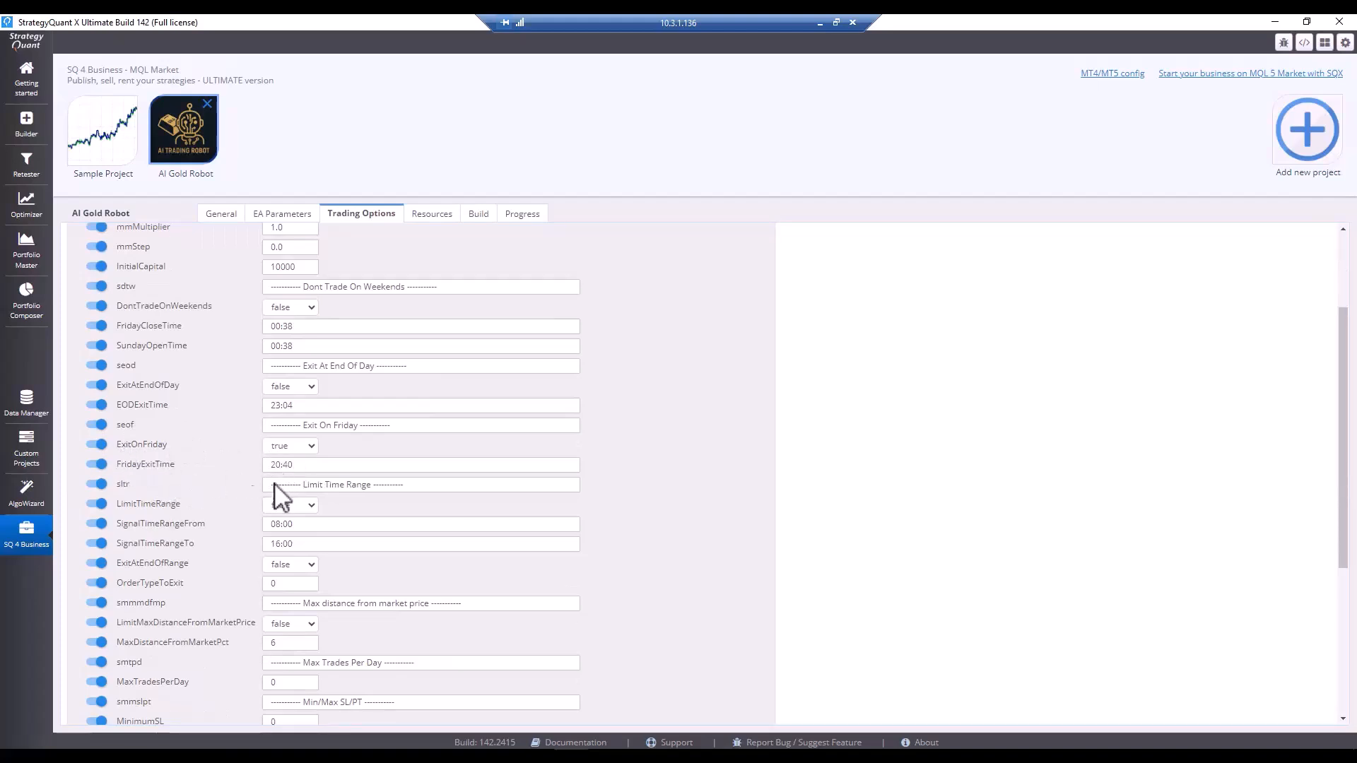
pyautogui.click(290, 505)
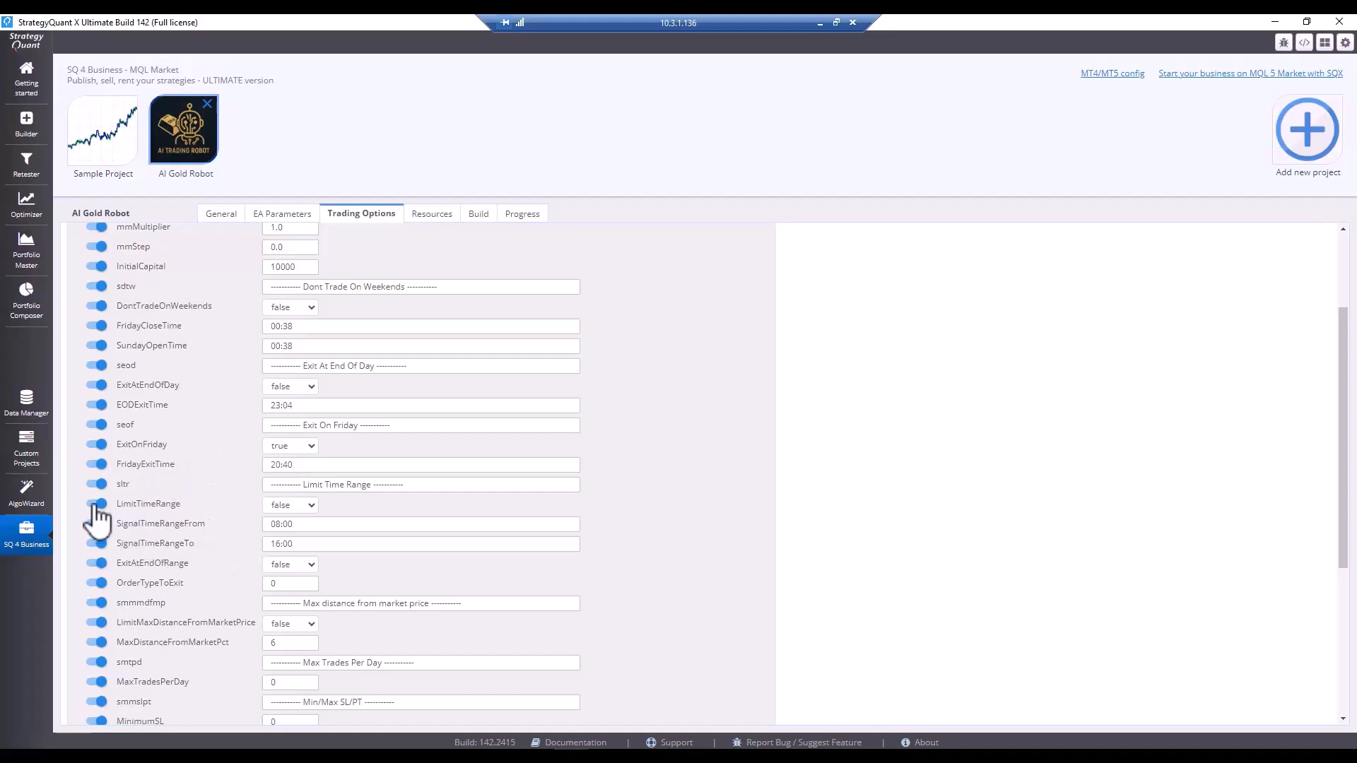
pyautogui.click(96, 504)
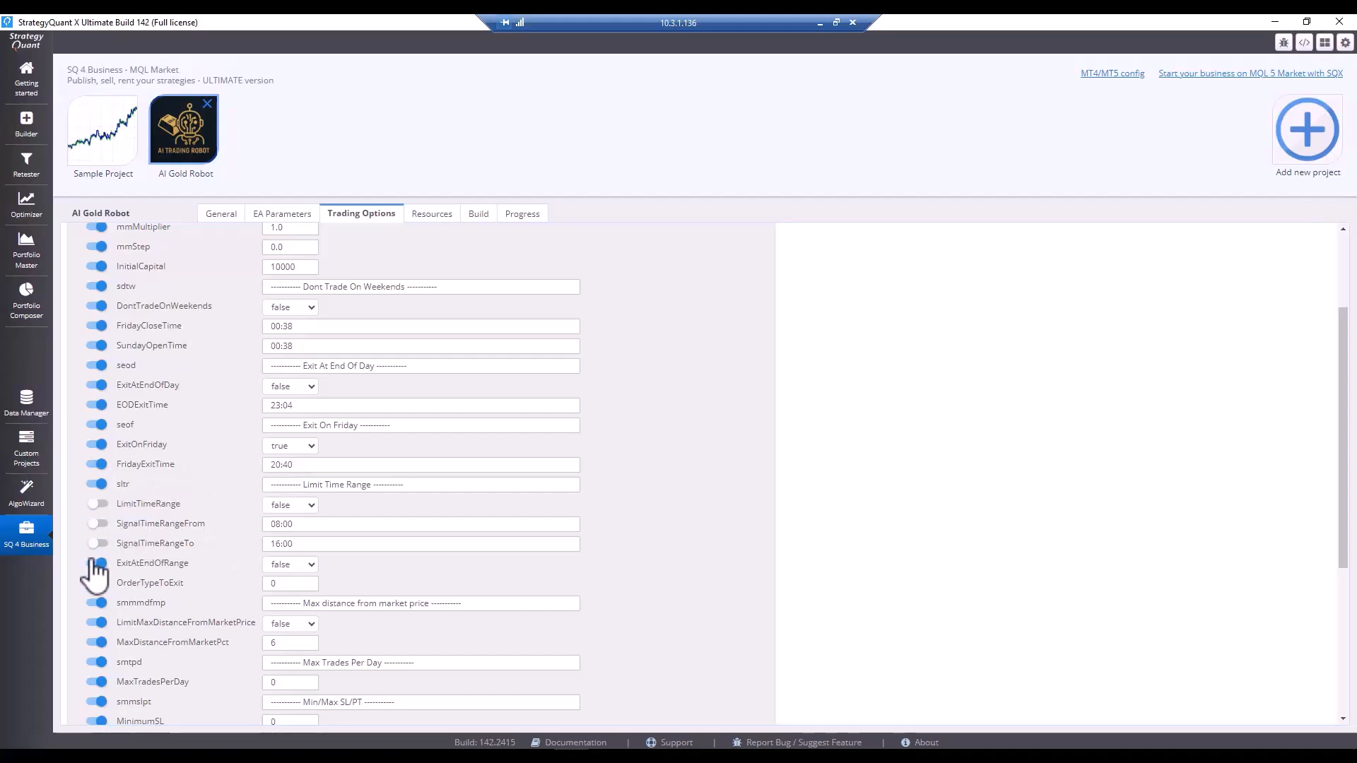
# Step: Hide OrderTypeToExit and min/max SL/PT, set ModifyInsteadOfReplacing true, and go to Resources
pyautogui.scroll(-3)
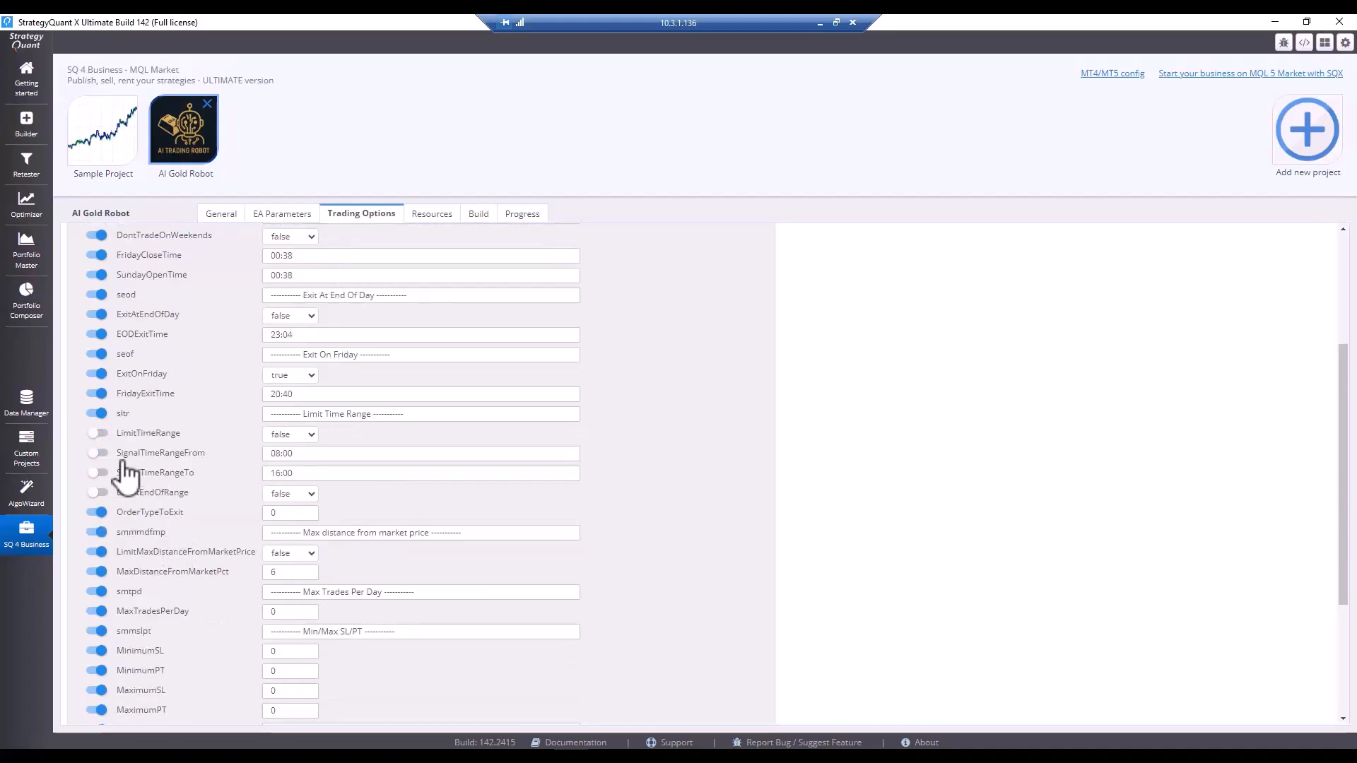
pyautogui.moveTo(147, 420)
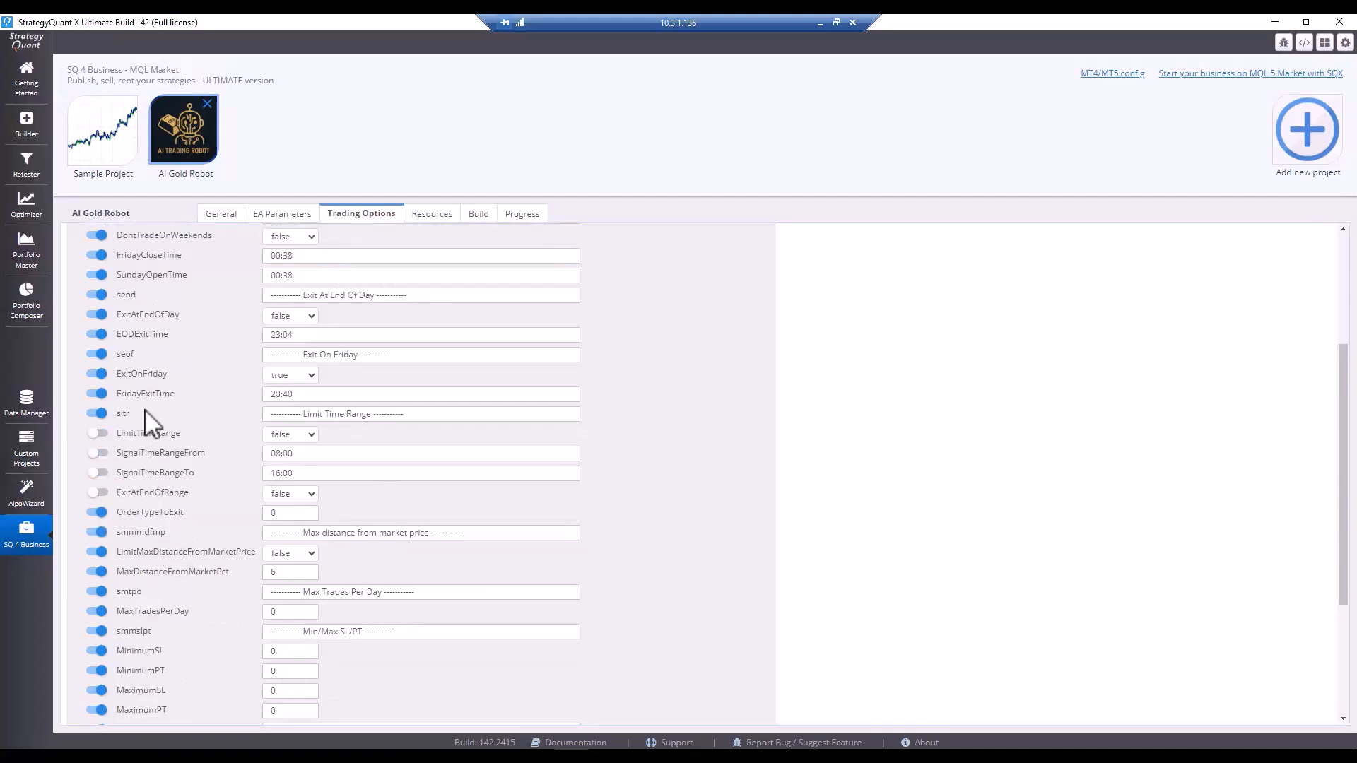
pyautogui.scroll(-3)
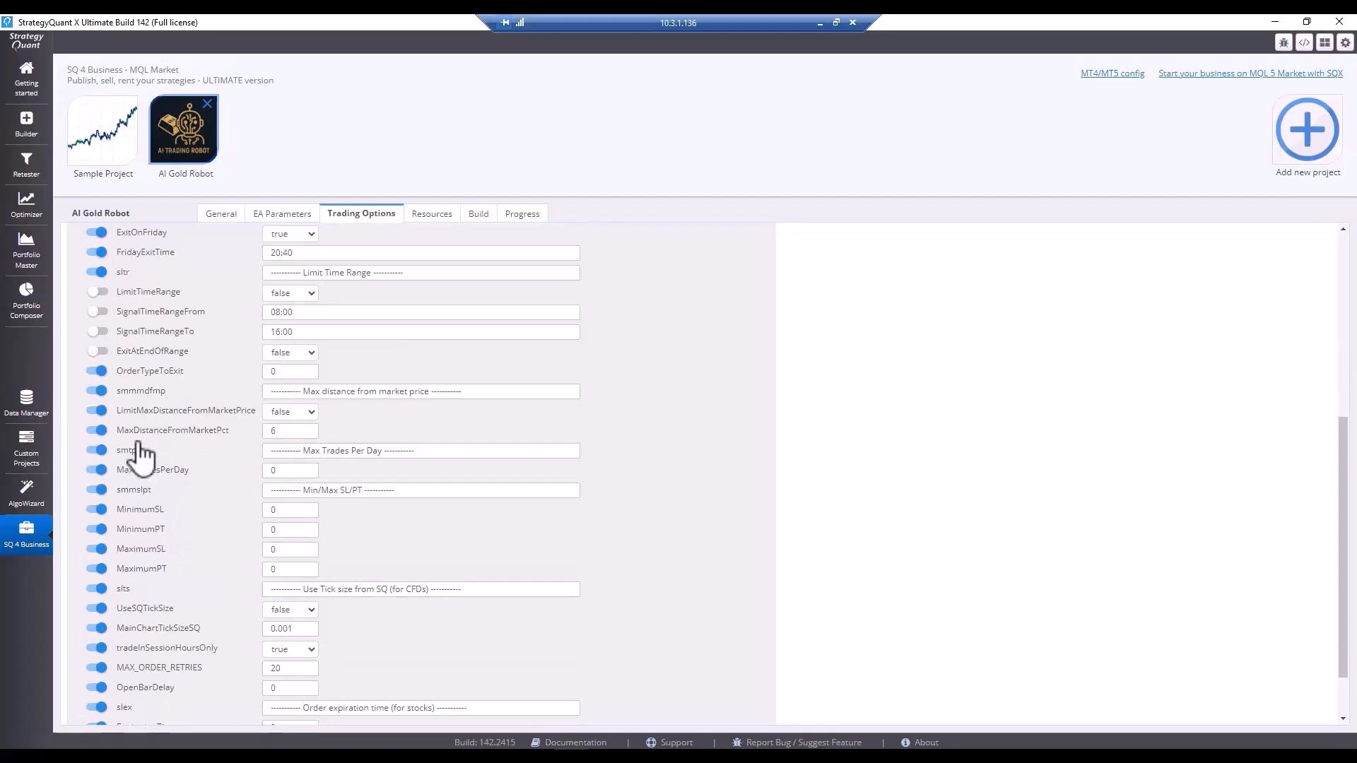
pyautogui.scroll(-3)
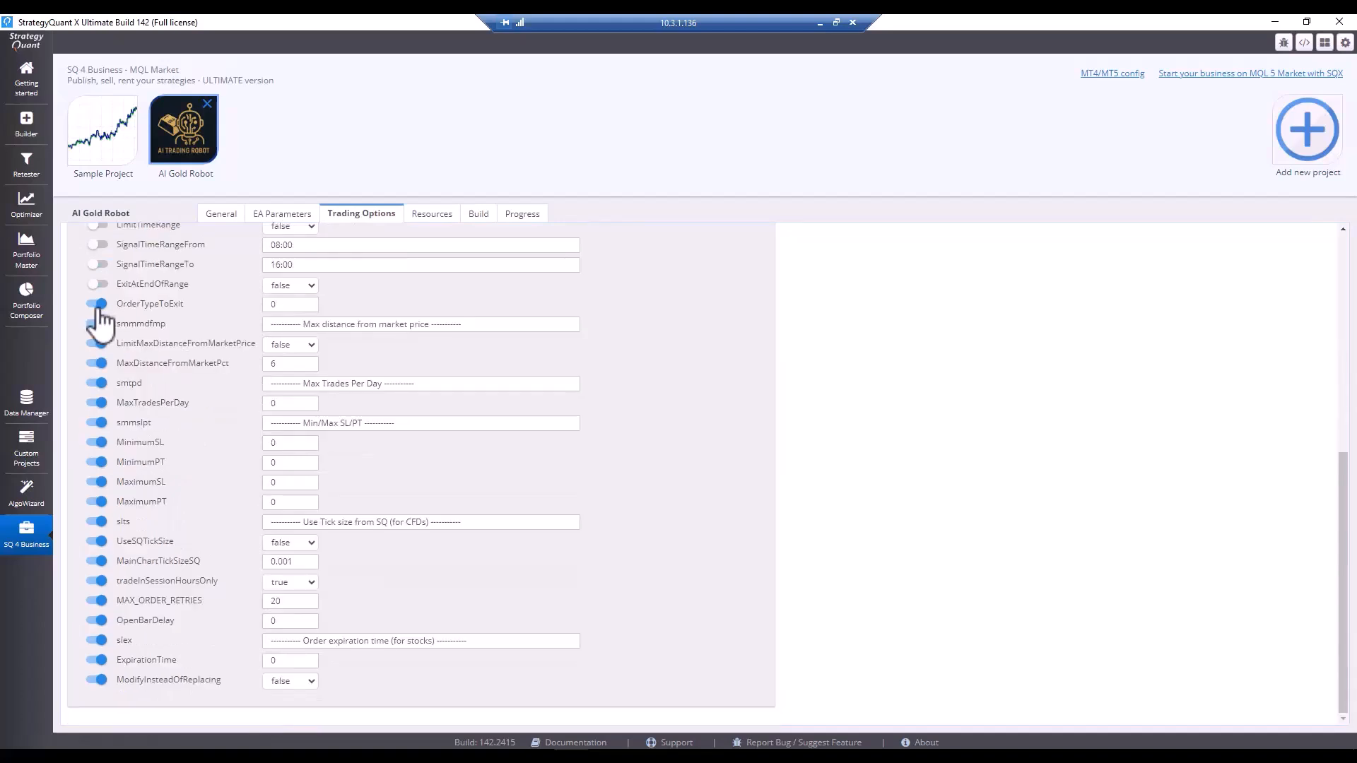
pyautogui.click(97, 304)
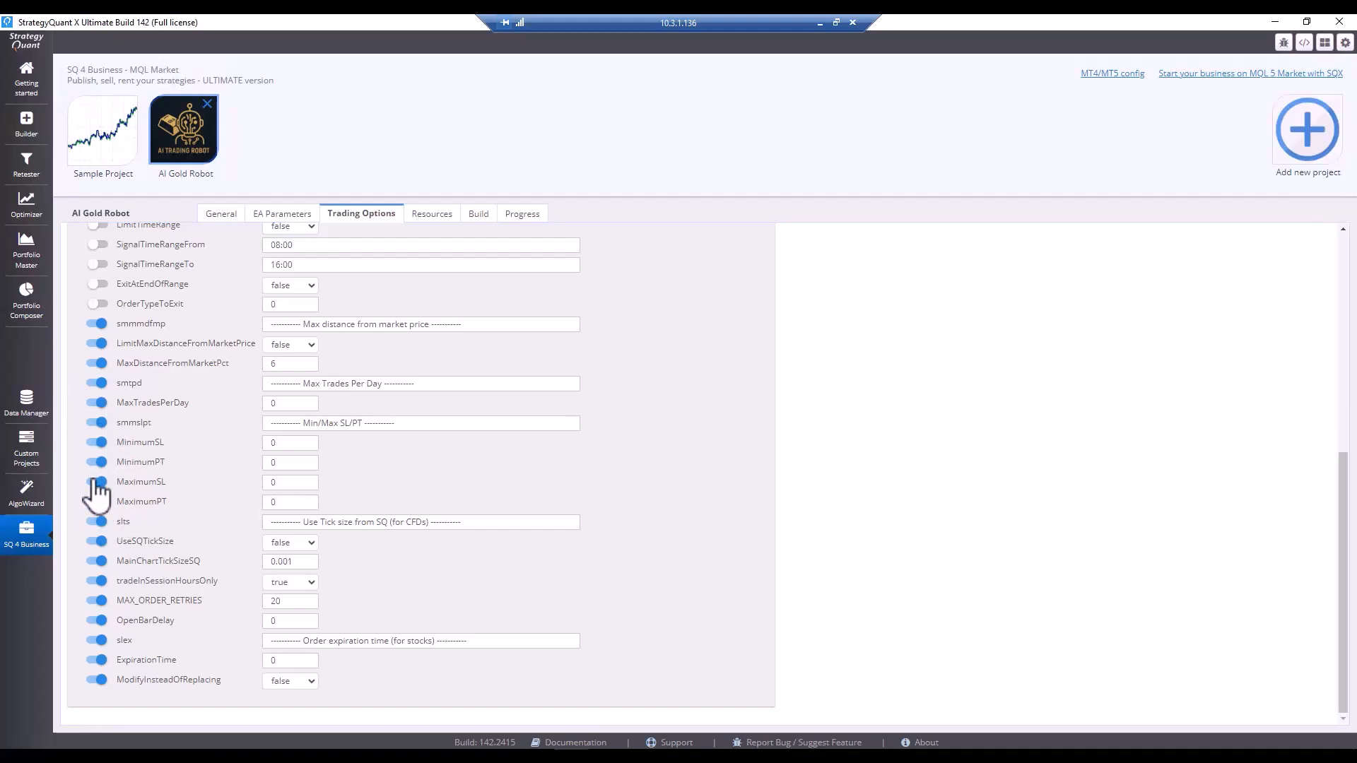
pyautogui.click(97, 422)
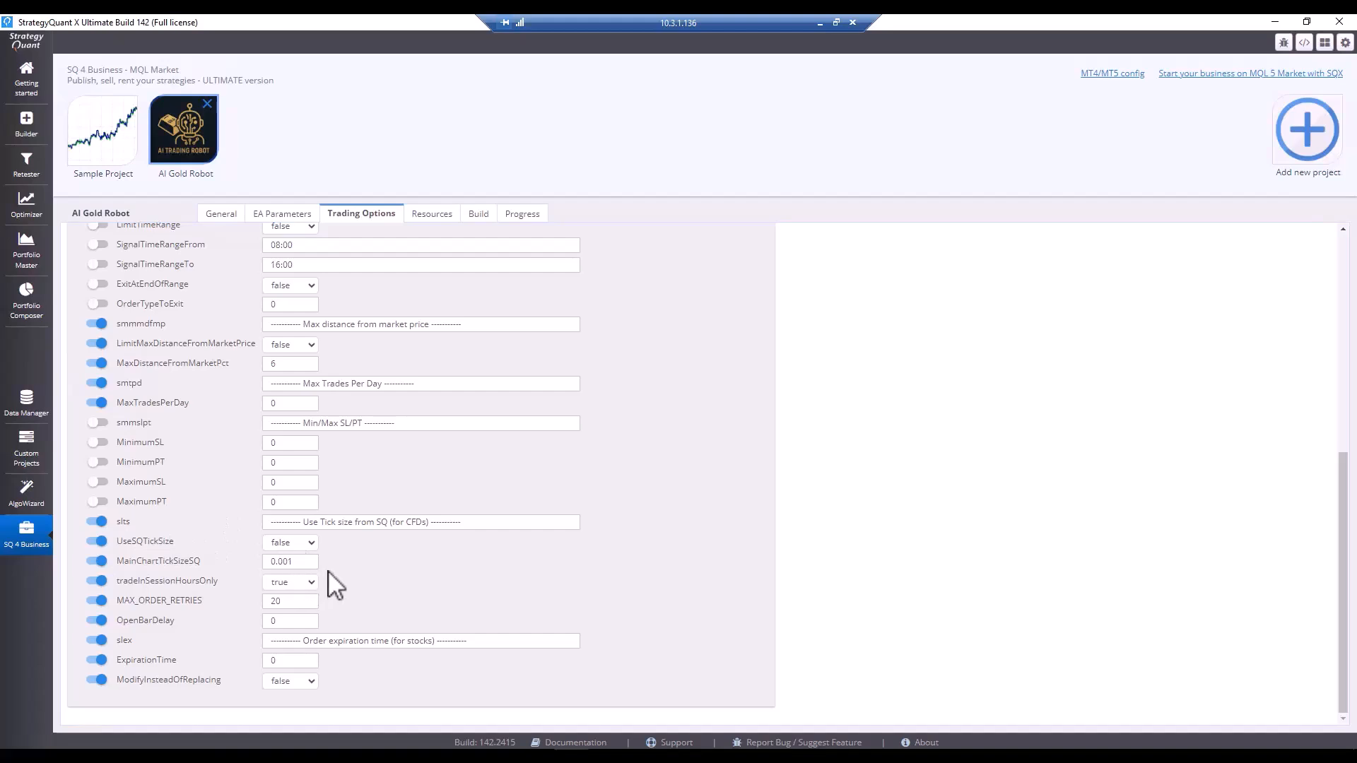
pyautogui.moveTo(362, 587)
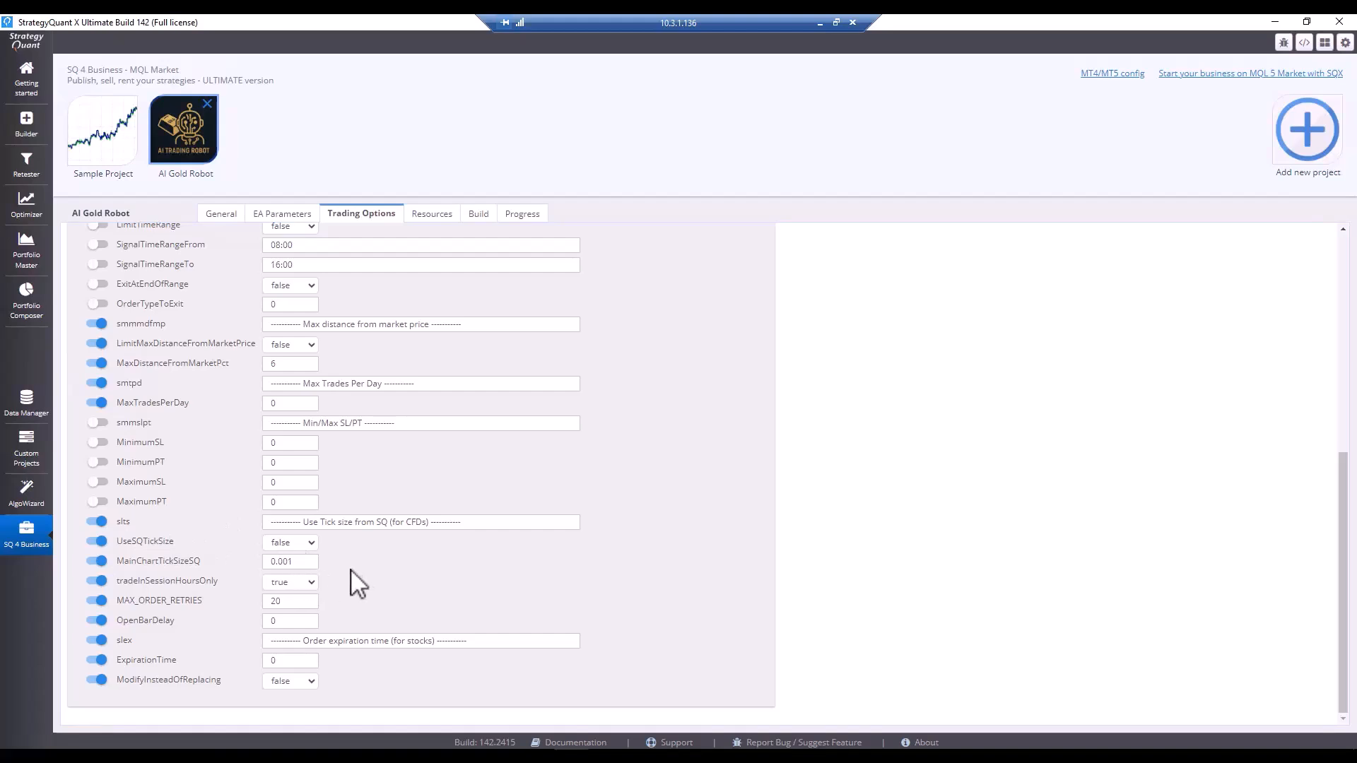
pyautogui.moveTo(346, 584)
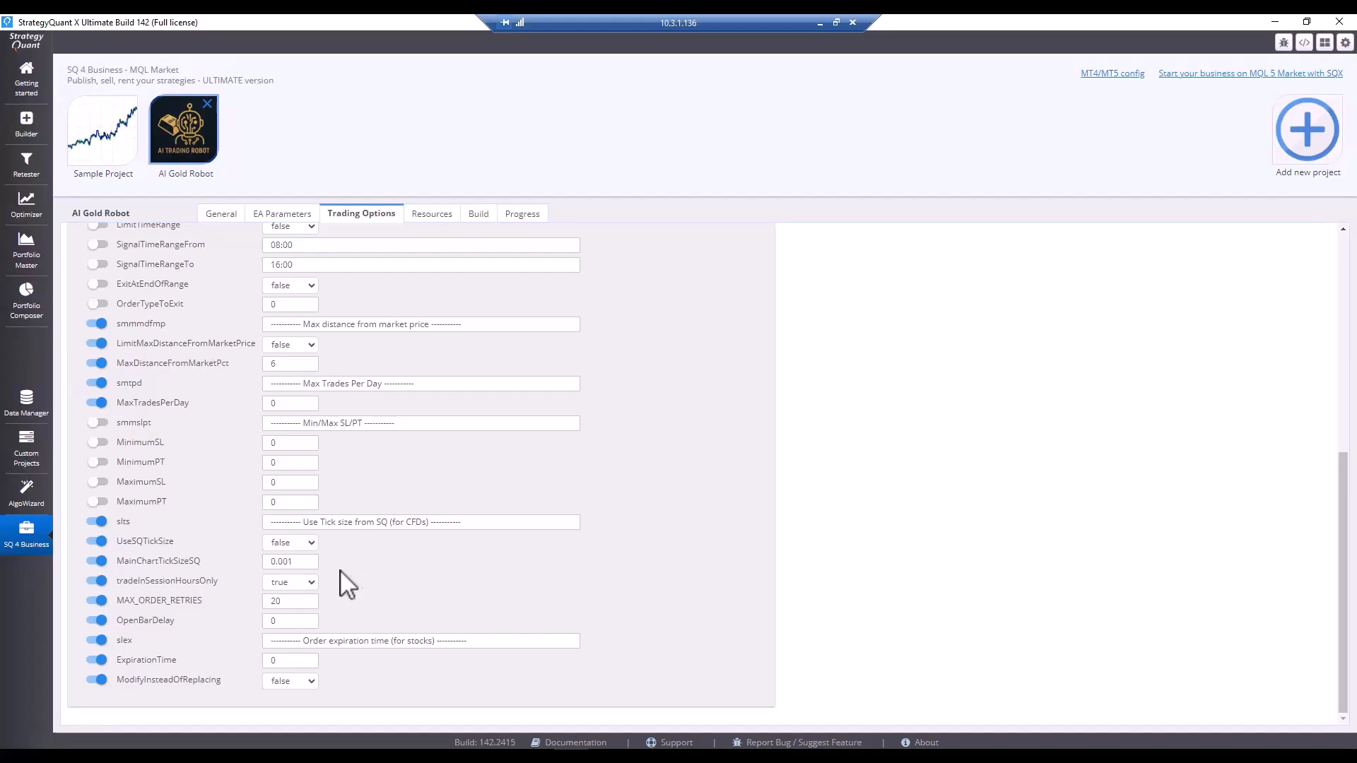
pyautogui.moveTo(323, 593)
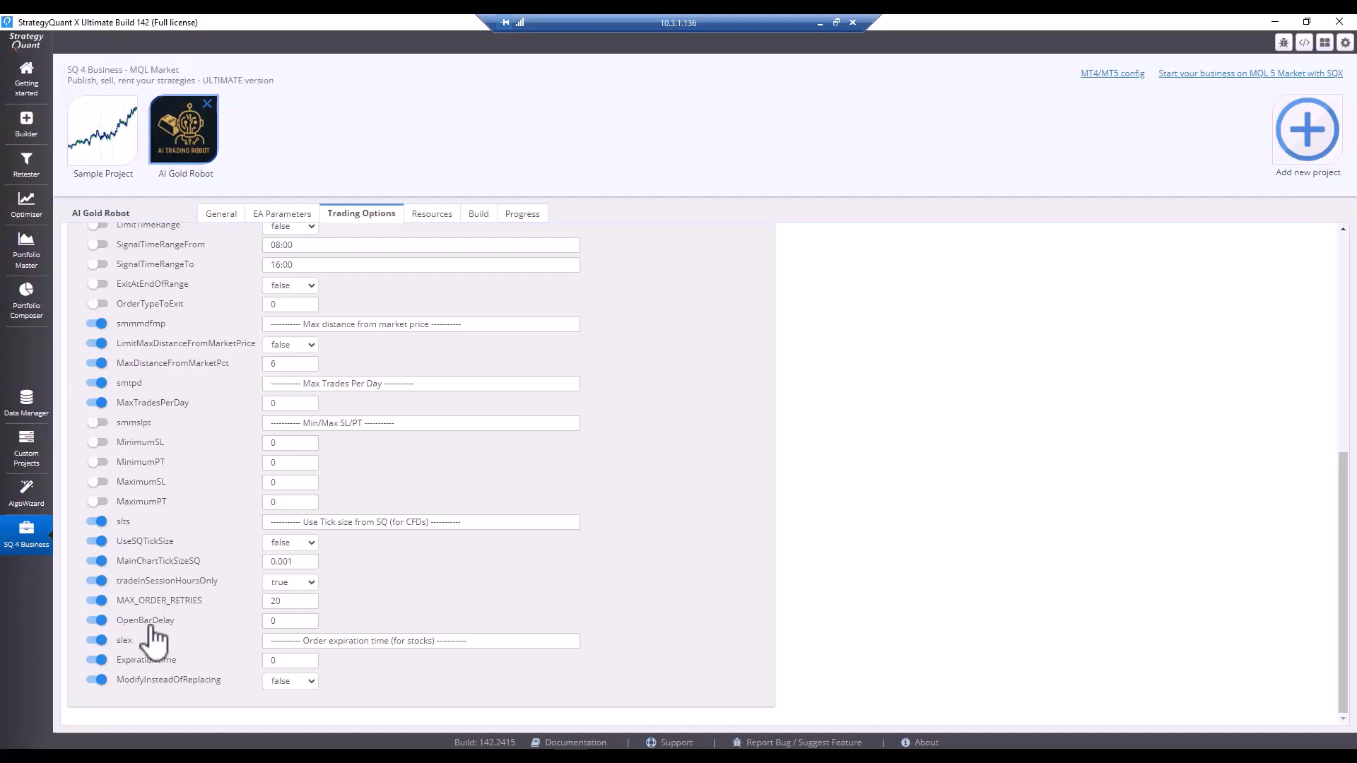
pyautogui.moveTo(121, 643)
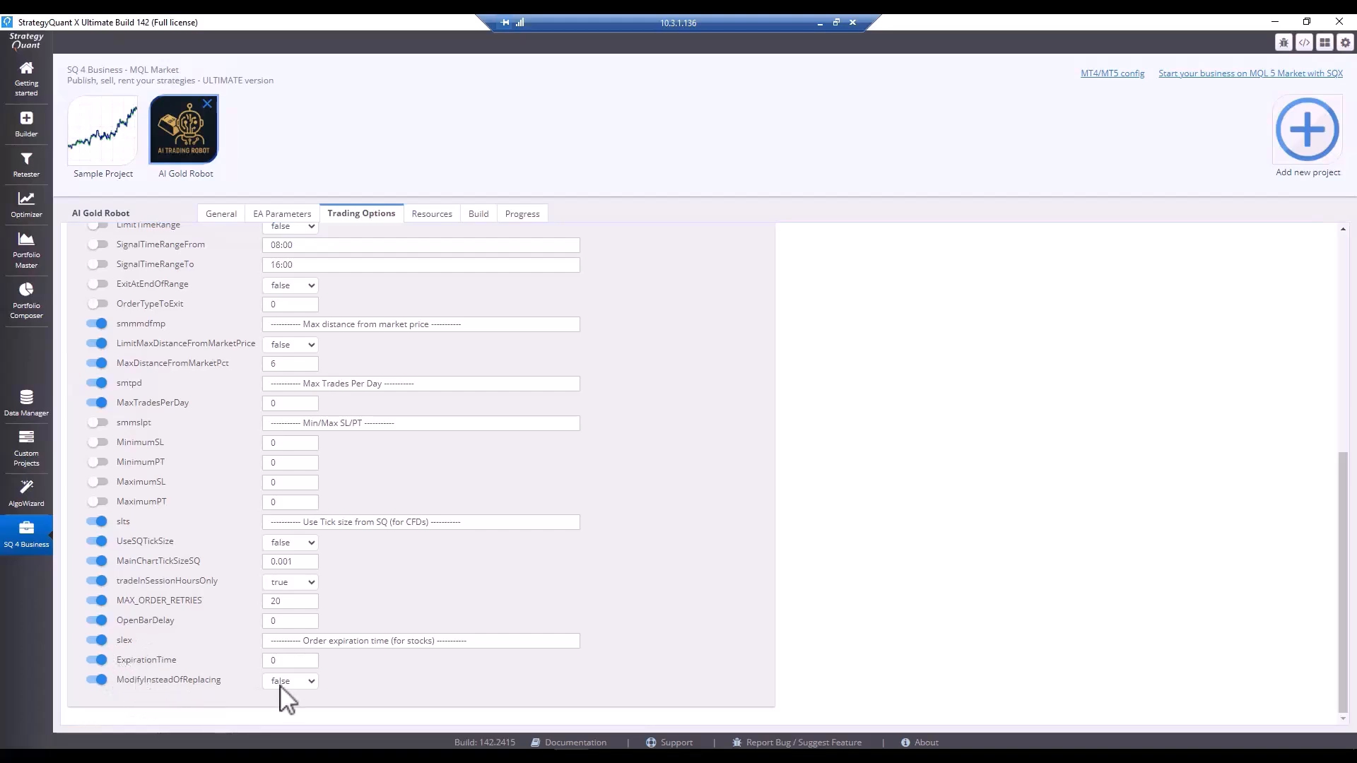
pyautogui.click(290, 681)
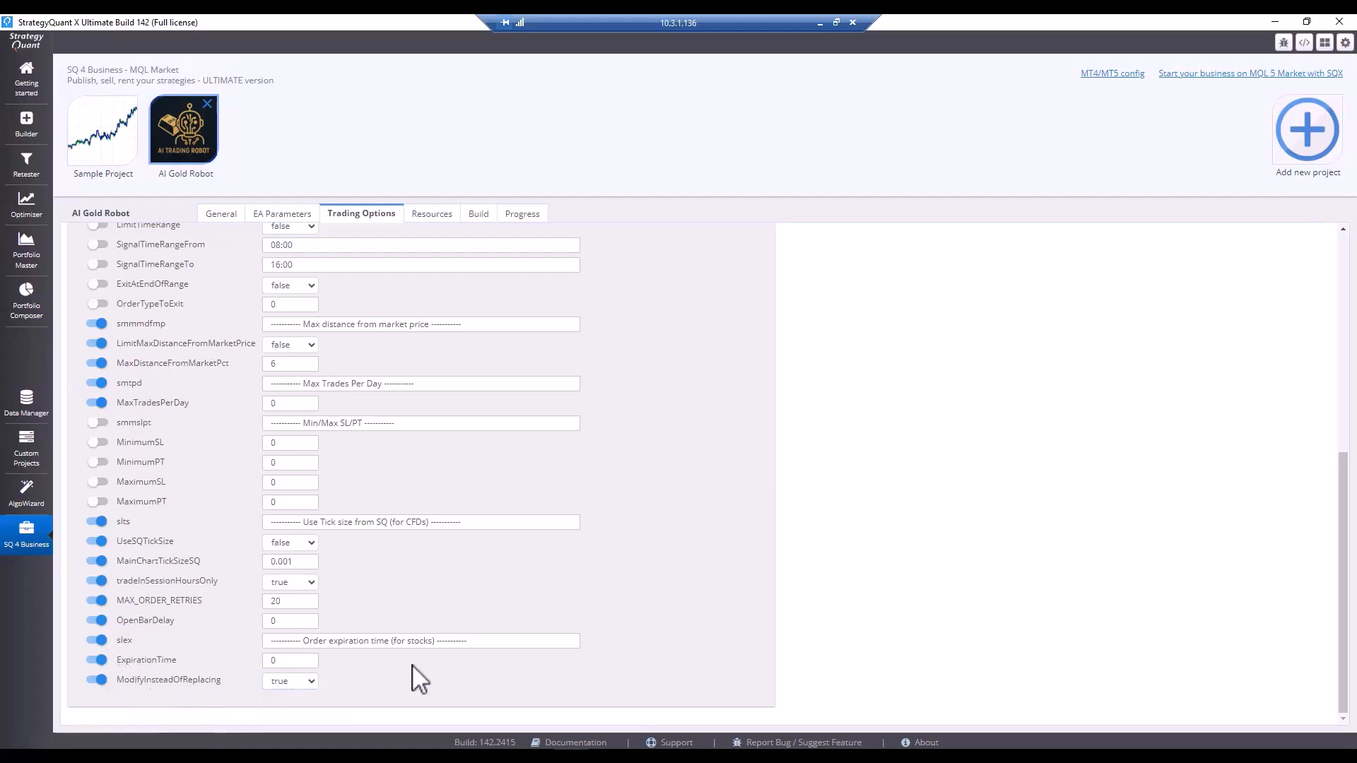
pyautogui.moveTo(308, 697)
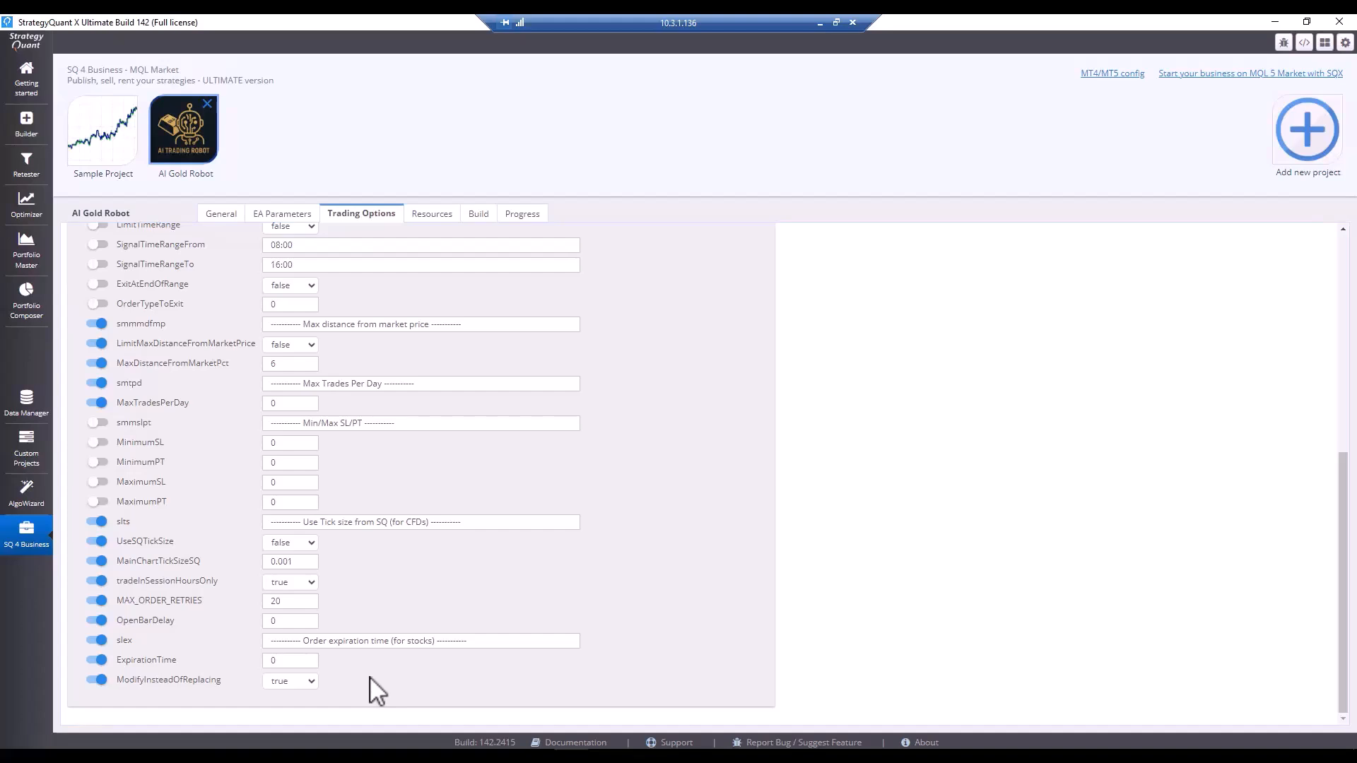
pyautogui.click(428, 213)
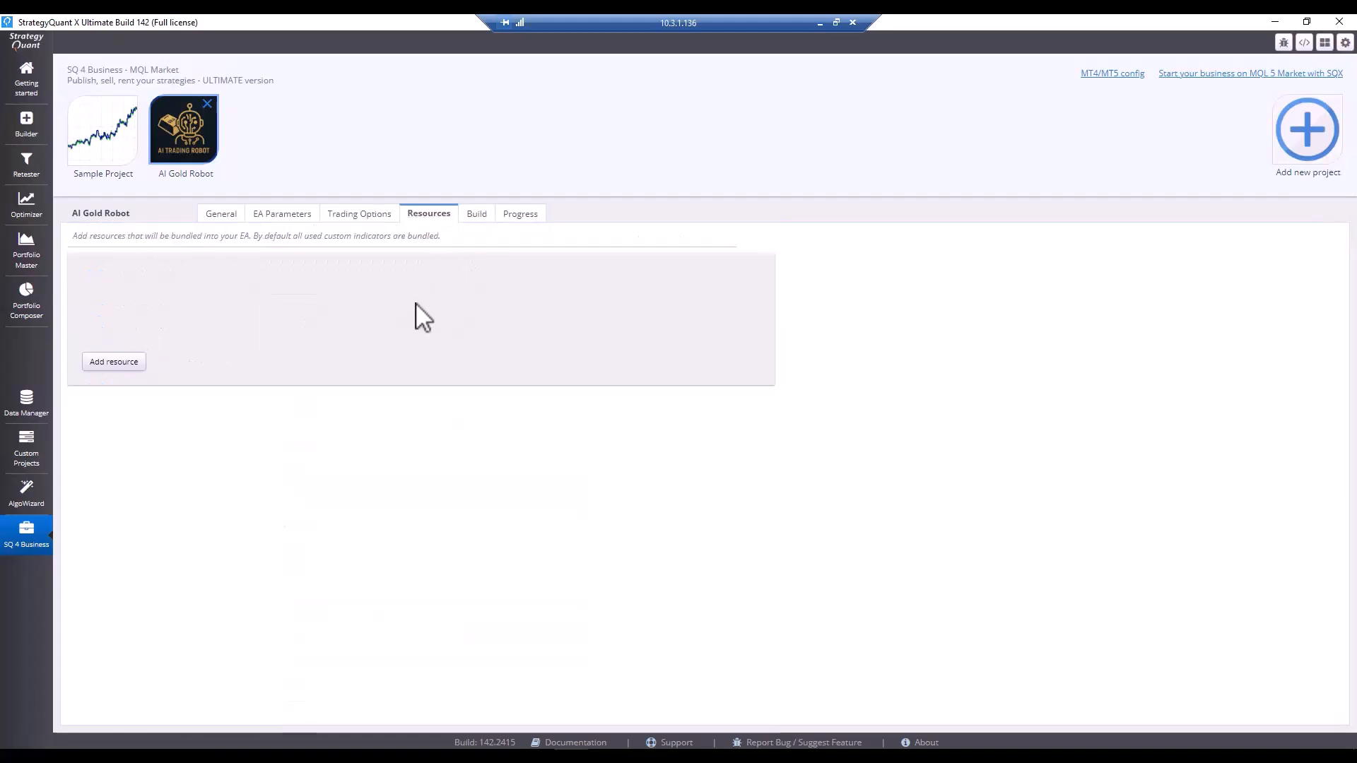
pyautogui.moveTo(574, 386)
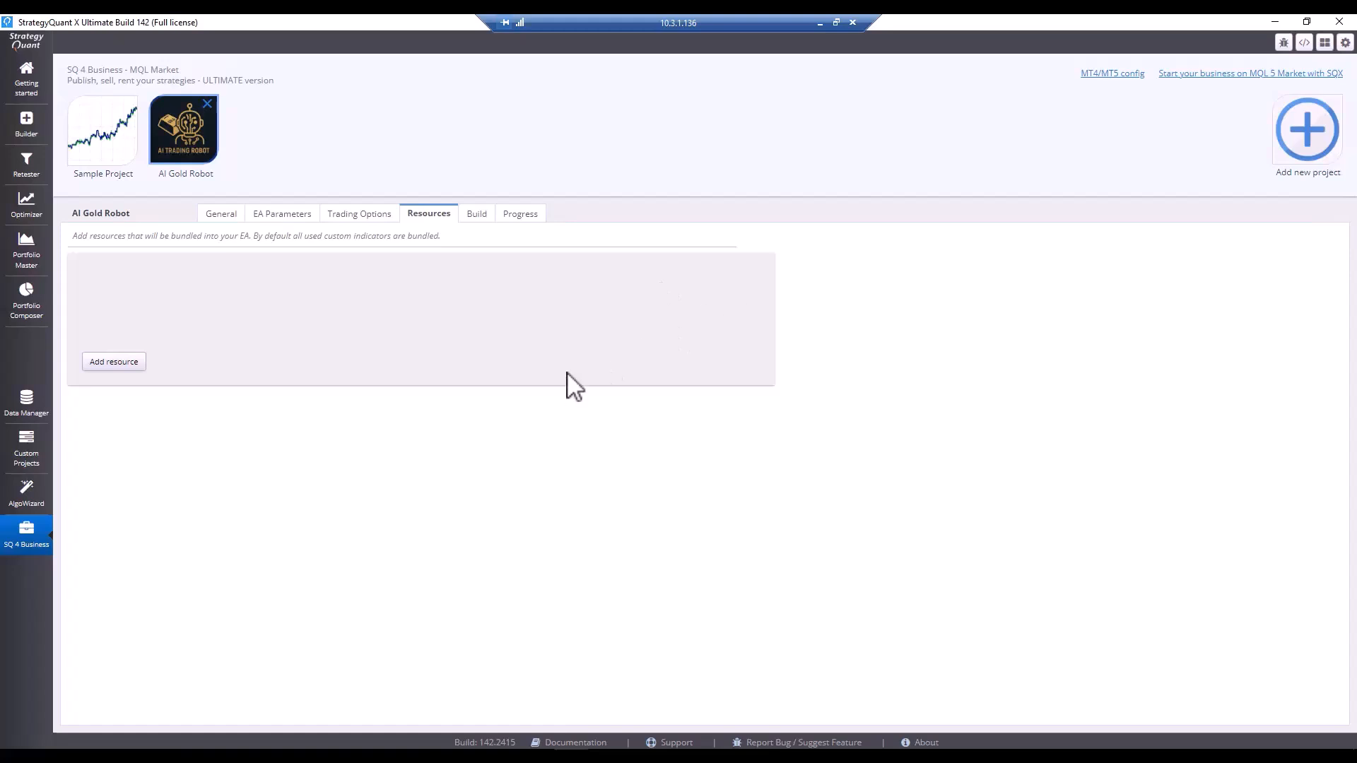
pyautogui.moveTo(1110, 94)
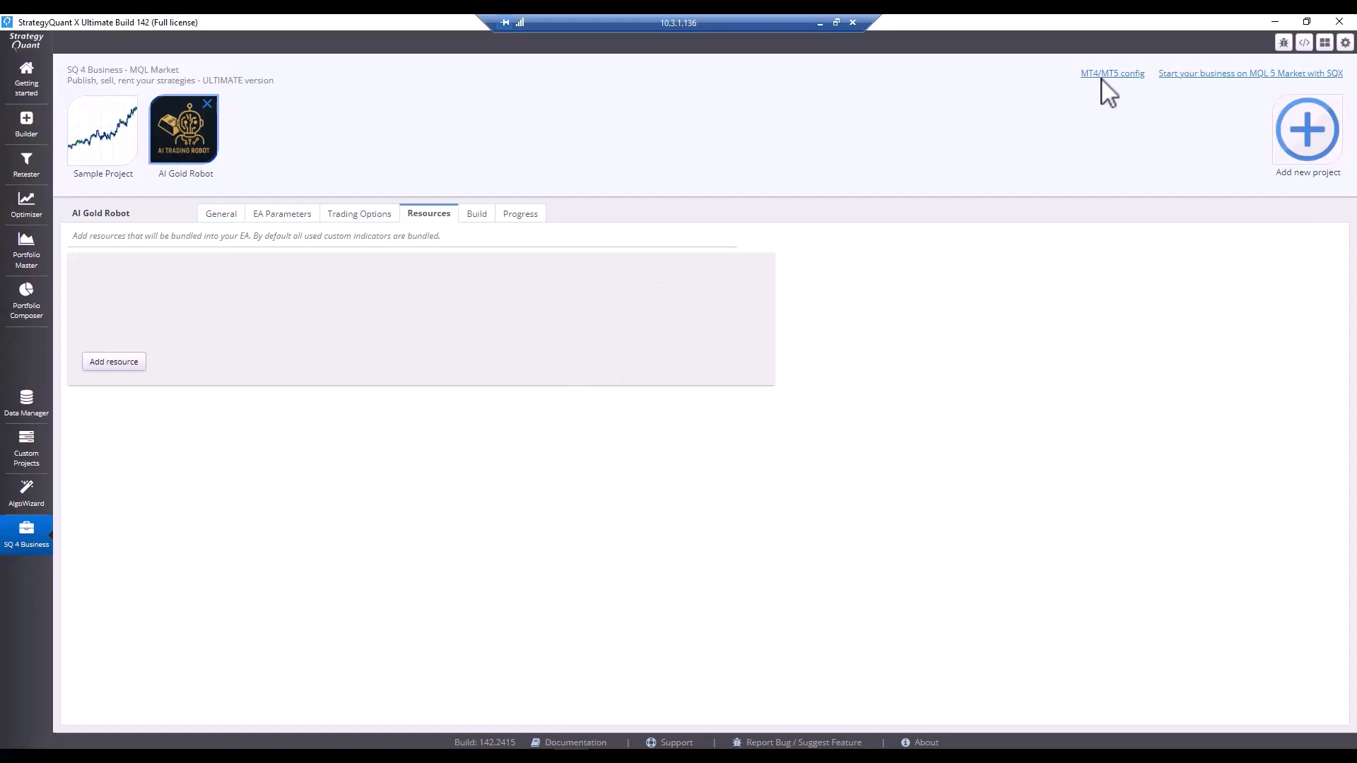
# Step: Set the MetaTrader 5 installation path to C:\MT5_ROBO and save it
pyautogui.click(1112, 73)
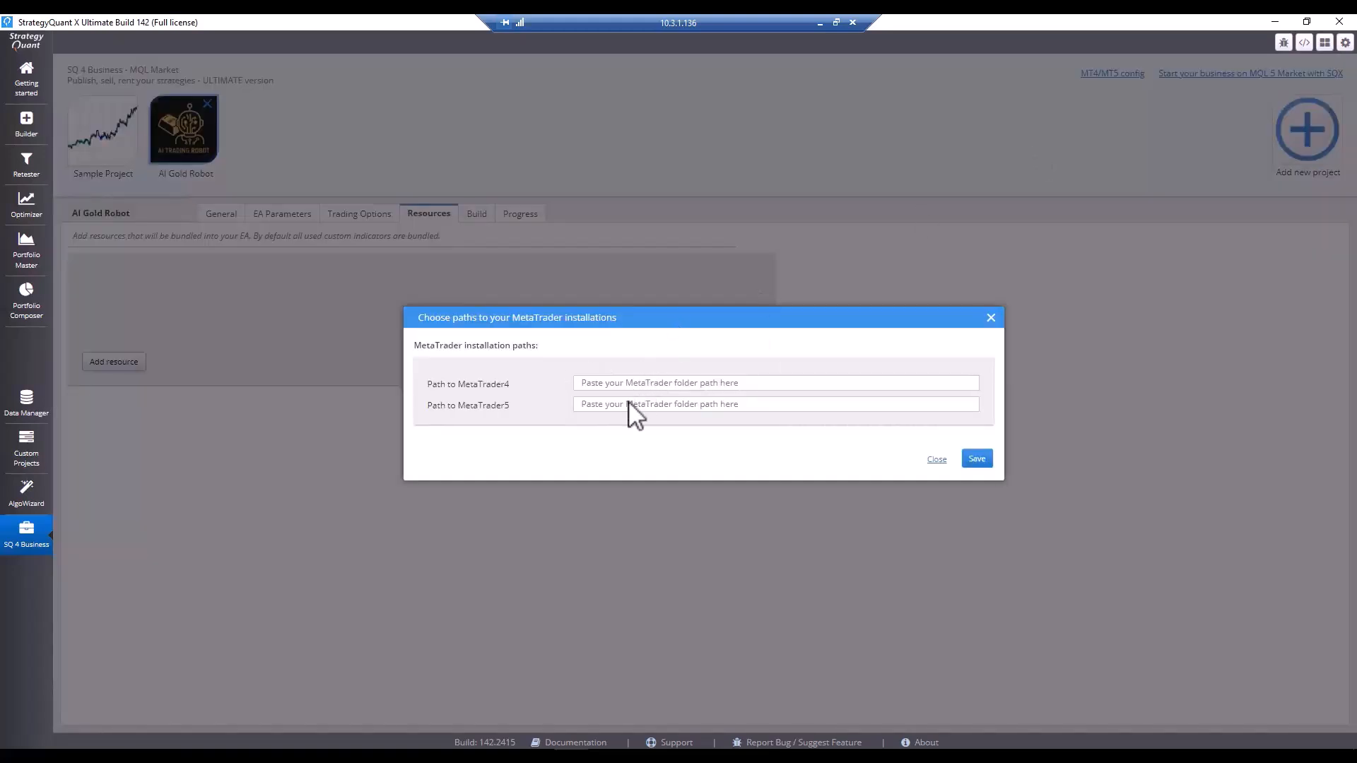
pyautogui.write('C:\\MT5_ROBO')
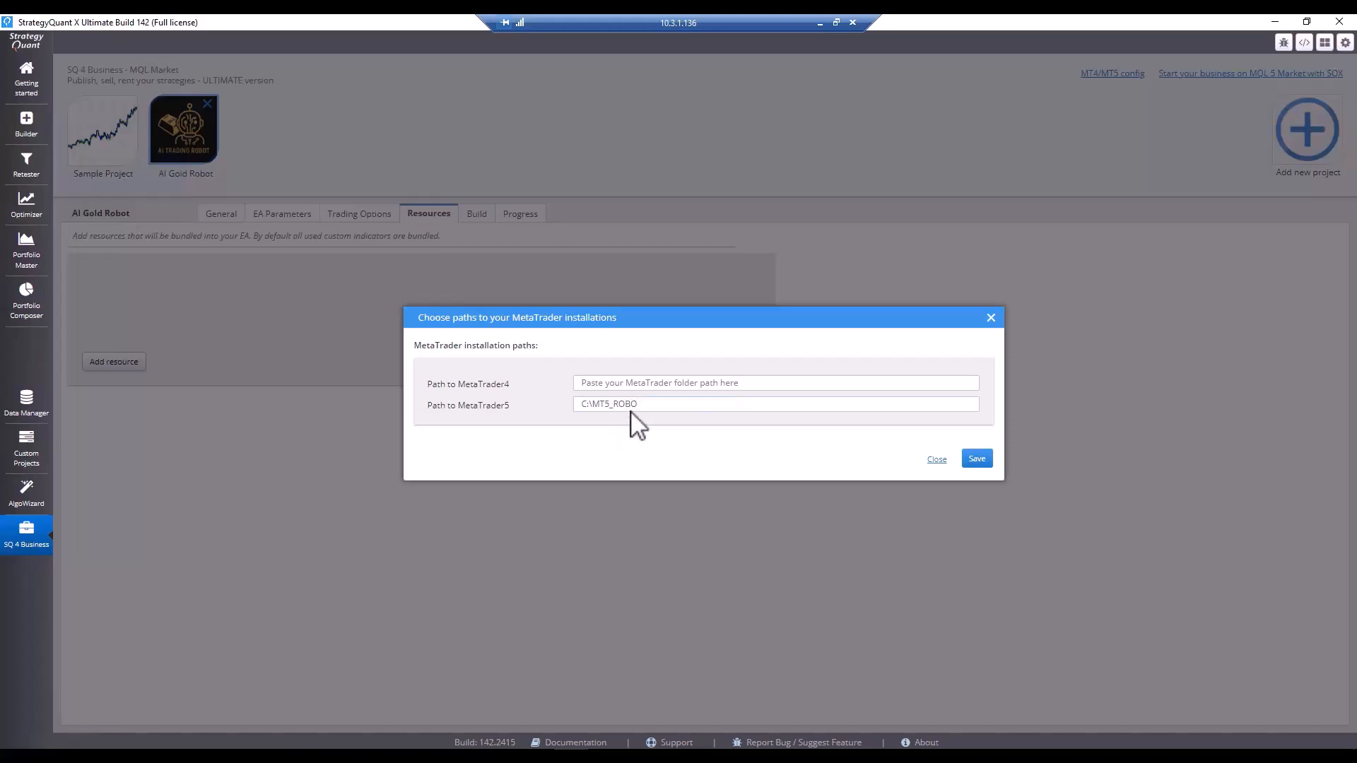
pyautogui.moveTo(604, 439)
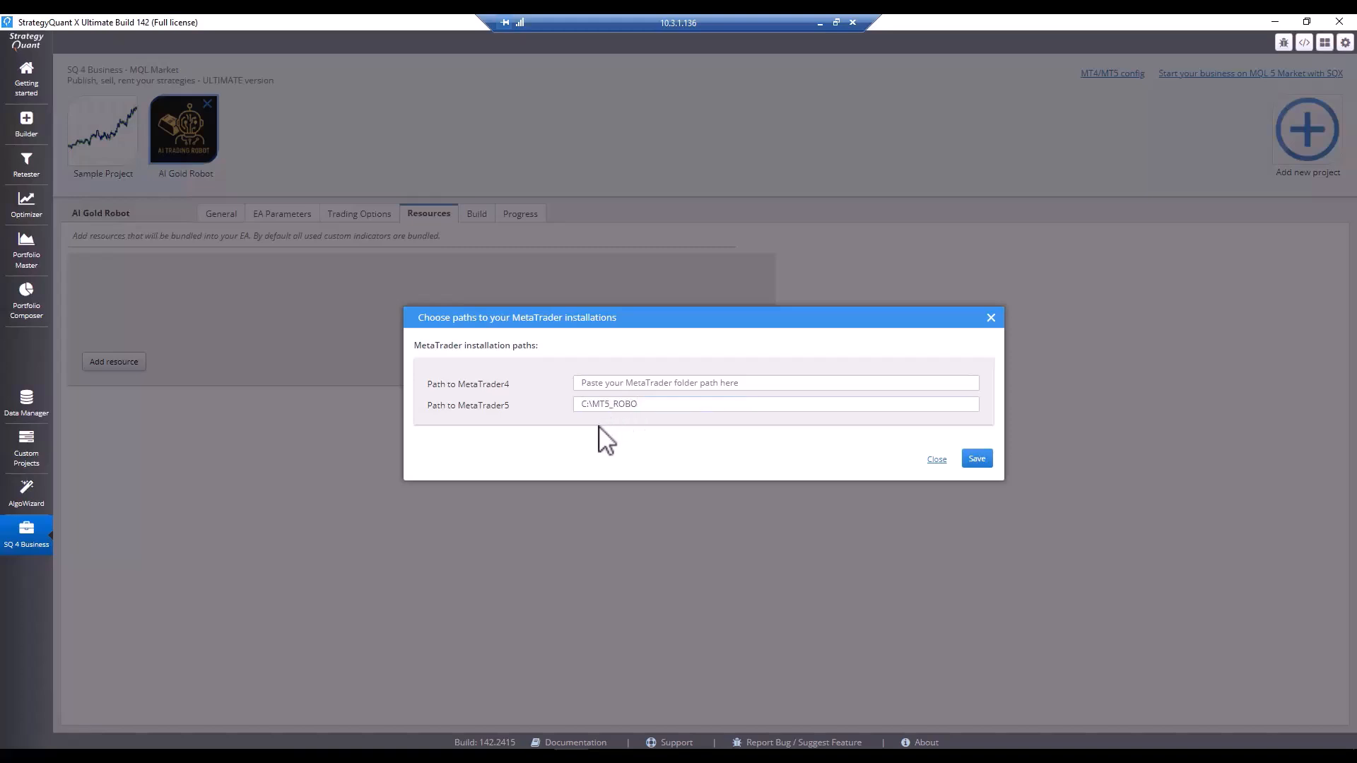
pyautogui.click(775, 404)
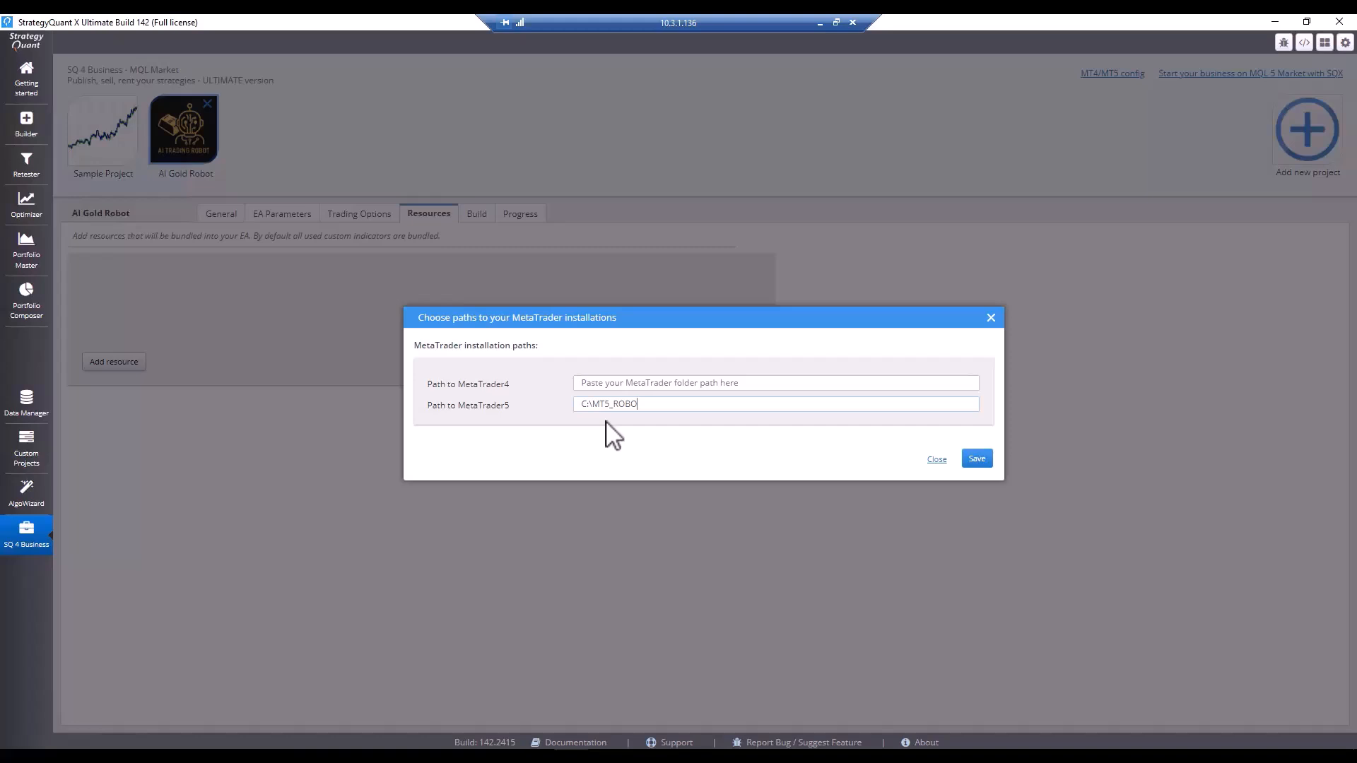
pyautogui.moveTo(589, 437)
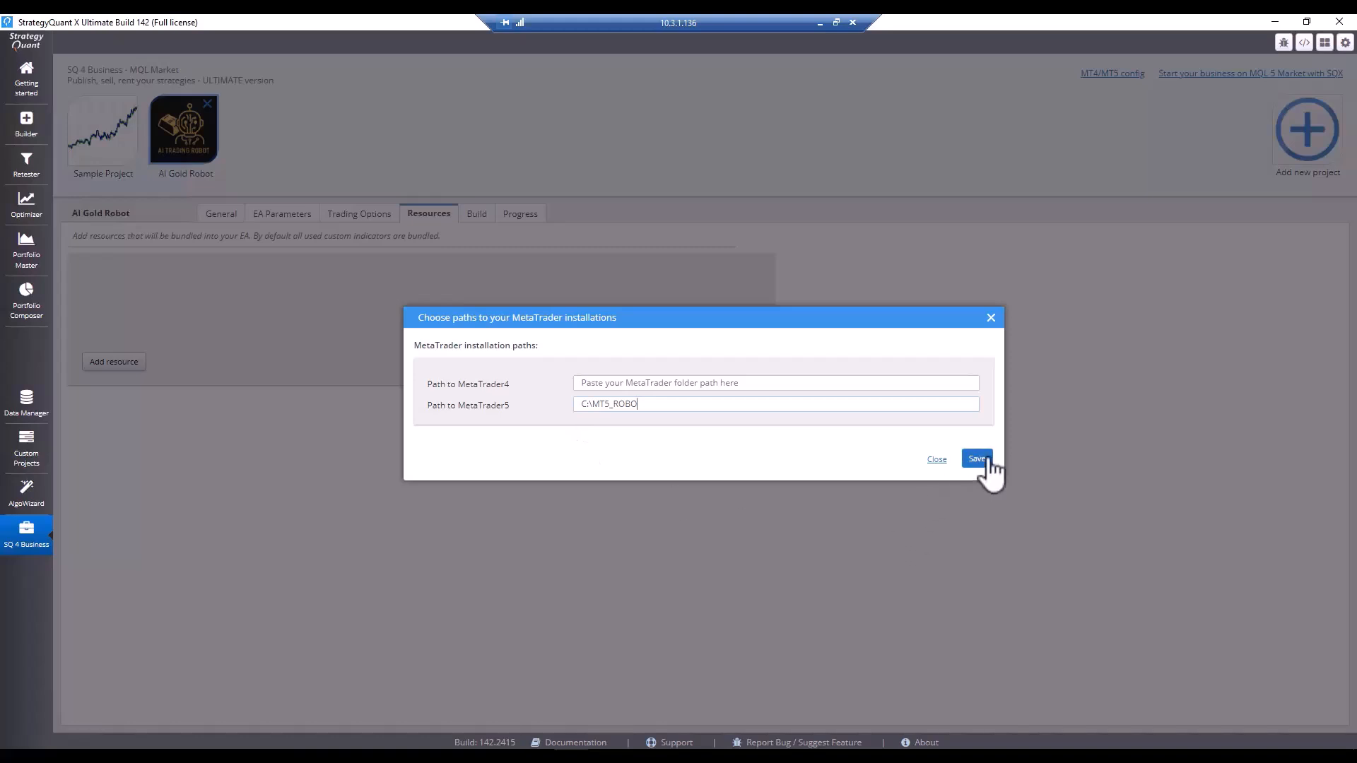
pyautogui.click(976, 459)
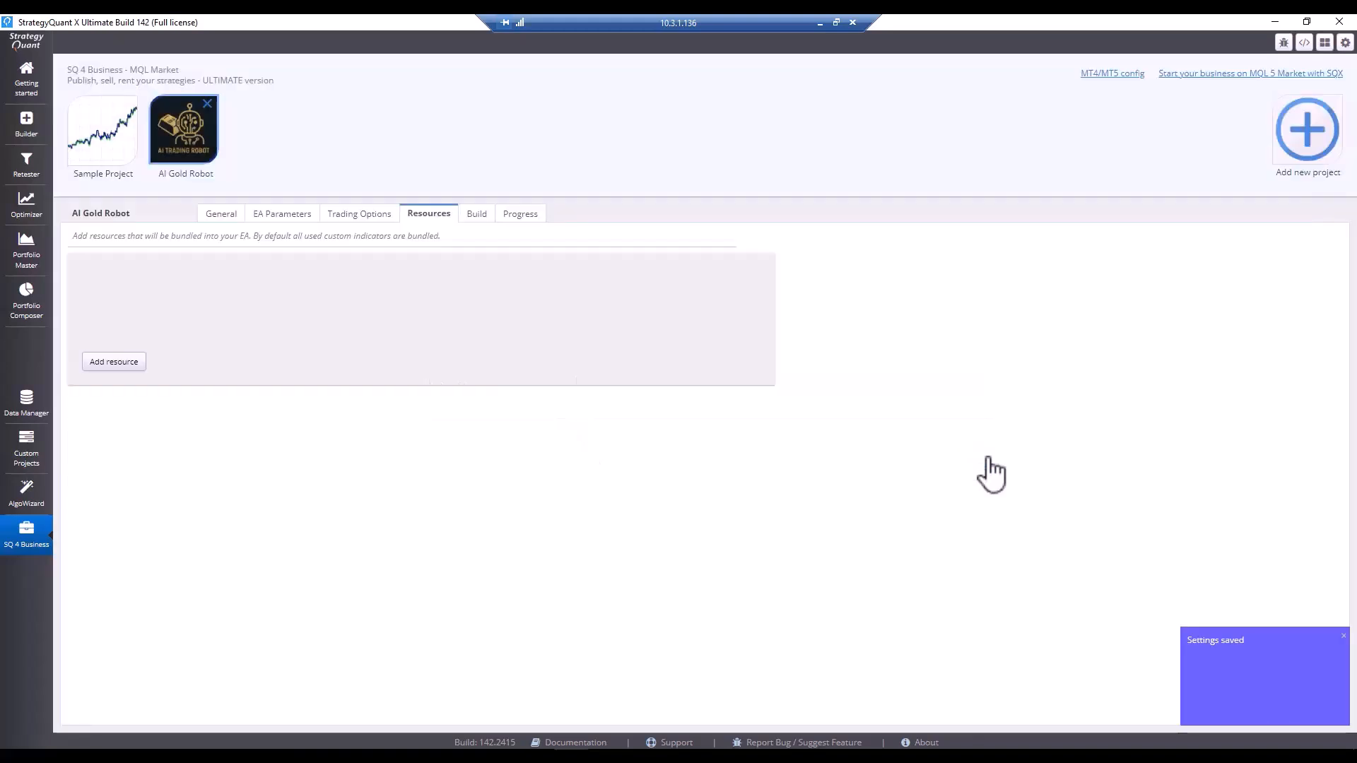
pyautogui.moveTo(708, 416)
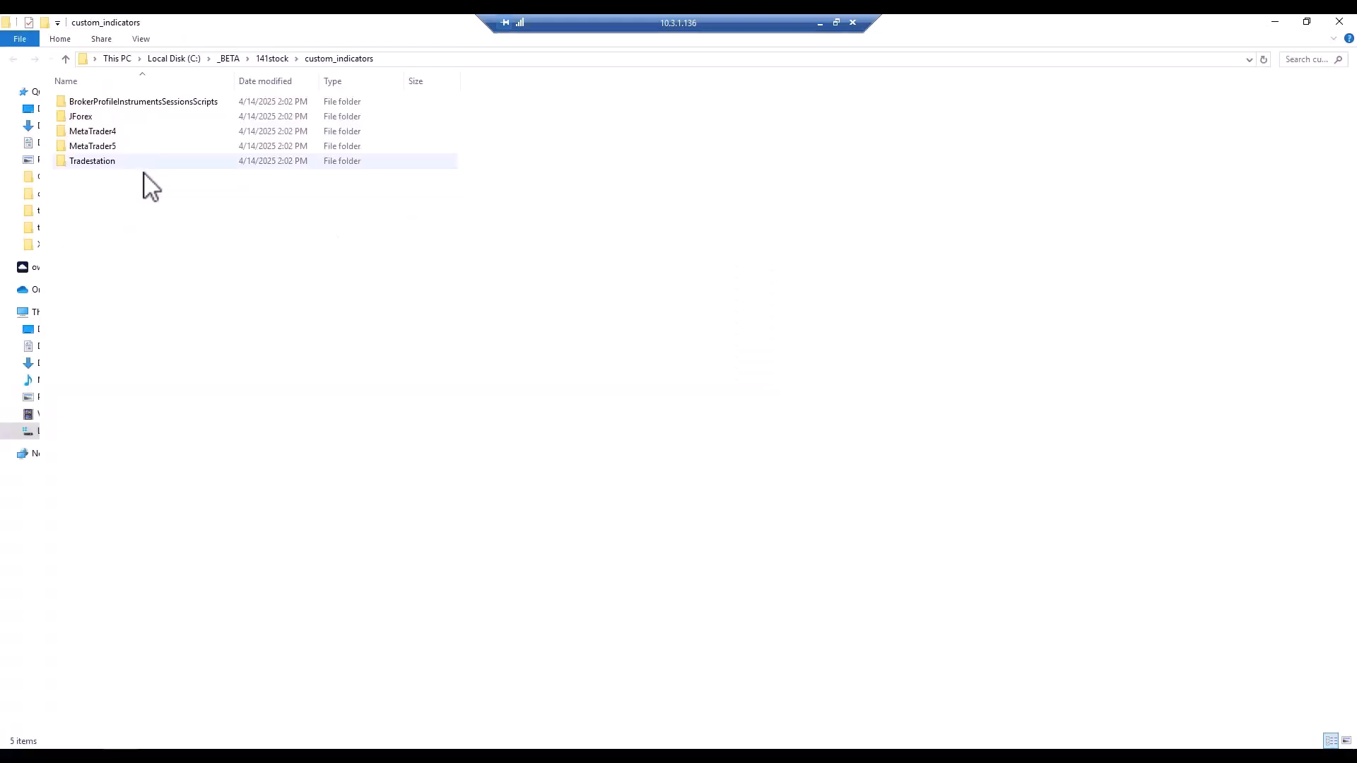
pyautogui.doubleClick(92, 146)
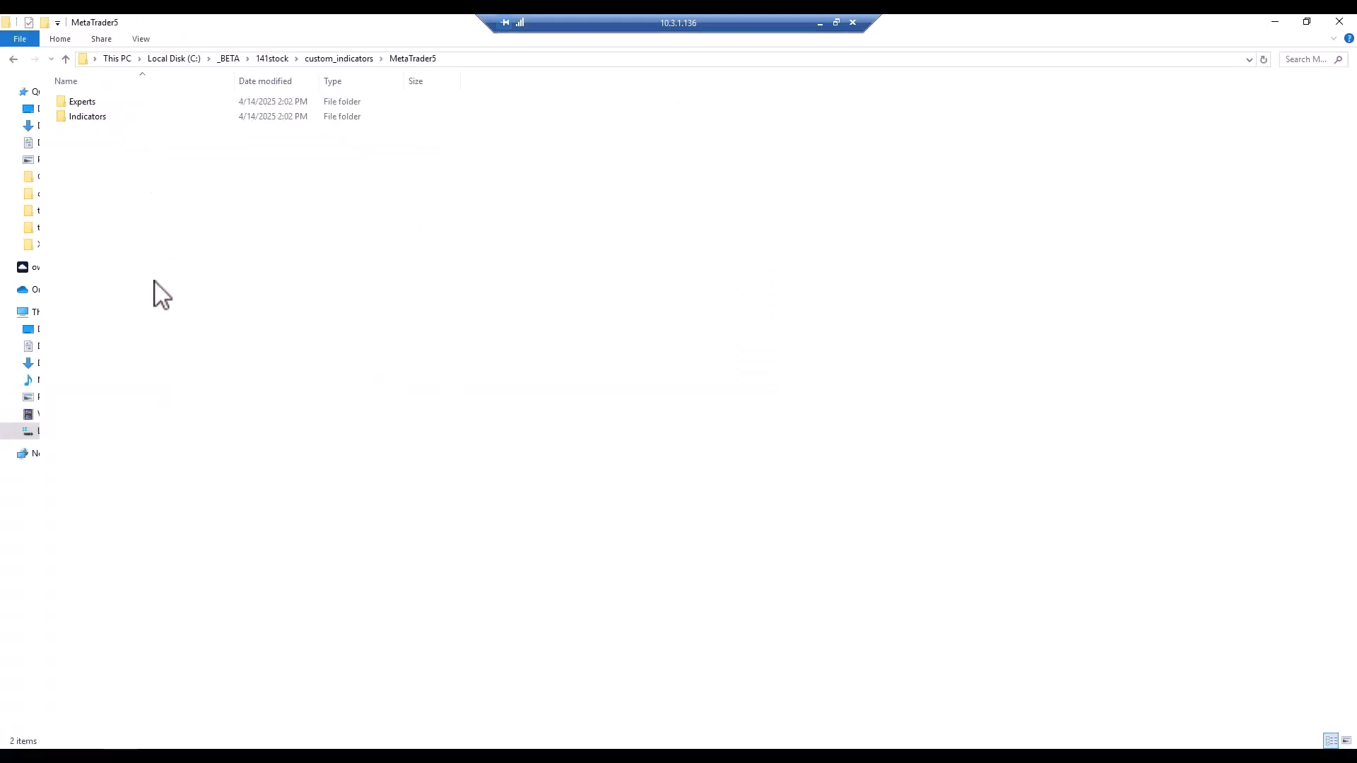
pyautogui.doubleClick(88, 116)
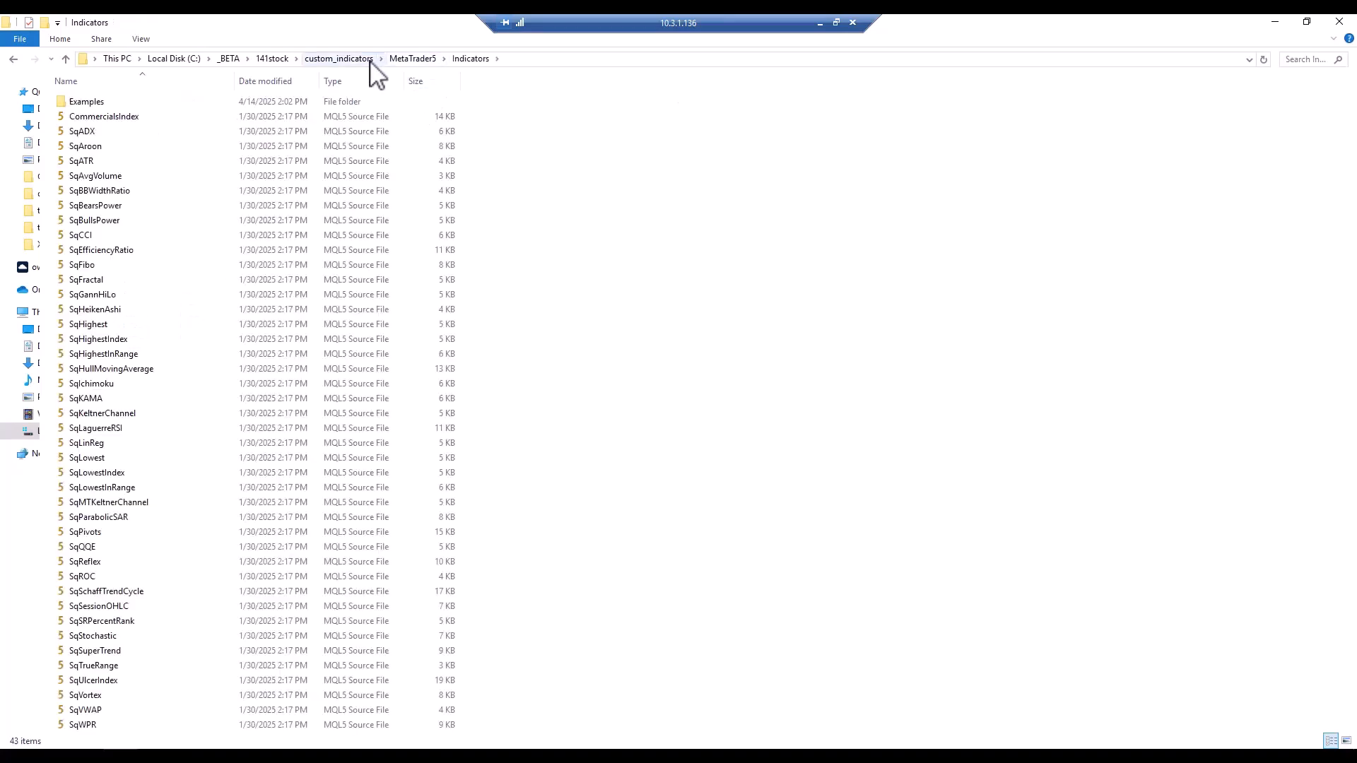
pyautogui.moveTo(418, 73)
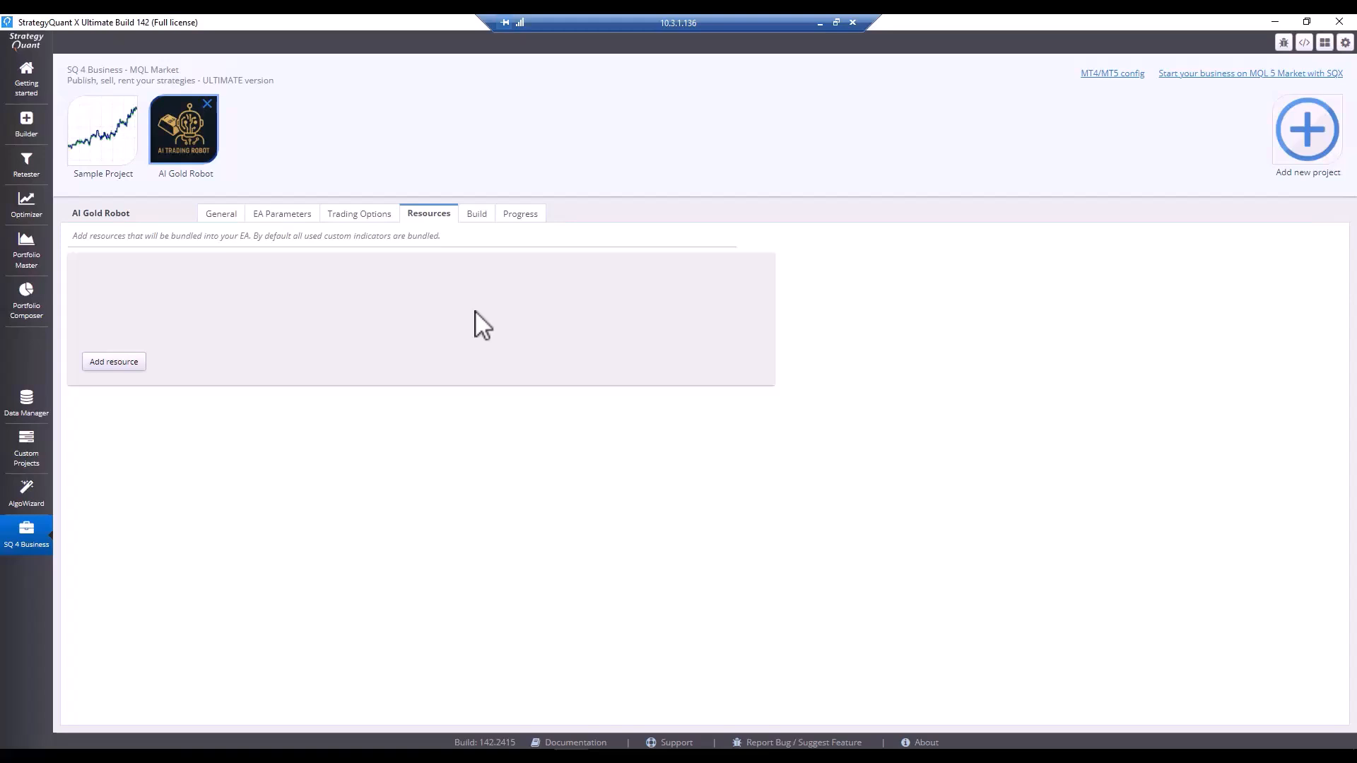
# Step: Switch to the AI Gold Robot project's Build section
pyautogui.click(475, 213)
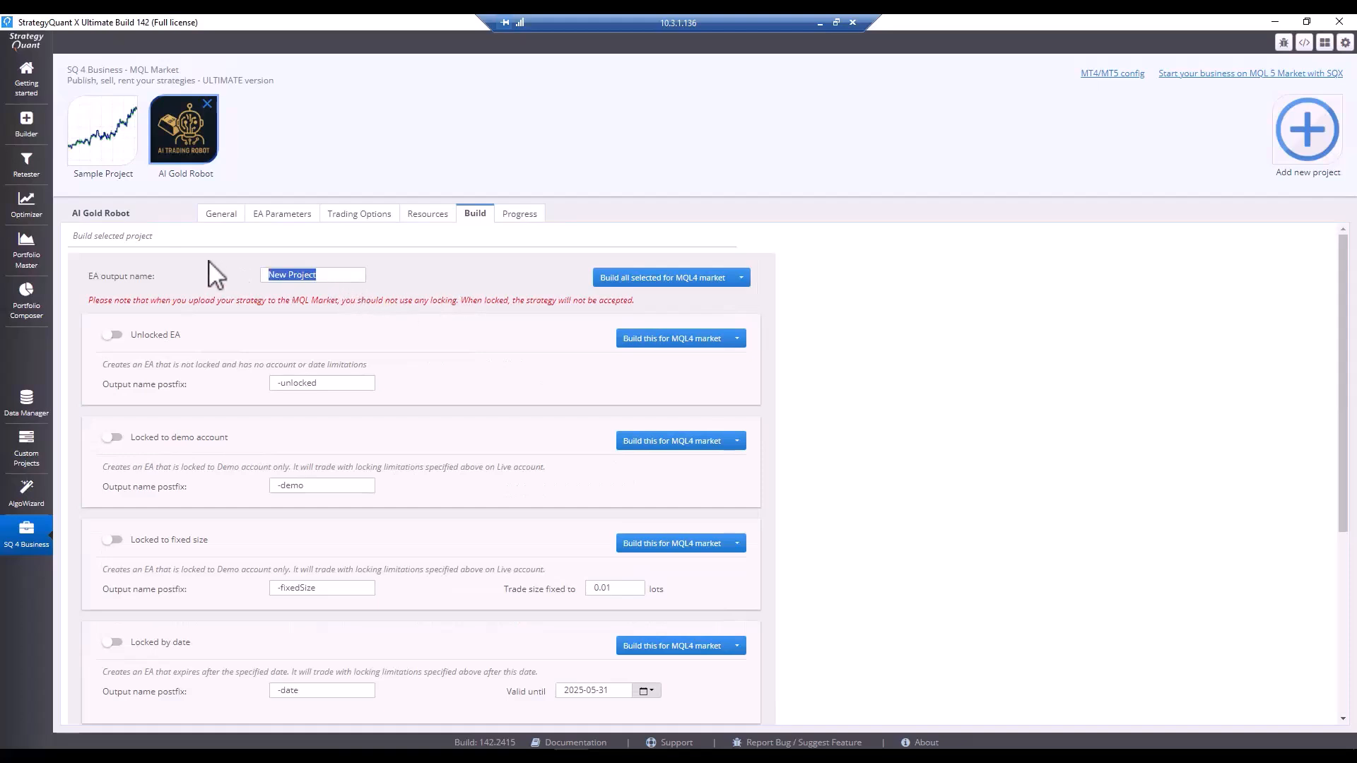
# Step: Name the EA output 'AI Gold Robot' and enable unlocked, demo-locked and fixed-size builds
pyautogui.write('AI G')
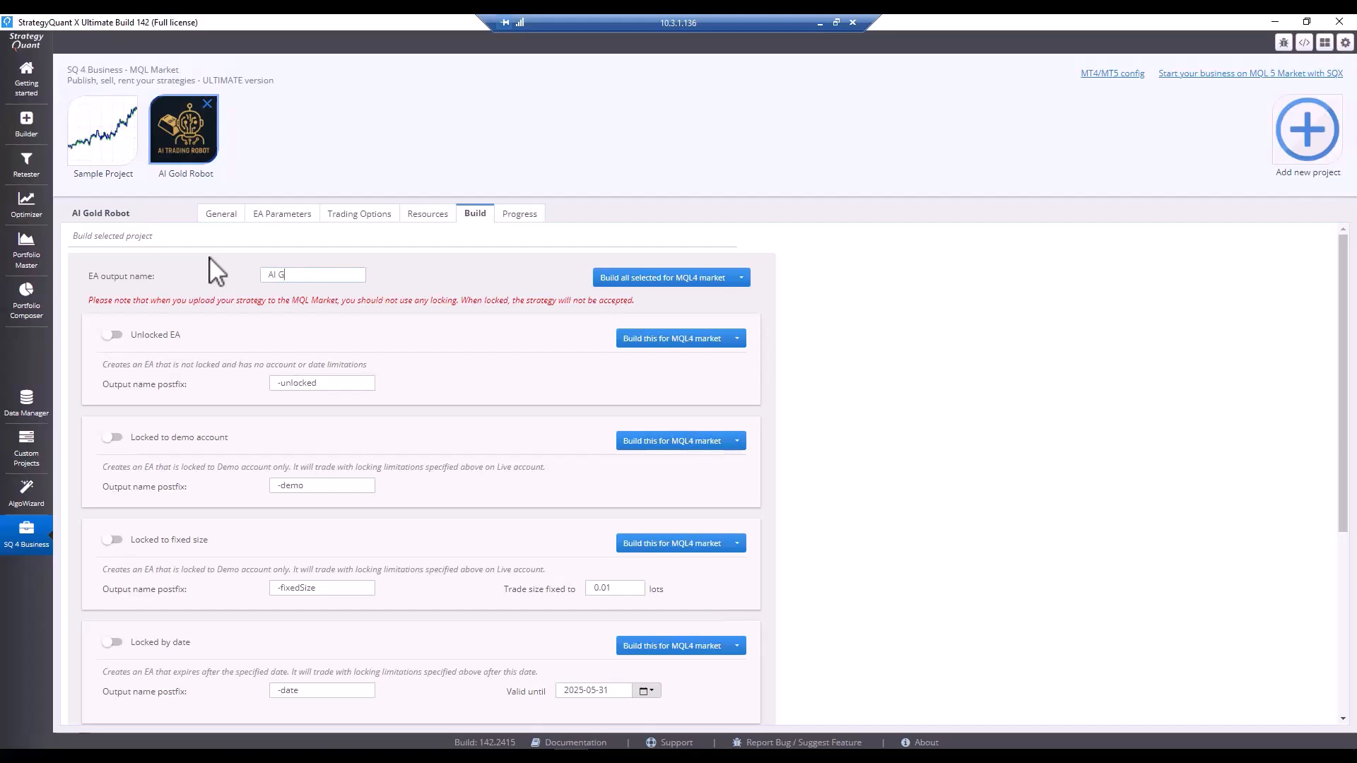
pyautogui.write('old Robot')
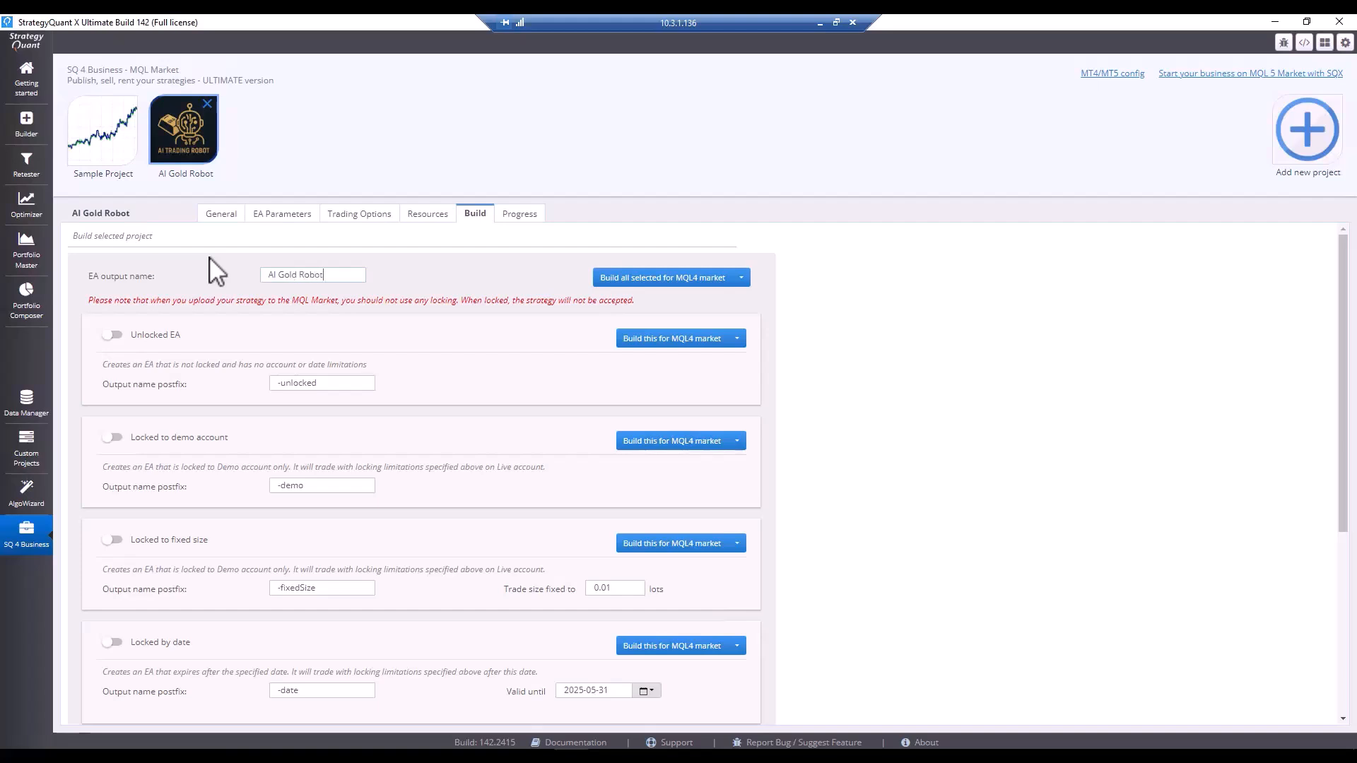
pyautogui.click(111, 335)
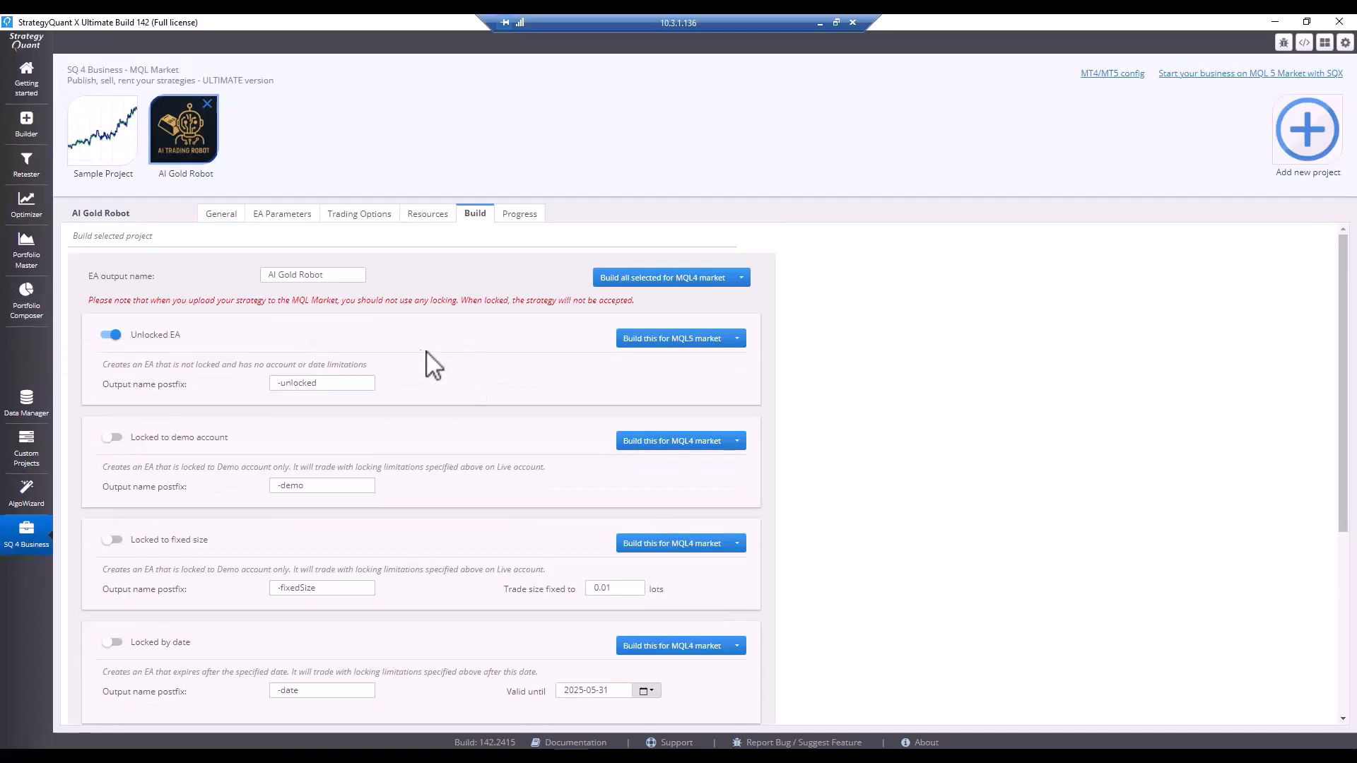
pyautogui.moveTo(421, 361)
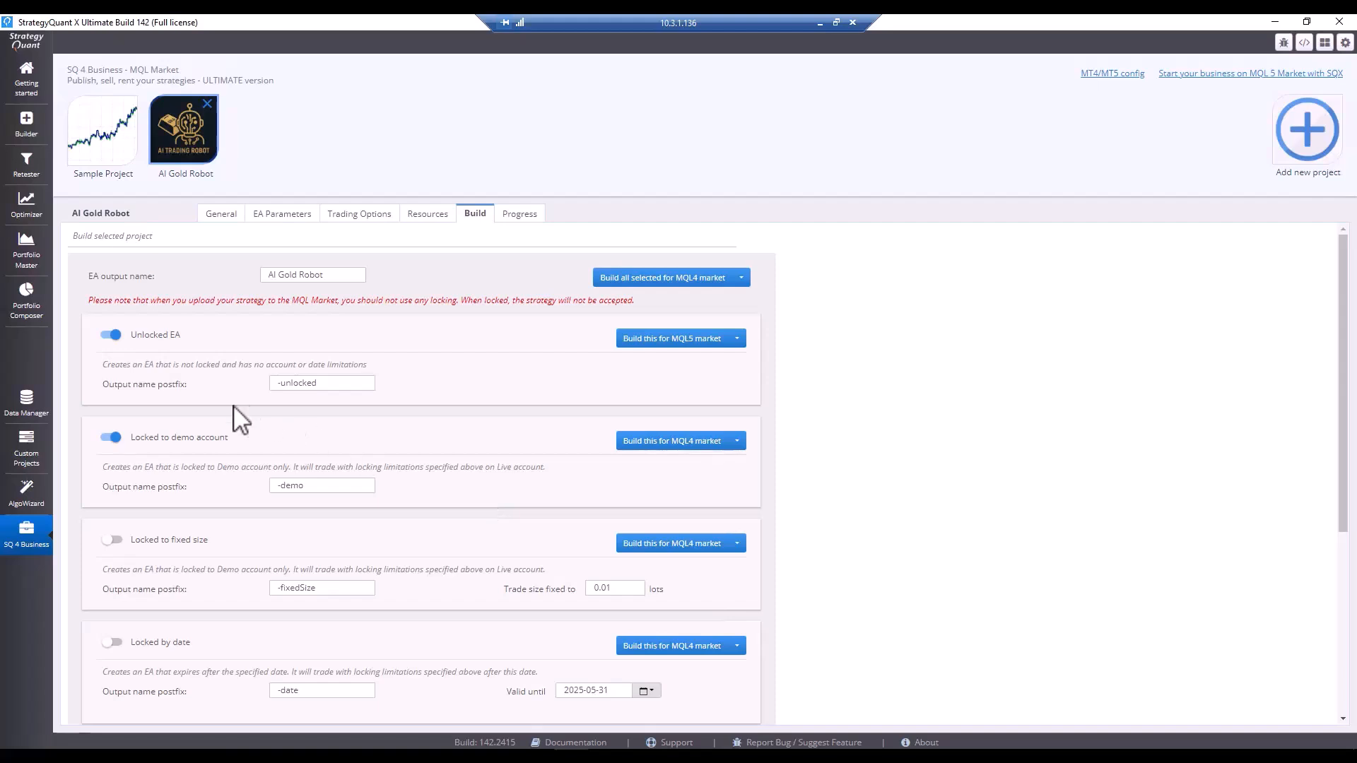
pyautogui.moveTo(329, 493)
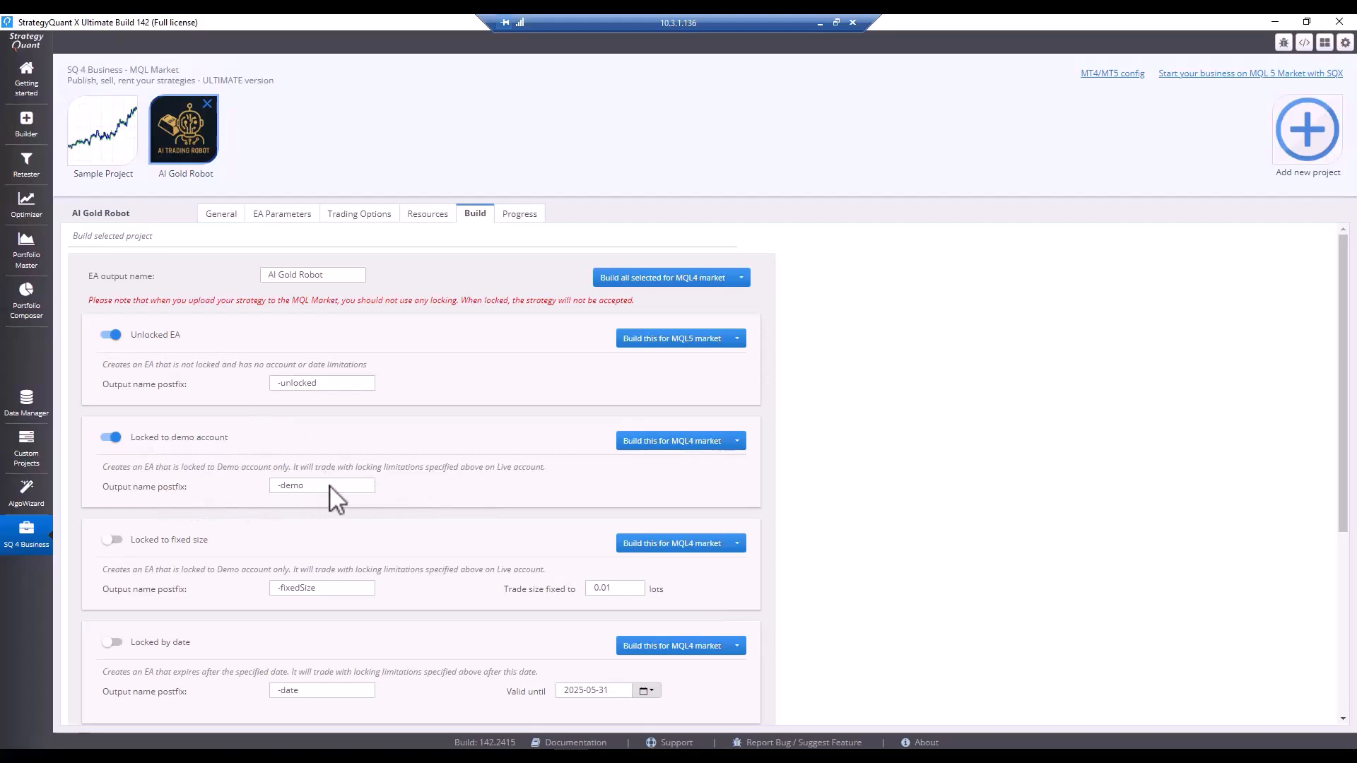
pyautogui.moveTo(389, 501)
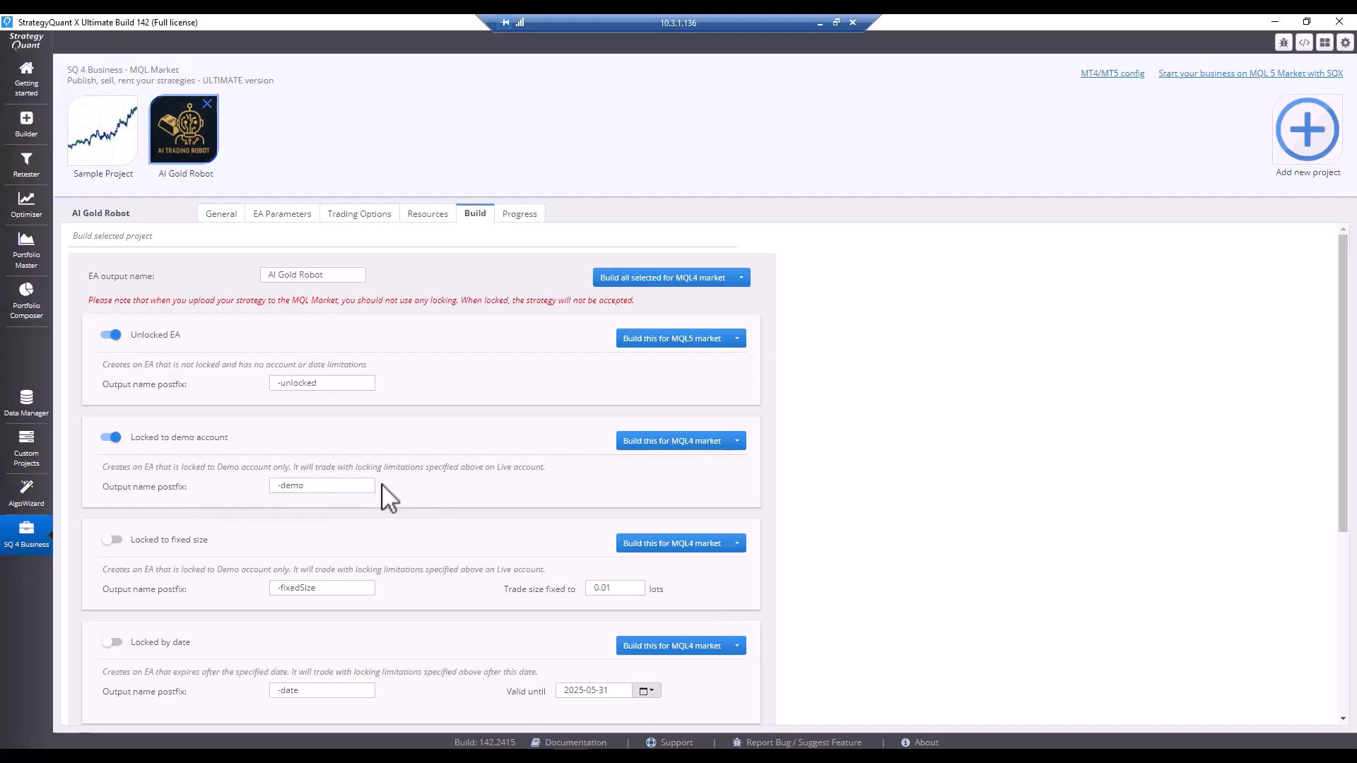
pyautogui.moveTo(396, 485)
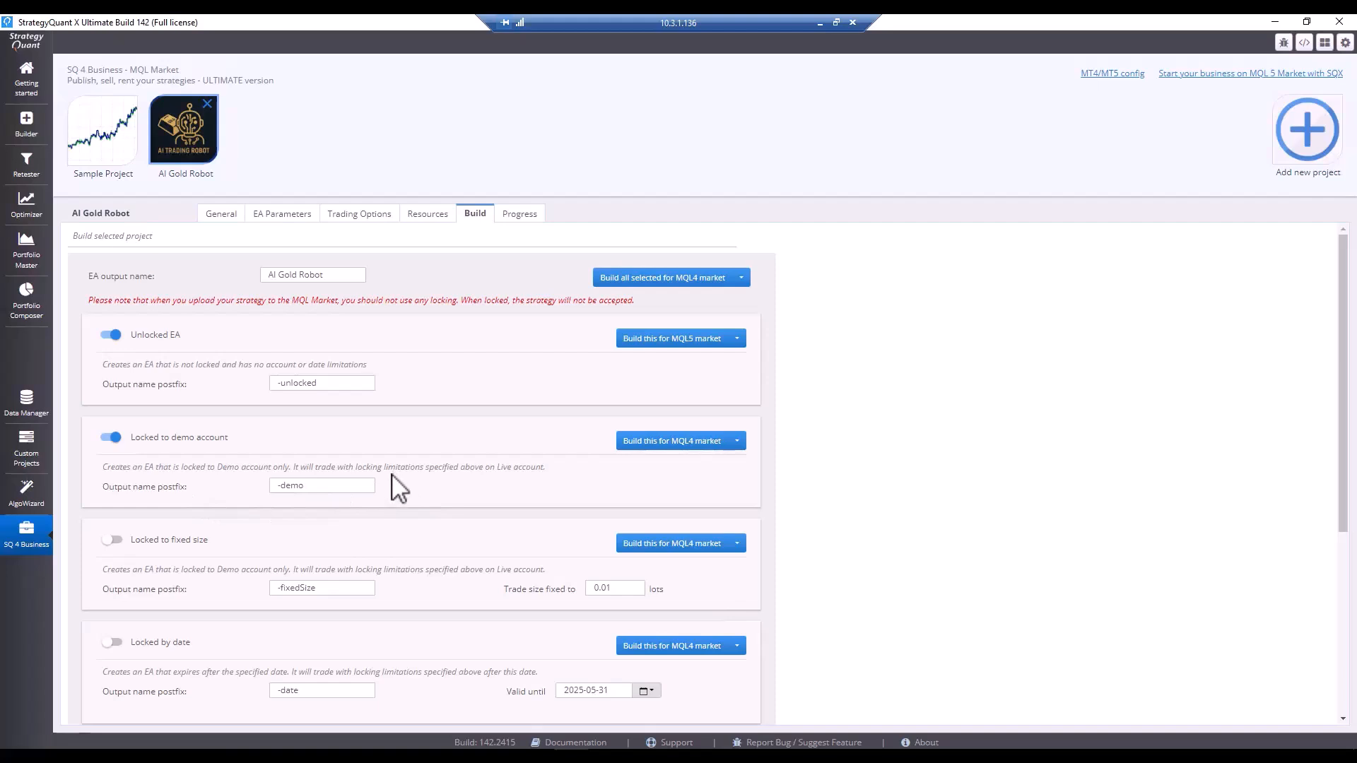
pyautogui.scroll(-3)
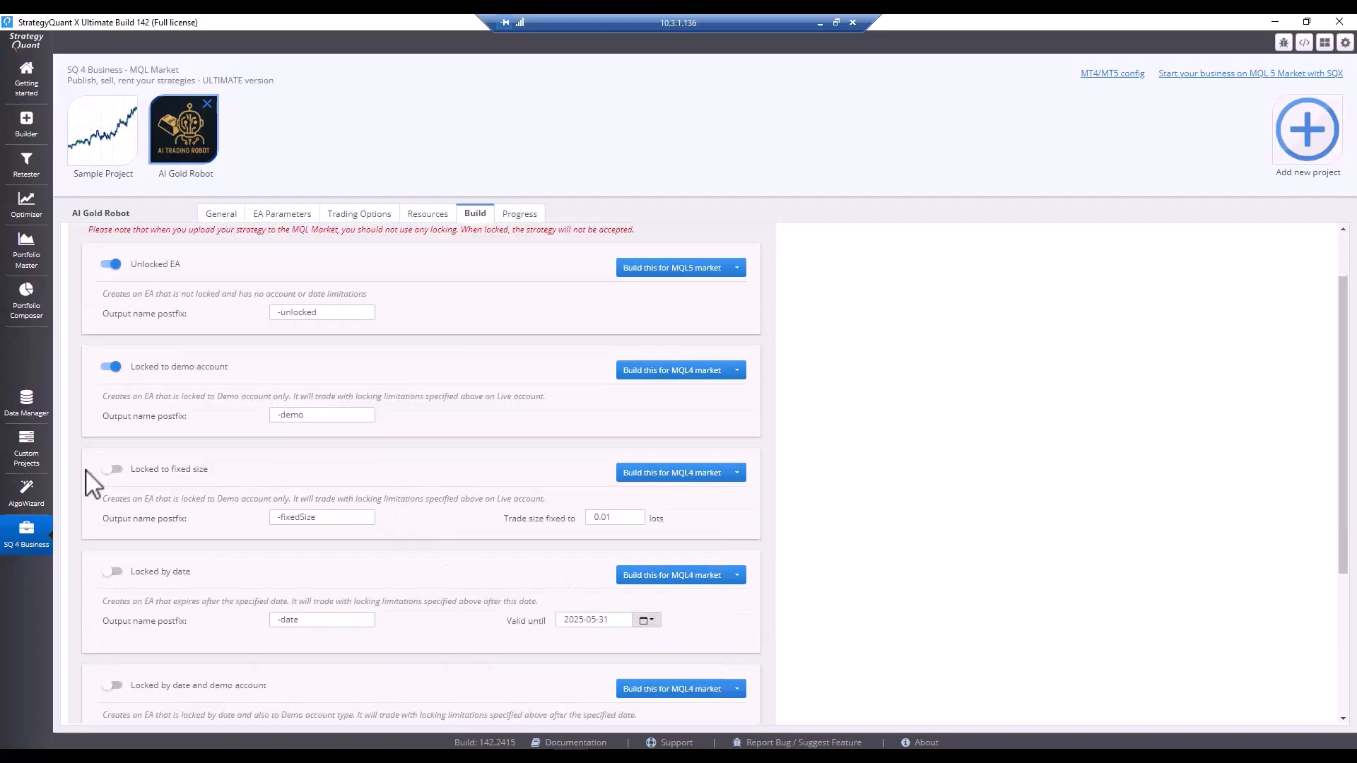
pyautogui.click(111, 468)
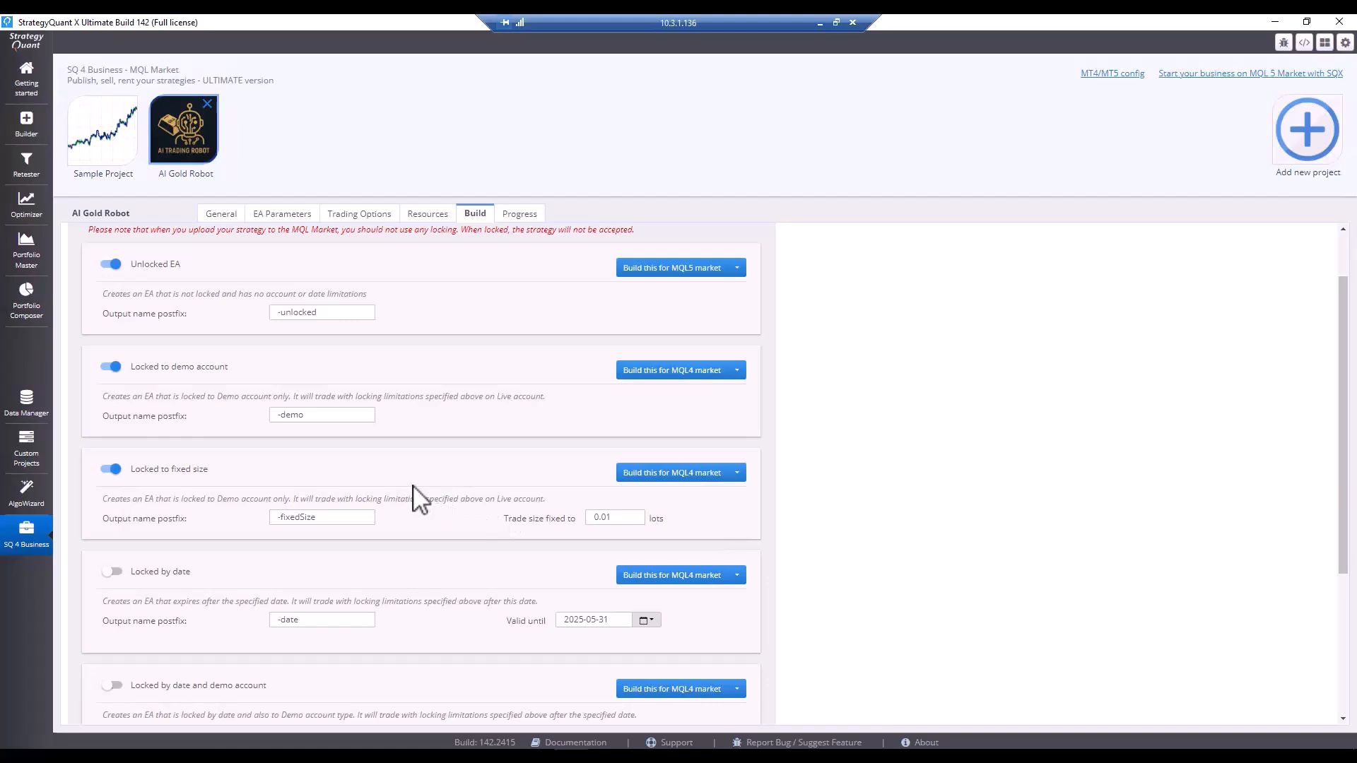
pyautogui.moveTo(408, 502)
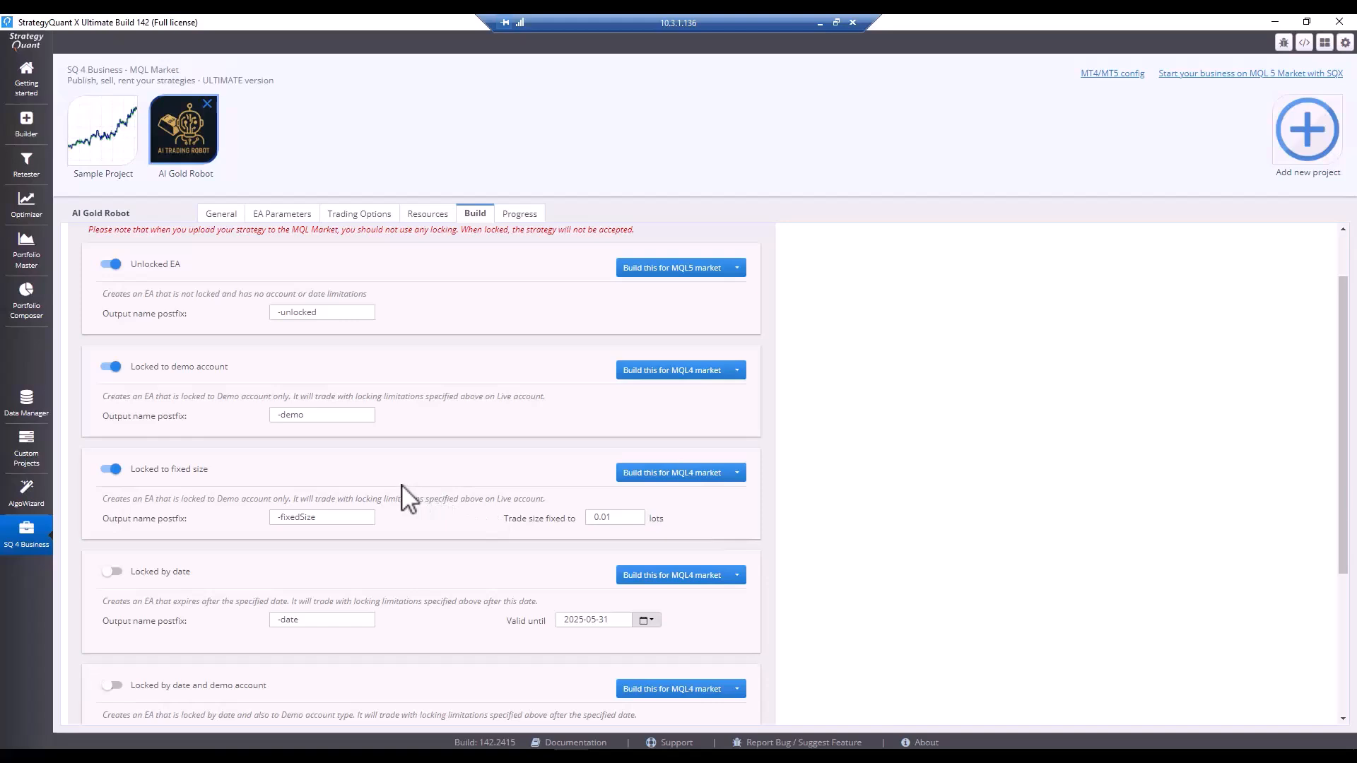
pyautogui.moveTo(686, 531)
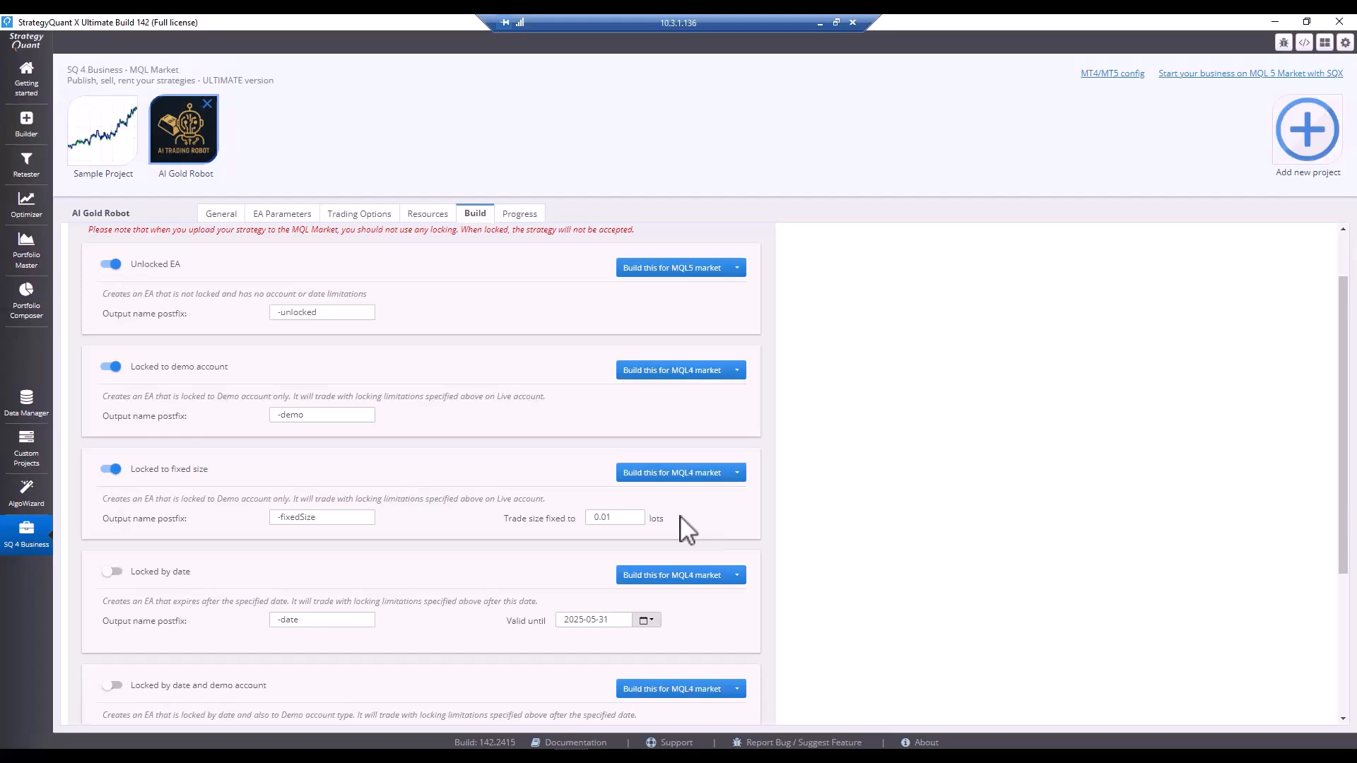
pyautogui.moveTo(349, 229)
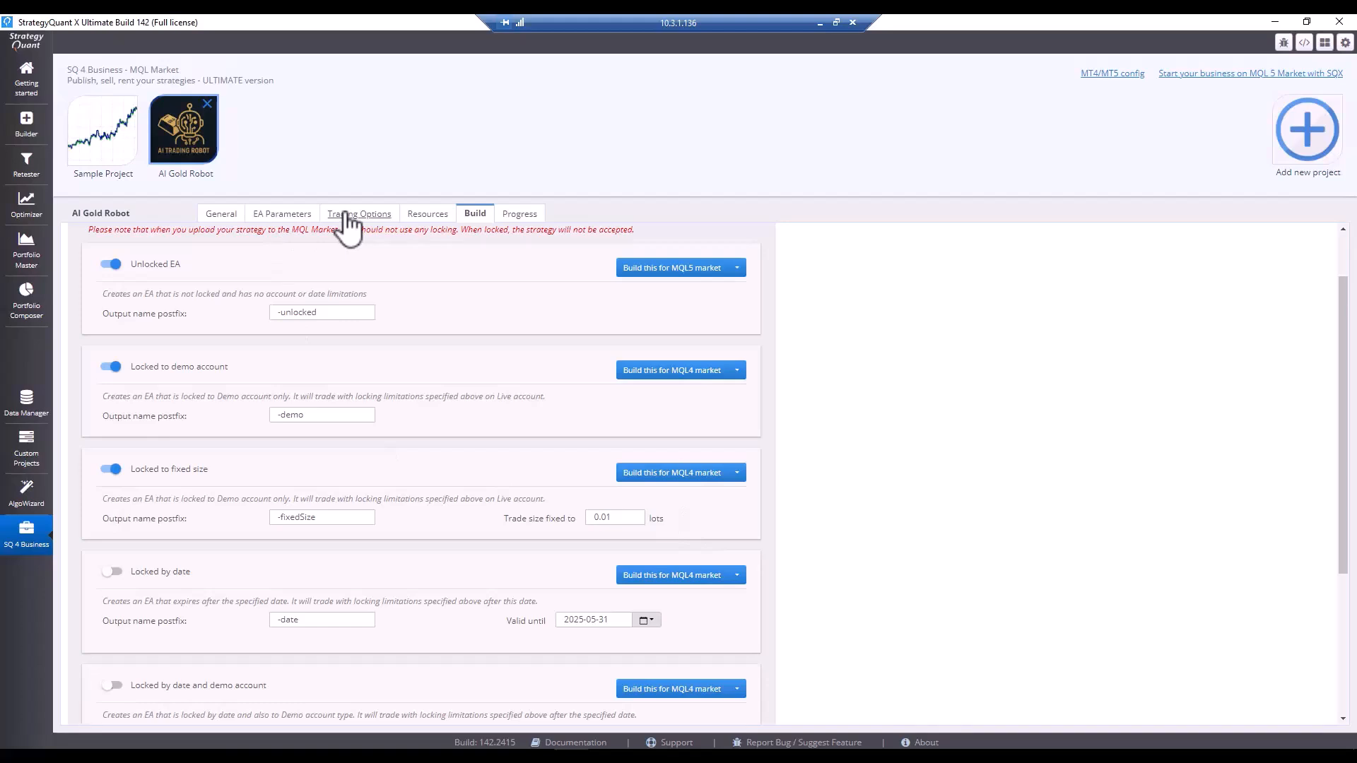
# Step: Return to the AI Gold Robot project's Trading Options
pyautogui.click(359, 214)
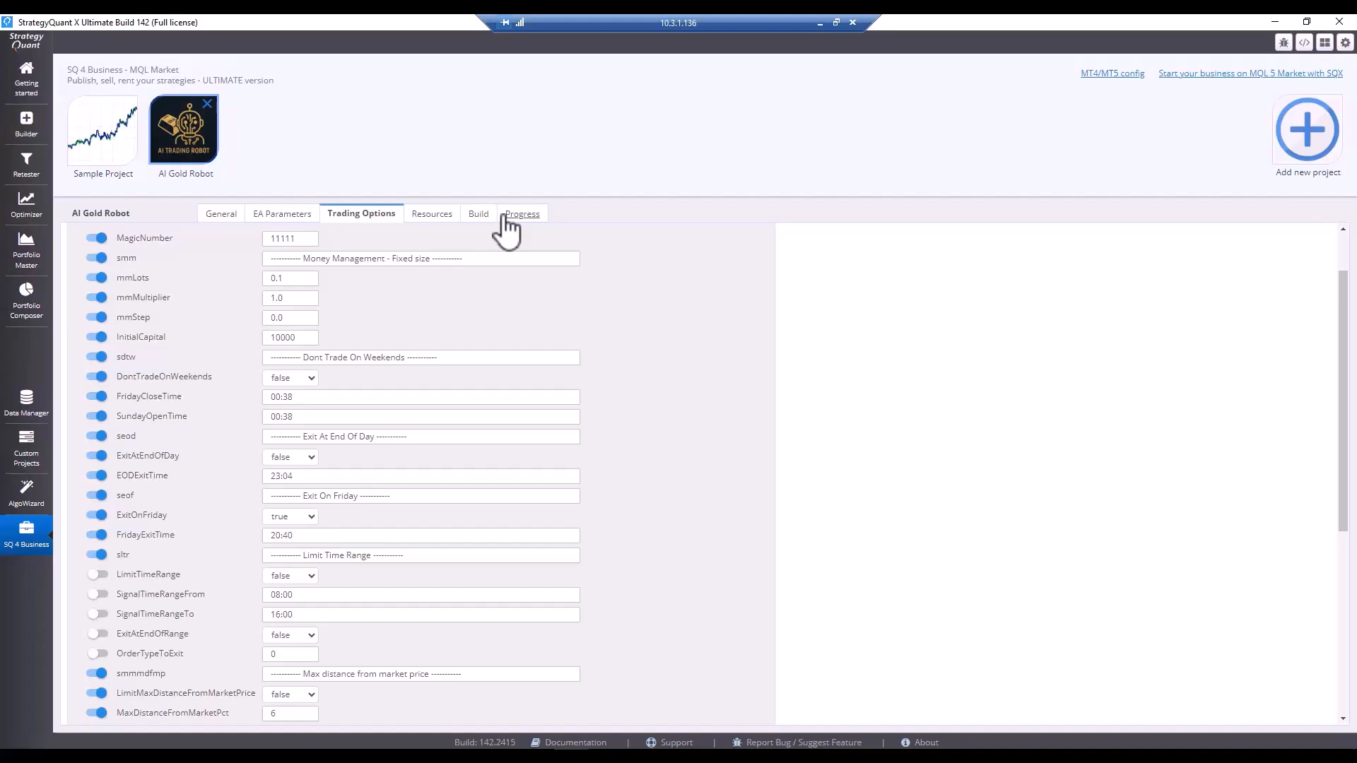
pyautogui.moveTo(532, 208)
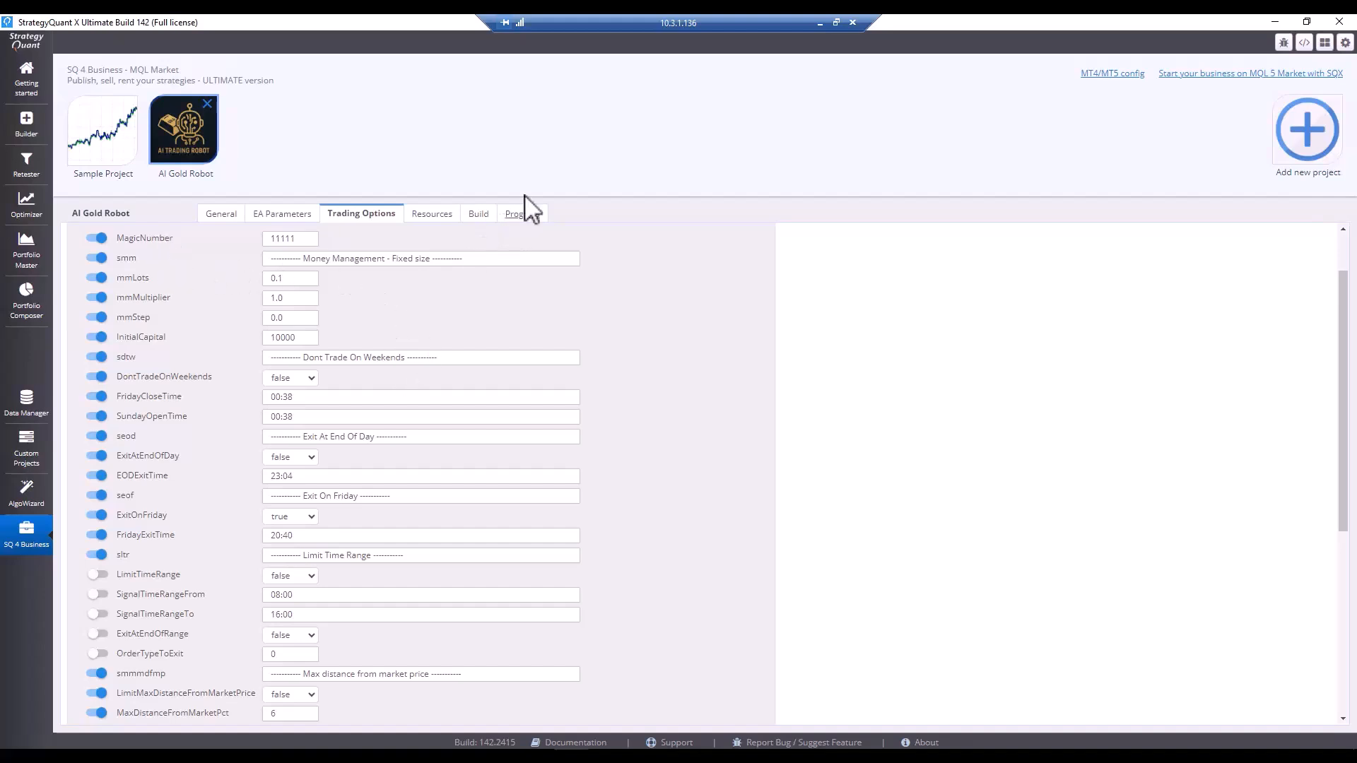
pyautogui.moveTo(521, 213)
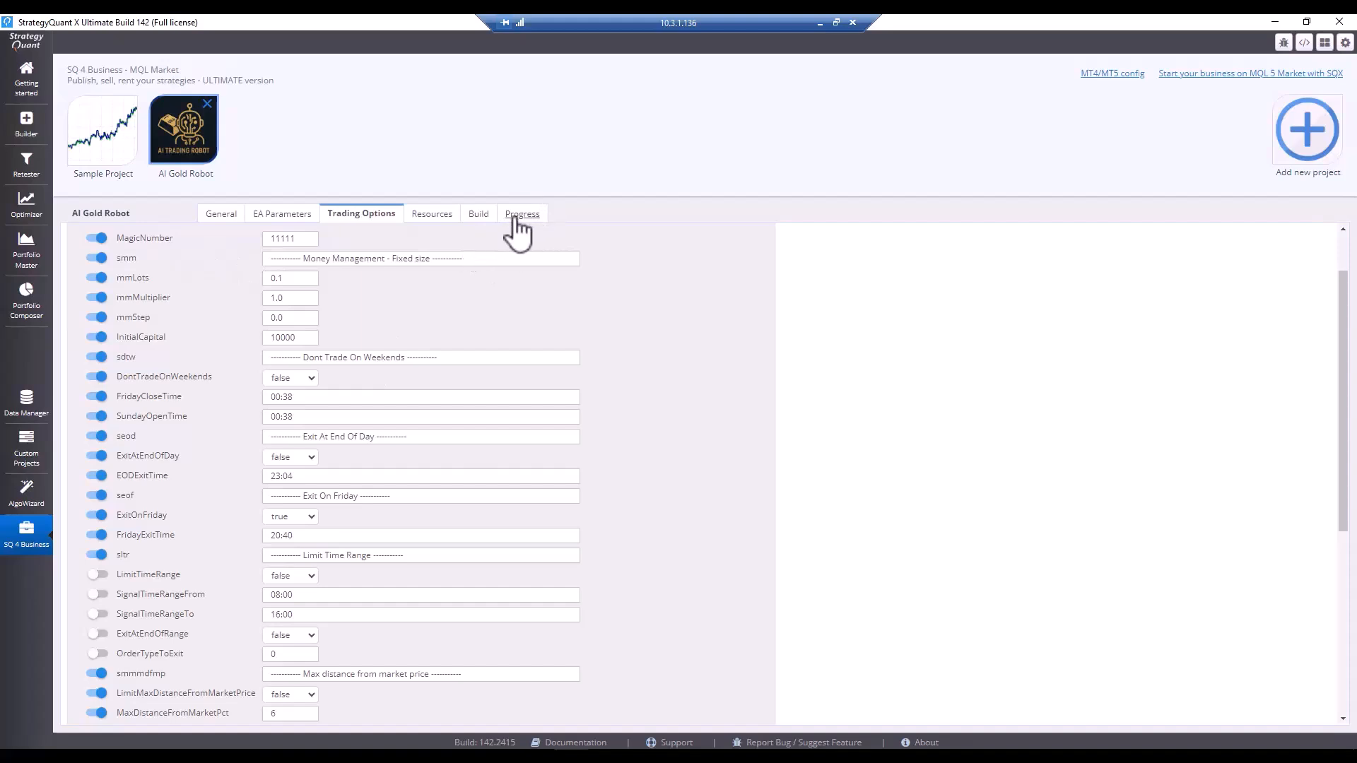
# Step: Back in Build, enable the date-locked, date-plus-demo and account-number-locked variants
pyautogui.click(474, 214)
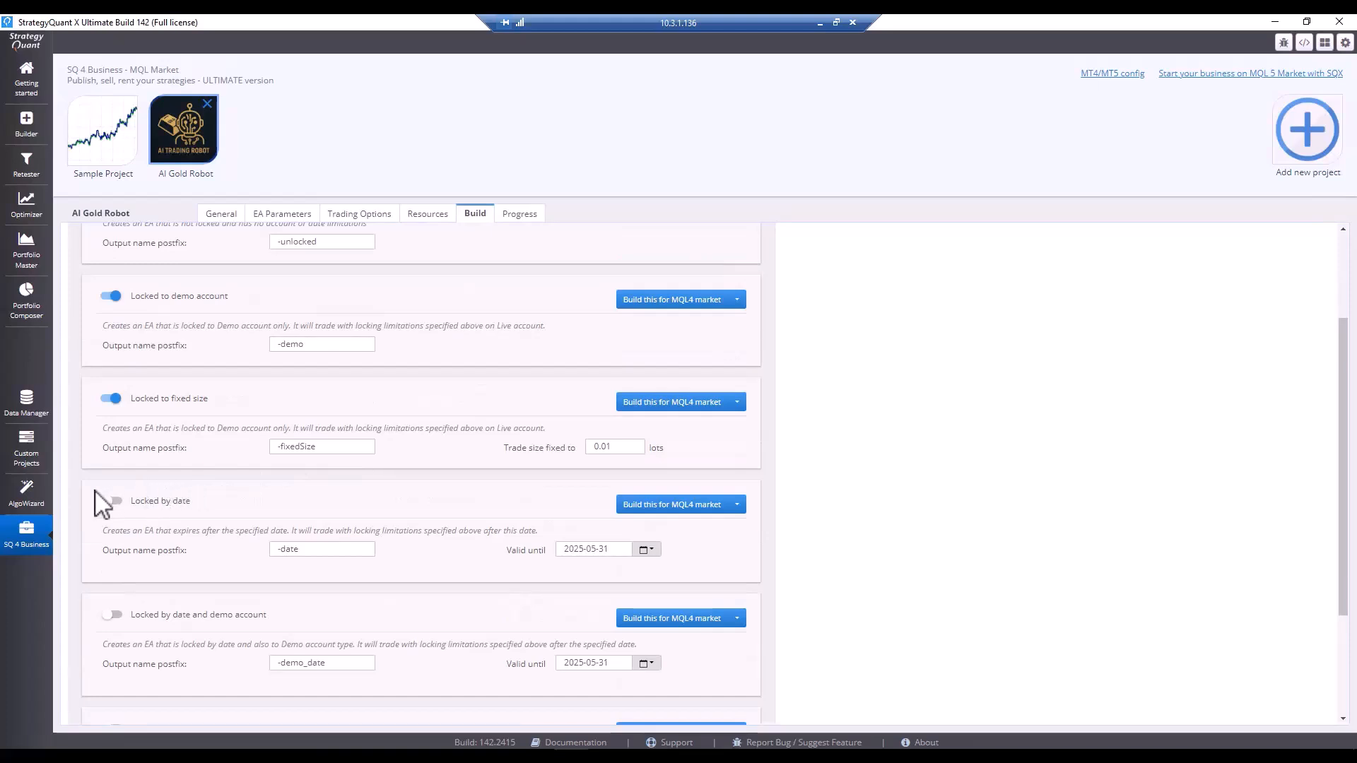
pyautogui.click(111, 500)
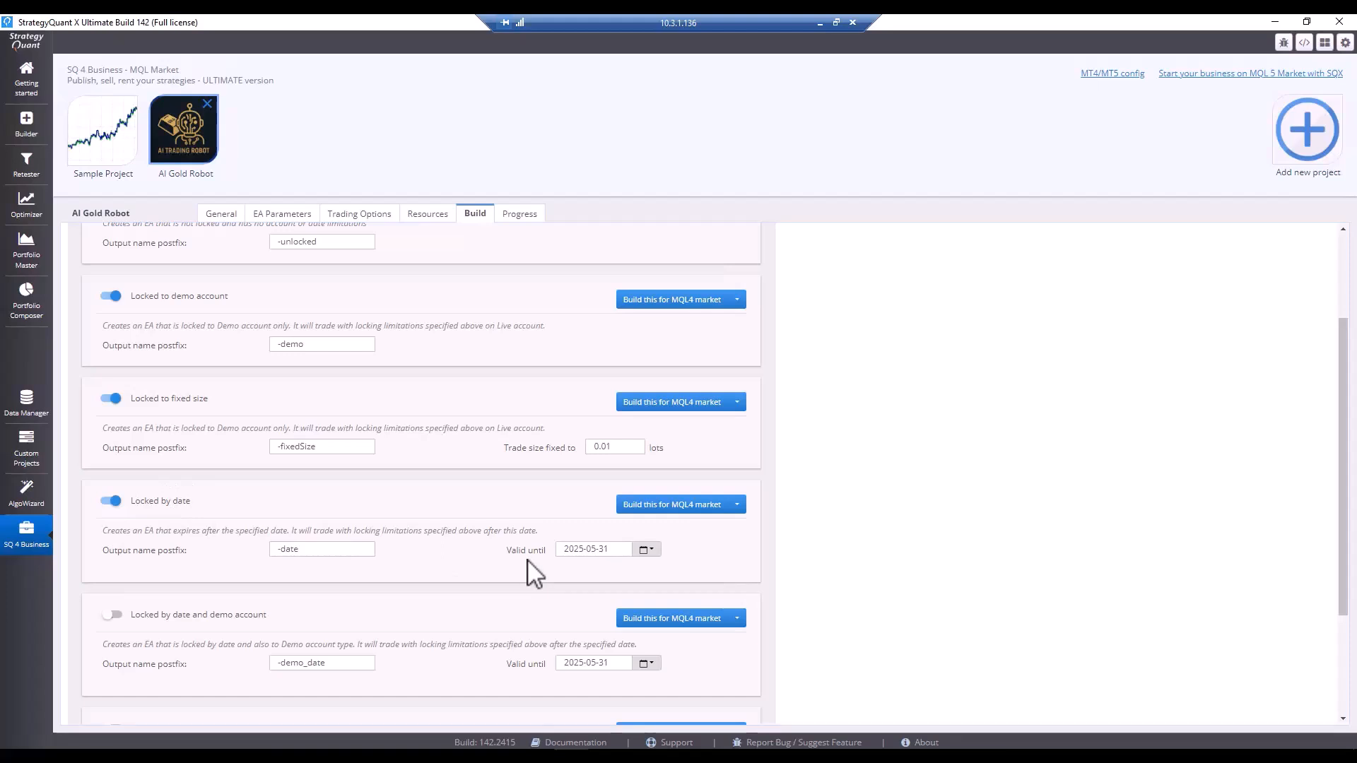
pyautogui.moveTo(643, 564)
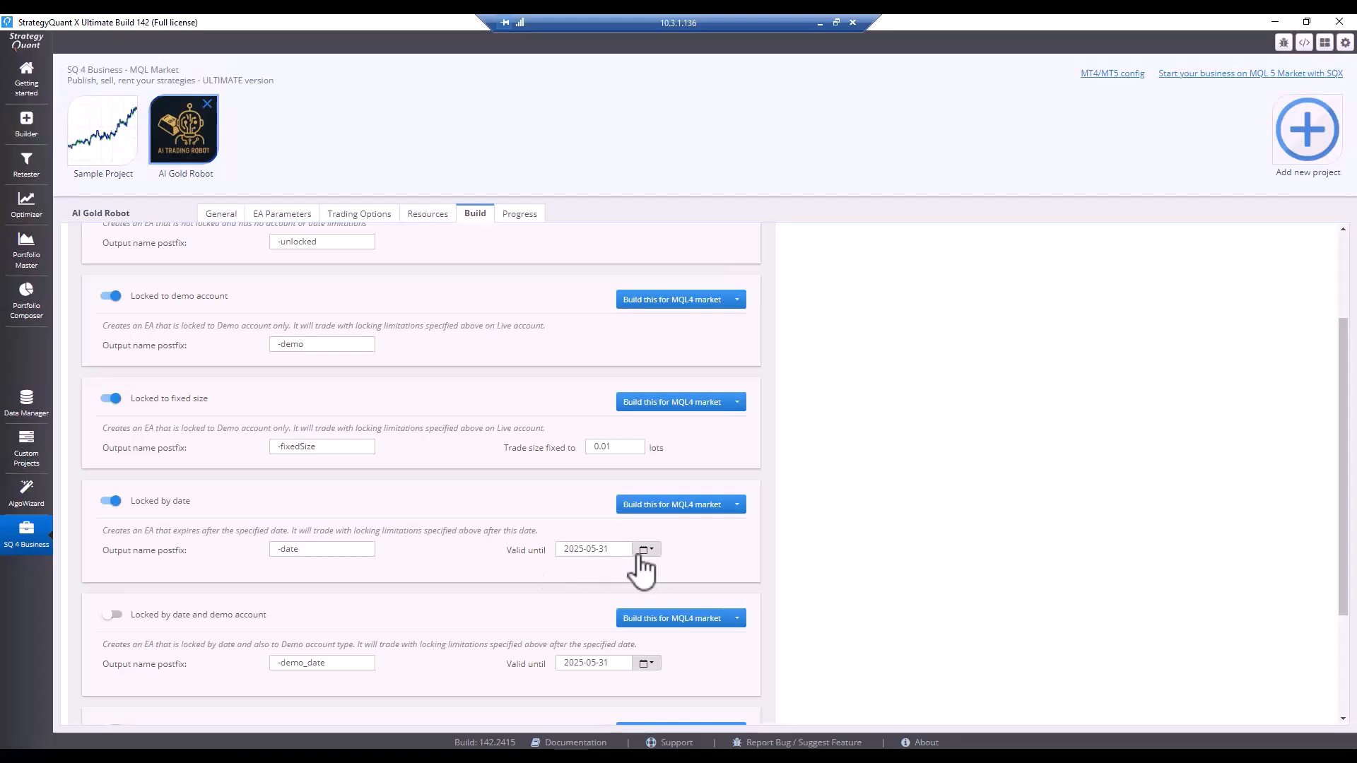
pyautogui.moveTo(656, 578)
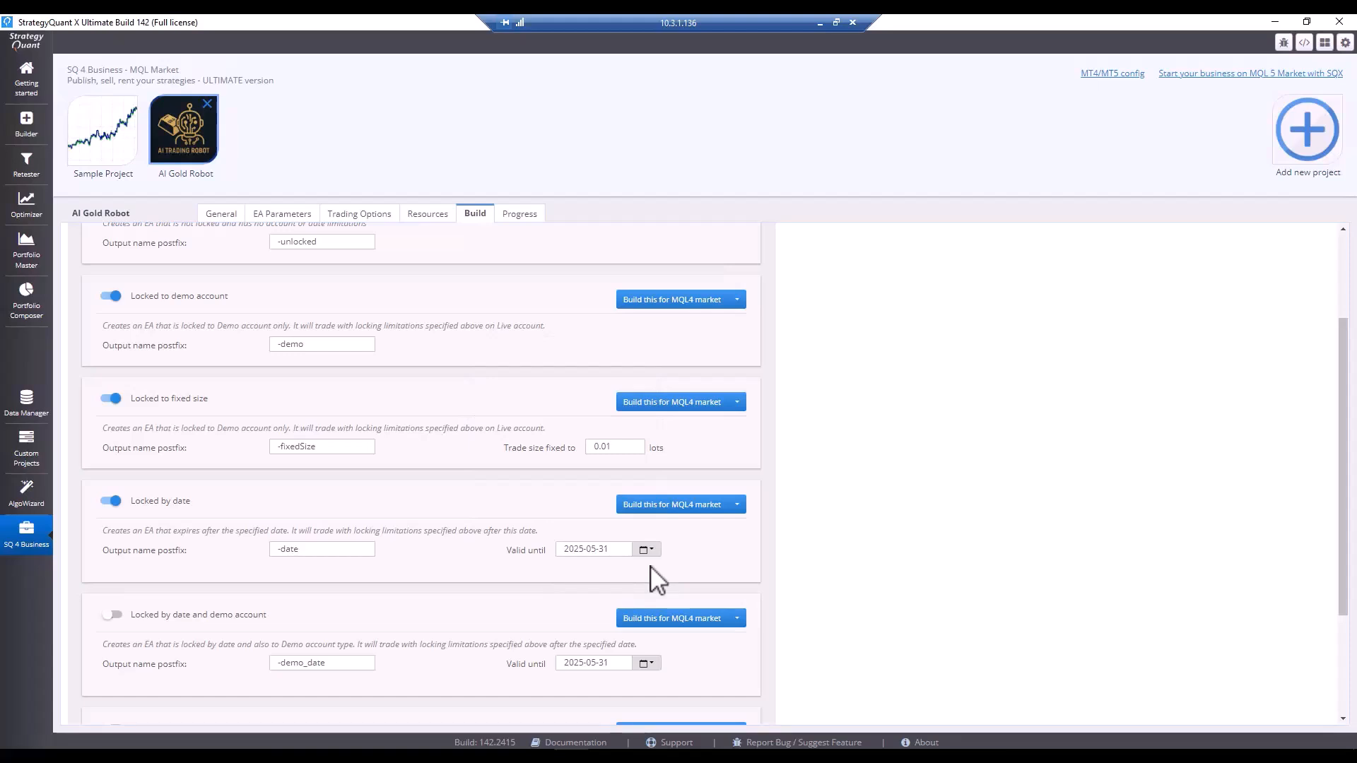
pyautogui.scroll(-3)
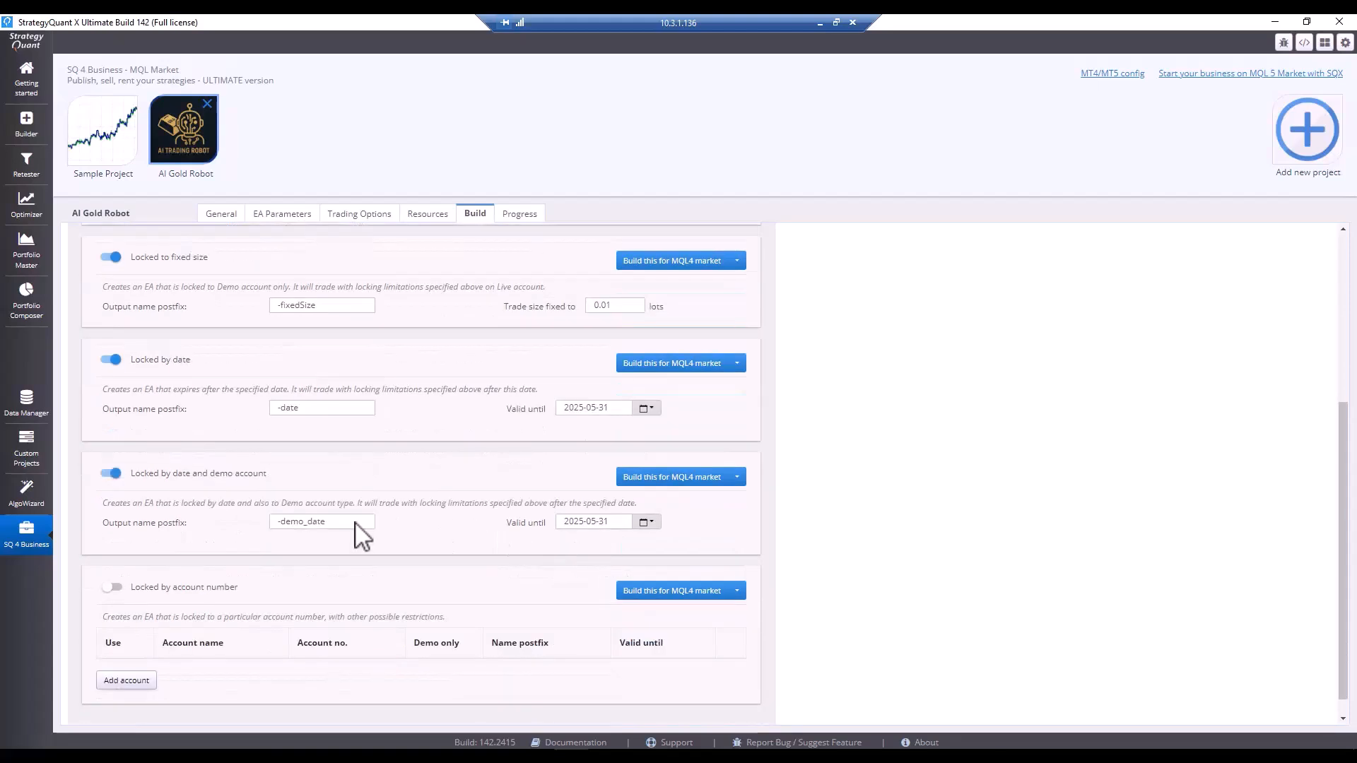
pyautogui.moveTo(338, 525)
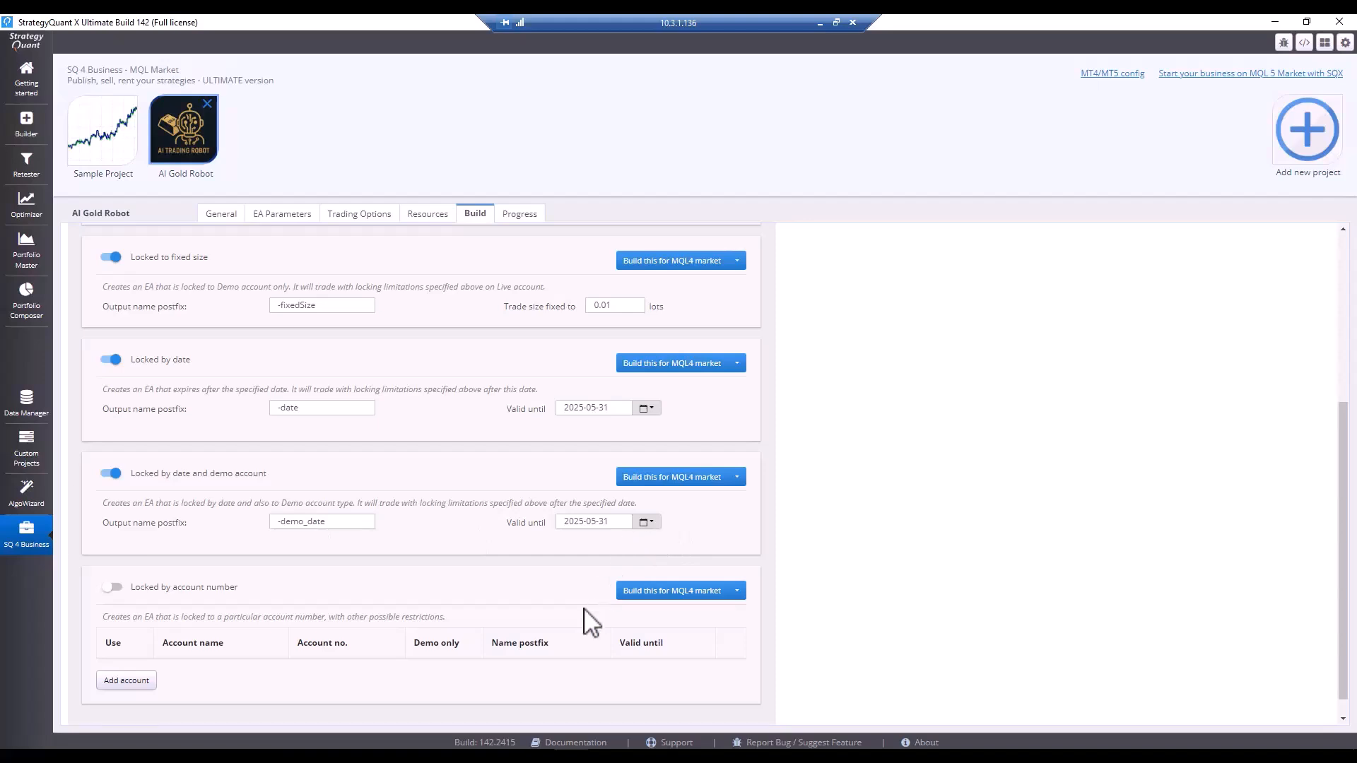
pyautogui.moveTo(170, 586)
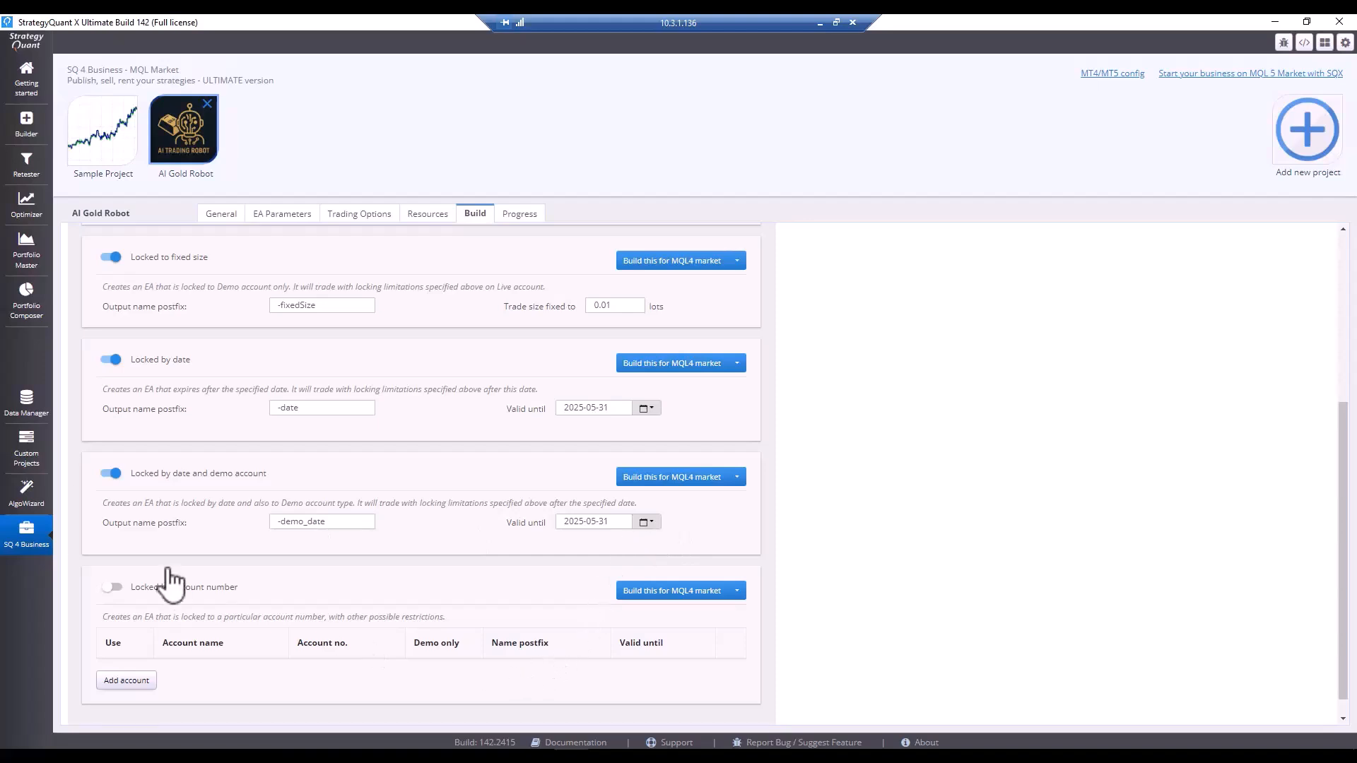
pyautogui.click(111, 587)
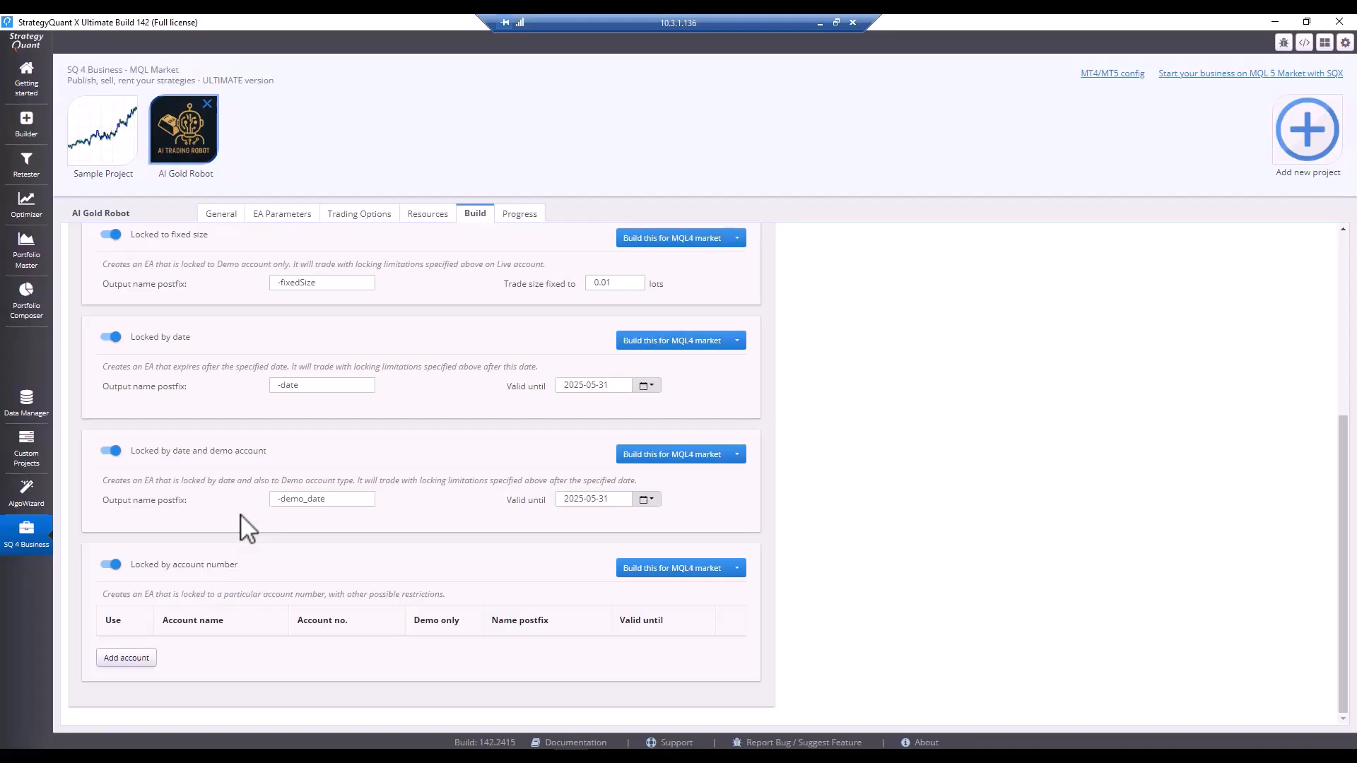
pyautogui.click(111, 564)
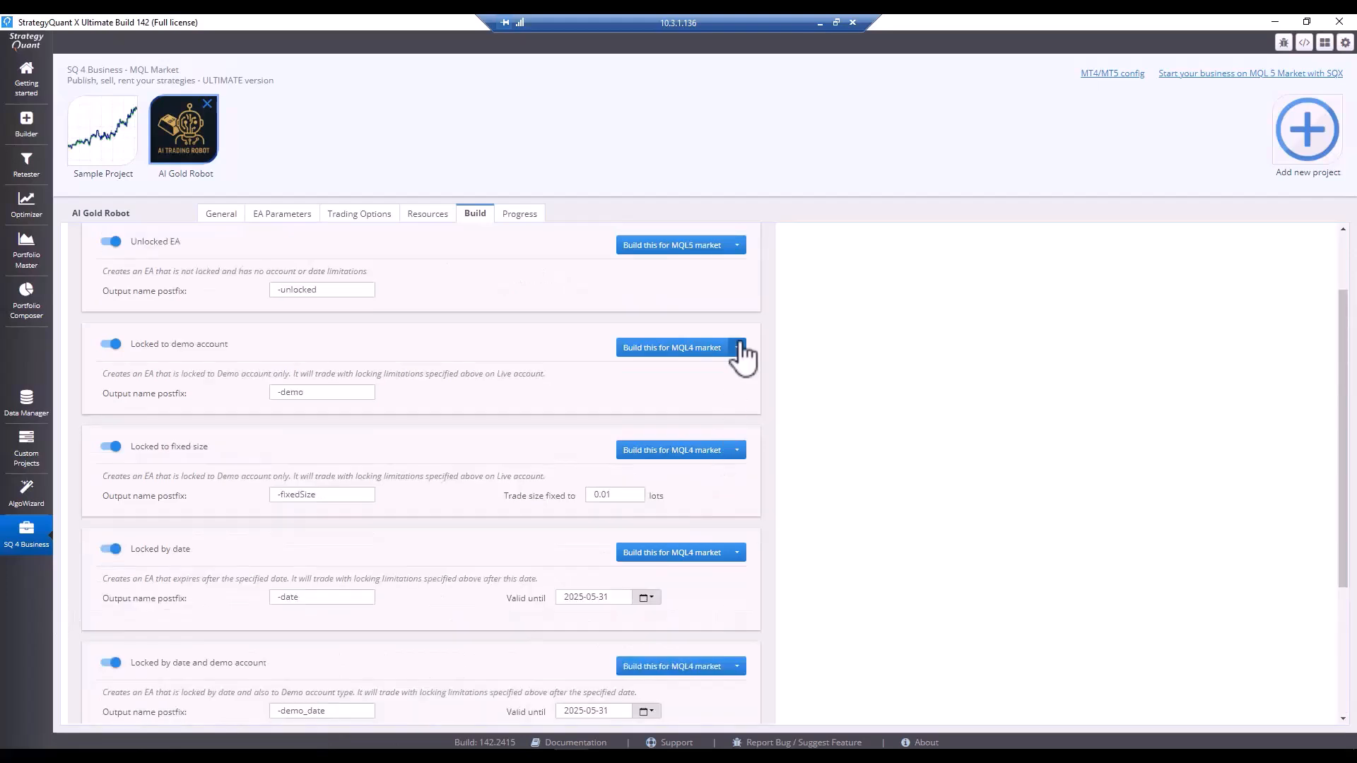
# Step: Target the demo and fixed-size variants at MQL5 market and build all selected variants
pyautogui.click(670, 347)
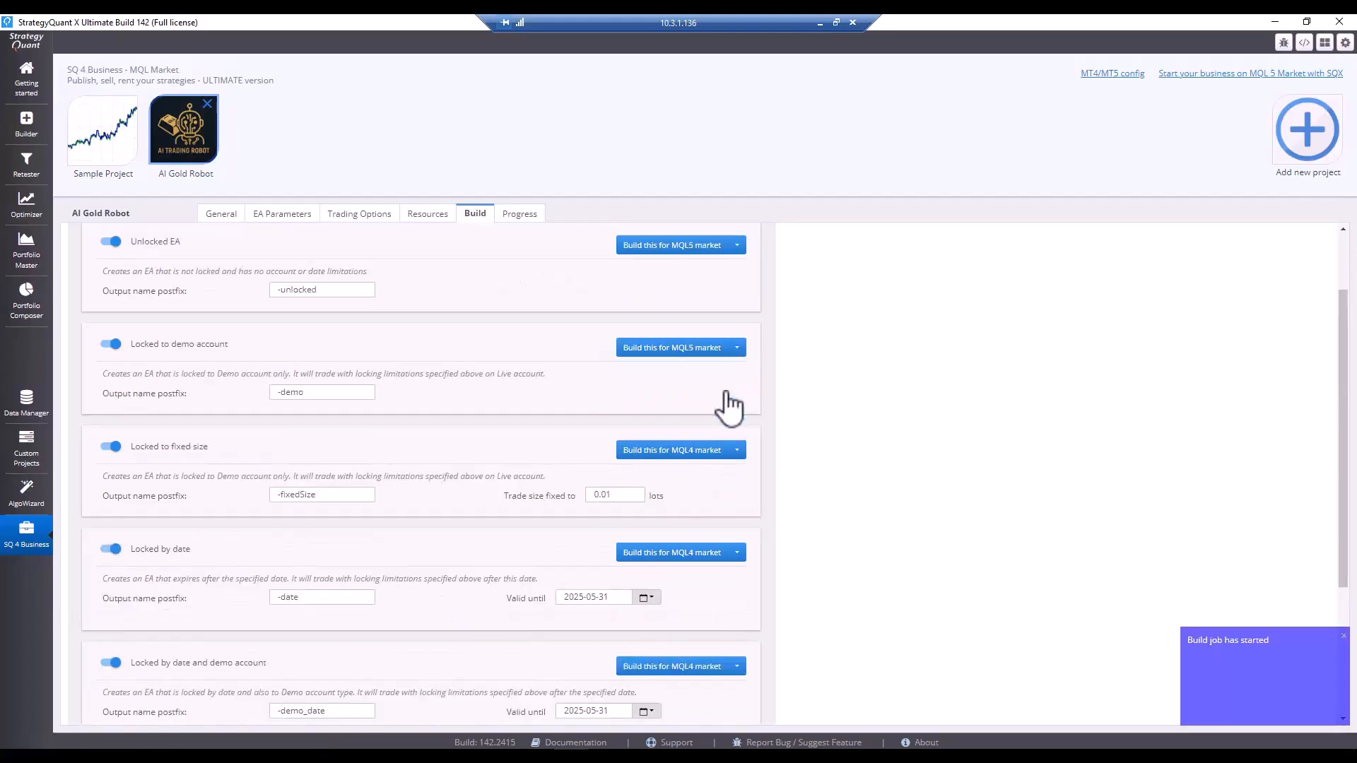
pyautogui.click(736, 450)
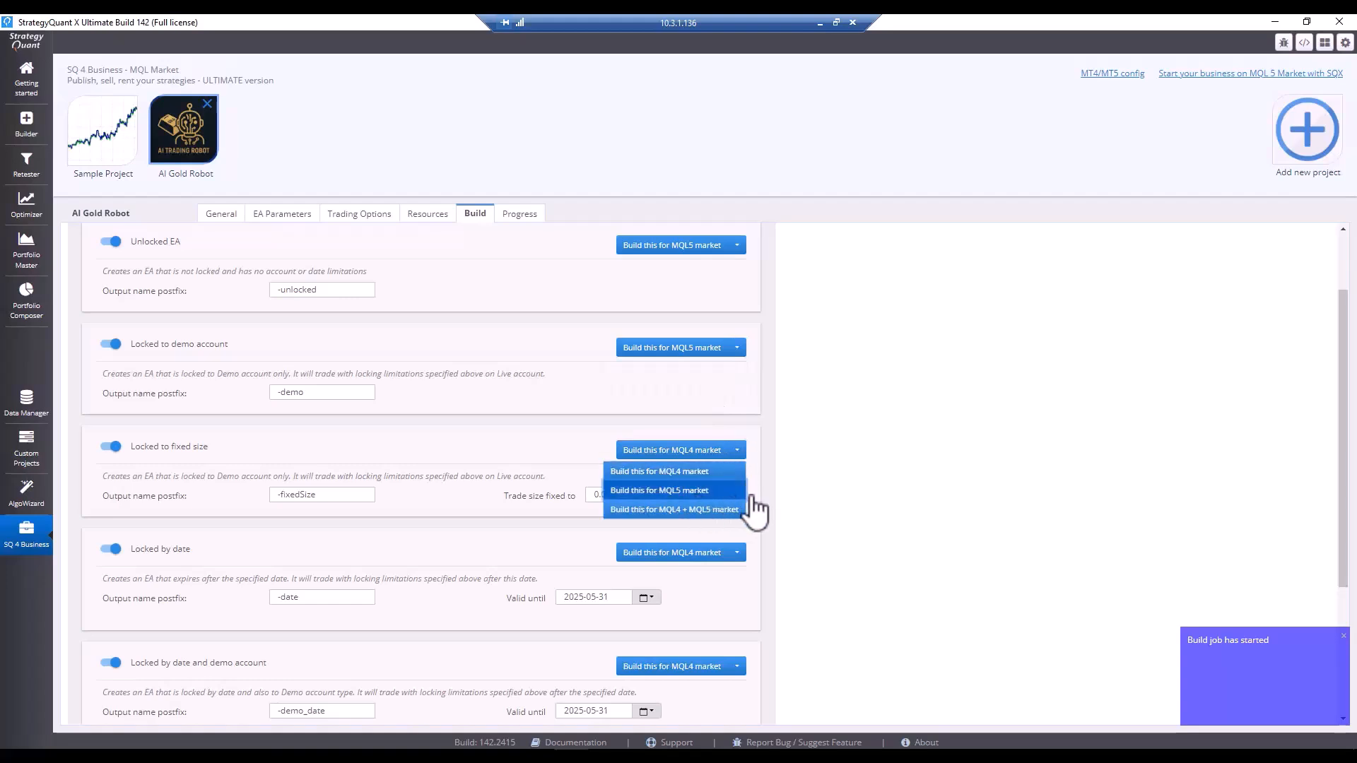
pyautogui.click(659, 490)
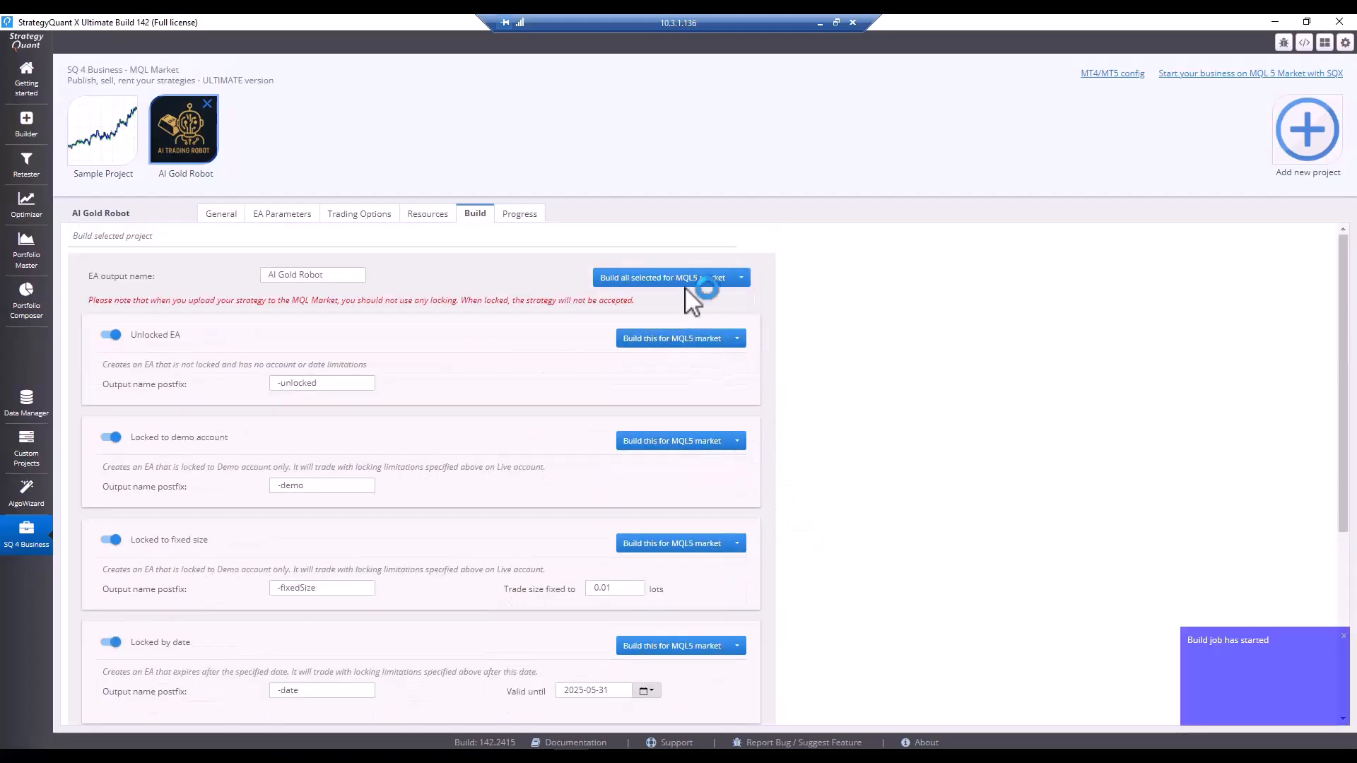
pyautogui.click(518, 213)
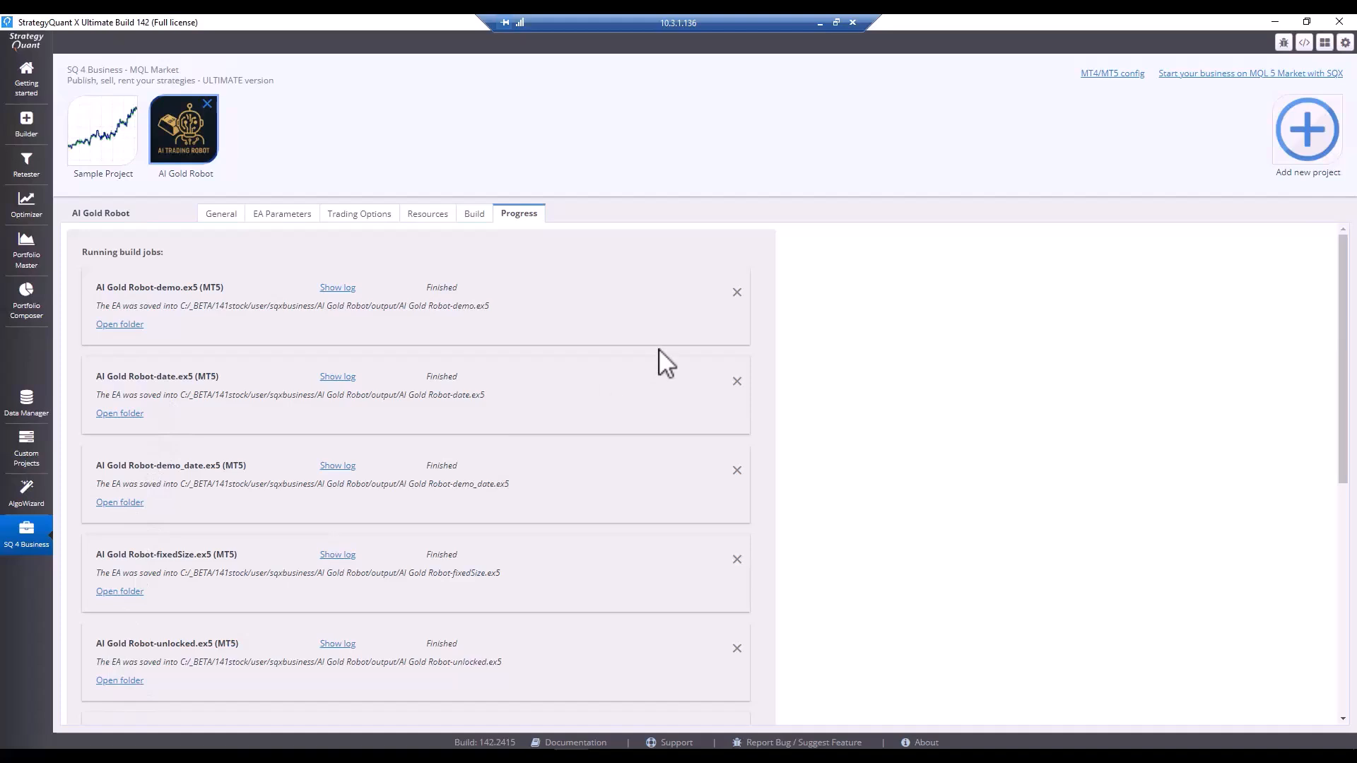
pyautogui.moveTo(334, 612)
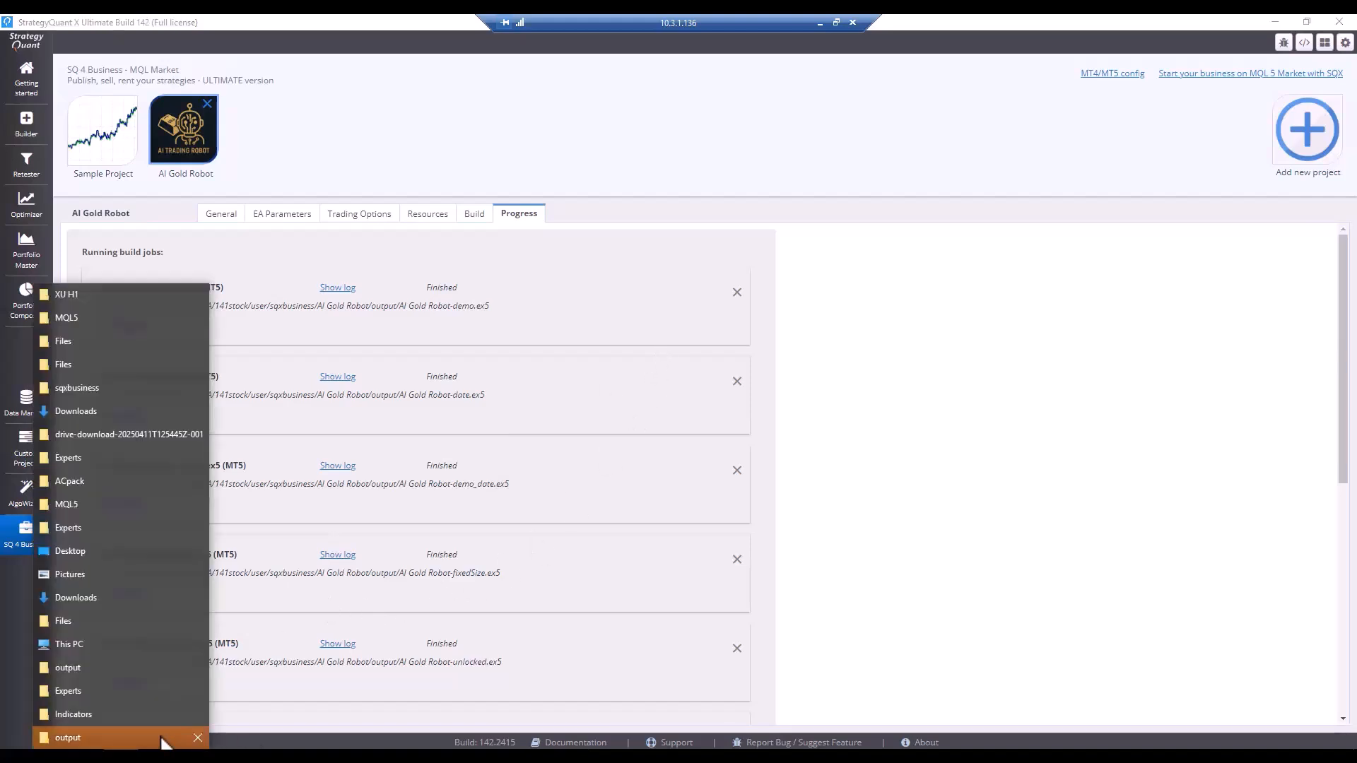
# Step: Open StrategyQuant X's output folder and check the fixedSize and demo_date EX5 builds
pyautogui.click(68, 737)
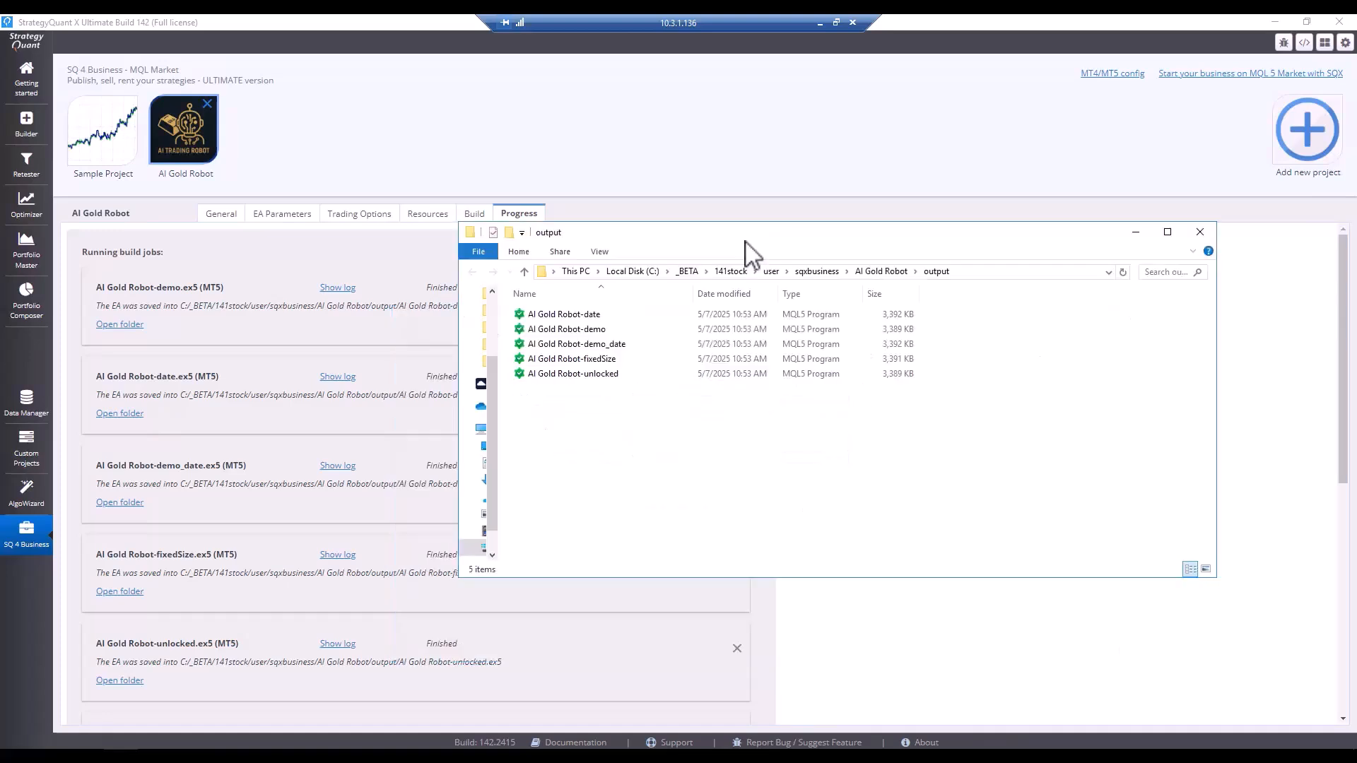
pyautogui.click(573, 373)
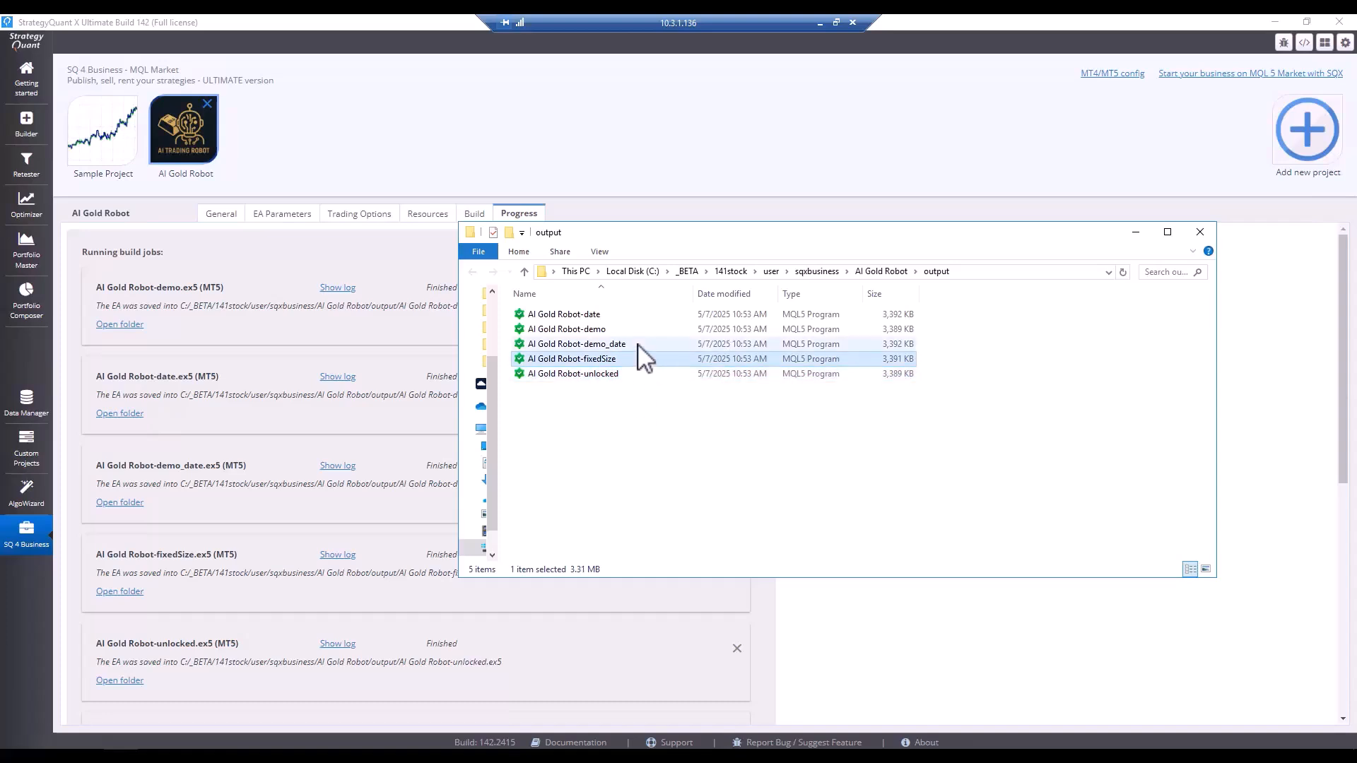
pyautogui.click(576, 344)
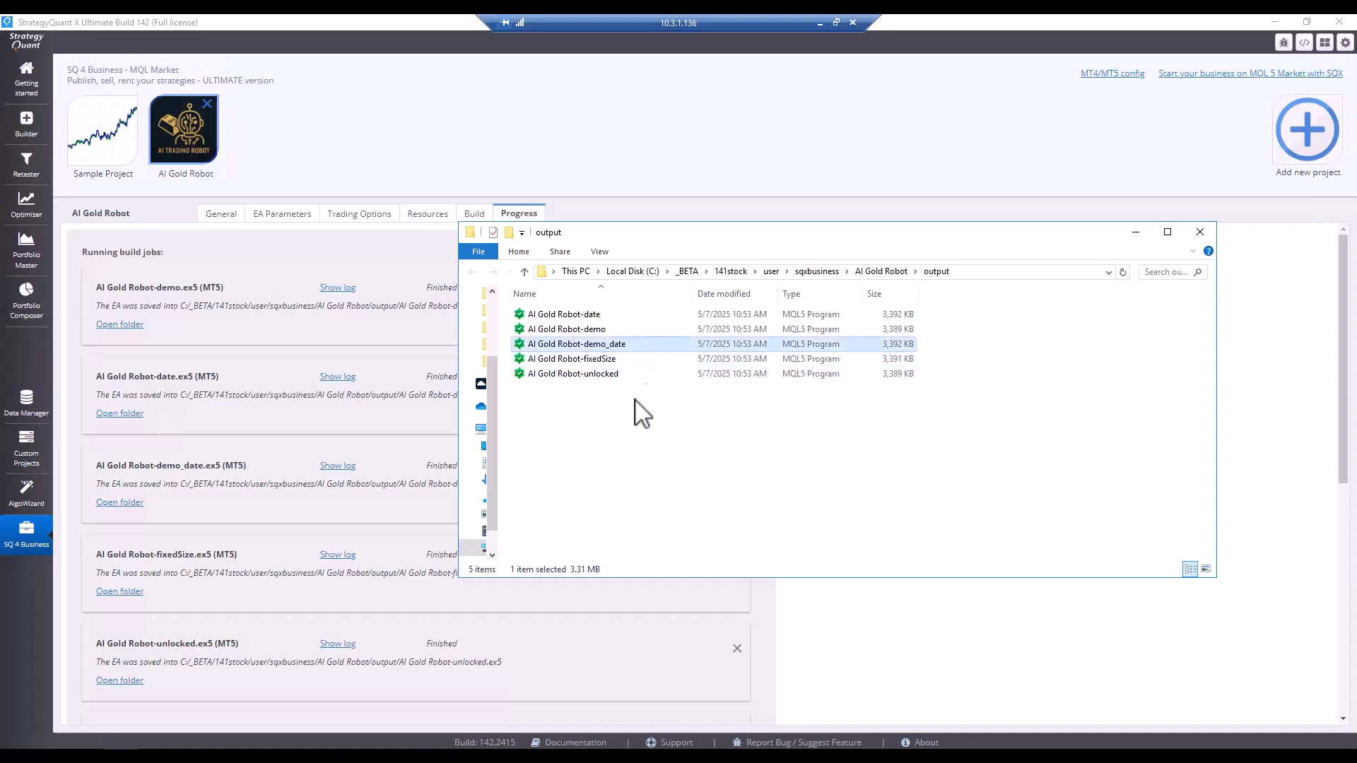
pyautogui.click(567, 328)
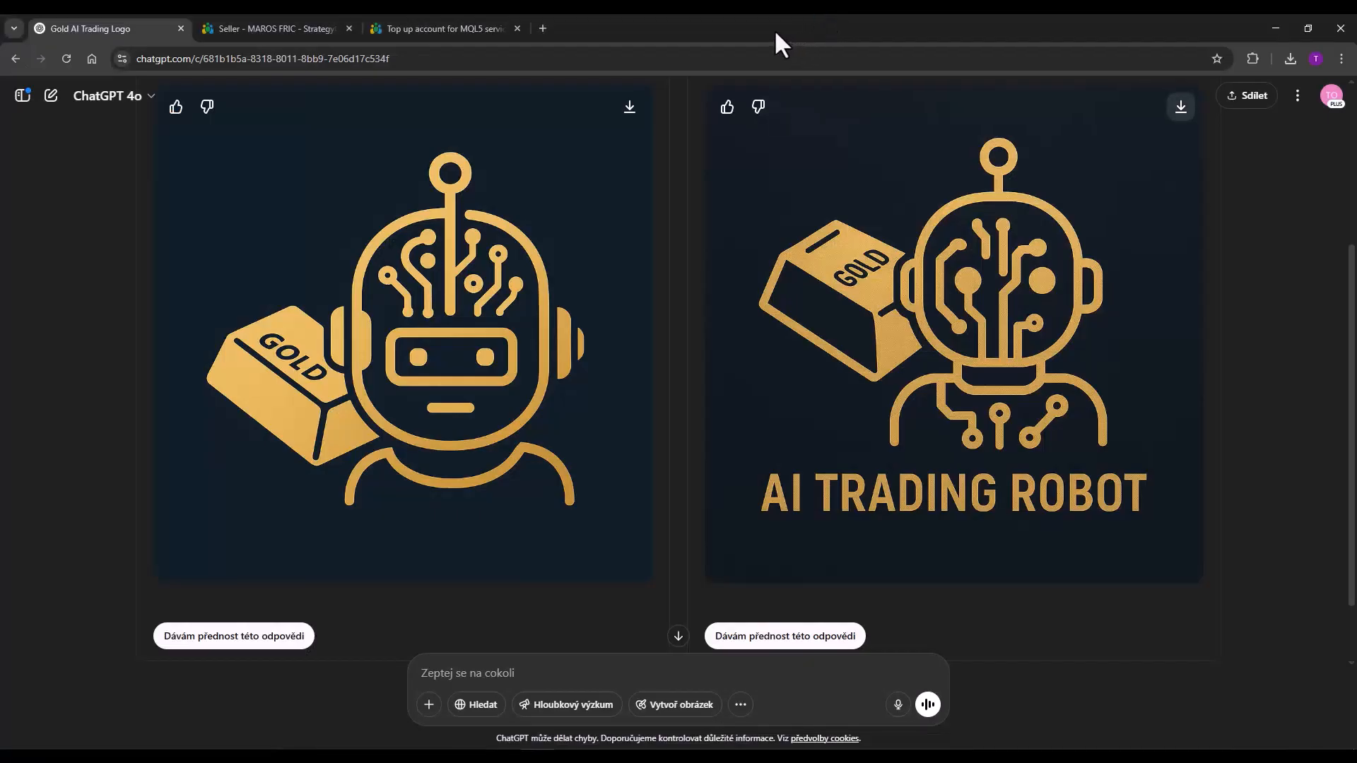
# Step: From the seller's My Products page, add a new MetaTrader 5 App product
pyautogui.click(273, 28)
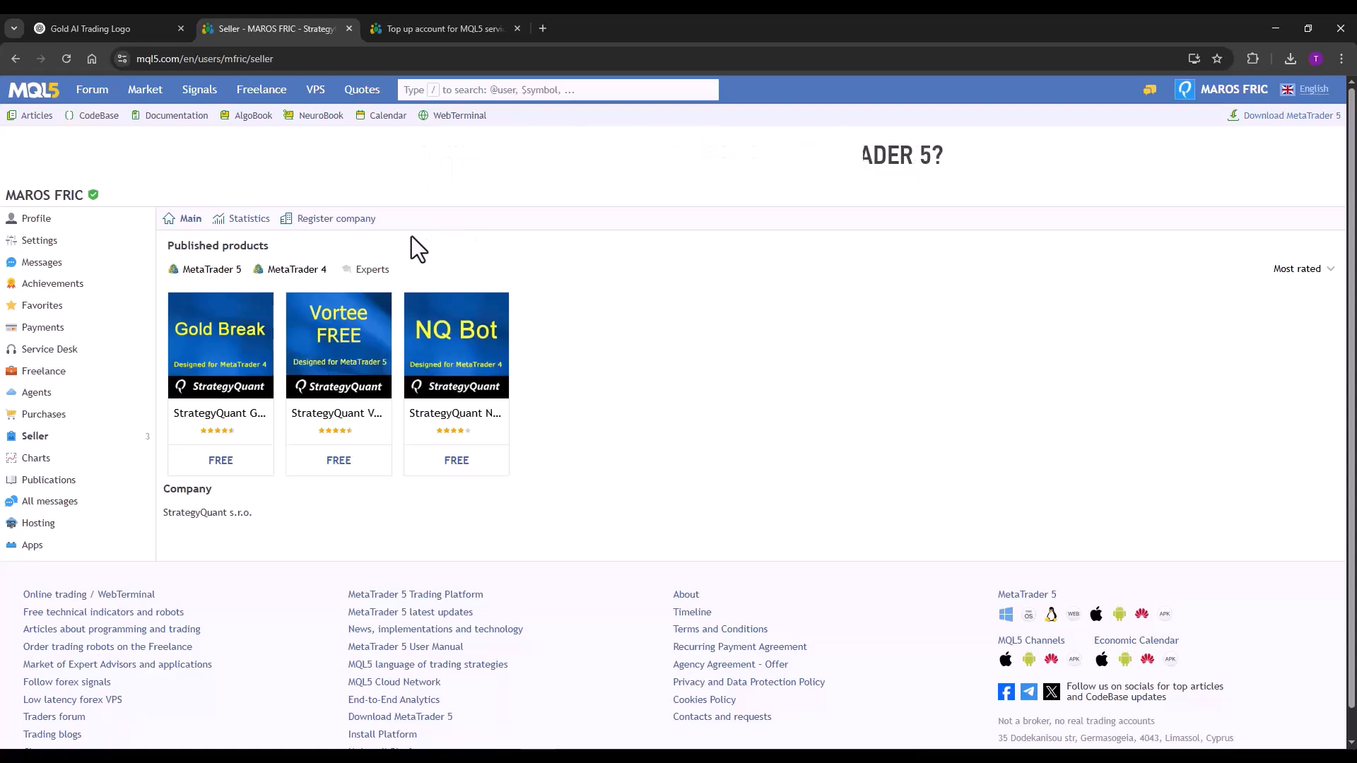
pyautogui.click(144, 89)
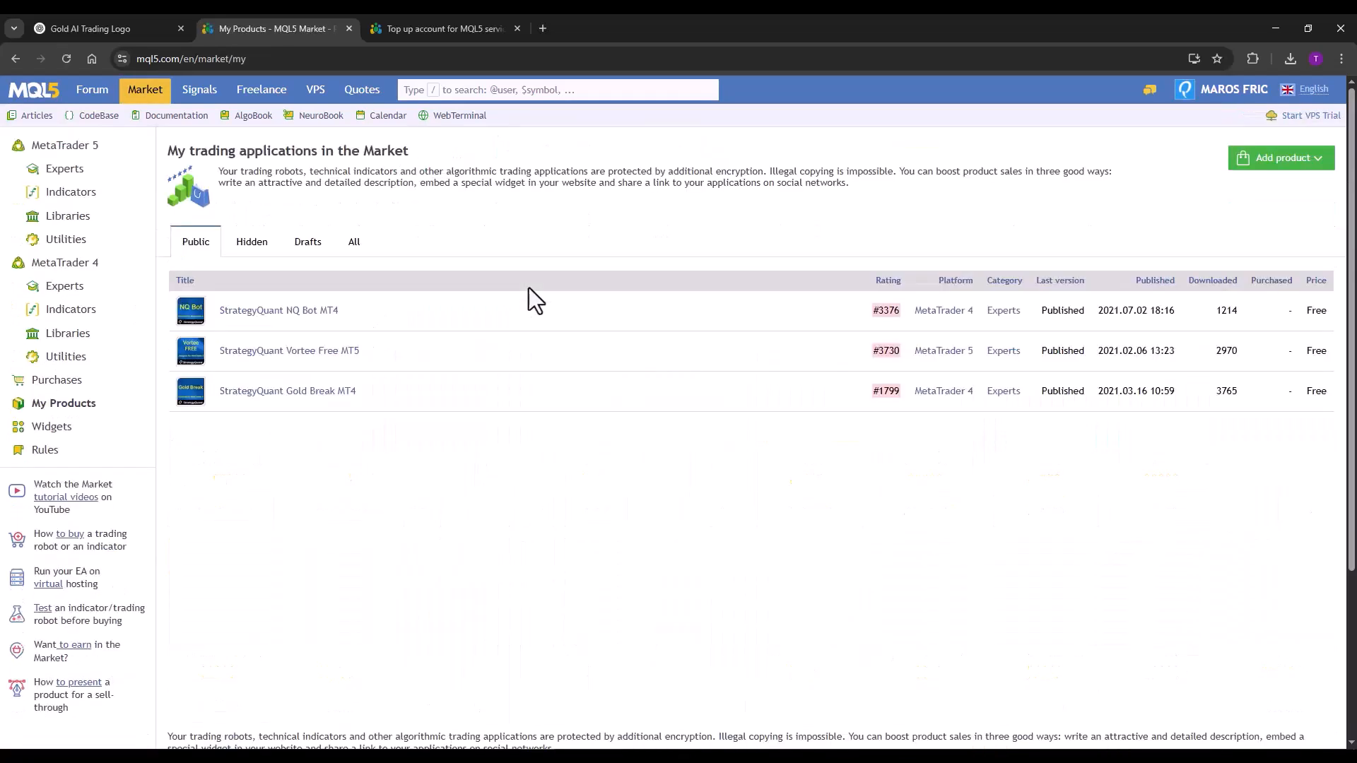
pyautogui.click(1281, 158)
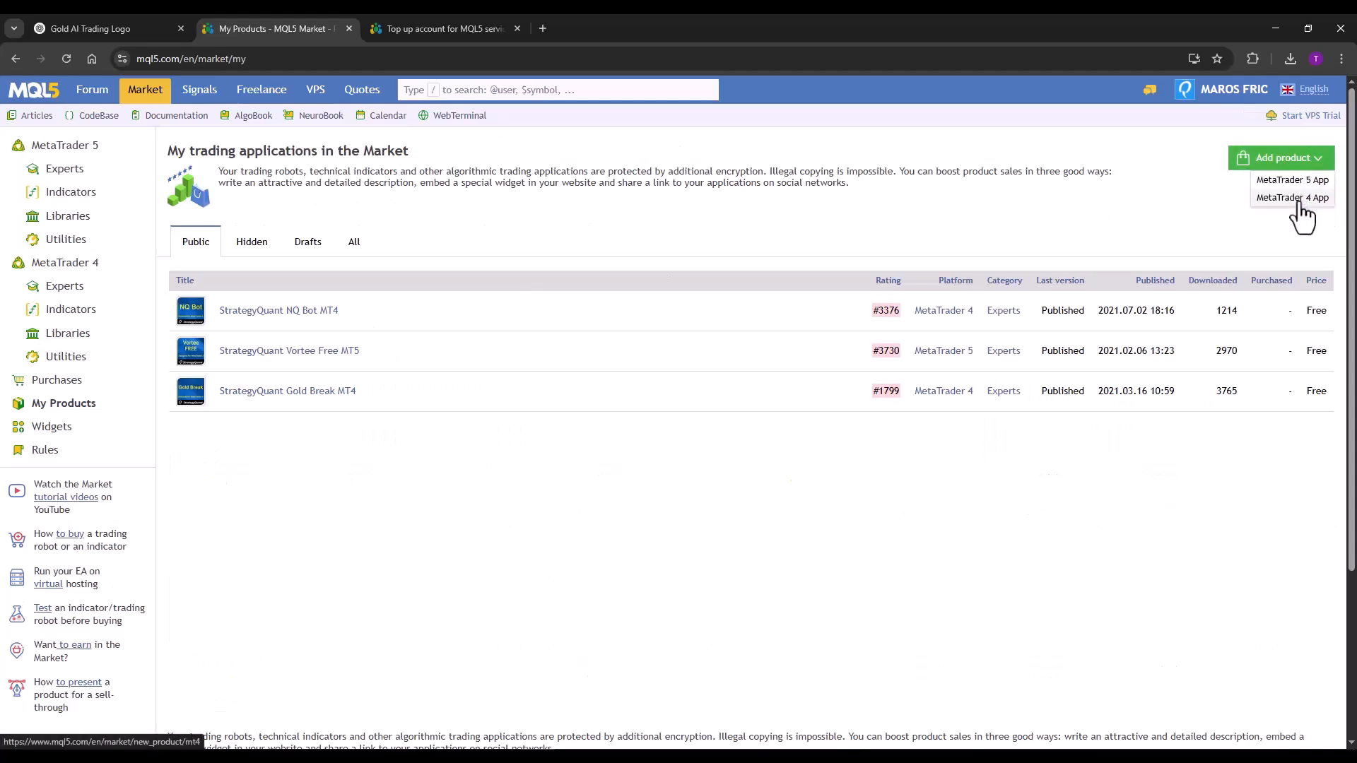
pyautogui.click(1291, 179)
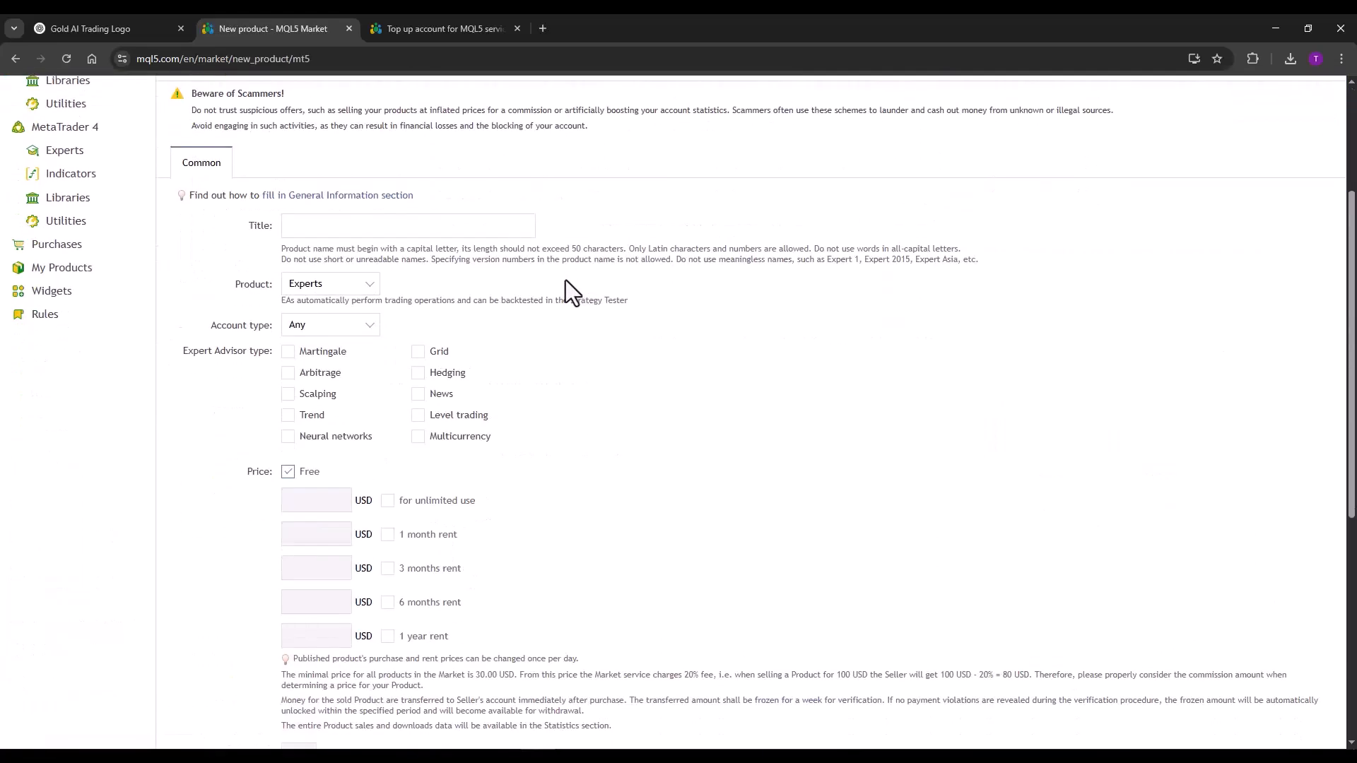
# Step: Title the product AI Gold Robot as an Experts product, Hedged account, Trend type
pyautogui.click(407, 225)
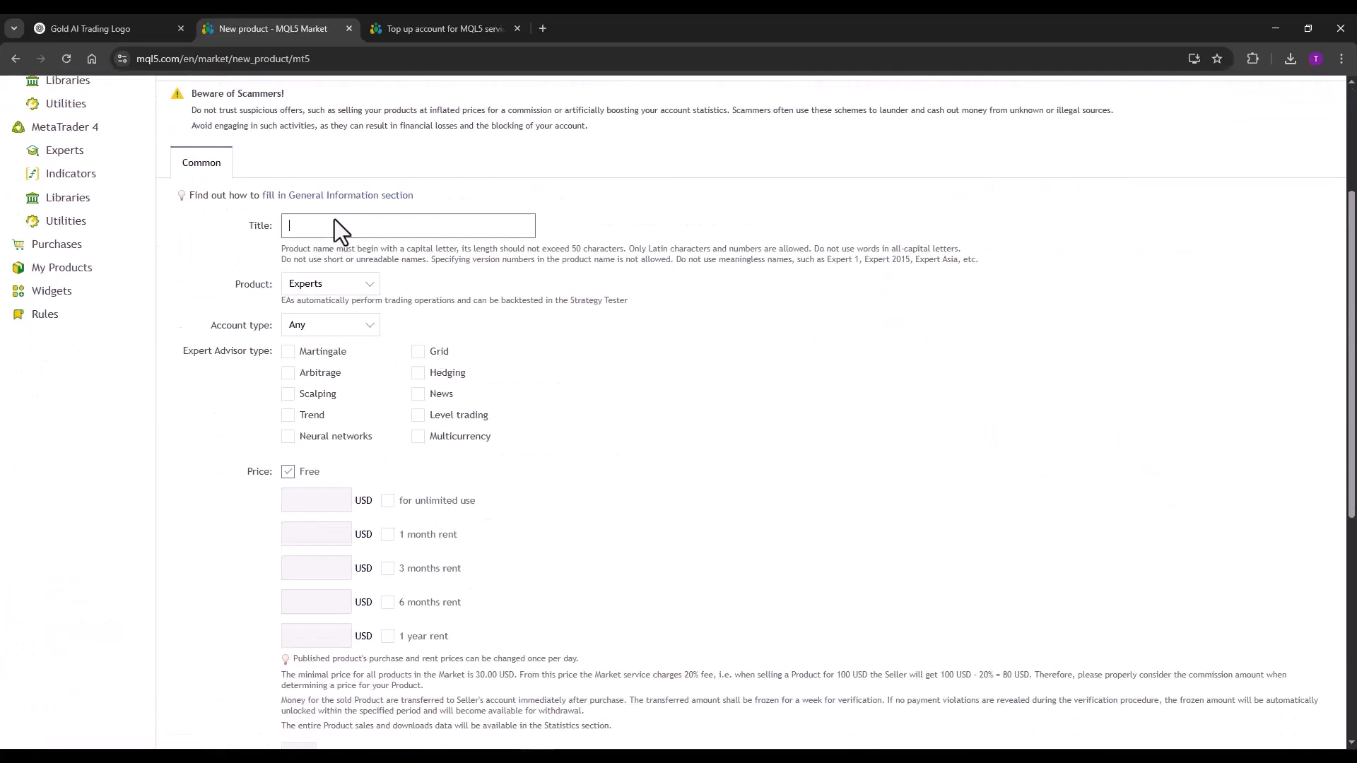
pyautogui.write('AI GOl')
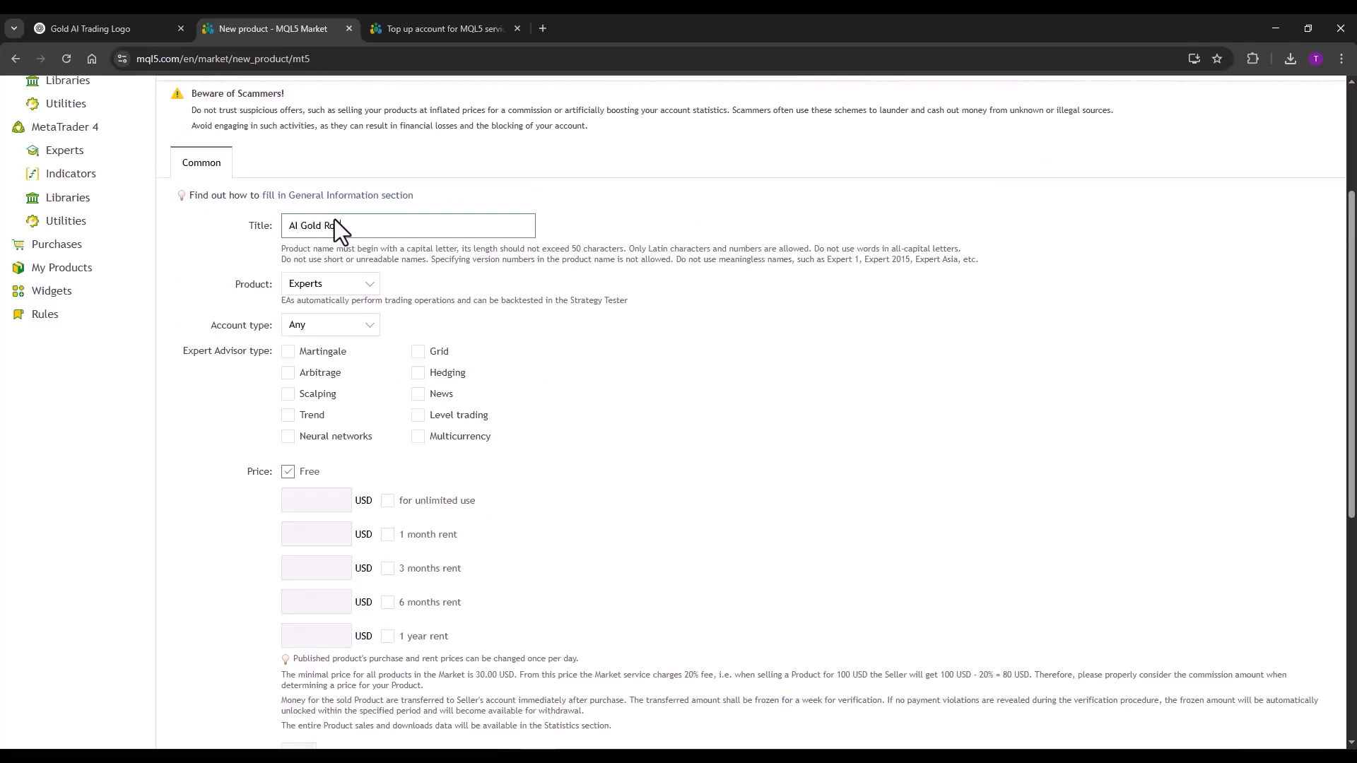
pyautogui.click(330, 285)
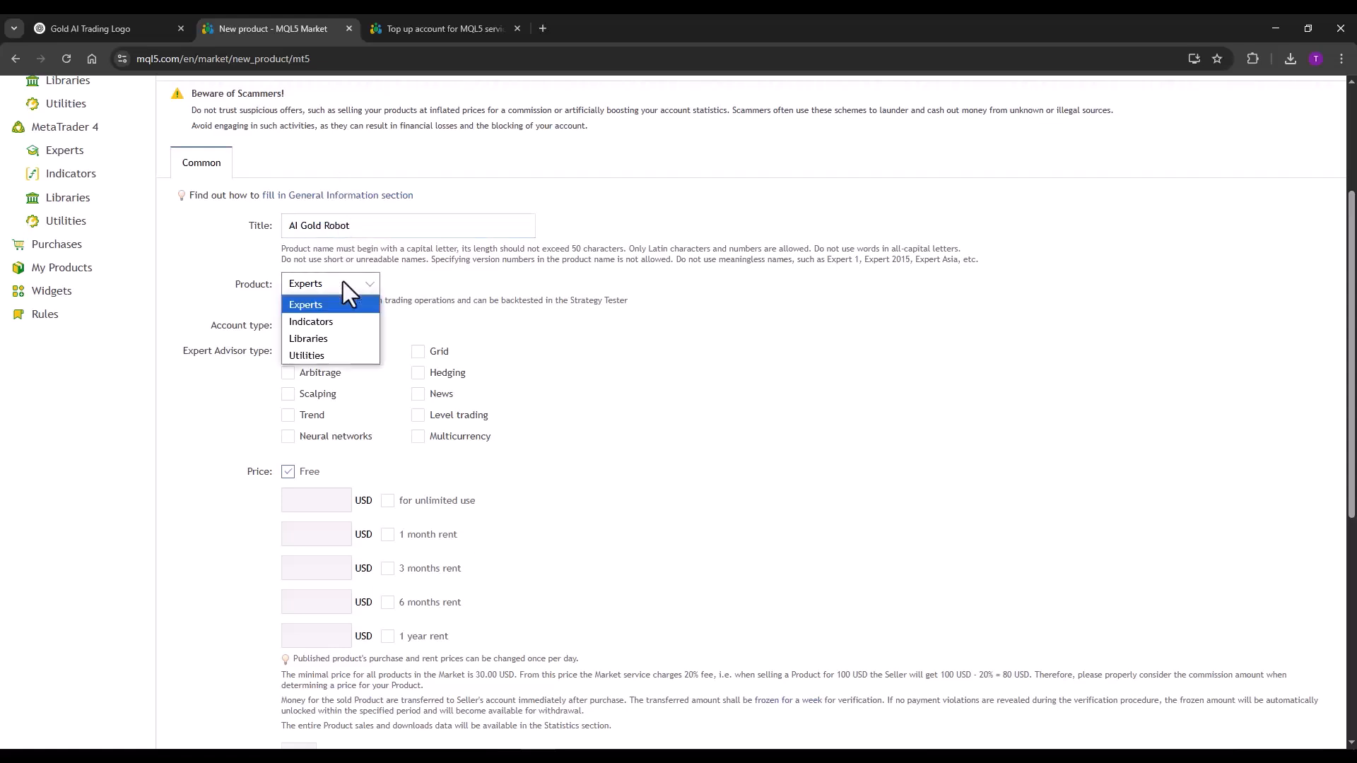
pyautogui.click(306, 304)
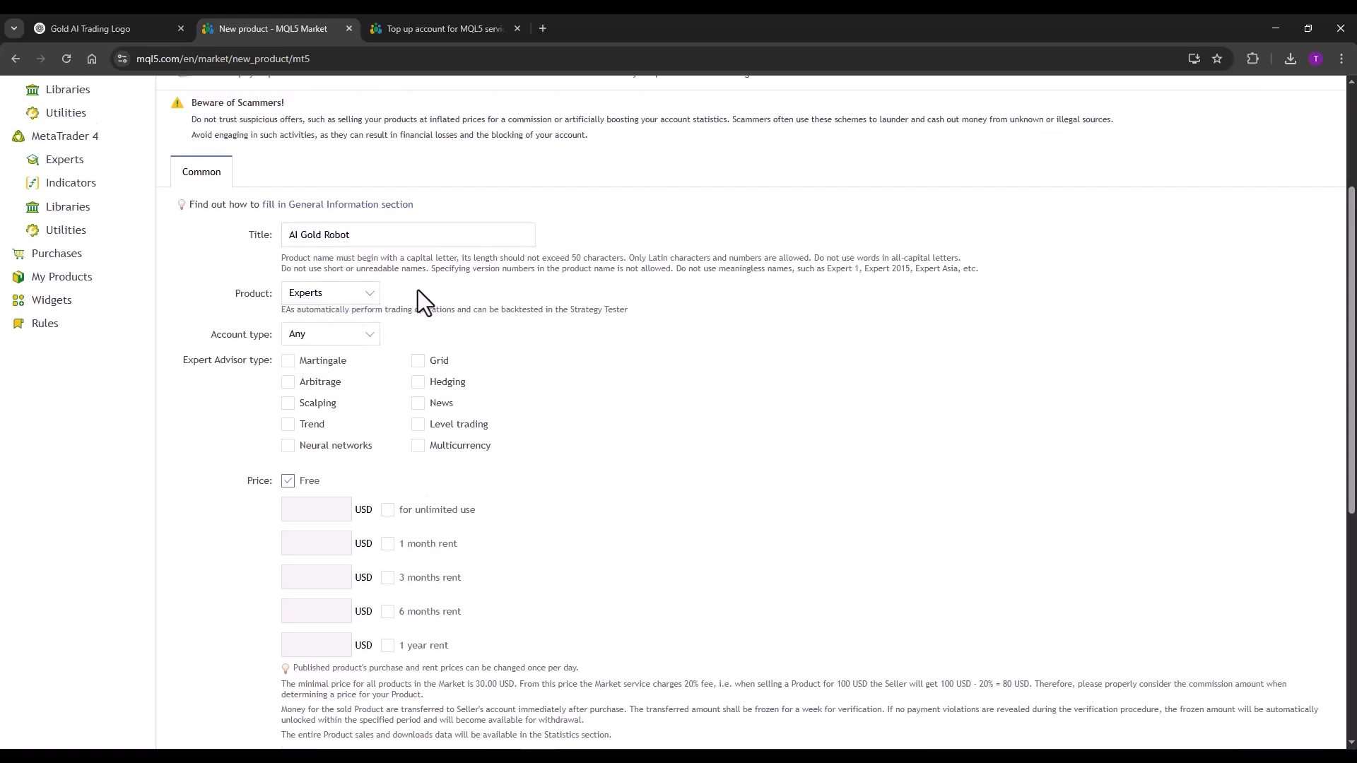
pyautogui.scroll(-3)
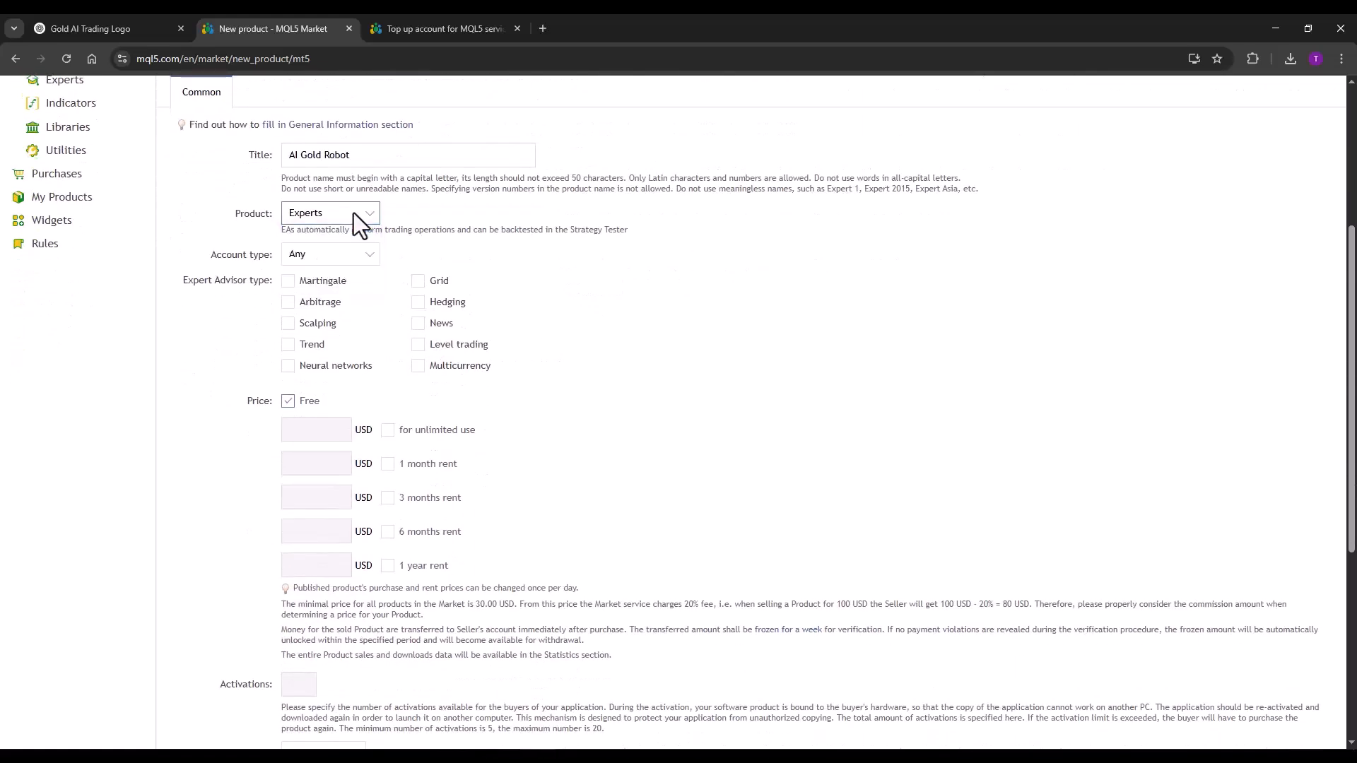
pyautogui.click(330, 254)
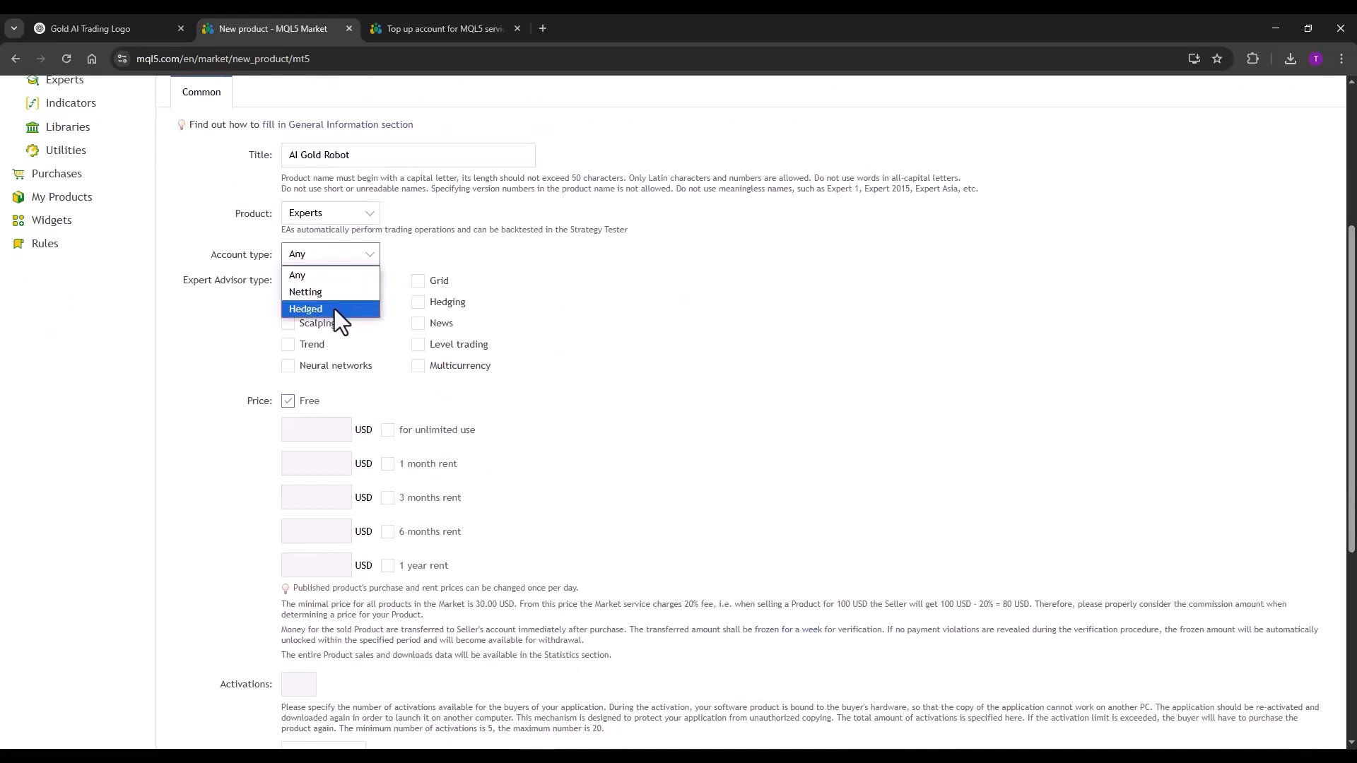
pyautogui.click(306, 309)
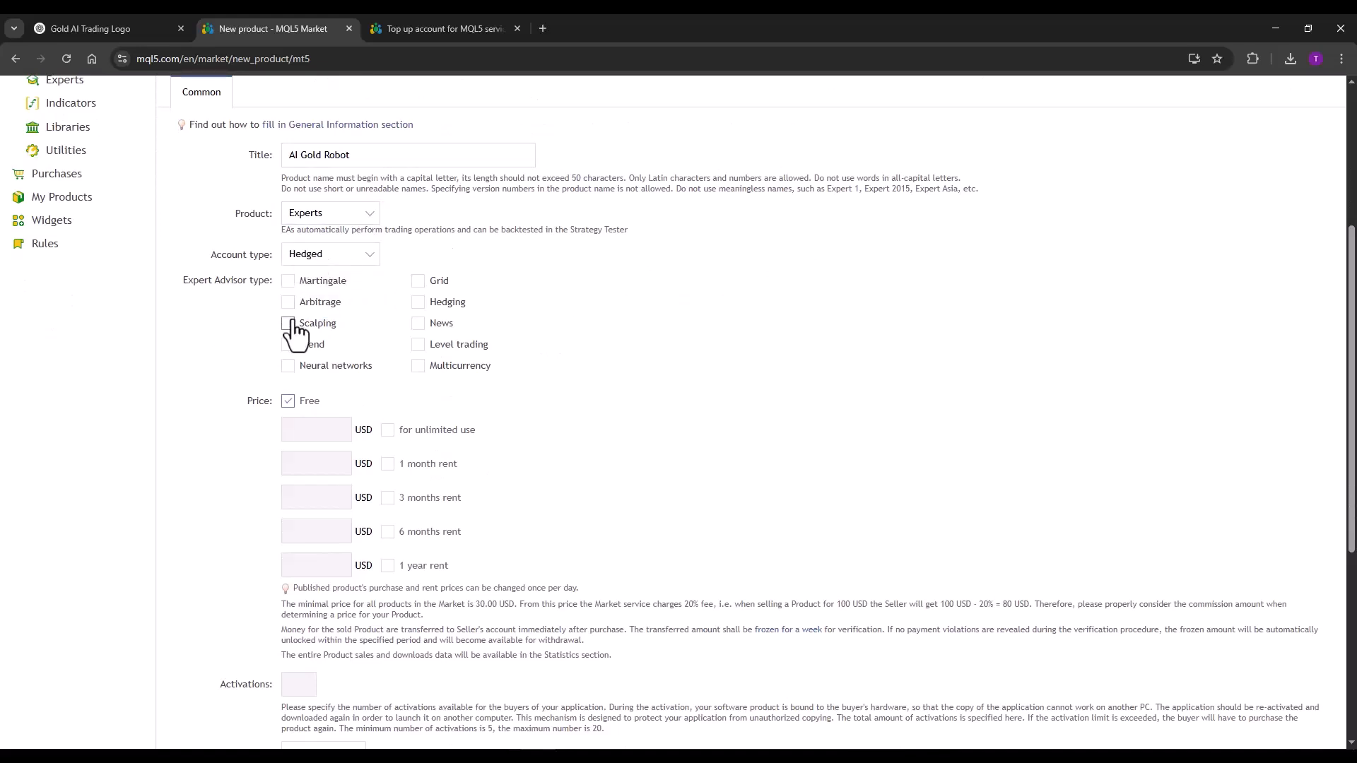
pyautogui.click(288, 343)
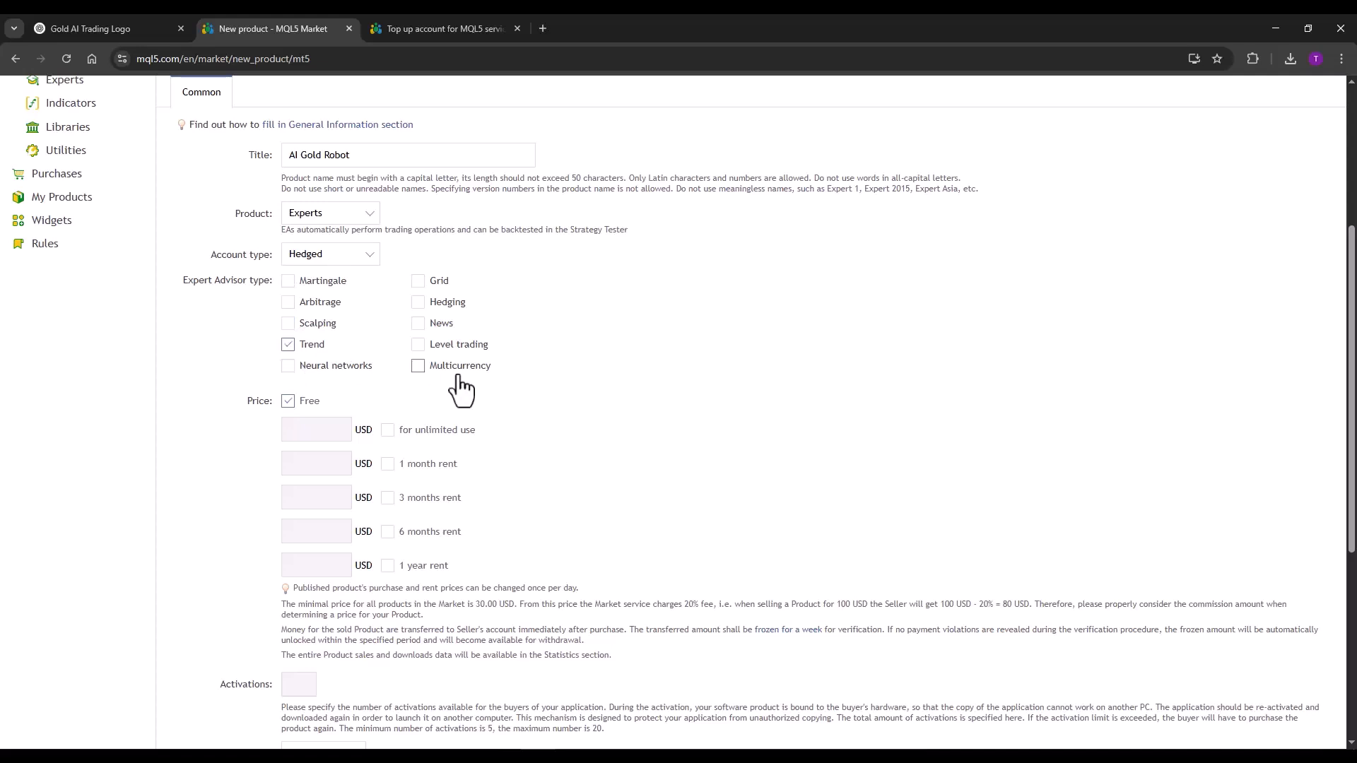
# Step: Accept the Market Developer Distribution Agreement and create the free product draft
pyautogui.scroll(-3)
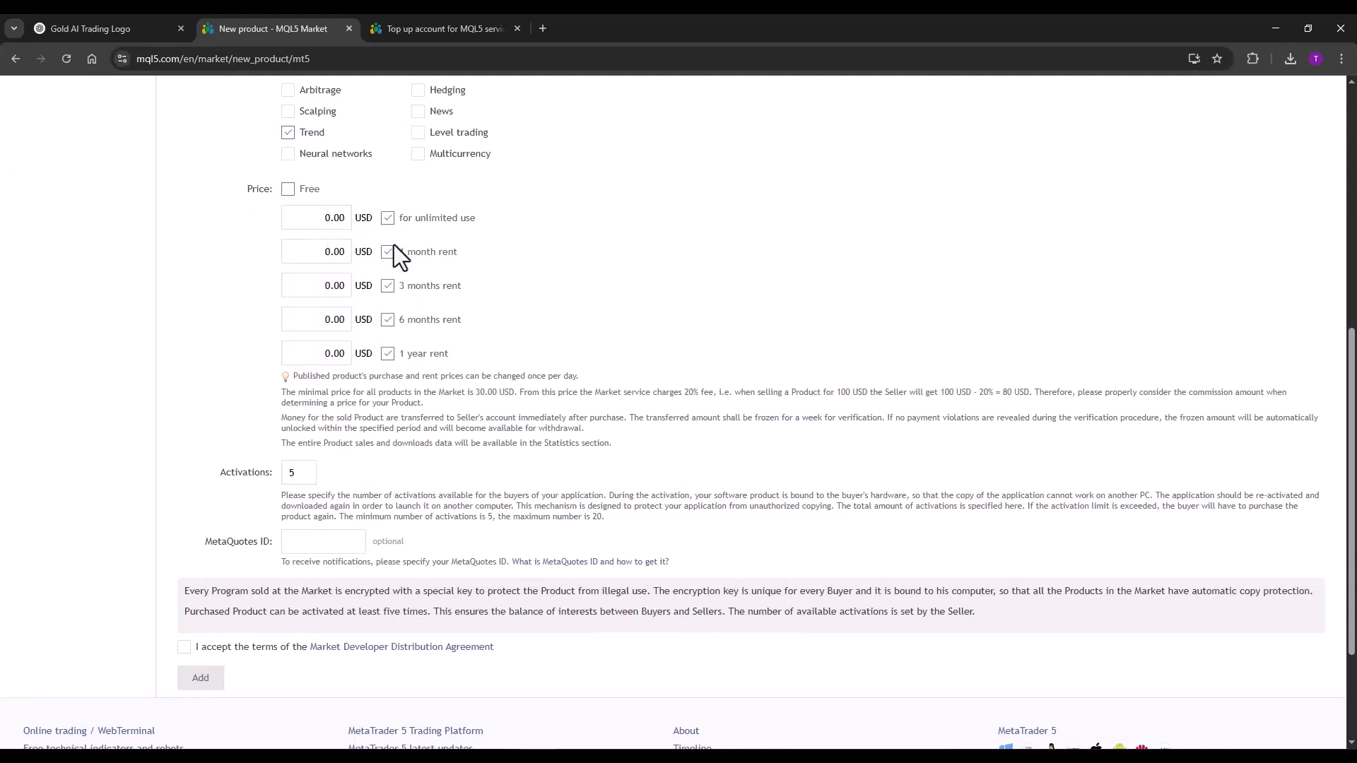
pyautogui.moveTo(485, 227)
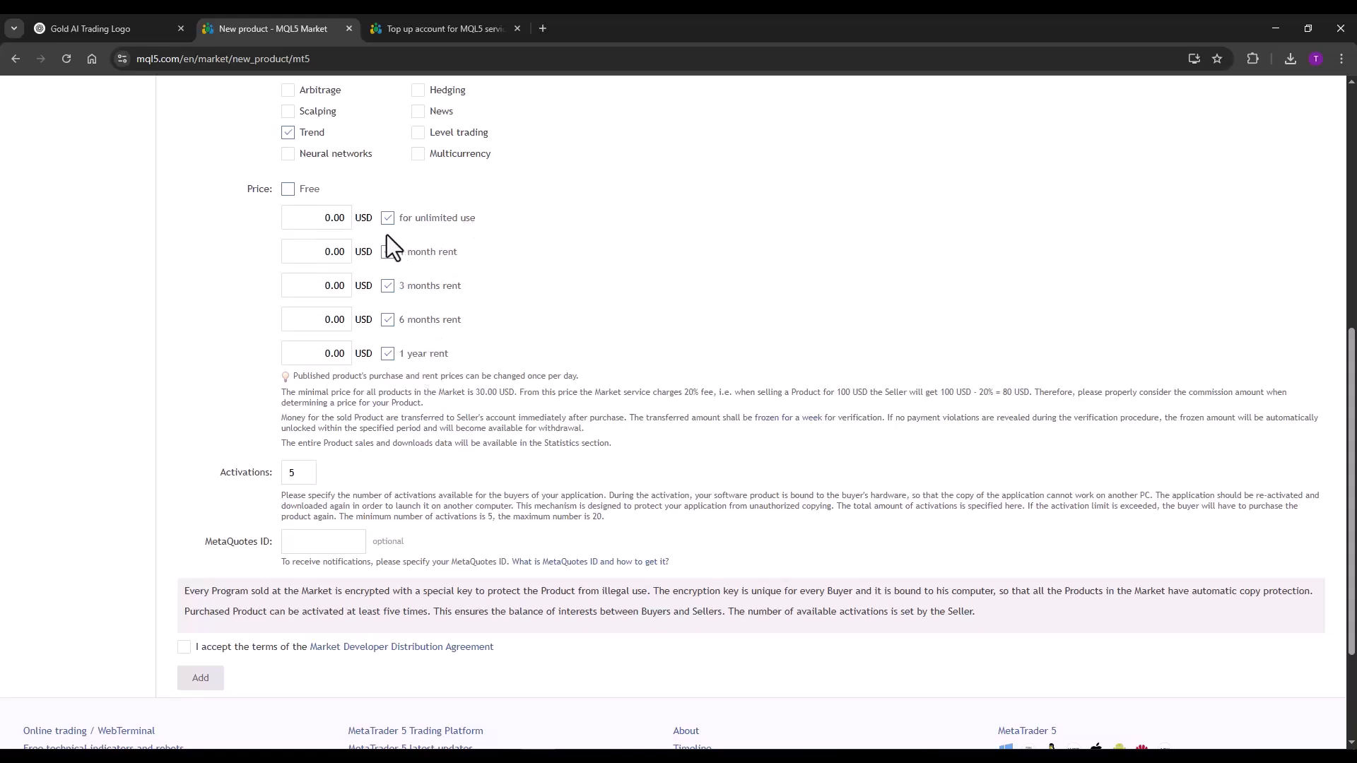
pyautogui.click(289, 189)
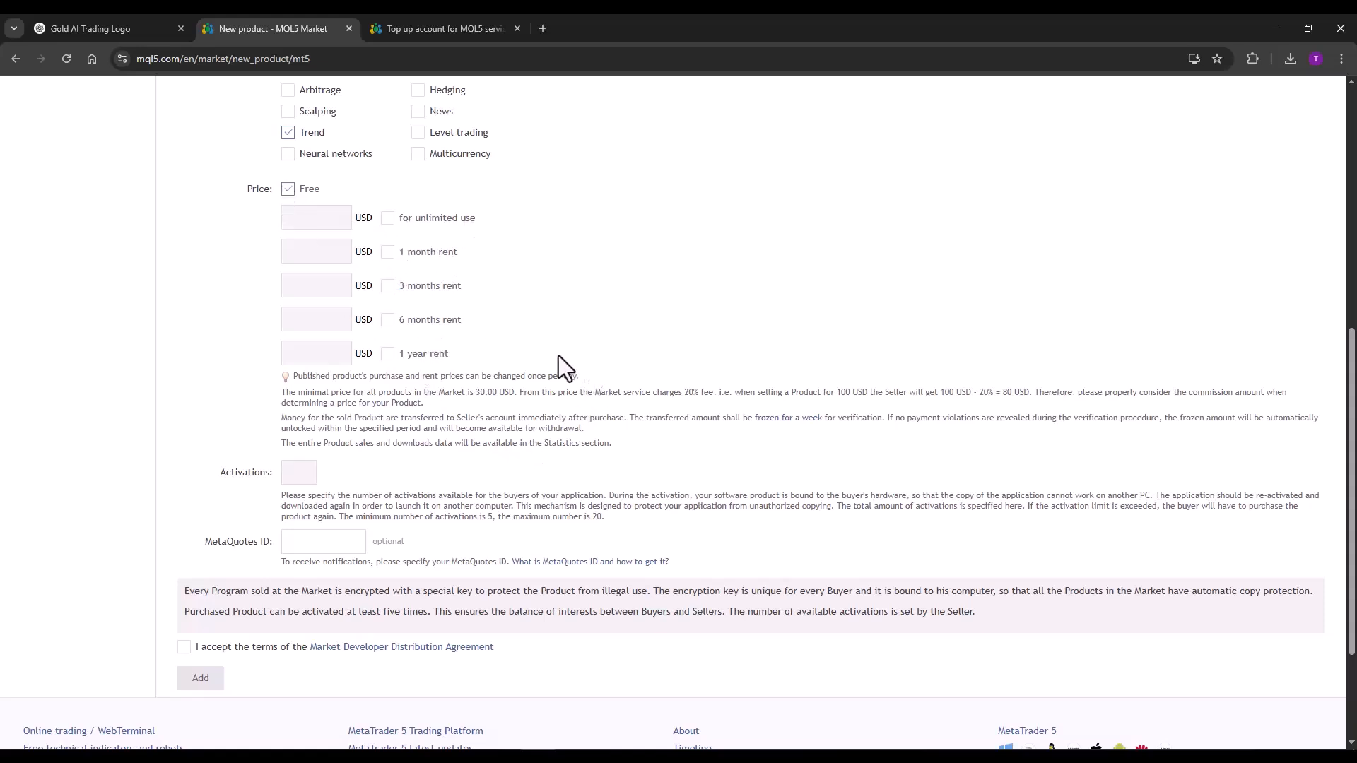
pyautogui.moveTo(310, 481)
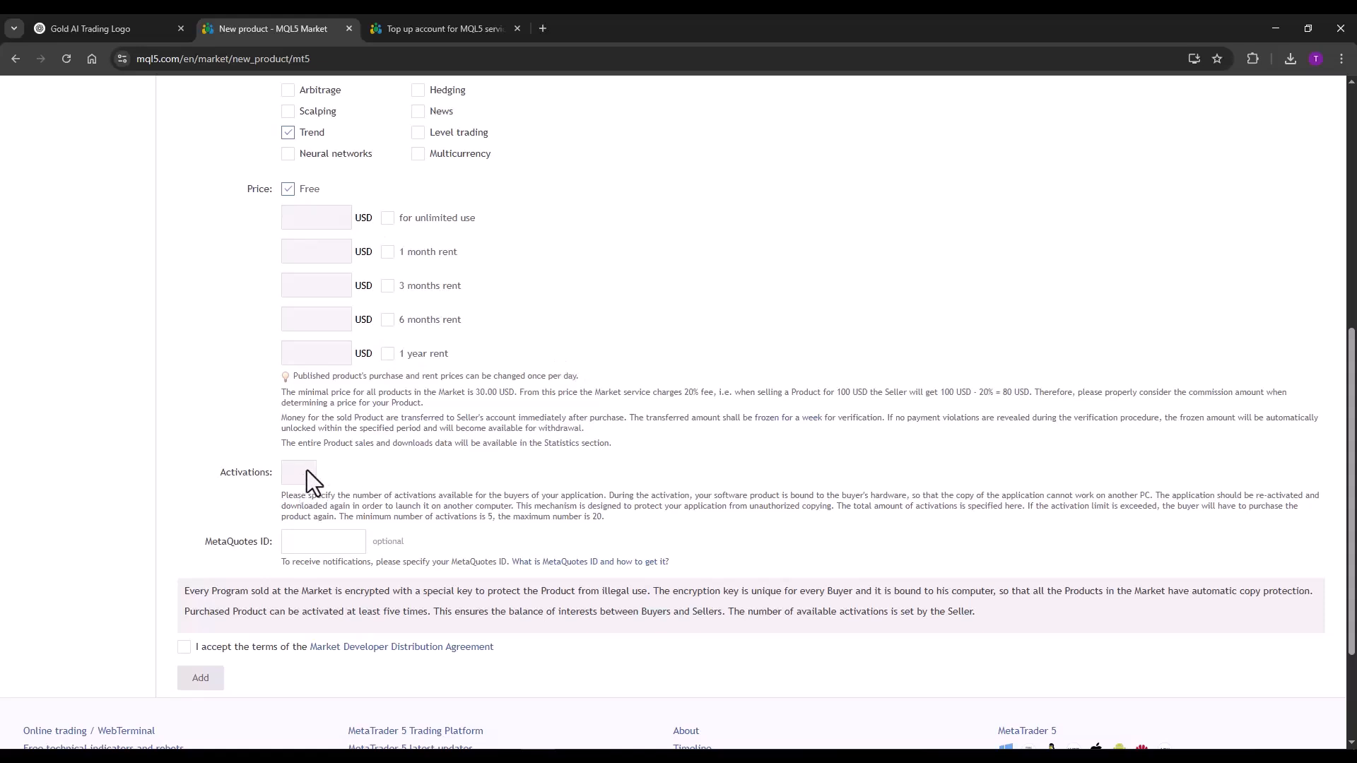
pyautogui.moveTo(312, 478)
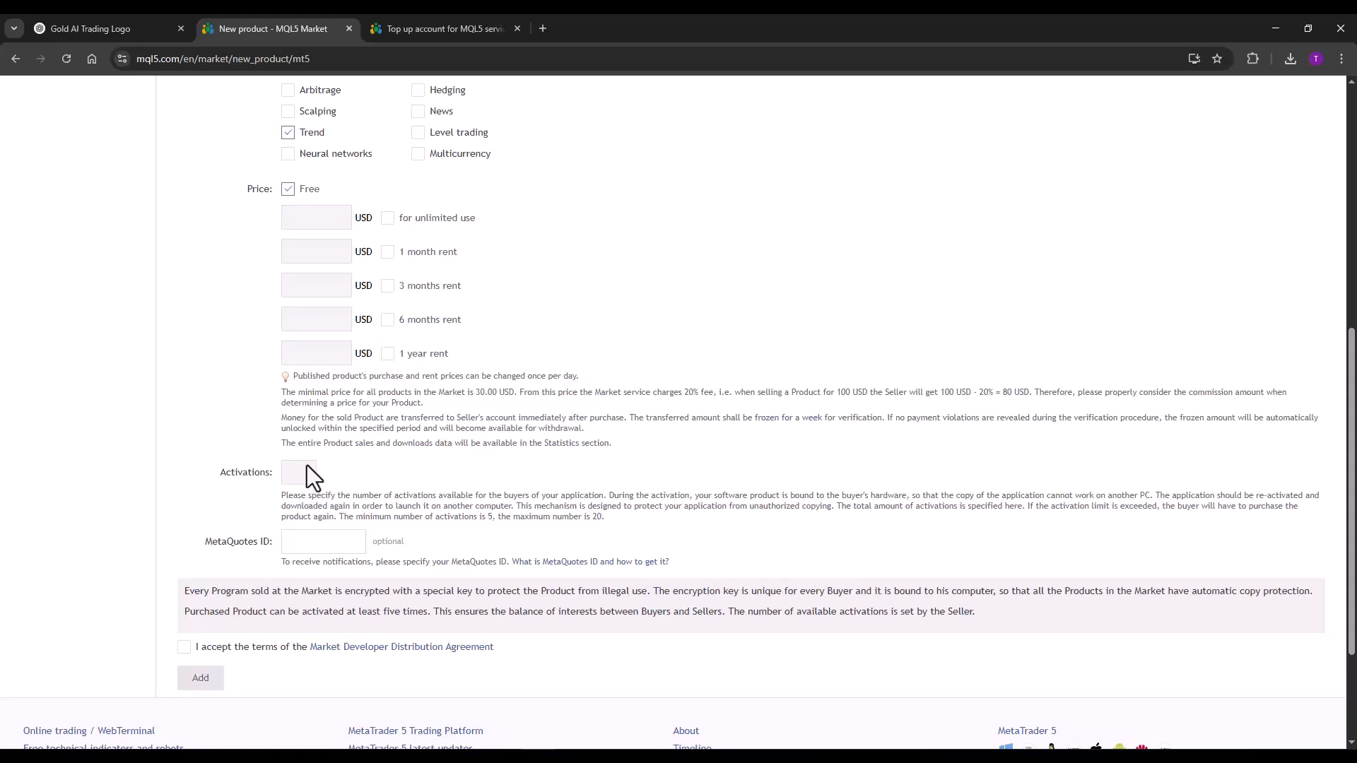
pyautogui.click(185, 575)
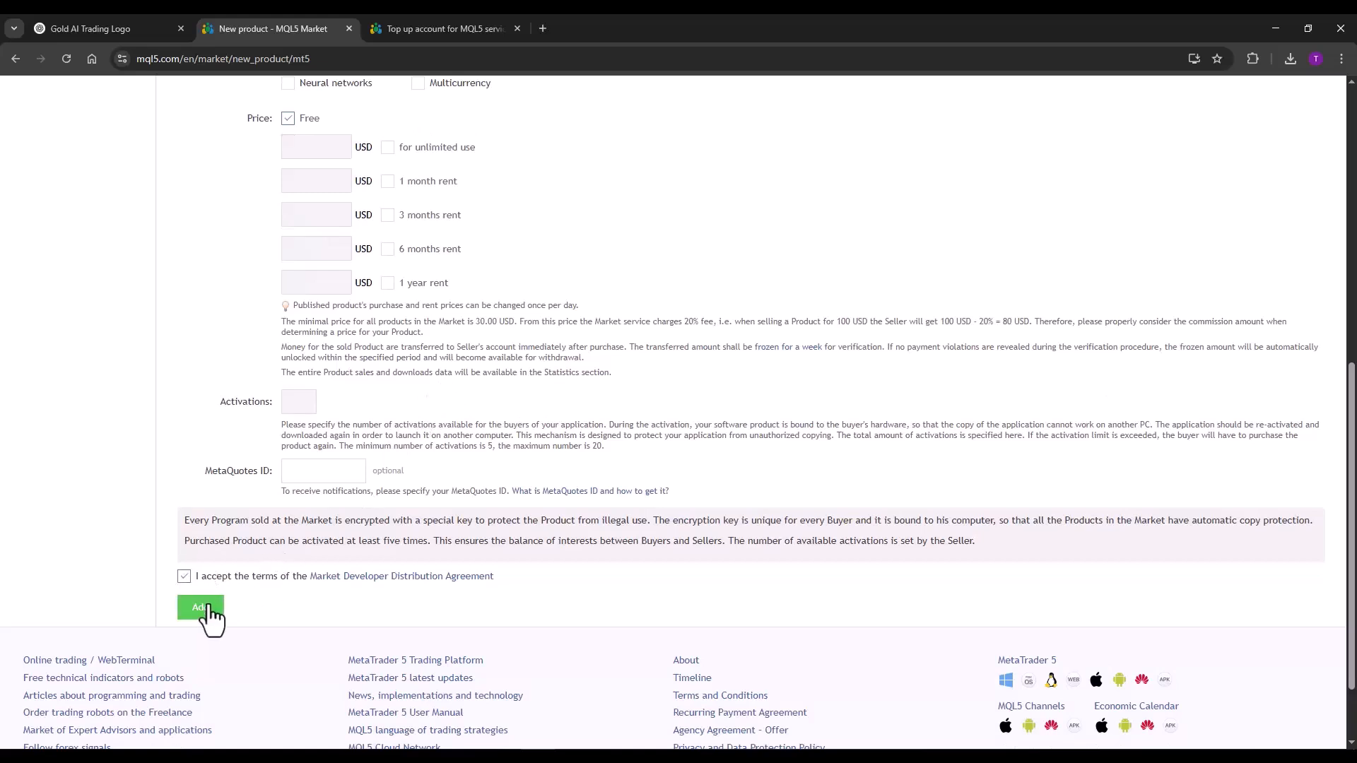
pyautogui.click(200, 609)
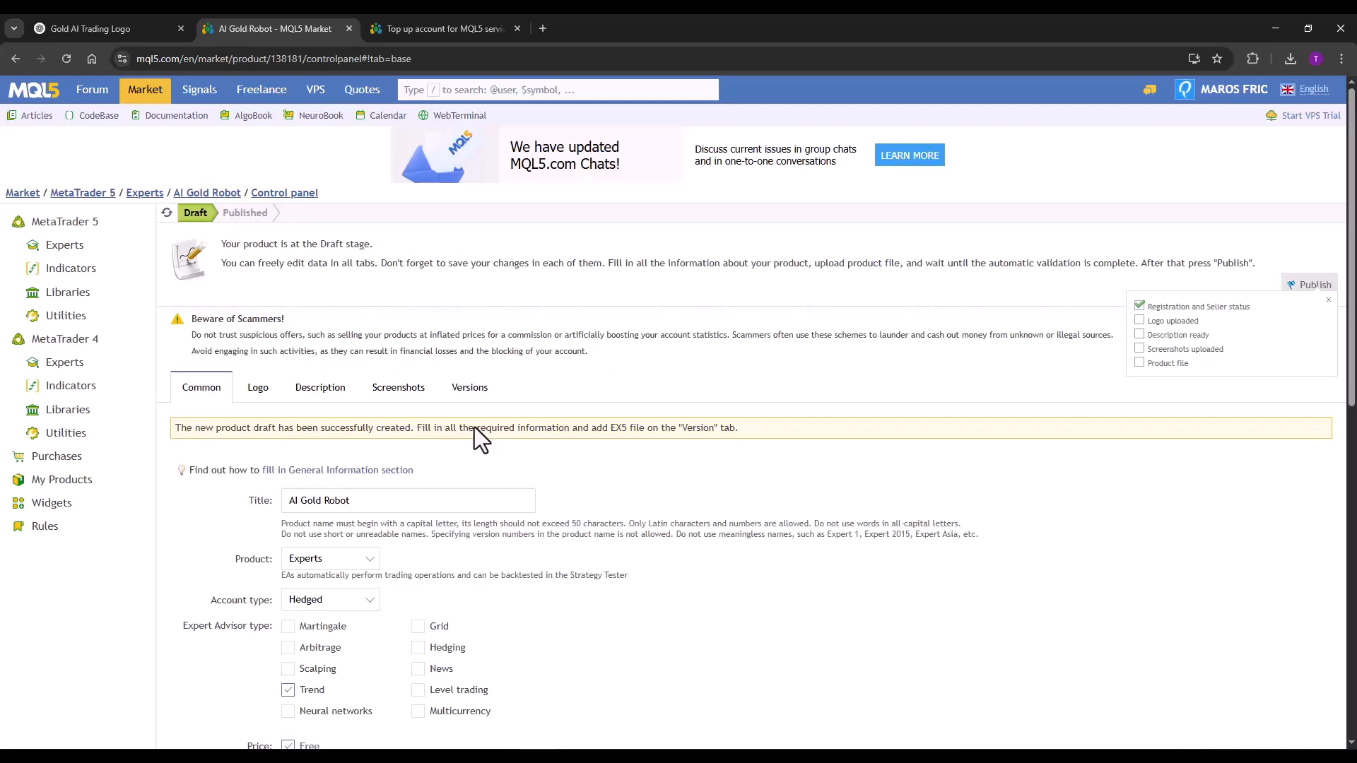
pyautogui.moveTo(417, 415)
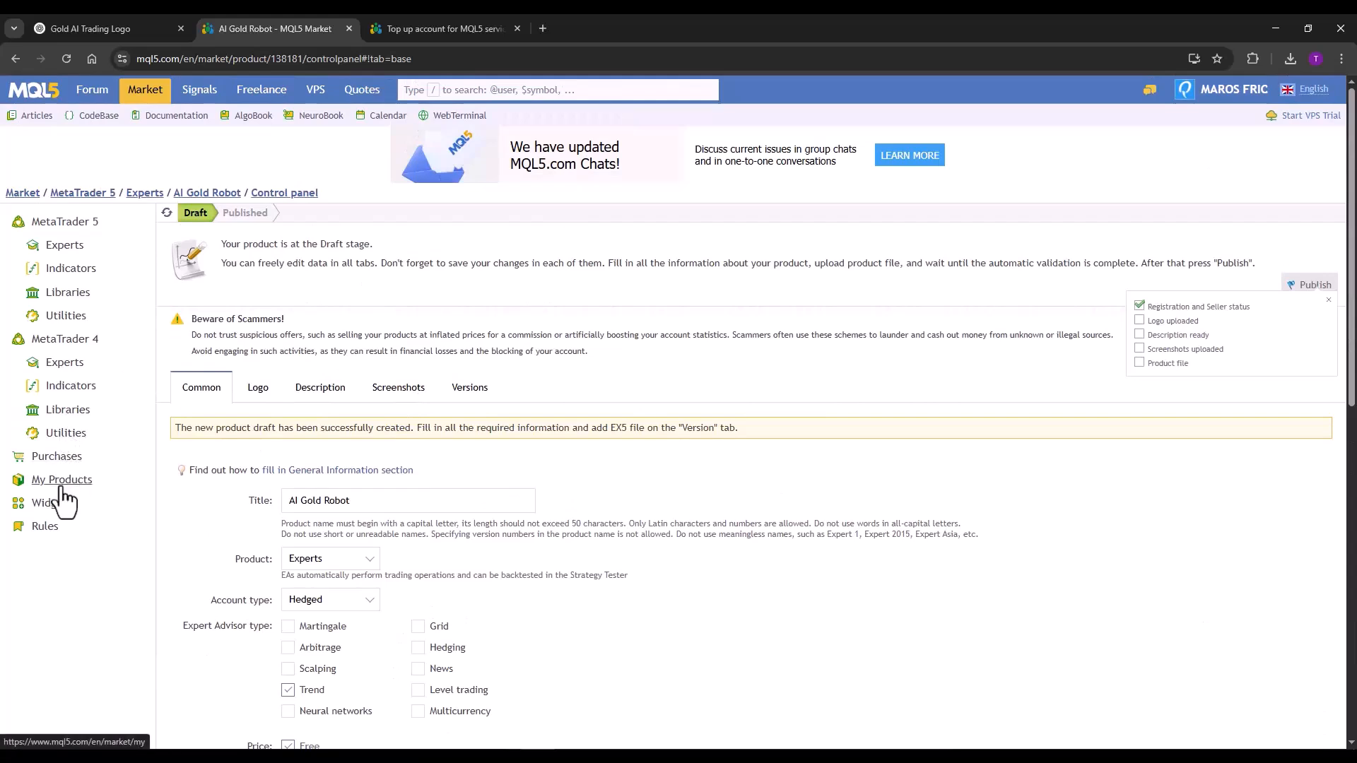
# Step: Open StrategyQuant Vortee Free MT5's control panel and its Description tab for reference
pyautogui.click(63, 479)
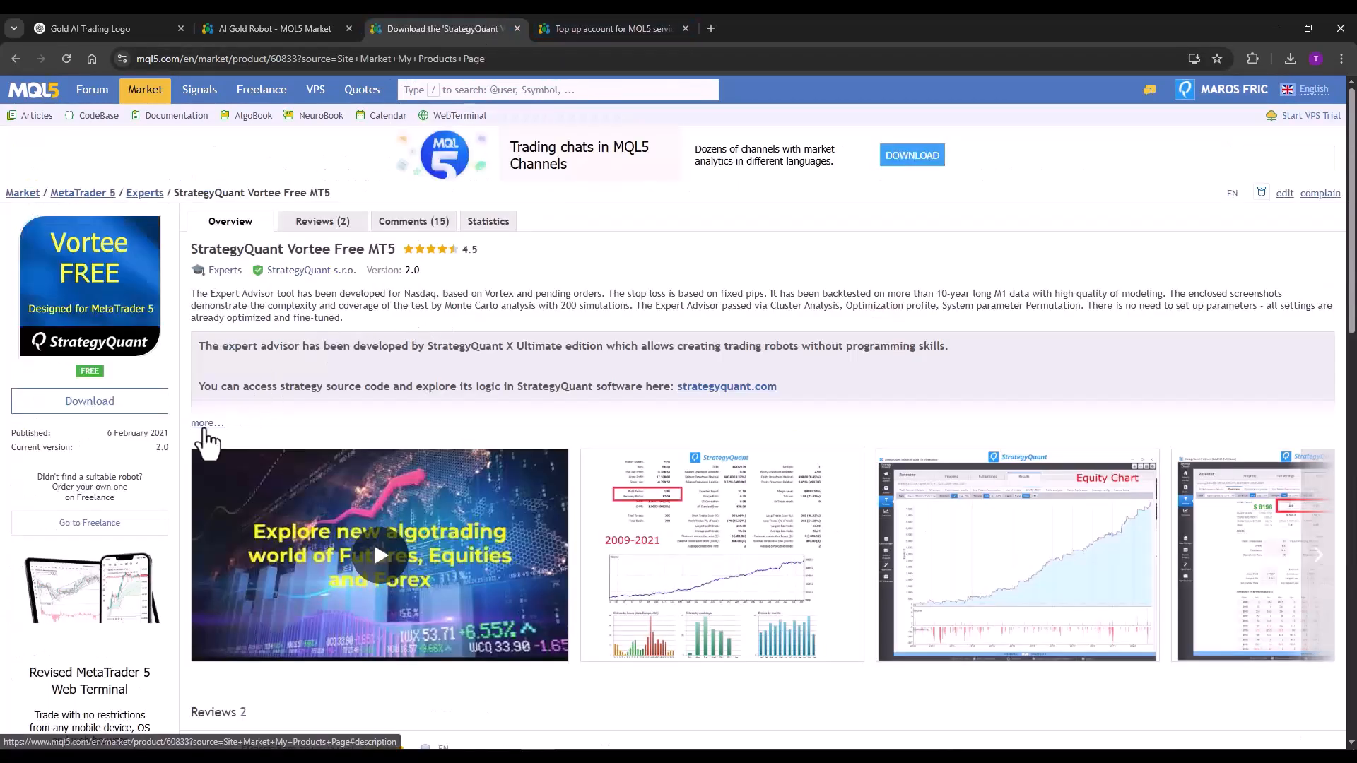
pyautogui.click(207, 423)
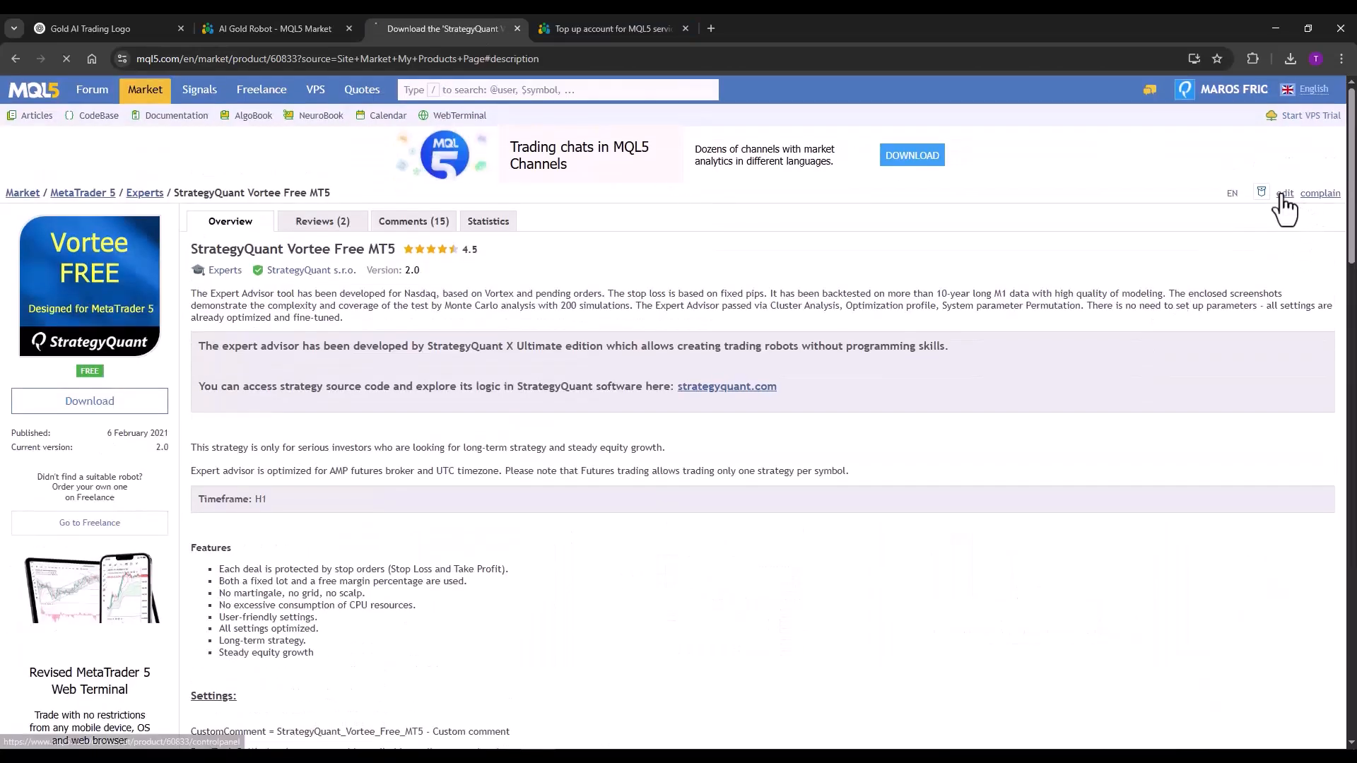
pyautogui.click(1284, 193)
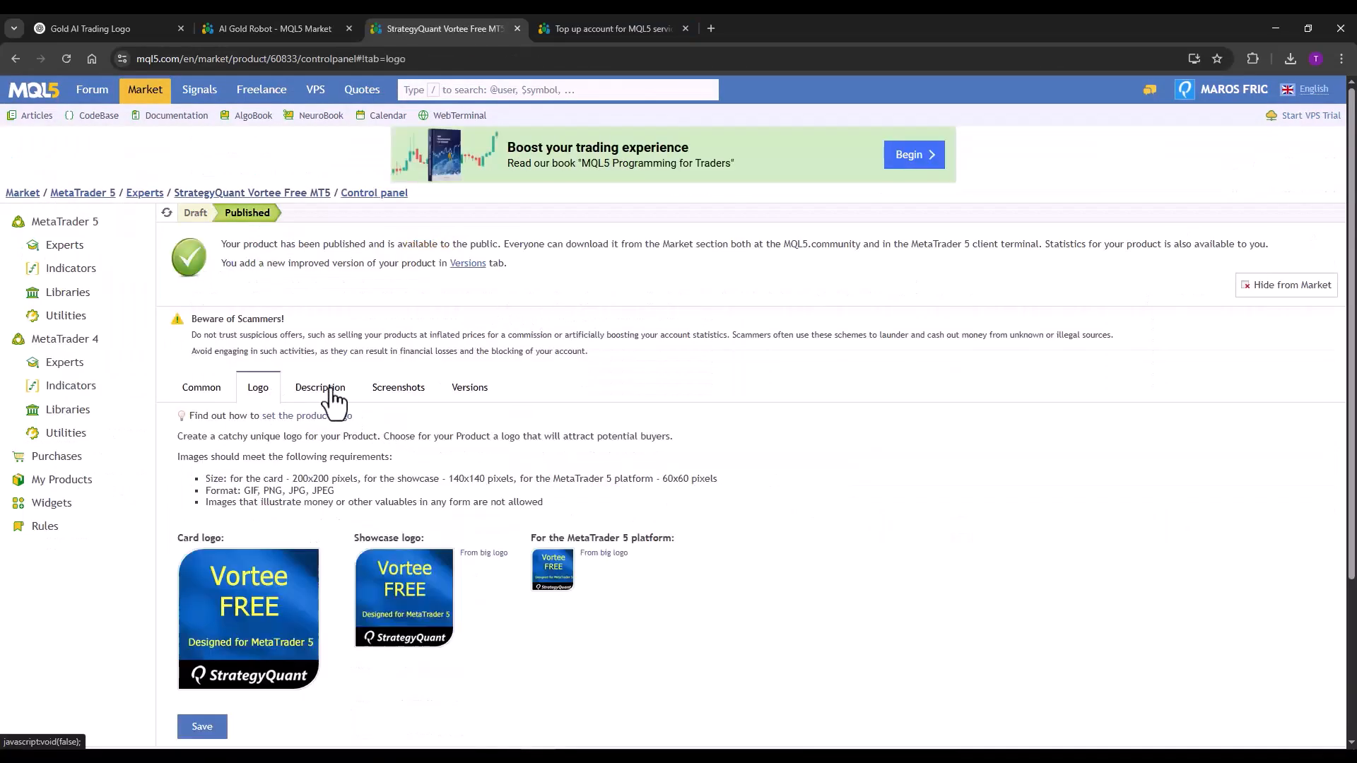
pyautogui.click(320, 387)
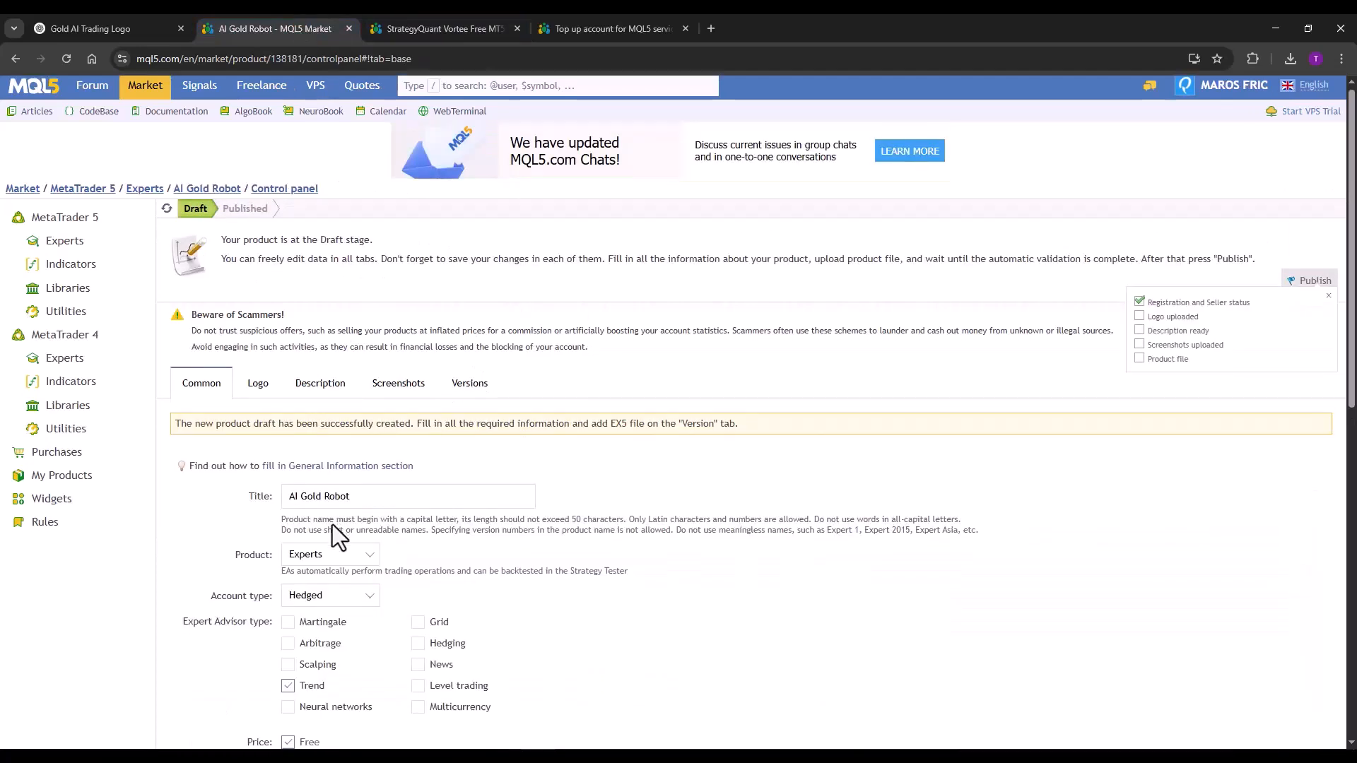
# Step: Paste the Vortee description into the English editor, rewording Nasdaq to GOLD and Vortex to breakout
pyautogui.click(320, 382)
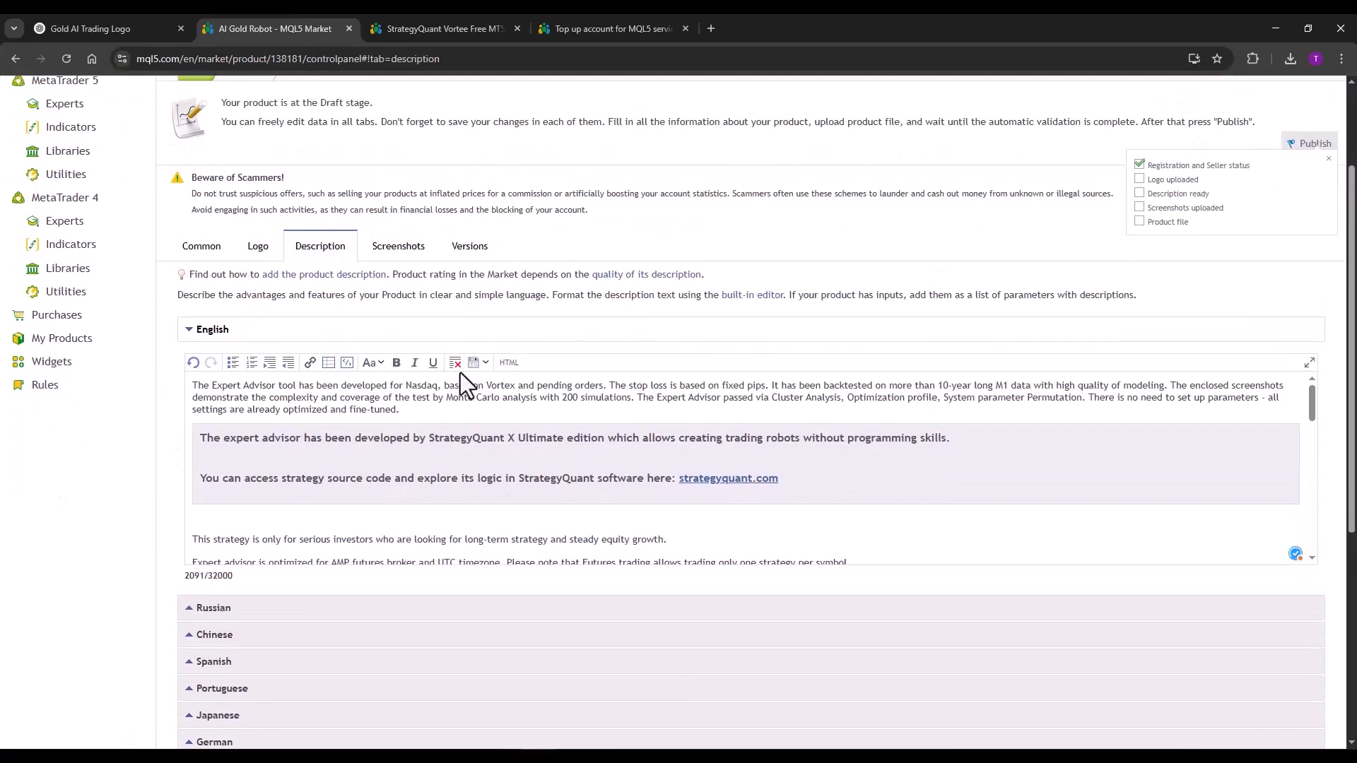
pyautogui.write('GOLD')
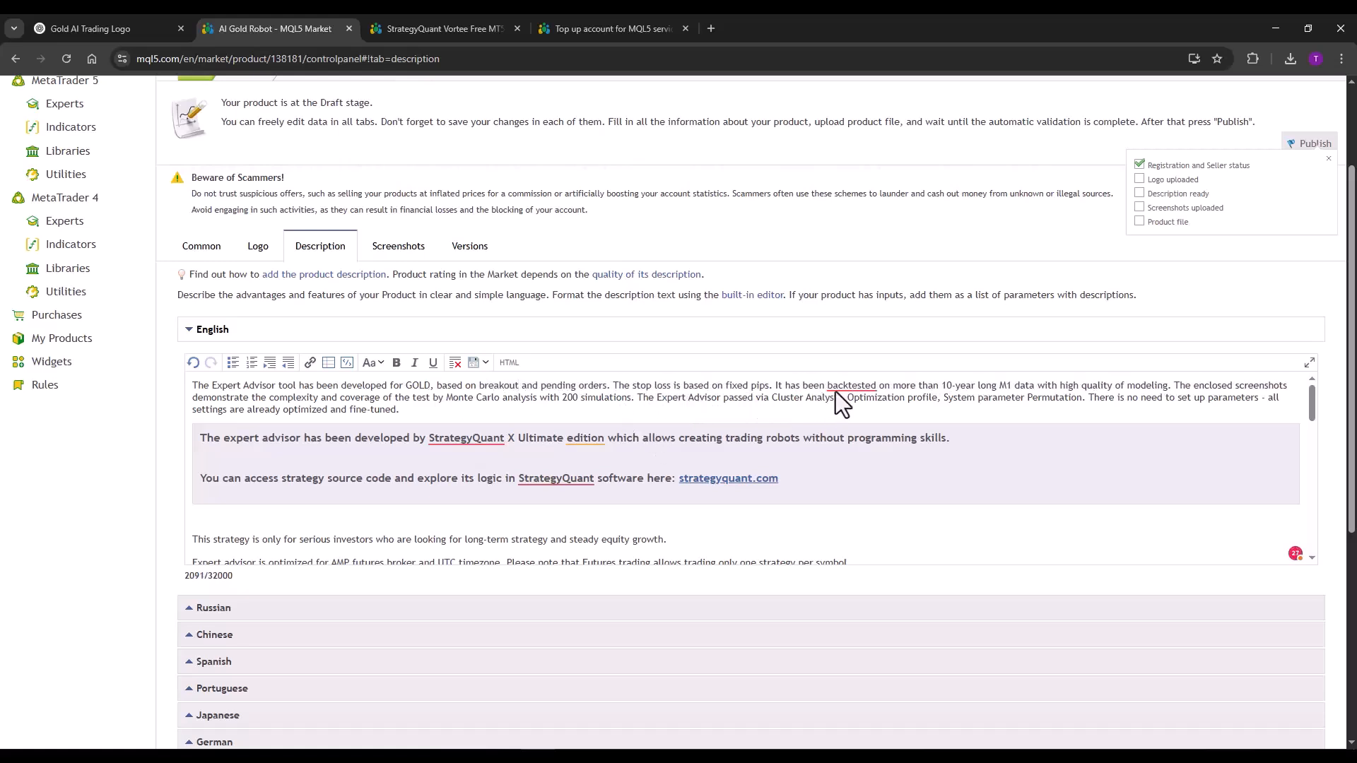
pyautogui.moveTo(895, 402)
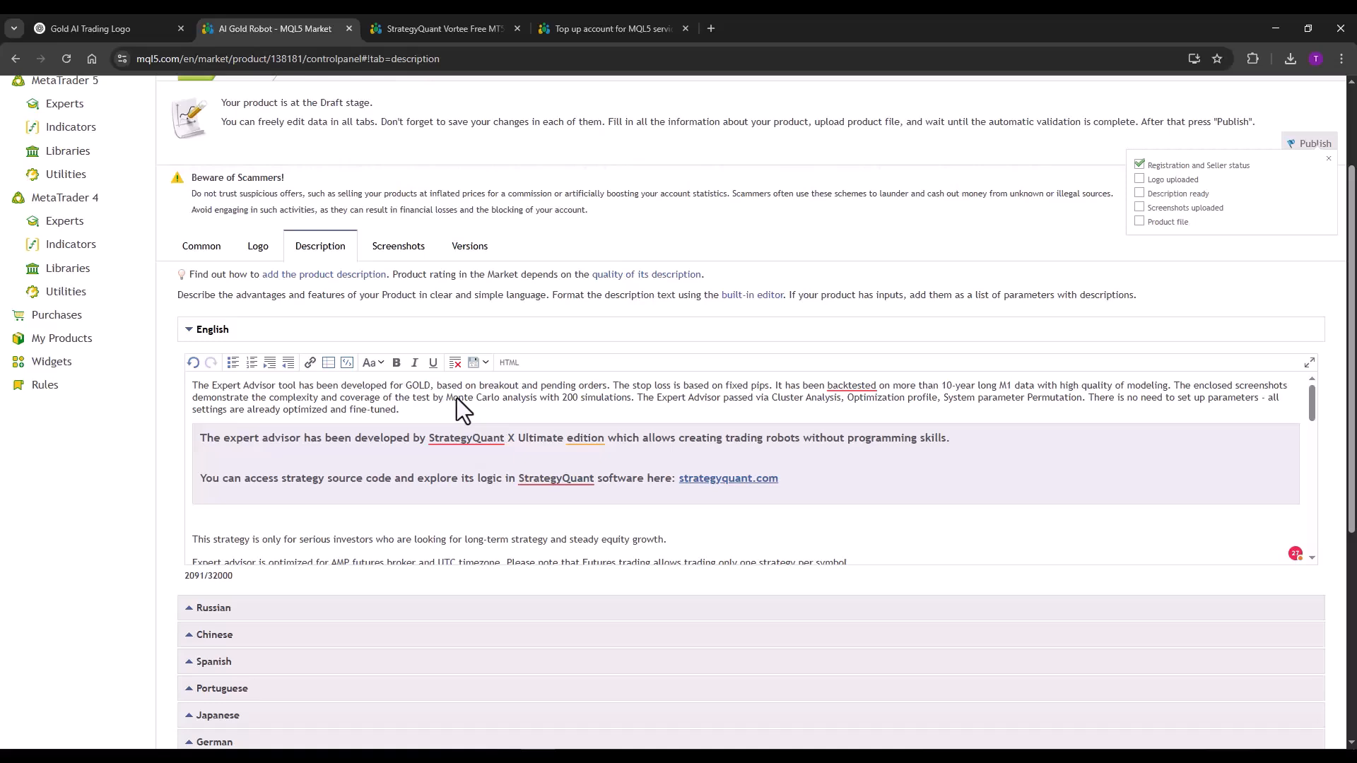
pyautogui.scroll(-3)
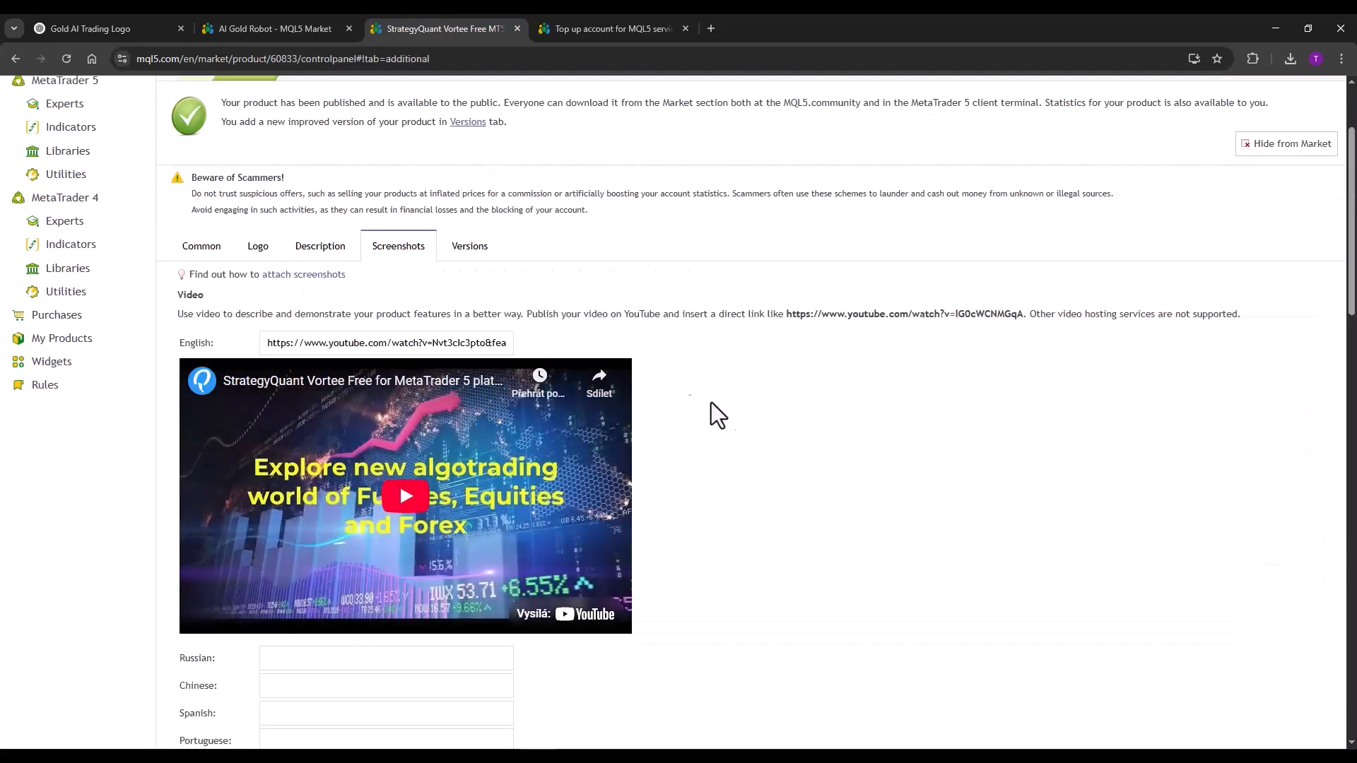
# Step: Open the Vortee 2009-2021 backtest screenshot full size, then return to the AI Gold Robot draft
pyautogui.scroll(-3)
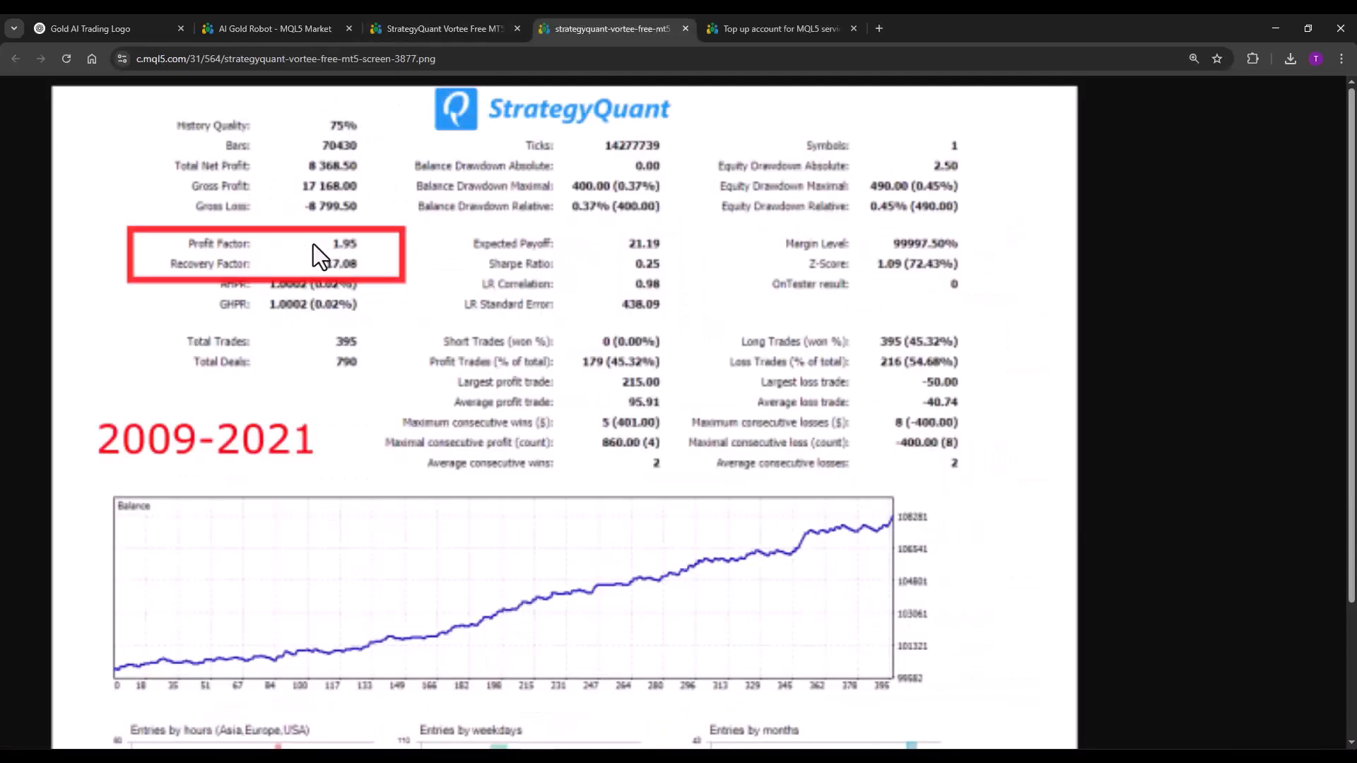
pyautogui.click(441, 28)
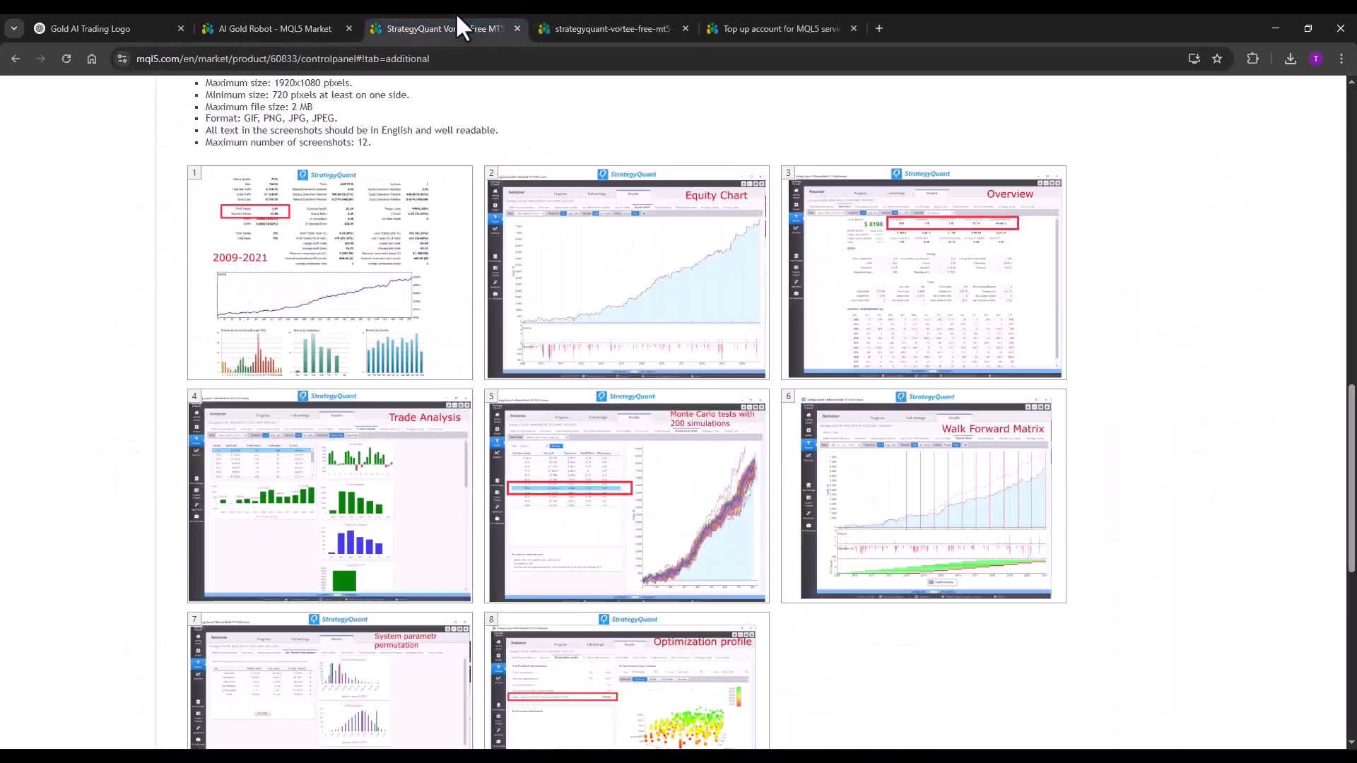
pyautogui.moveTo(892, 298)
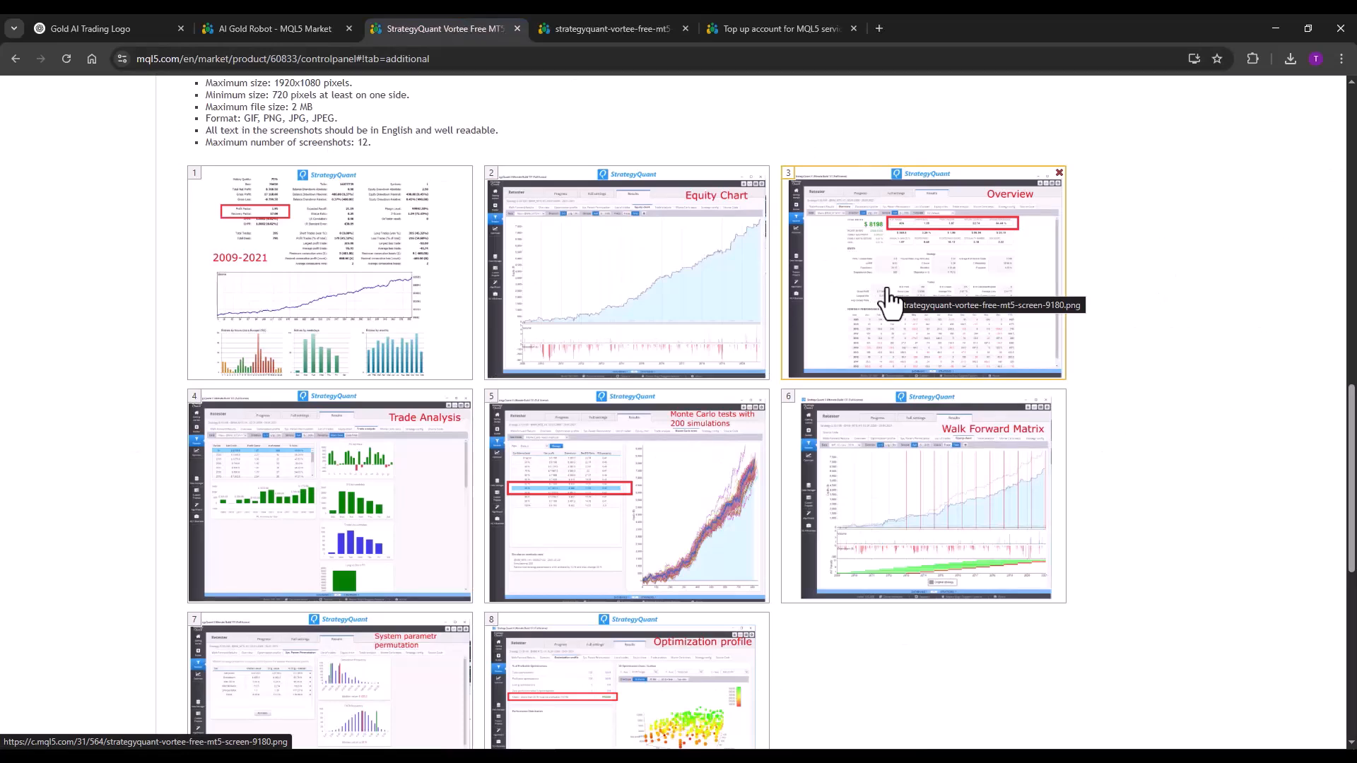
pyautogui.scroll(-3)
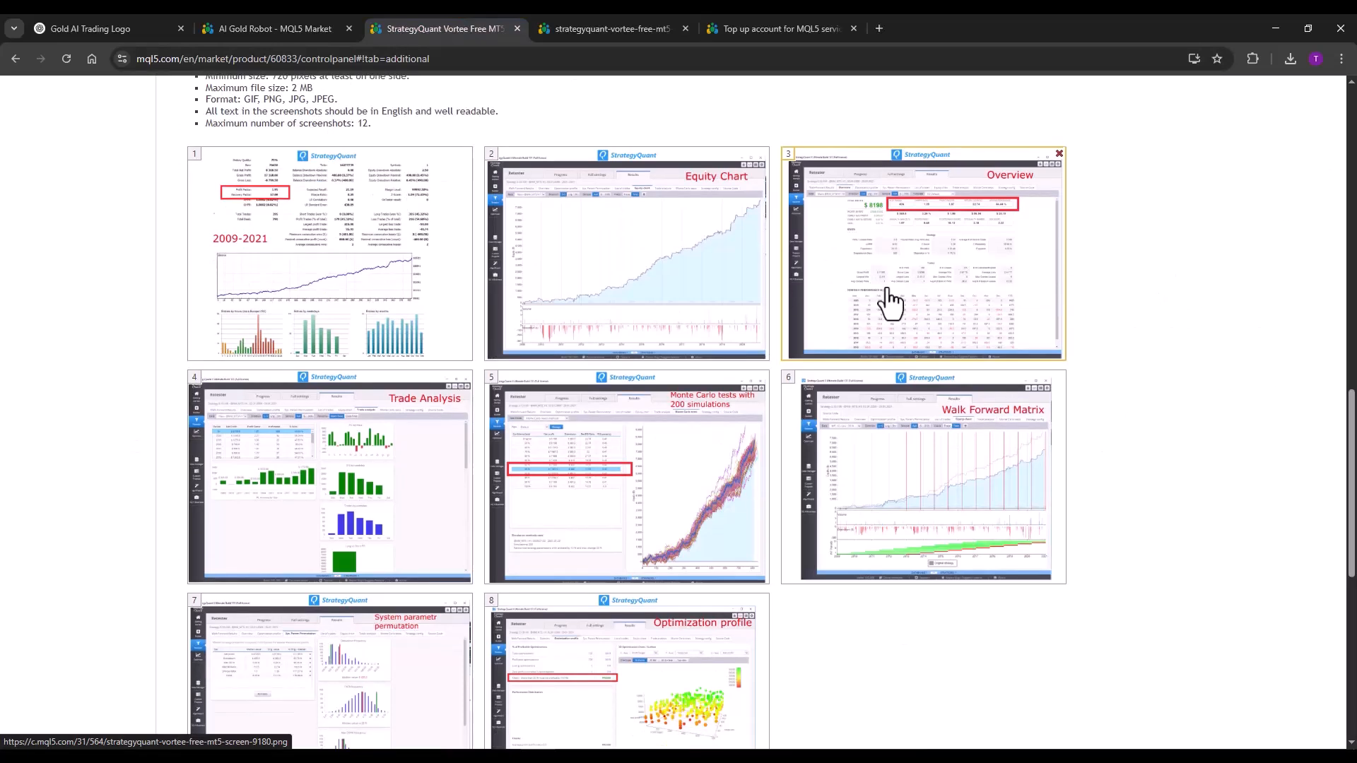
pyautogui.scroll(-3)
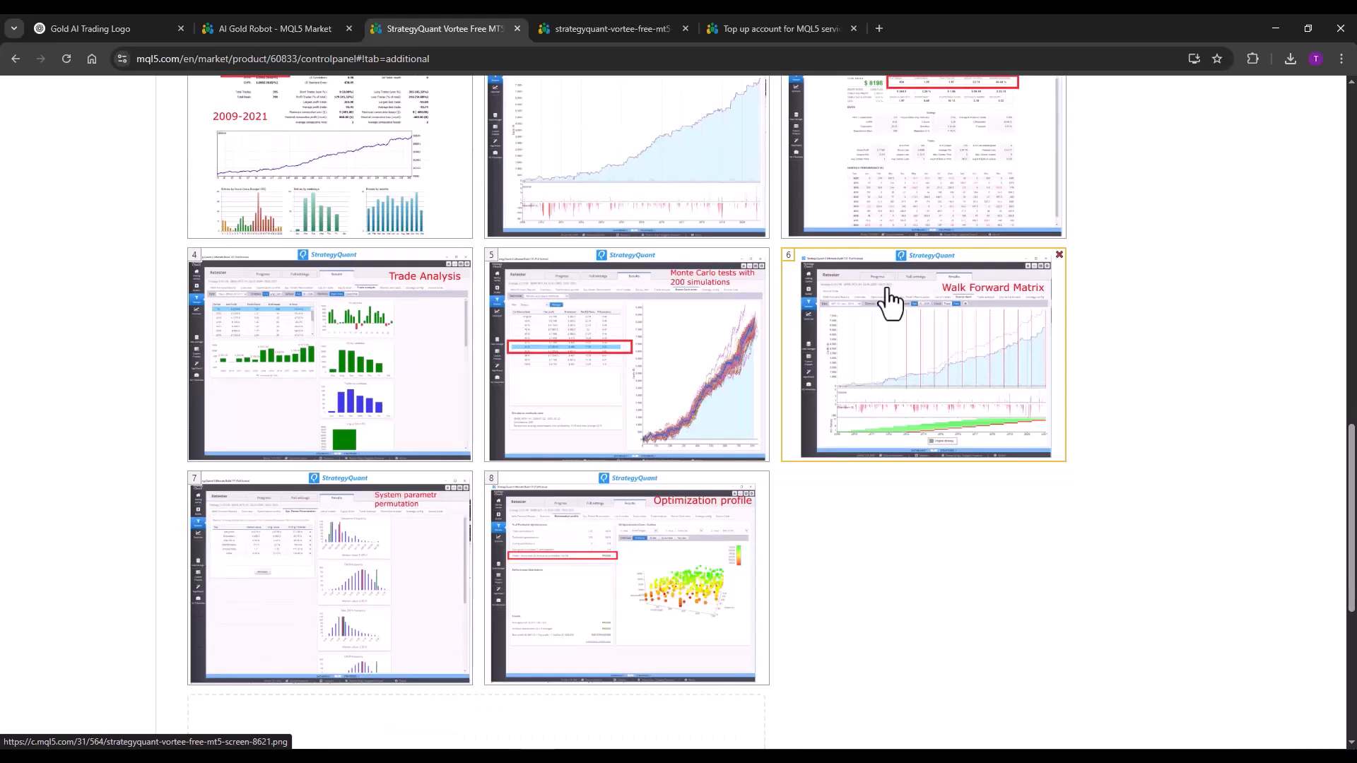
pyautogui.scroll(-3)
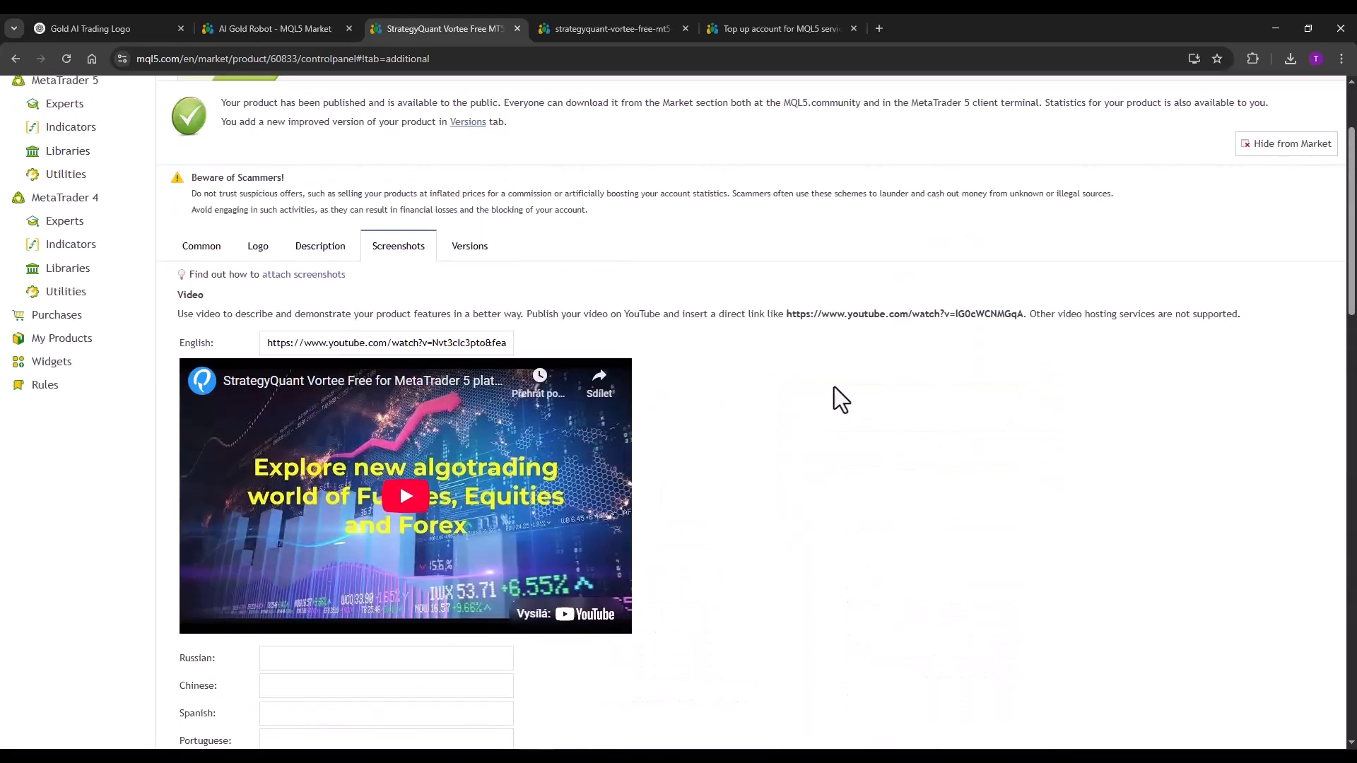
pyautogui.scroll(-3)
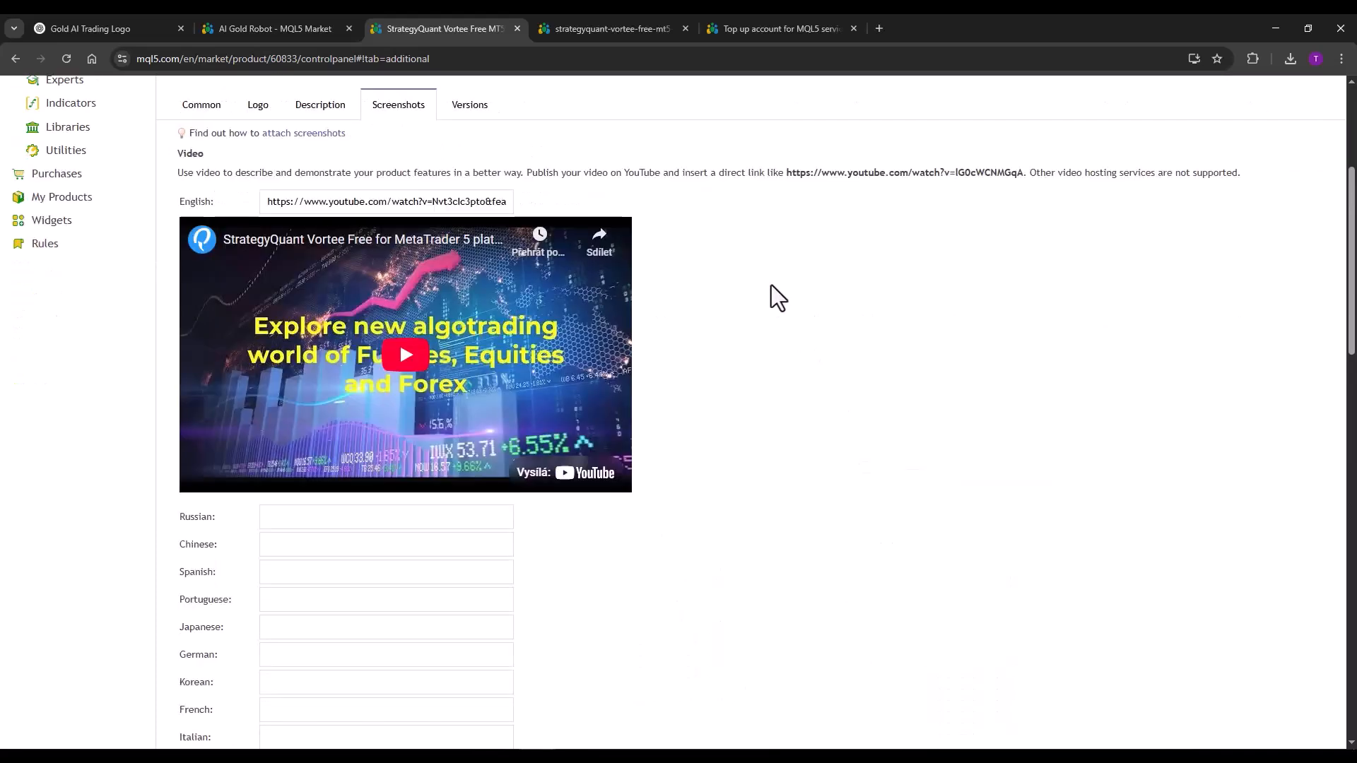
pyautogui.scroll(-3)
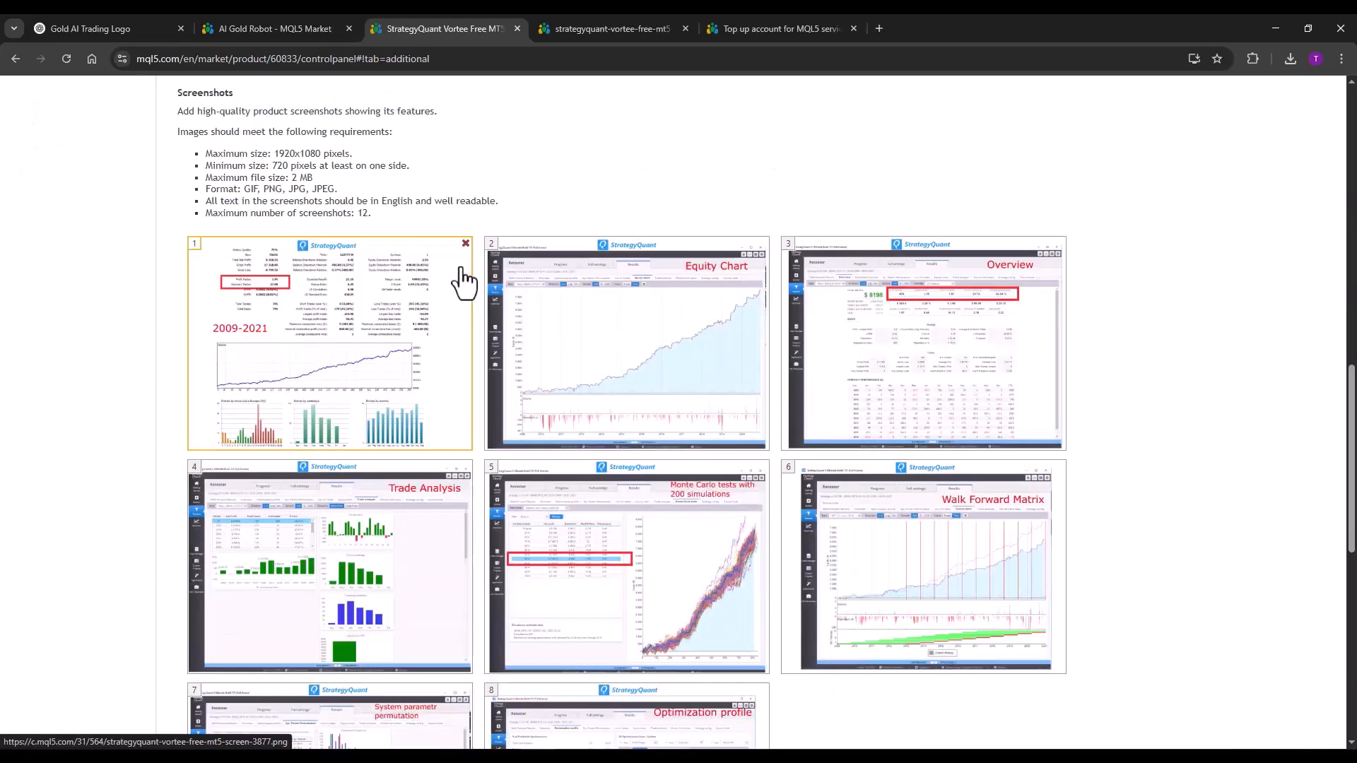
pyautogui.click(328, 341)
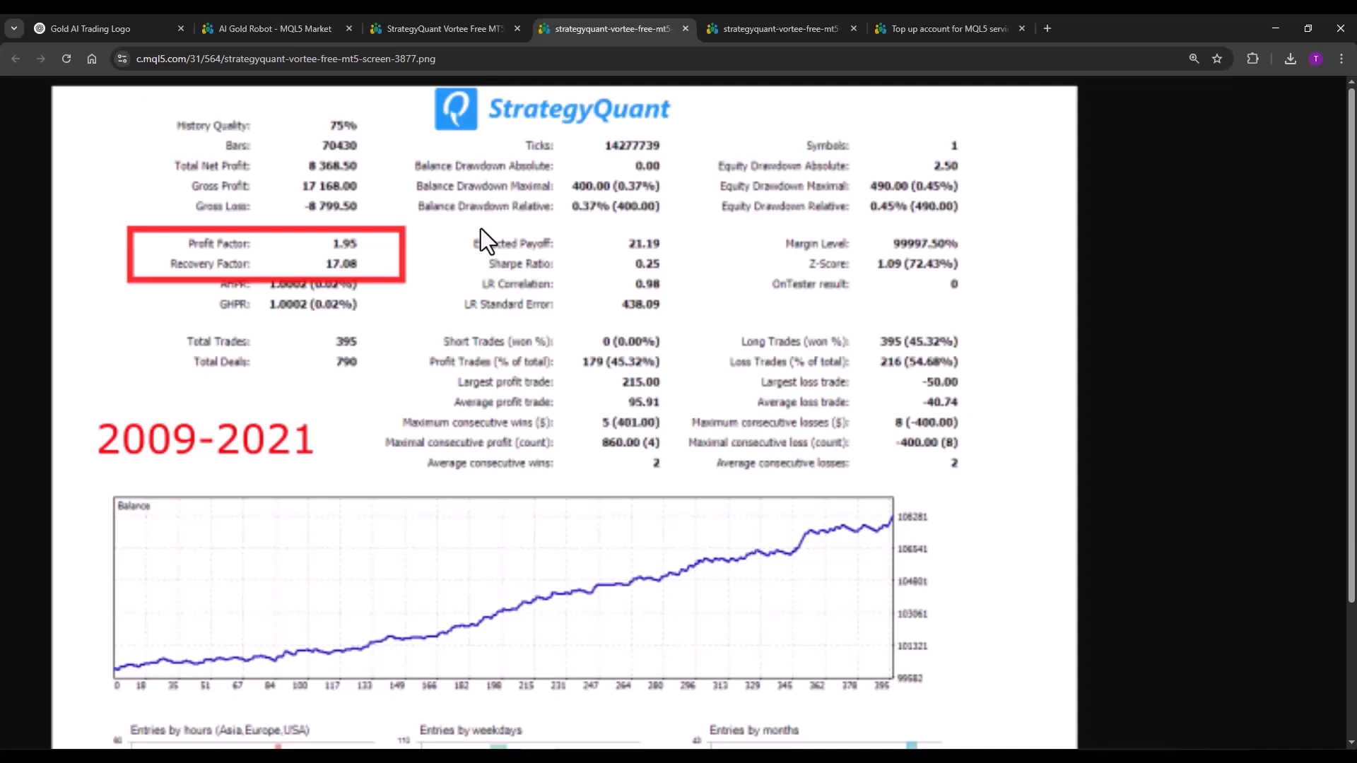
pyautogui.click(269, 29)
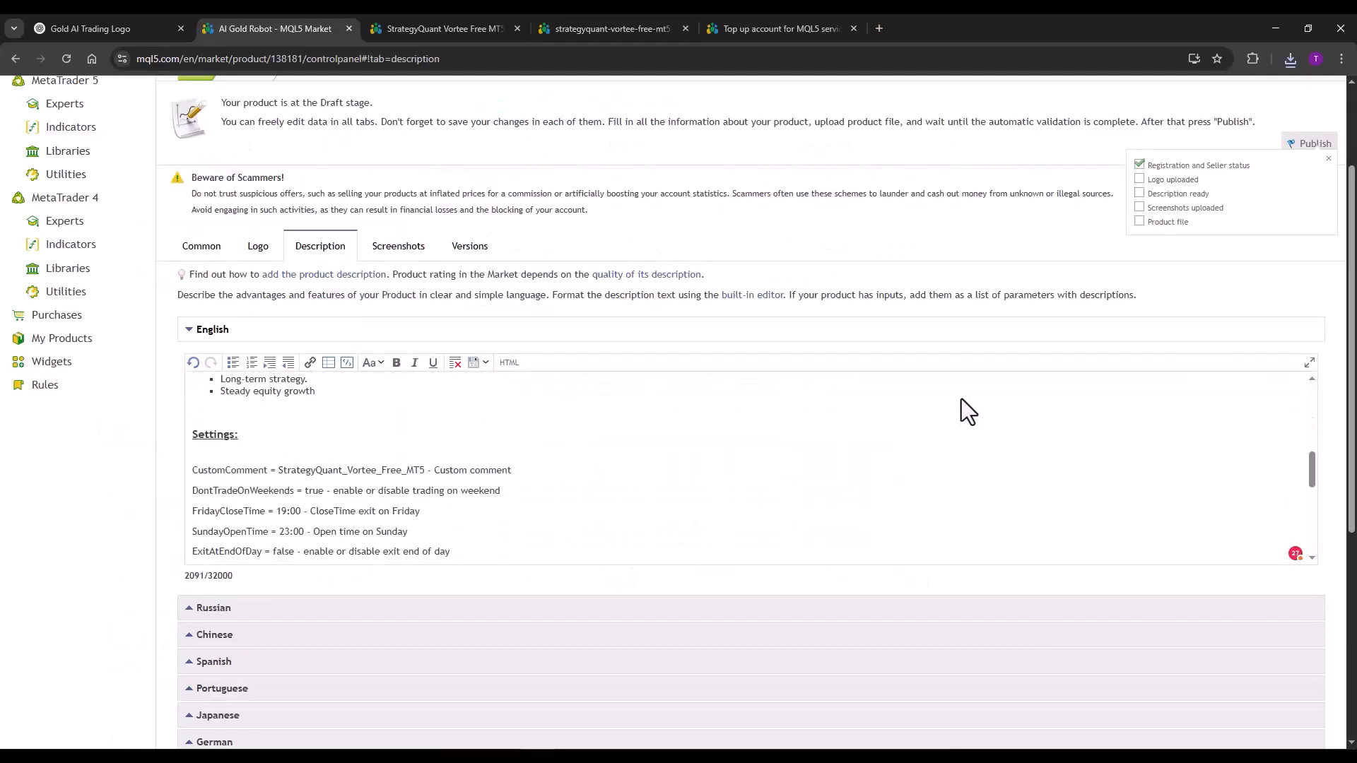
# Step: Reword the English description for IC Markets and the EST+7 timezone, trimming parameters
pyautogui.scroll(-3)
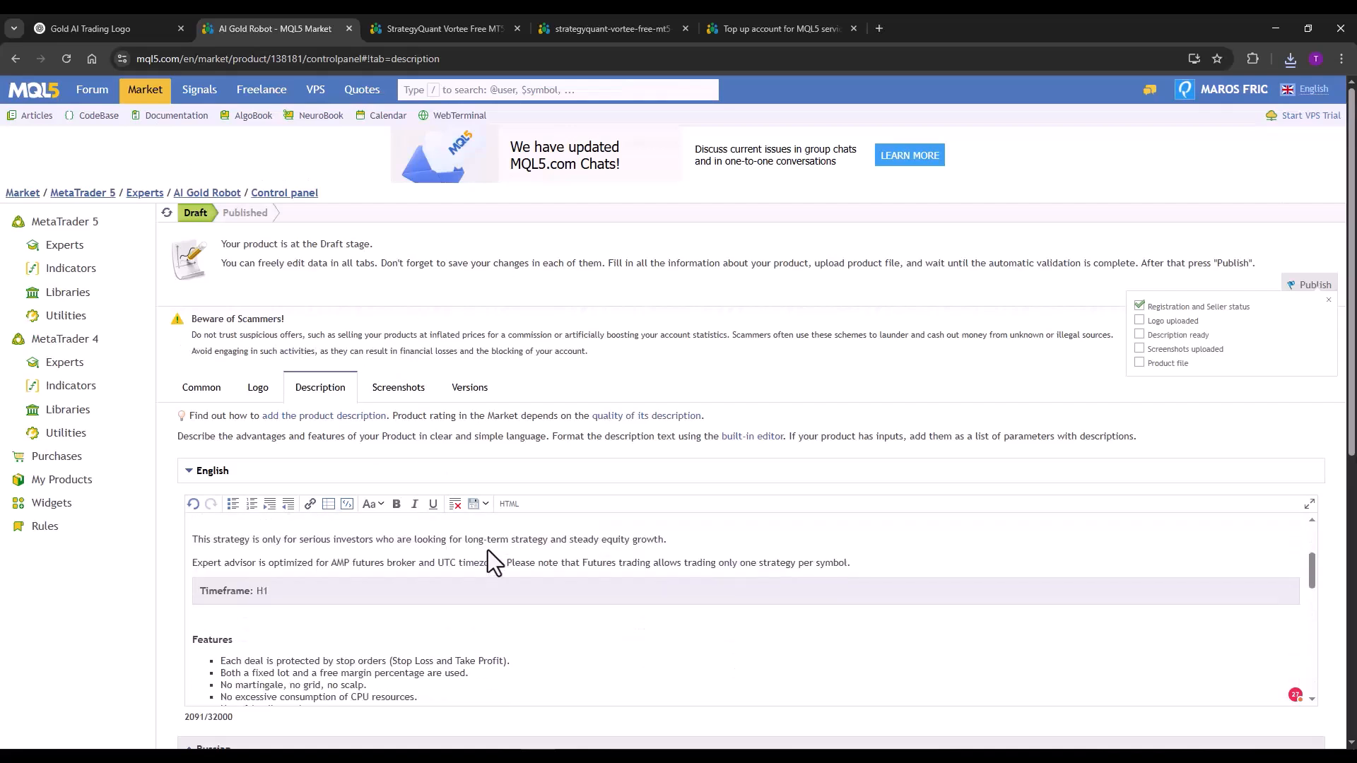
pyautogui.scroll(-3)
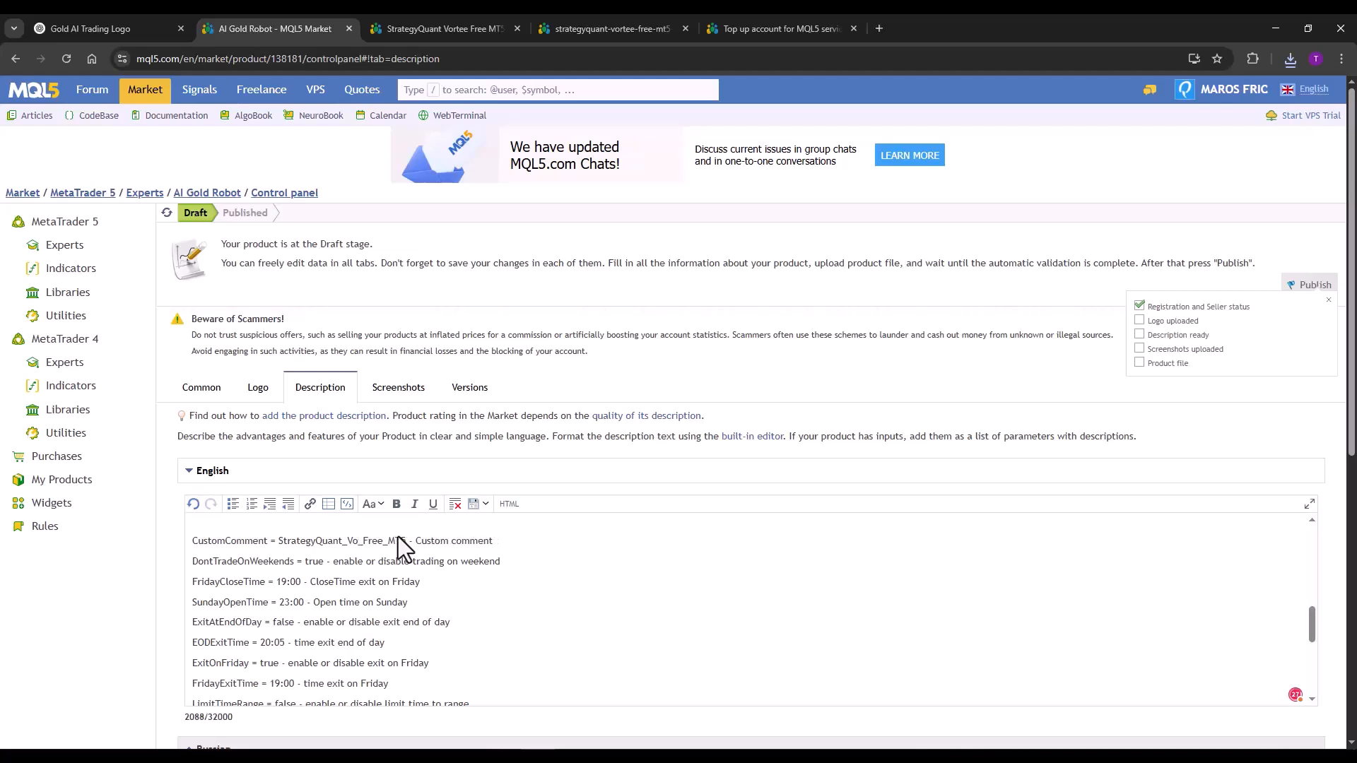
pyautogui.write('AI_Free_MT5')
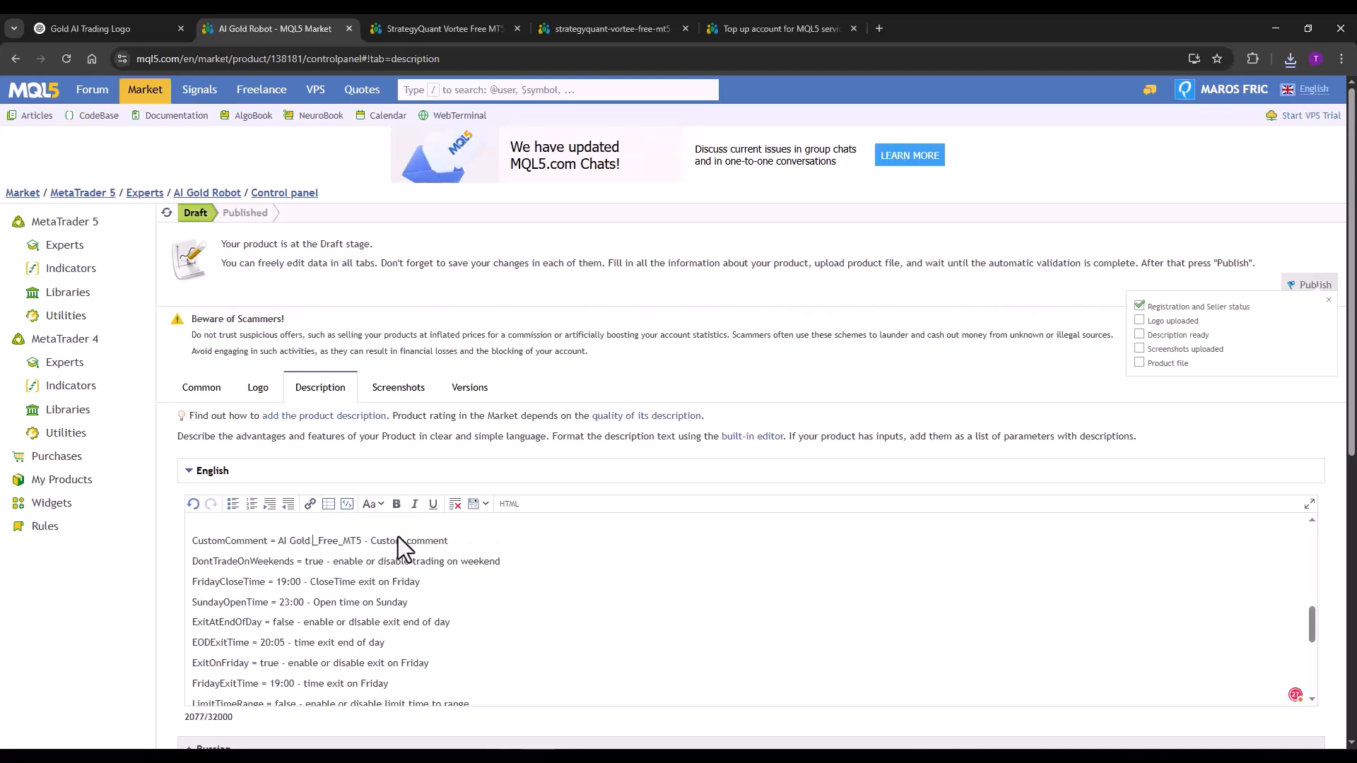
pyautogui.scroll(-3)
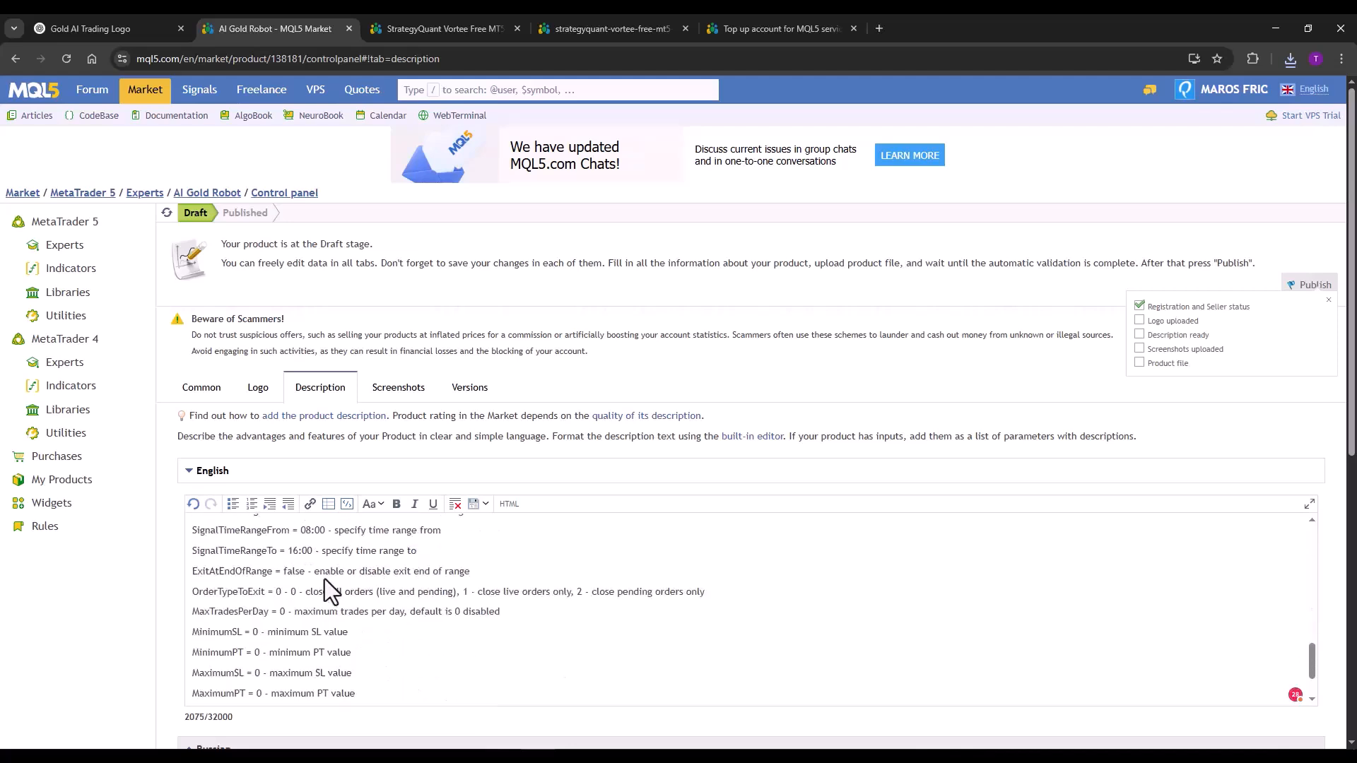
pyautogui.scroll(-3)
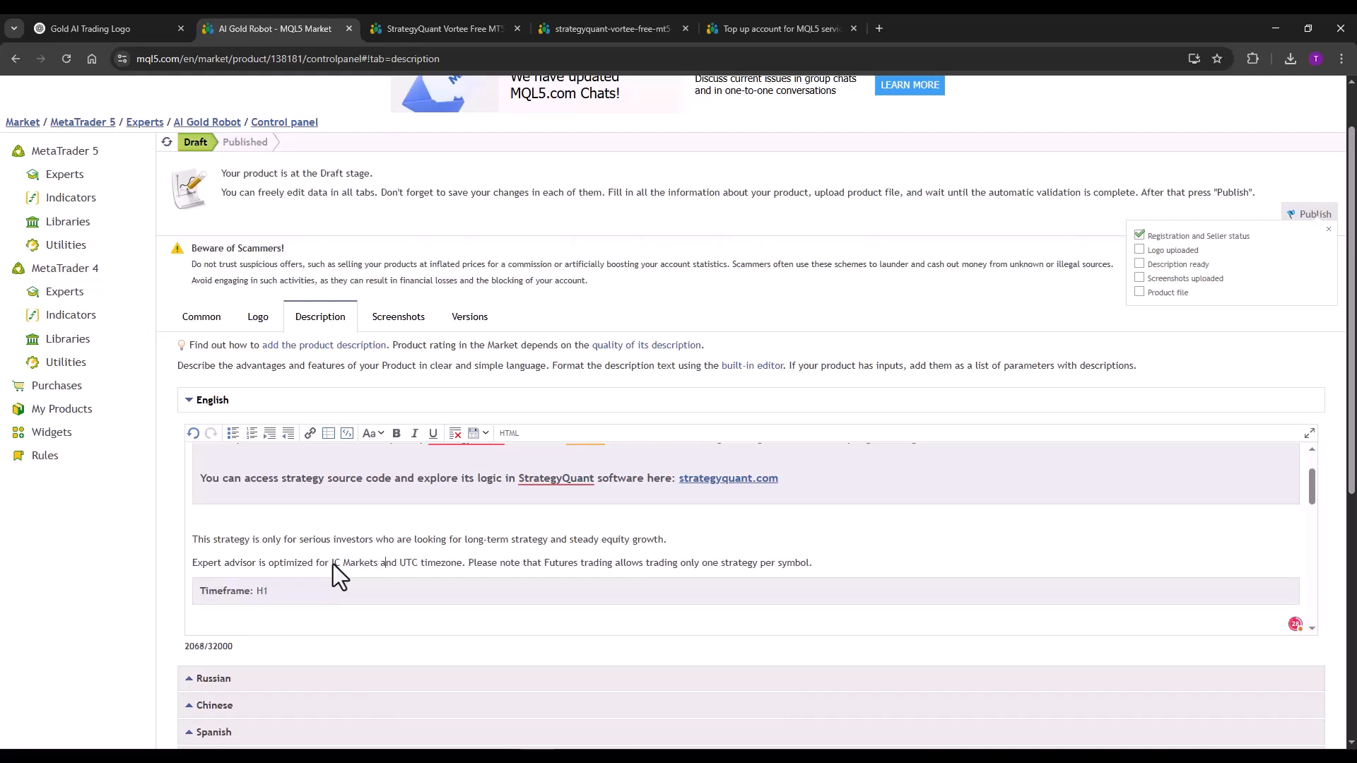
pyautogui.press('Backspace')
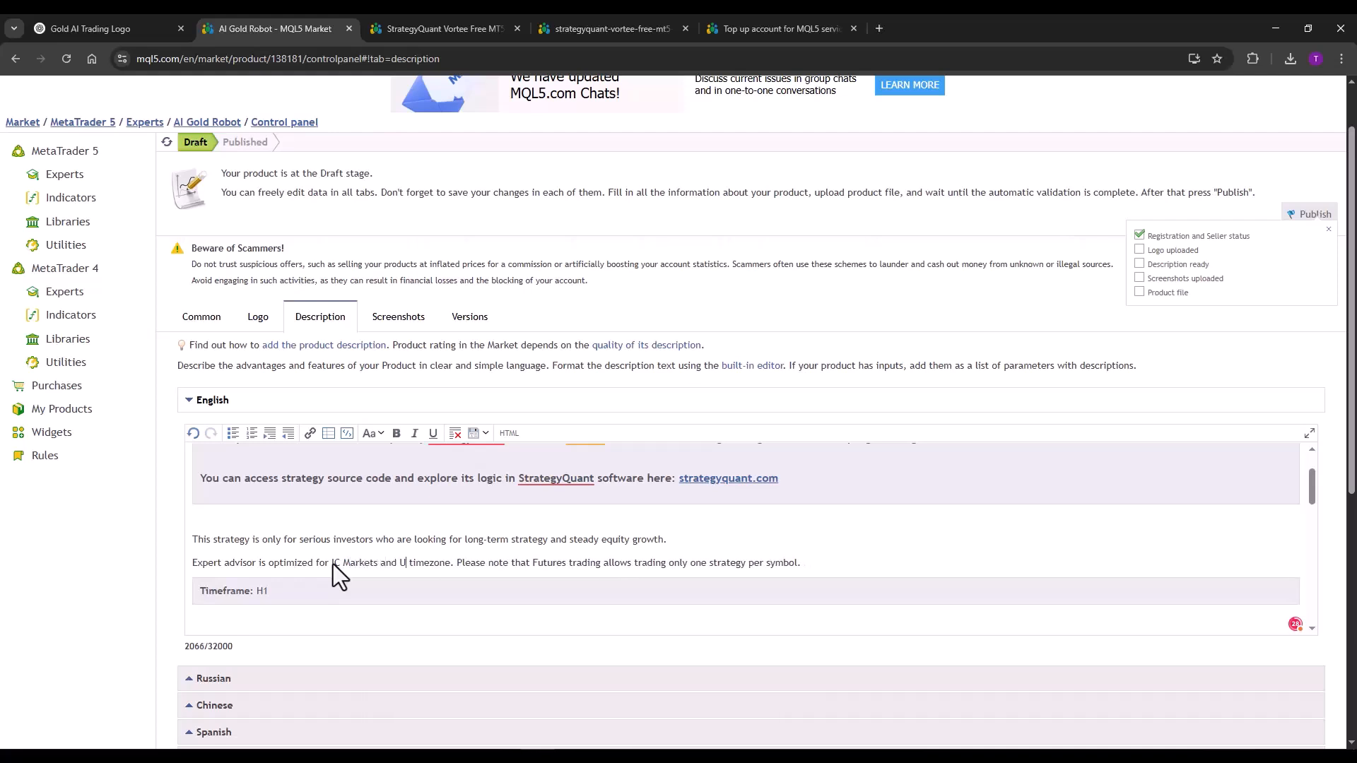
pyautogui.write('EST+')
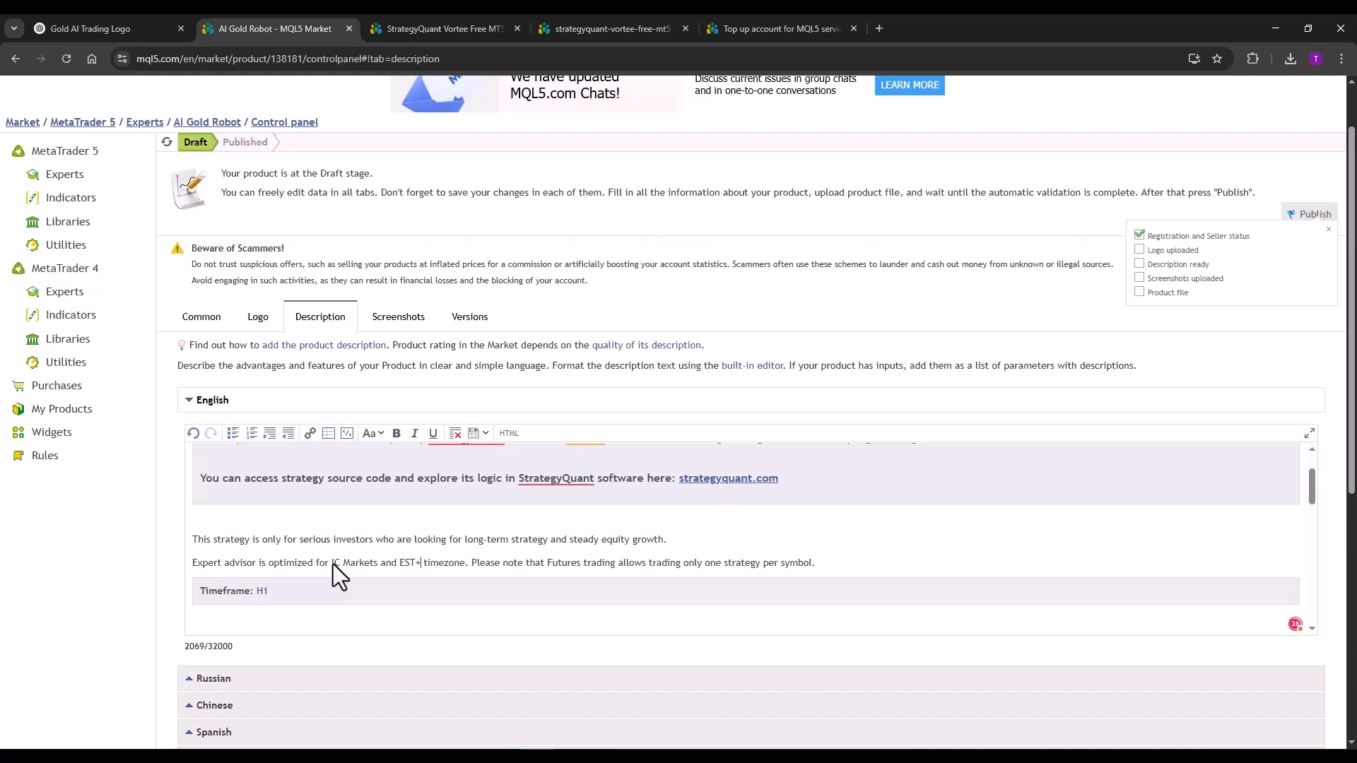
pyautogui.write('7')
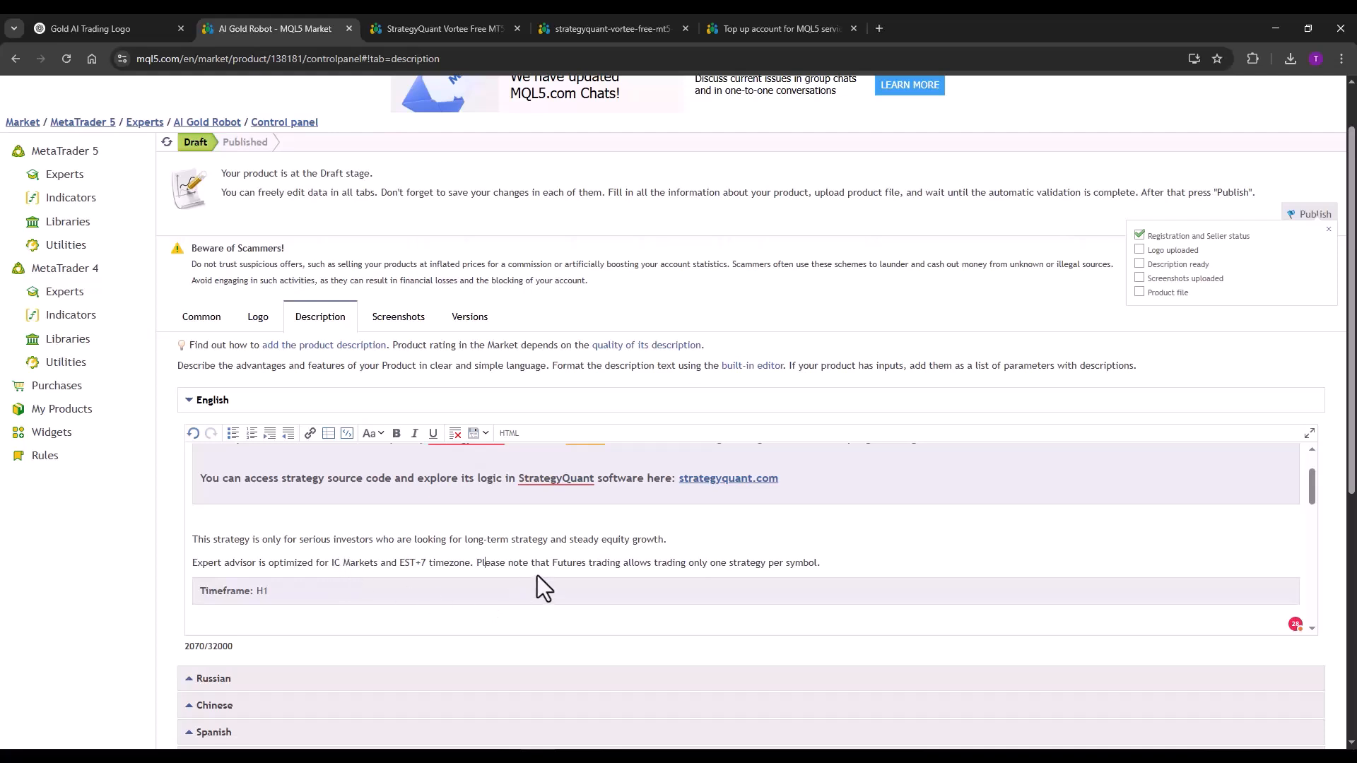
pyautogui.doubleClick(570, 562)
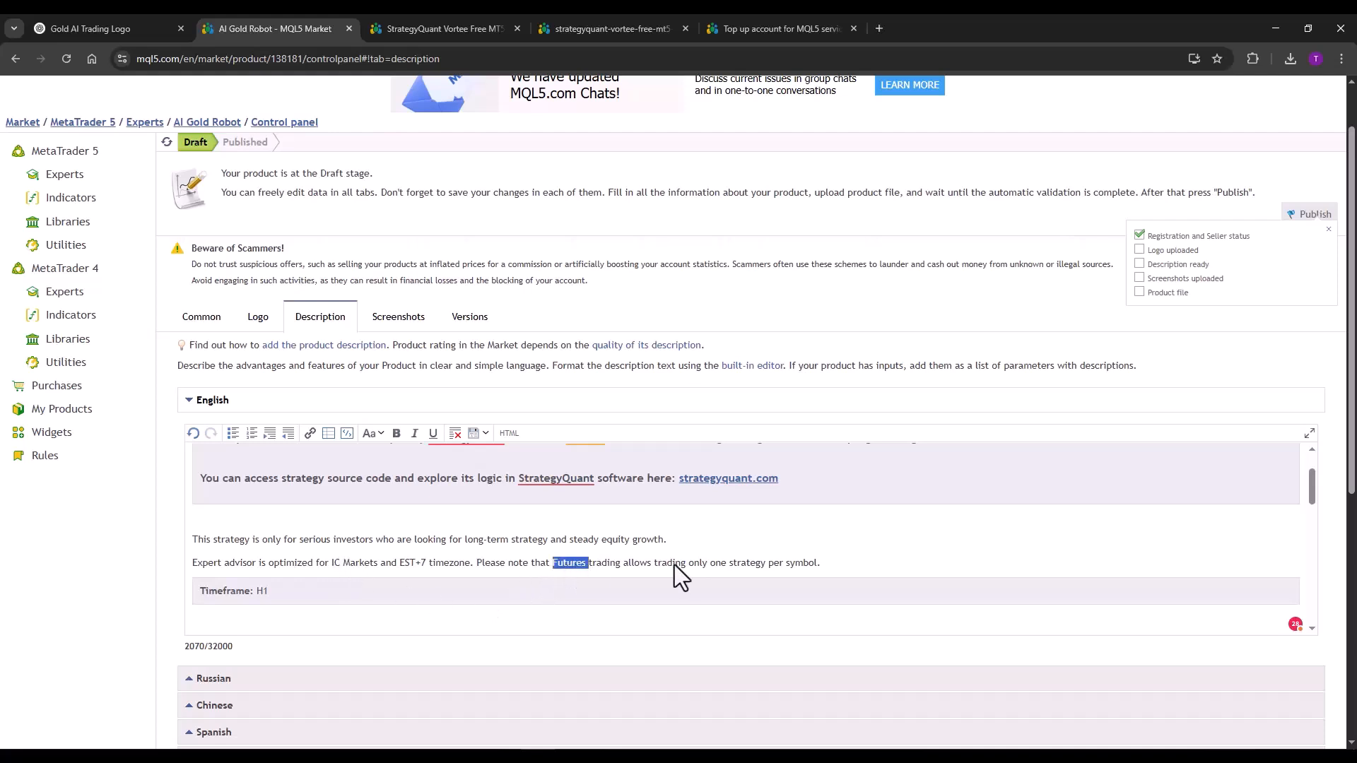
pyautogui.click(504, 563)
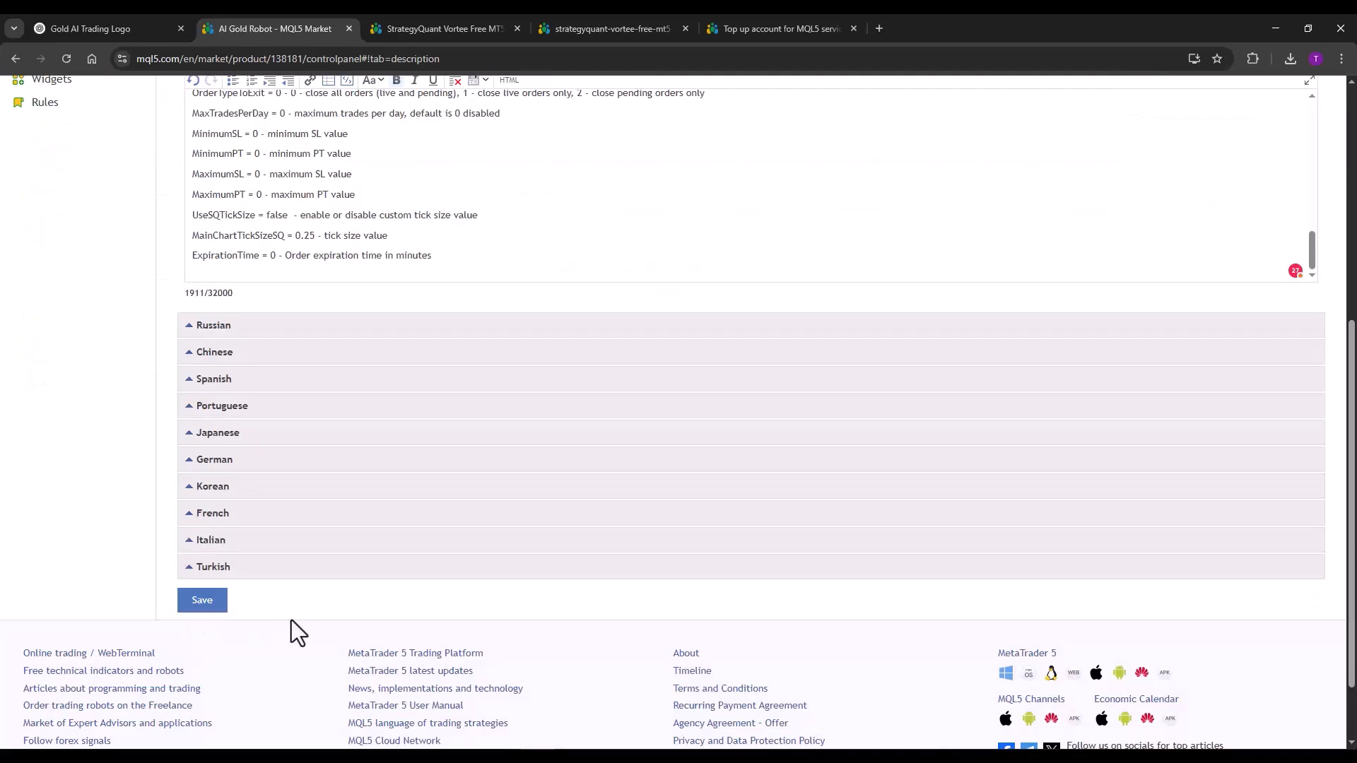
# Step: Save the edited description, review the Screenshots page, and move to Versions
pyautogui.click(201, 600)
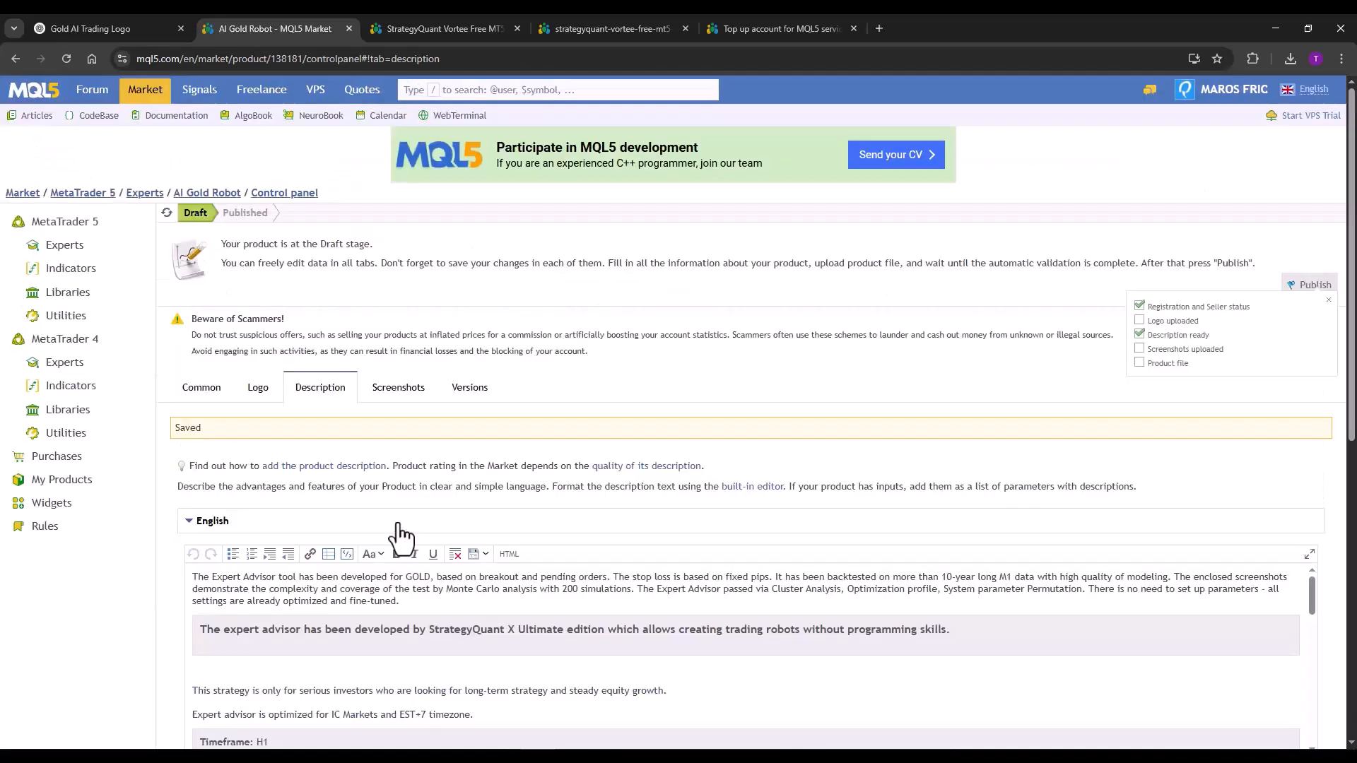
pyautogui.click(398, 386)
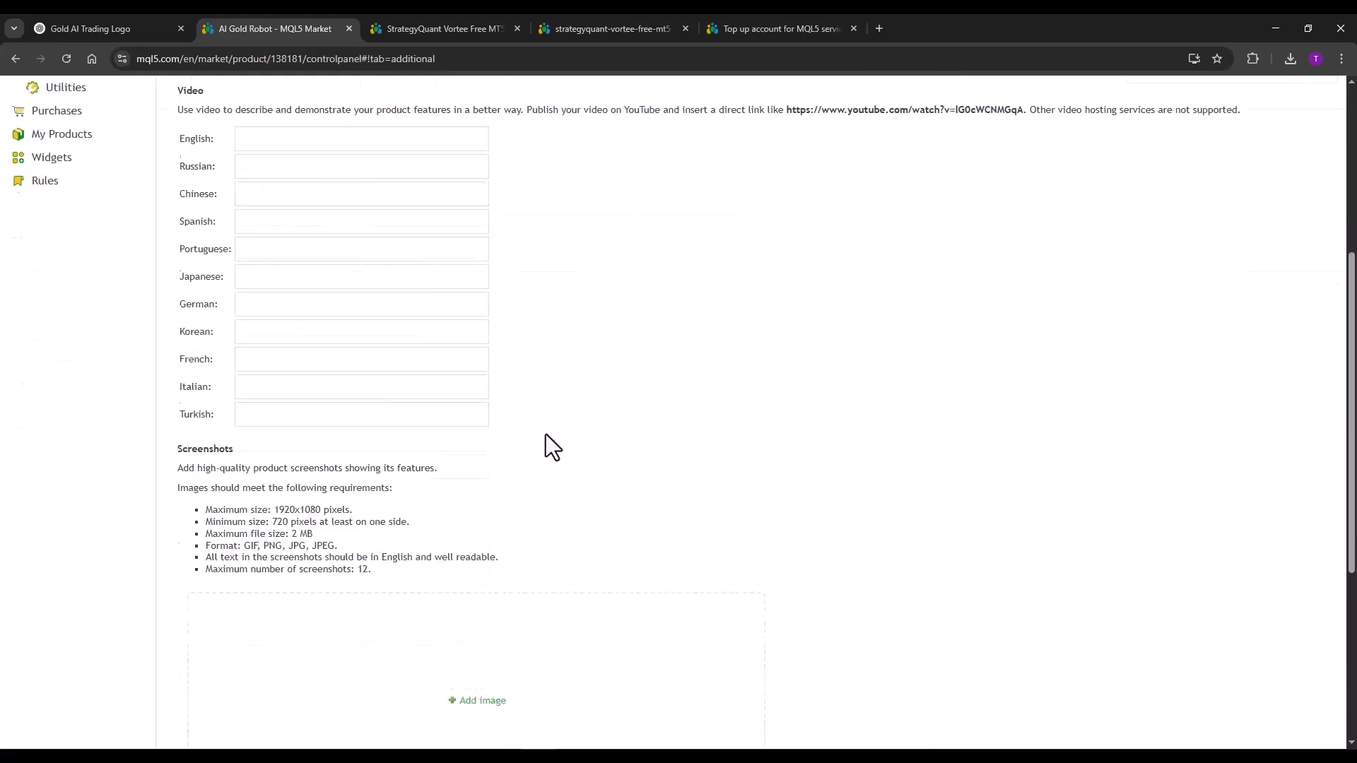
pyautogui.scroll(-3)
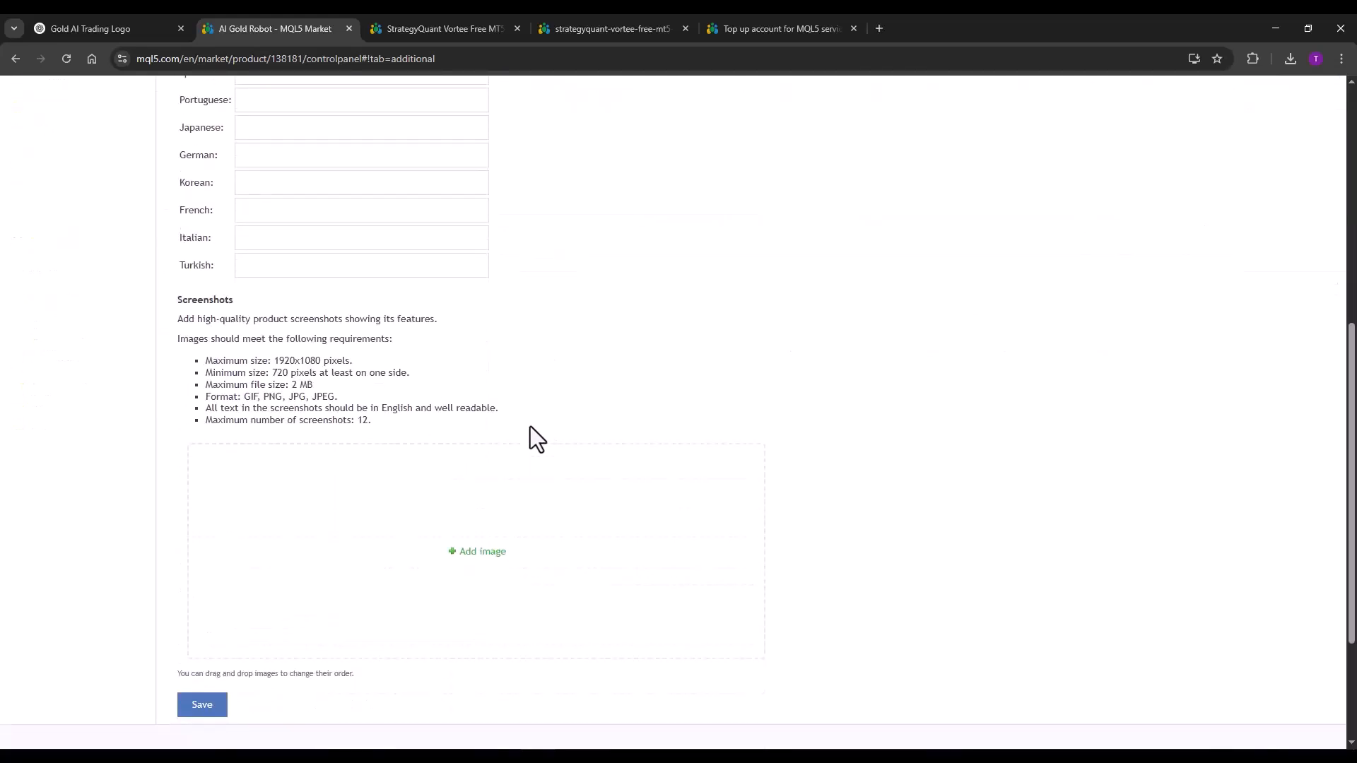
pyautogui.moveTo(482, 552)
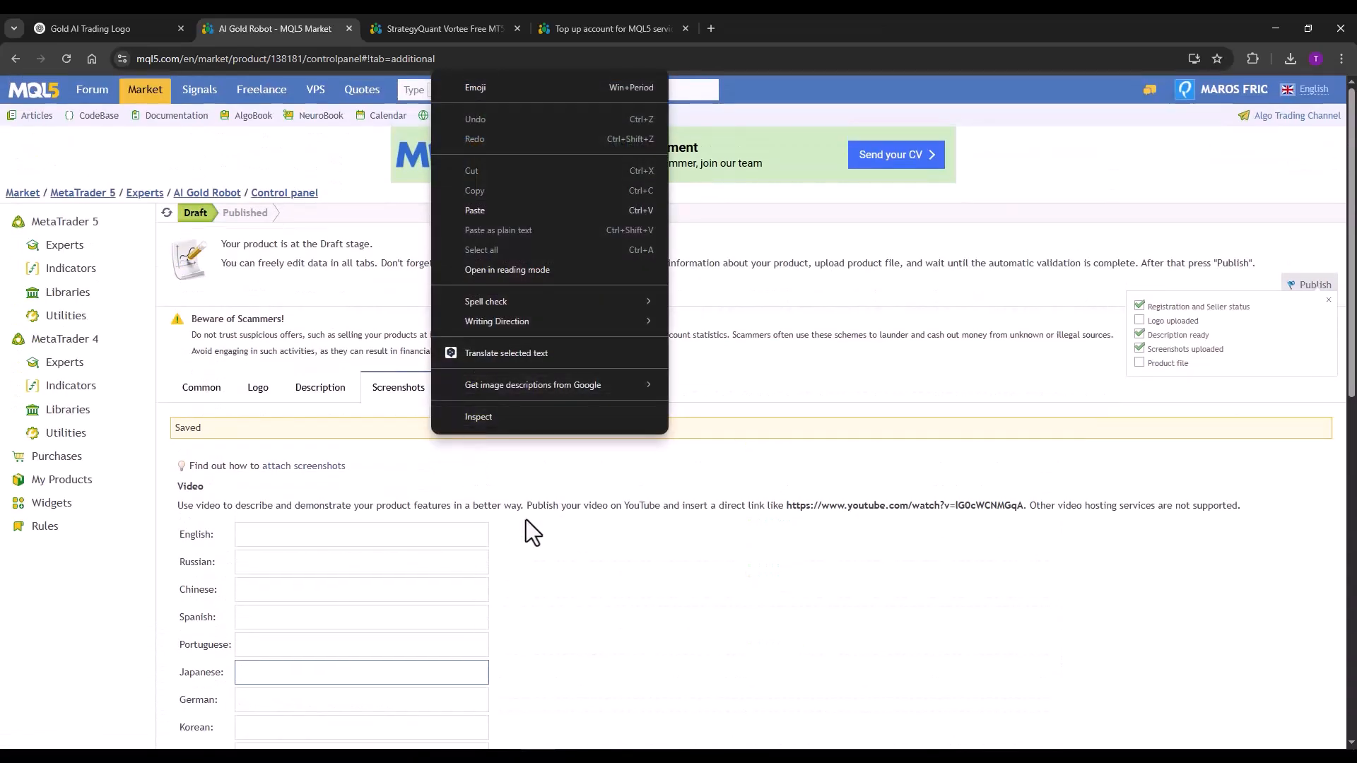
pyautogui.click(470, 386)
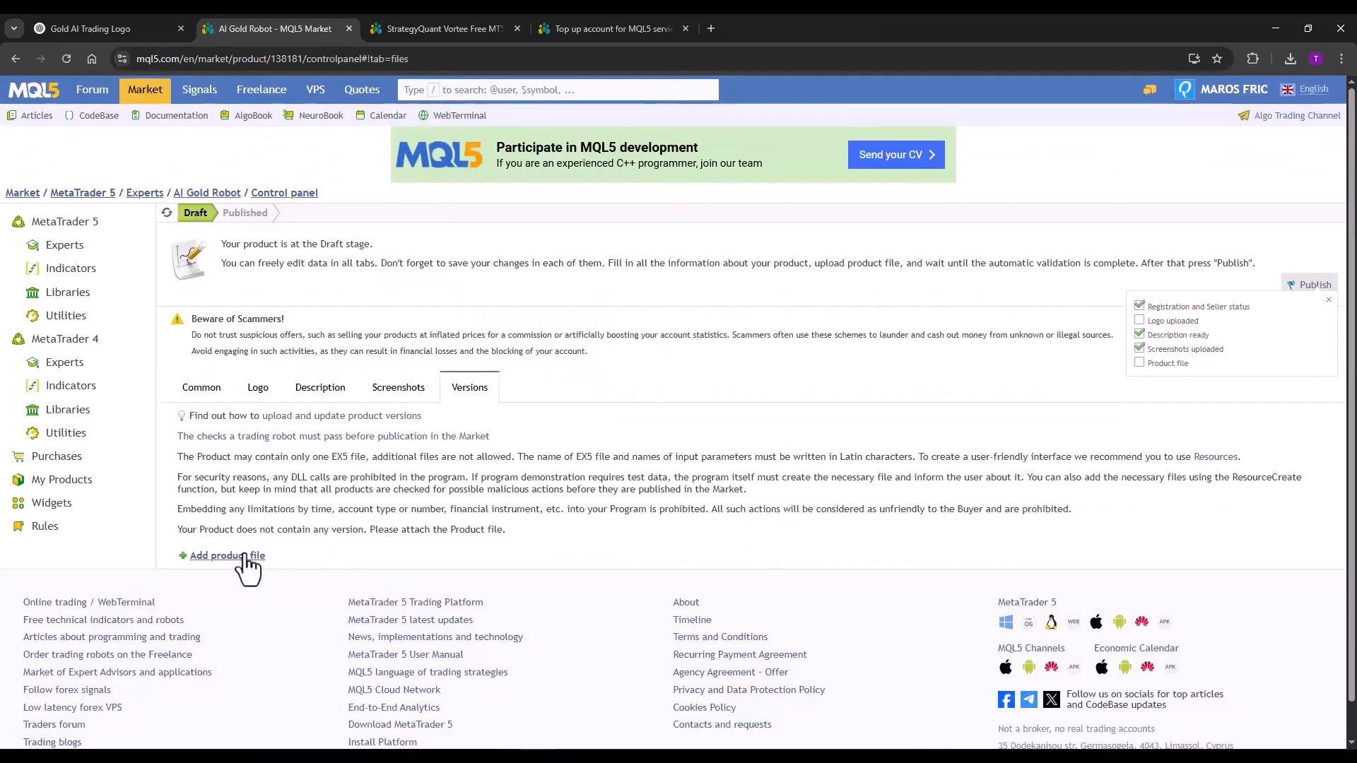
# Step: Upload AI_Gold_Robot-unlocked.ex5 from the output folder as product version 1.0
pyautogui.click(222, 555)
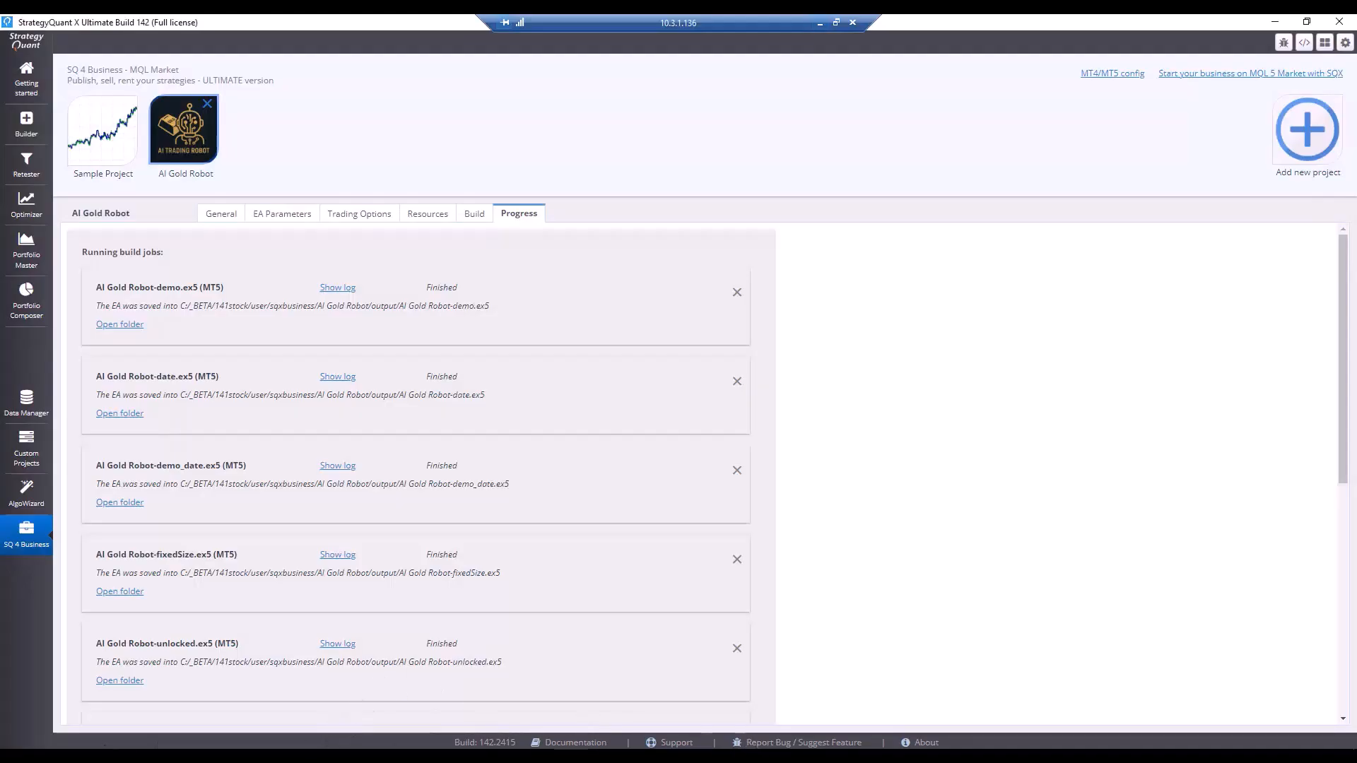
pyautogui.click(119, 324)
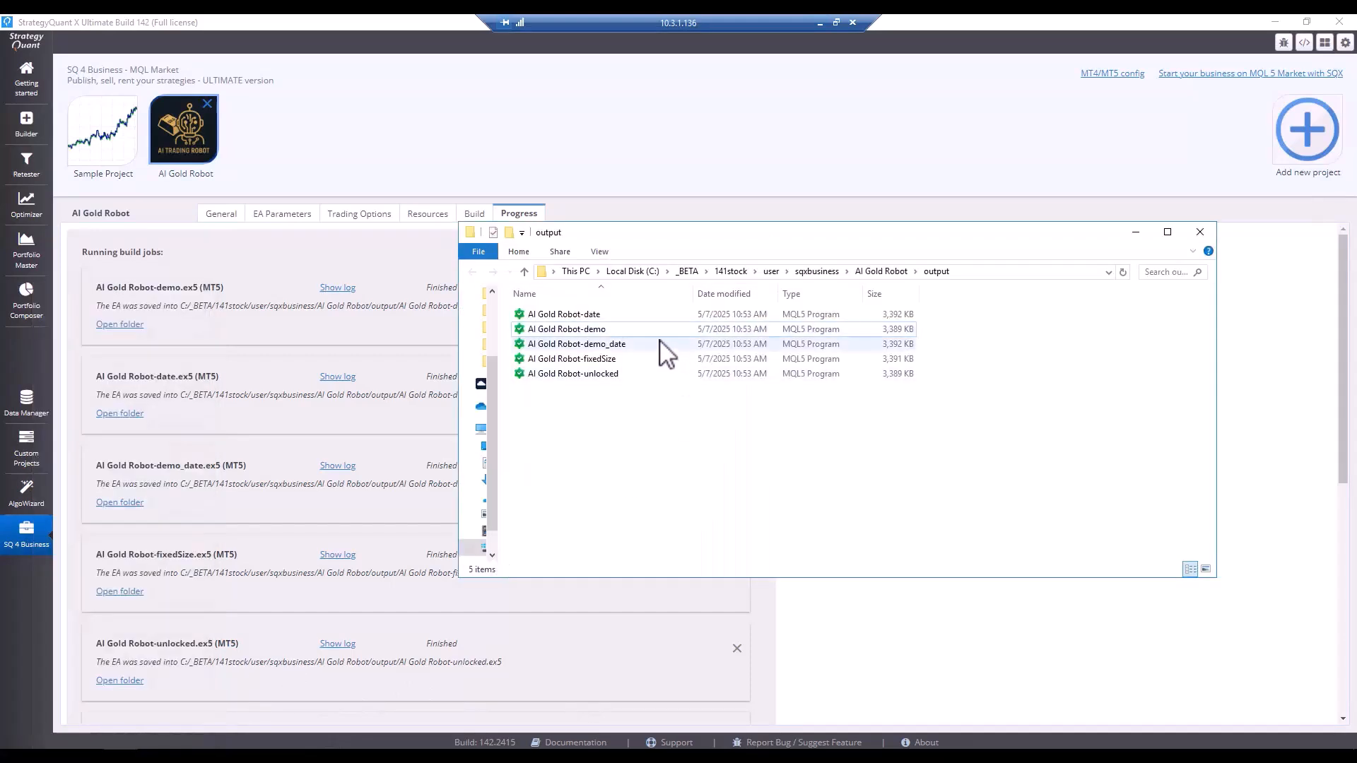
pyautogui.click(574, 373)
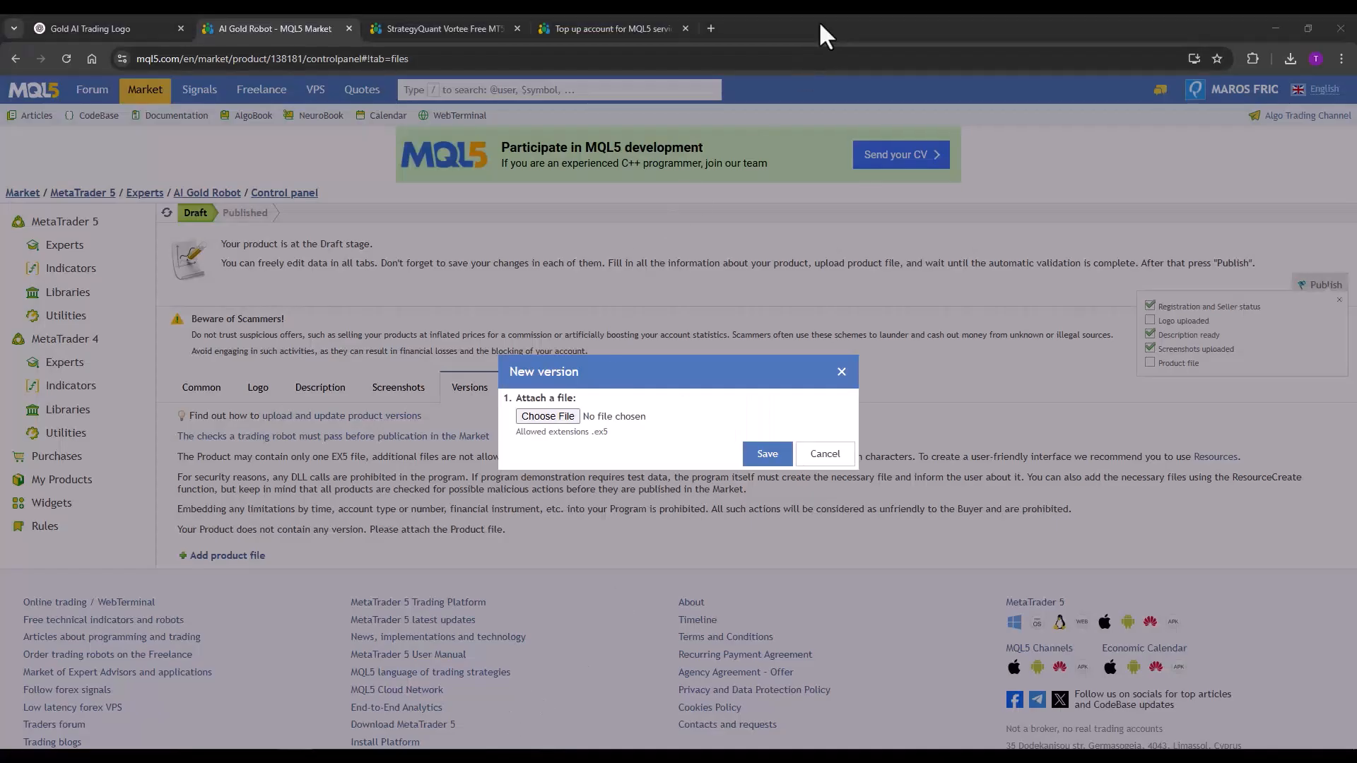
pyautogui.click(547, 417)
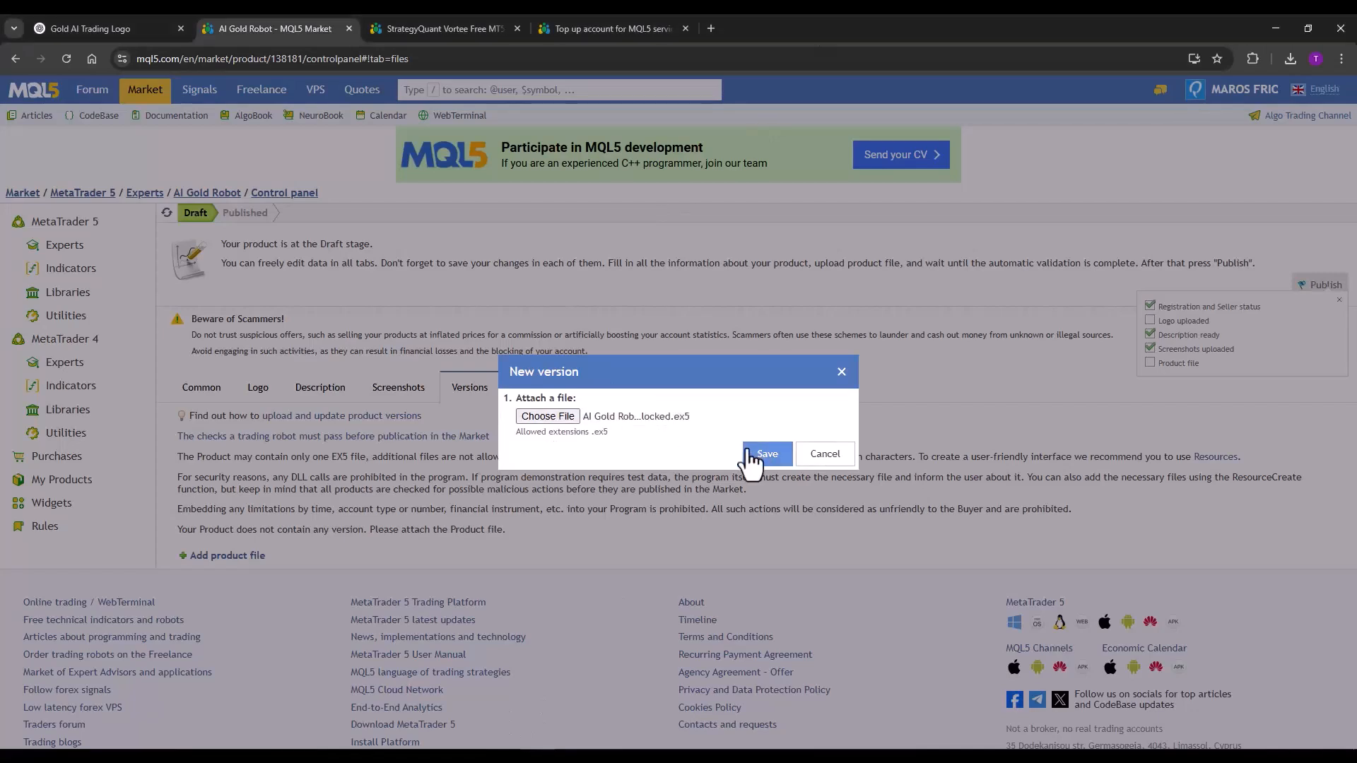
pyautogui.click(765, 454)
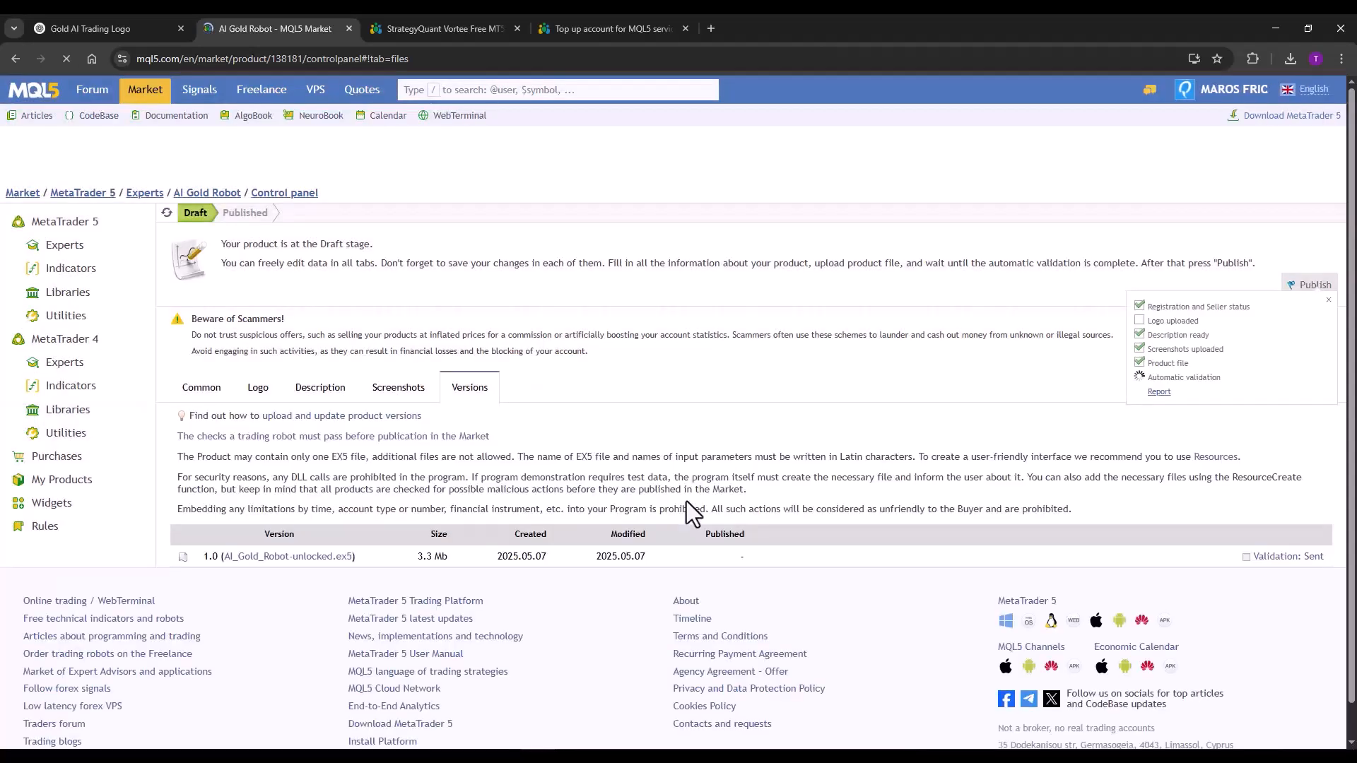
pyautogui.rightClick(693, 515)
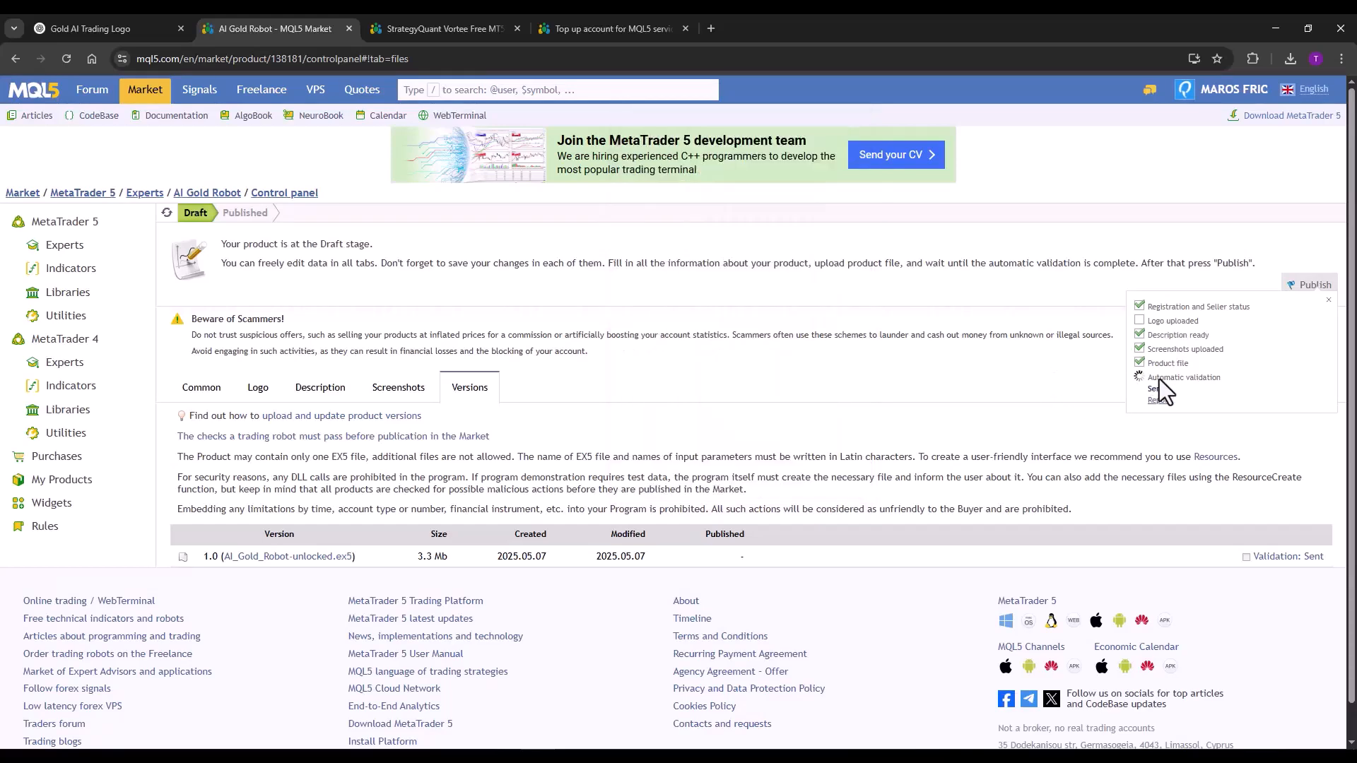
# Step: Attach the AI TRADING ROBOT image as the card logo and save it
pyautogui.click(258, 387)
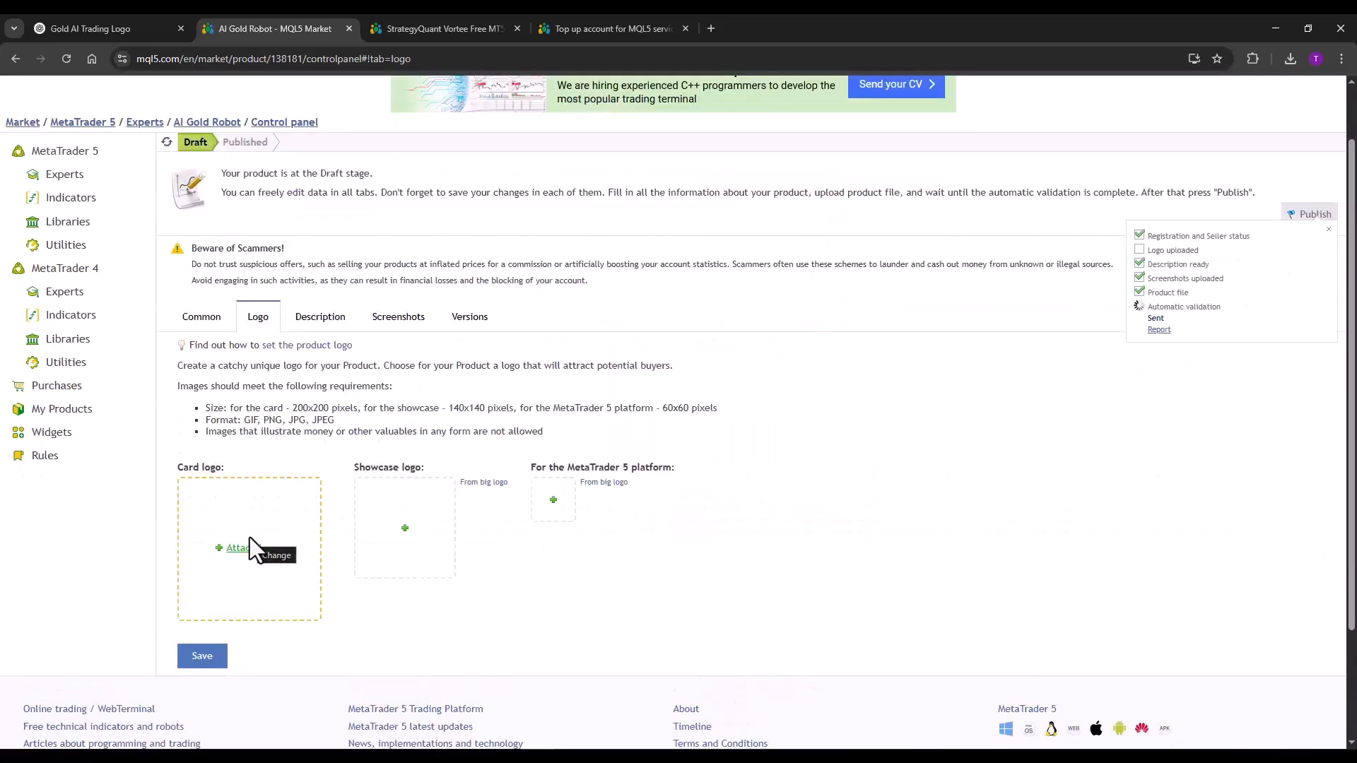
pyautogui.click(470, 316)
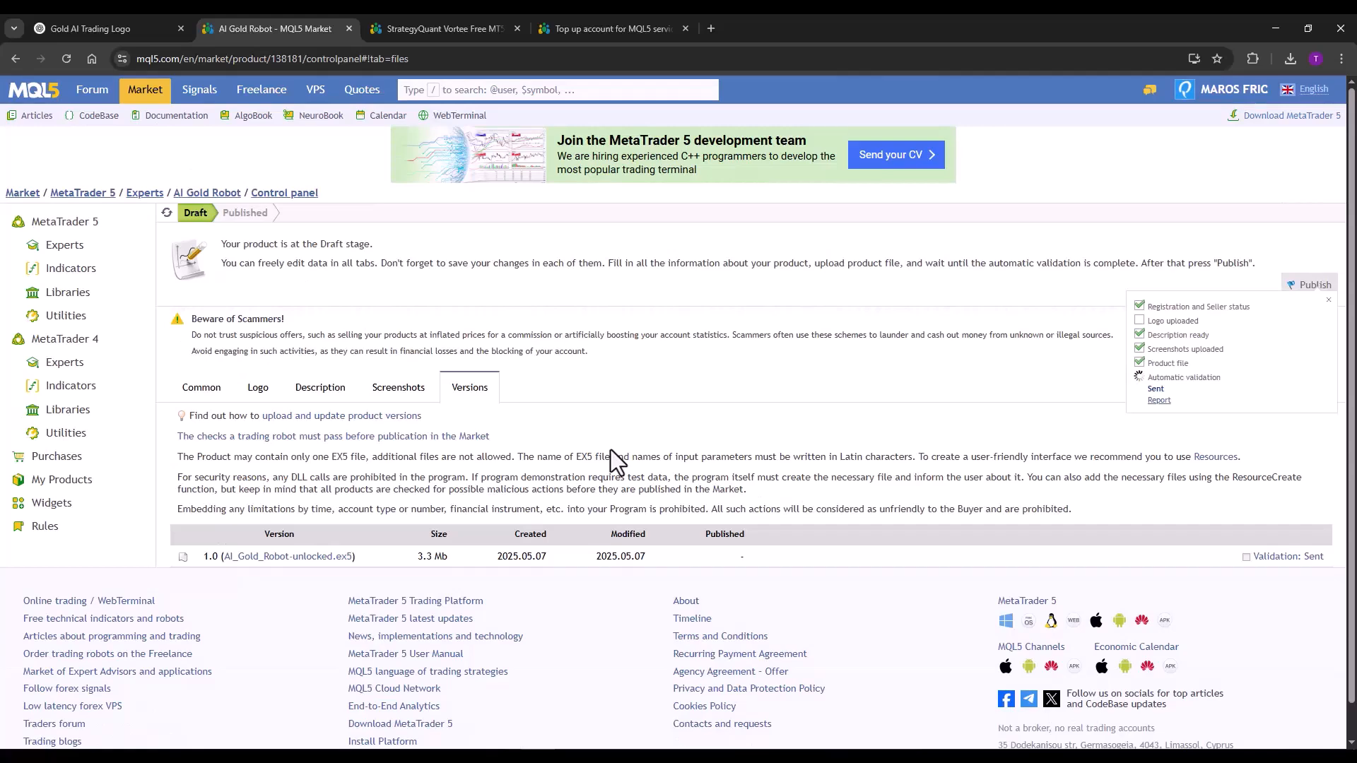
pyautogui.click(257, 387)
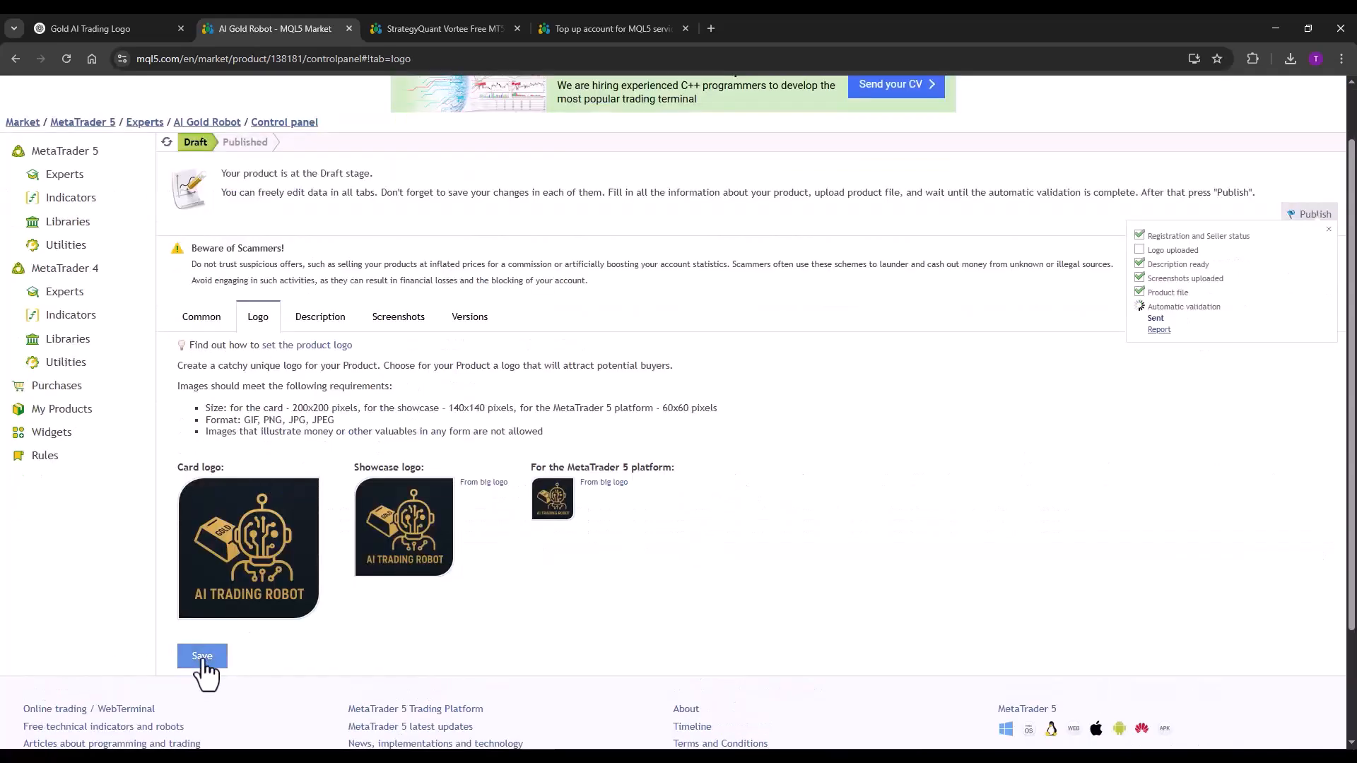
pyautogui.click(202, 656)
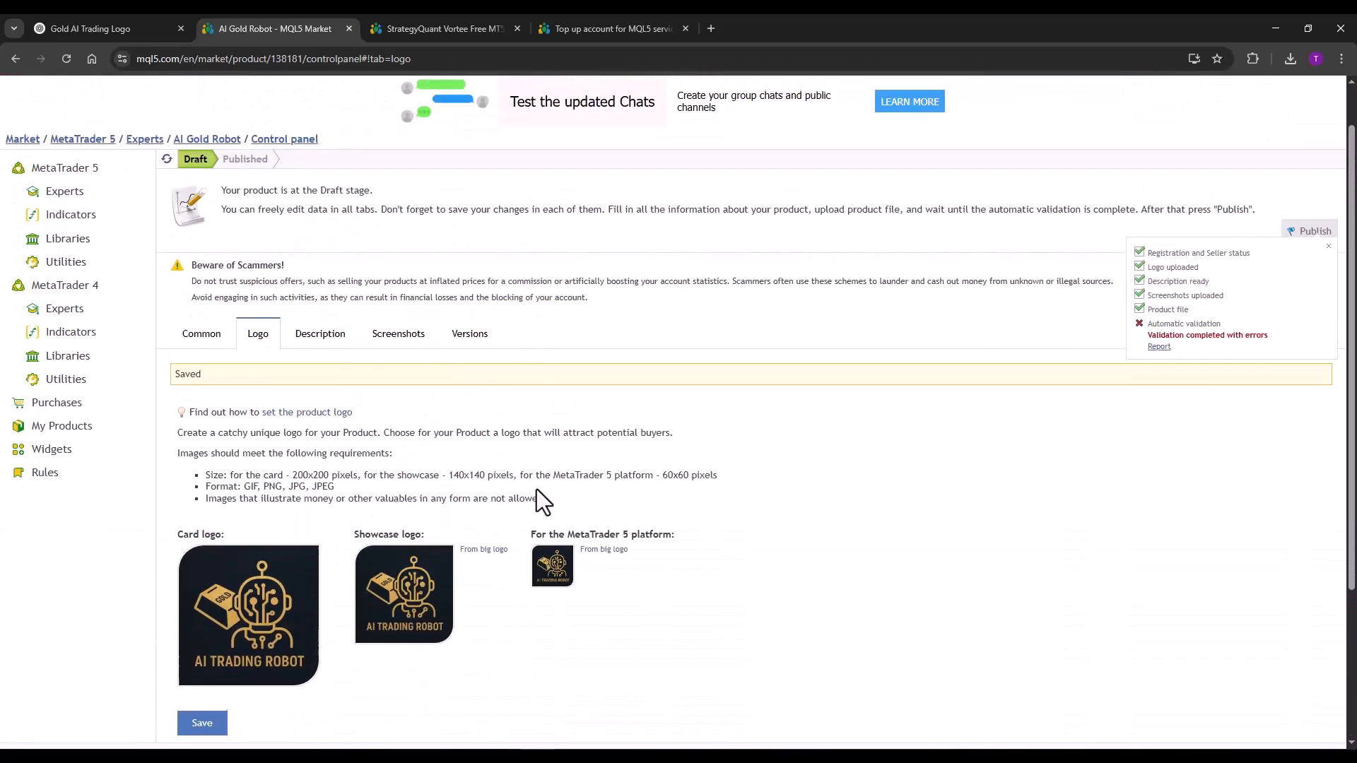
pyautogui.click(398, 339)
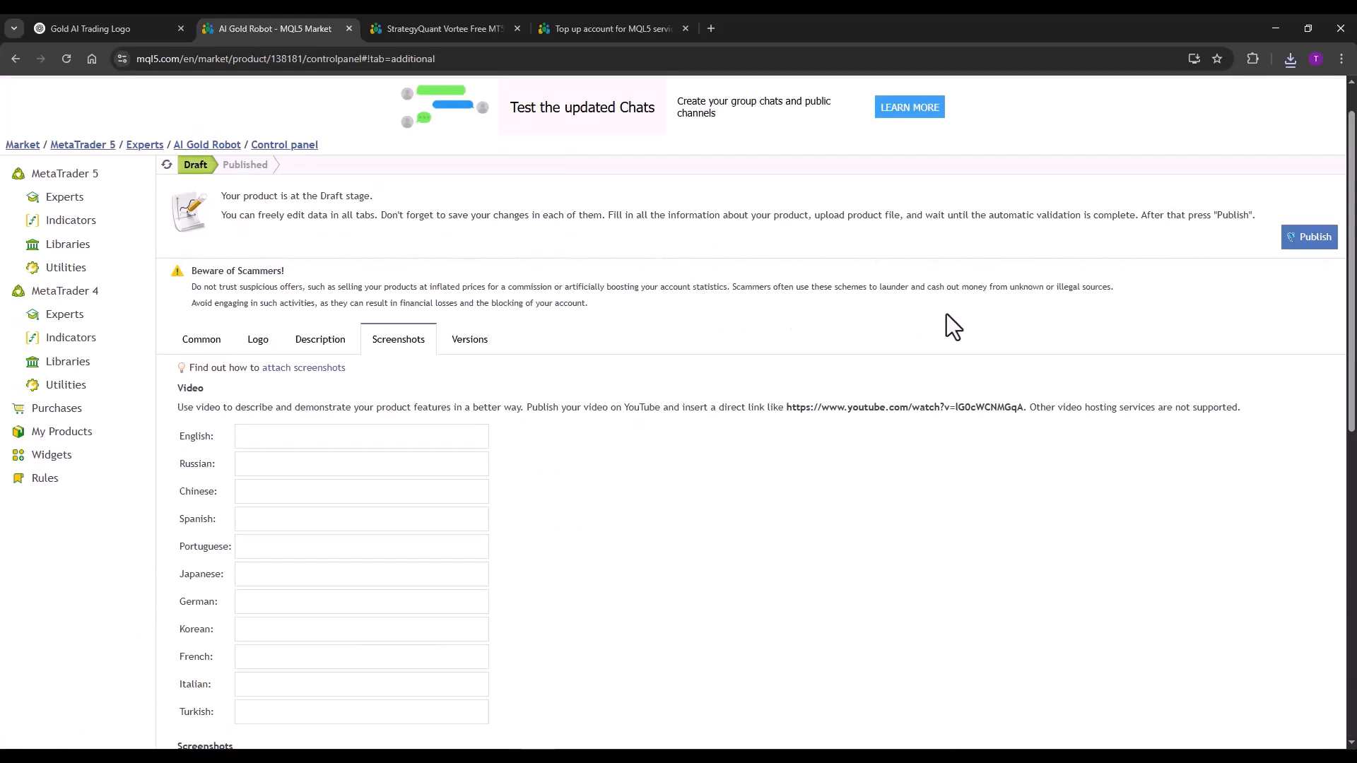
pyautogui.moveTo(1310, 236)
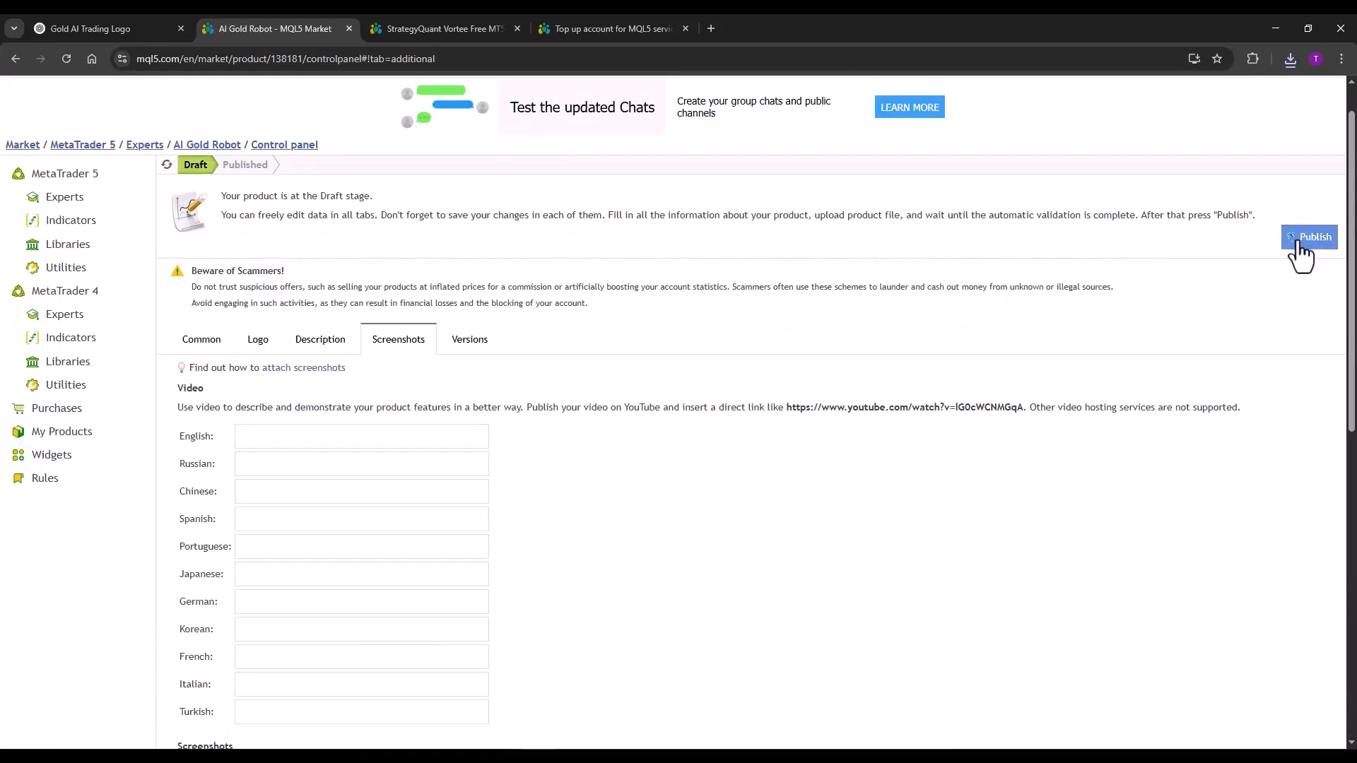
pyautogui.moveTo(776, 261)
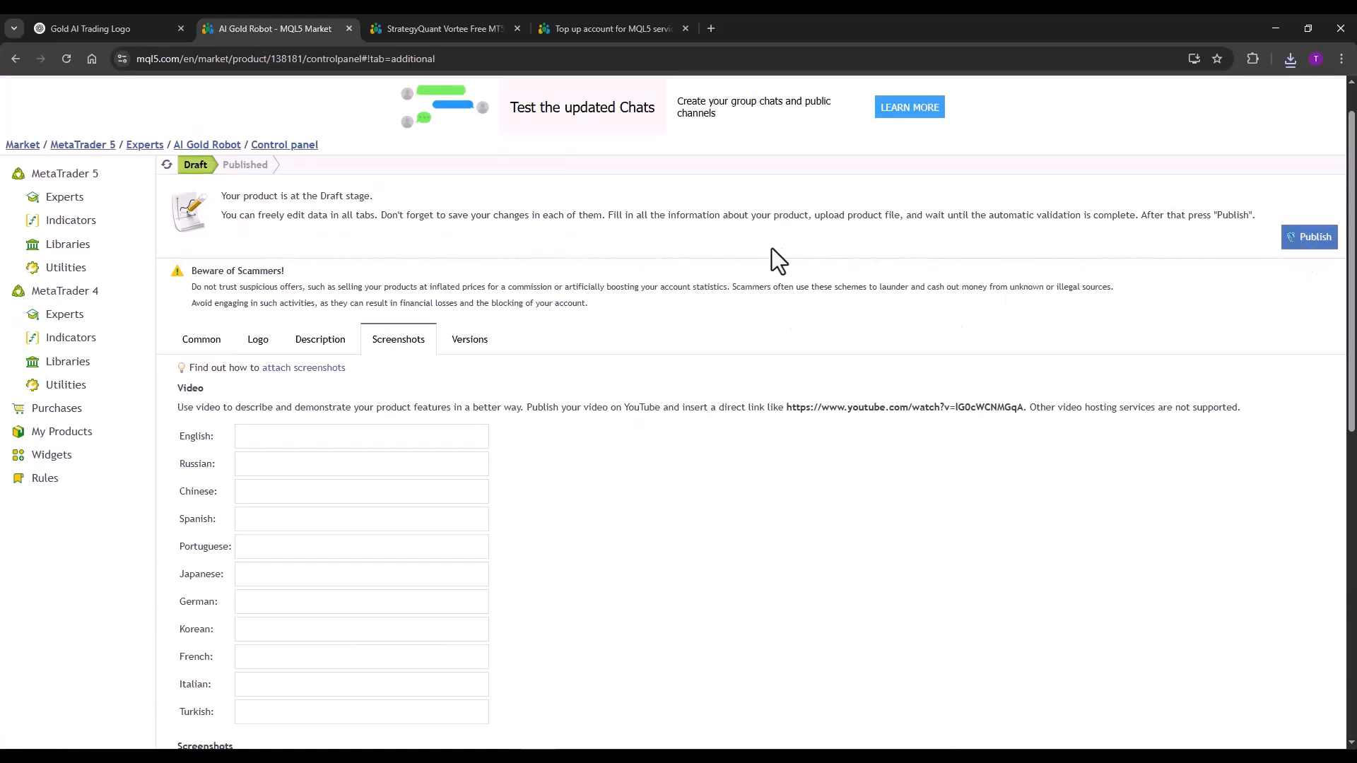
pyautogui.moveTo(695, 254)
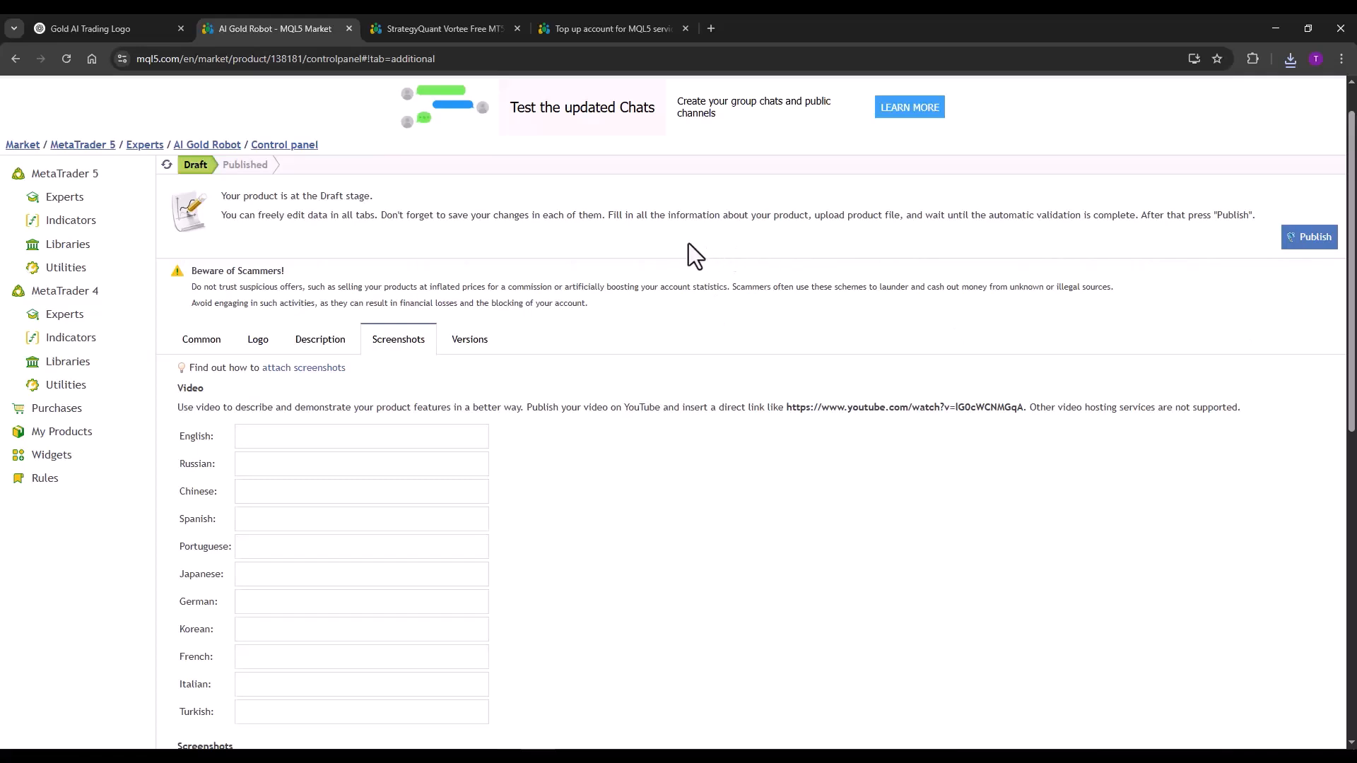
pyautogui.moveTo(660, 232)
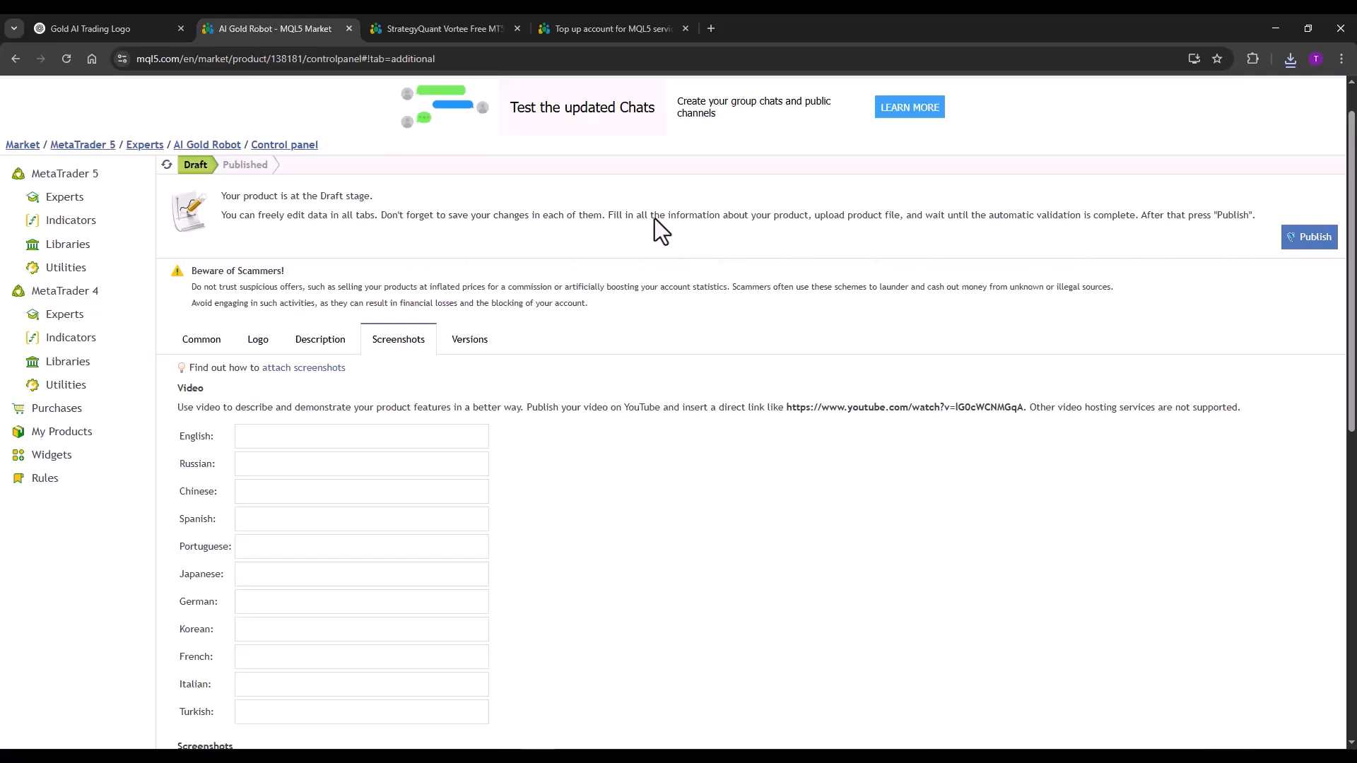